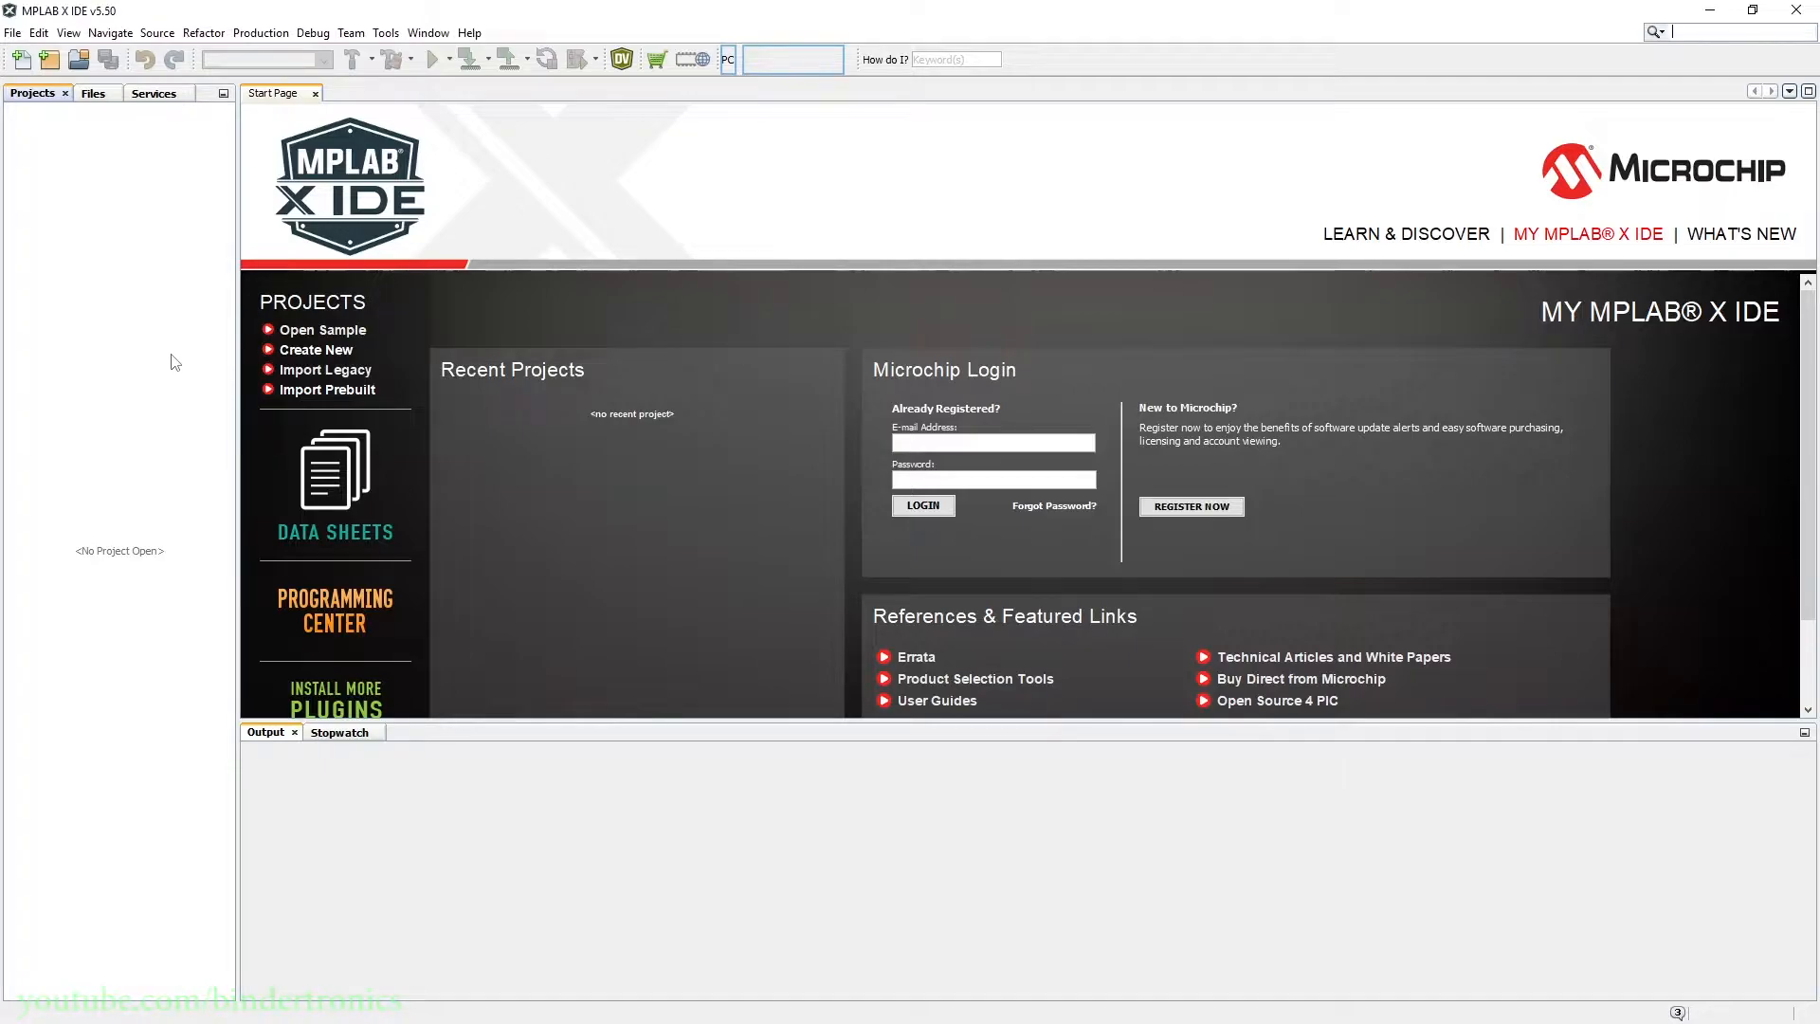
Create standalone project 'setup' for PIC16F877A using PICkit 4 and pic-as v2.32.
left_click(12, 32)
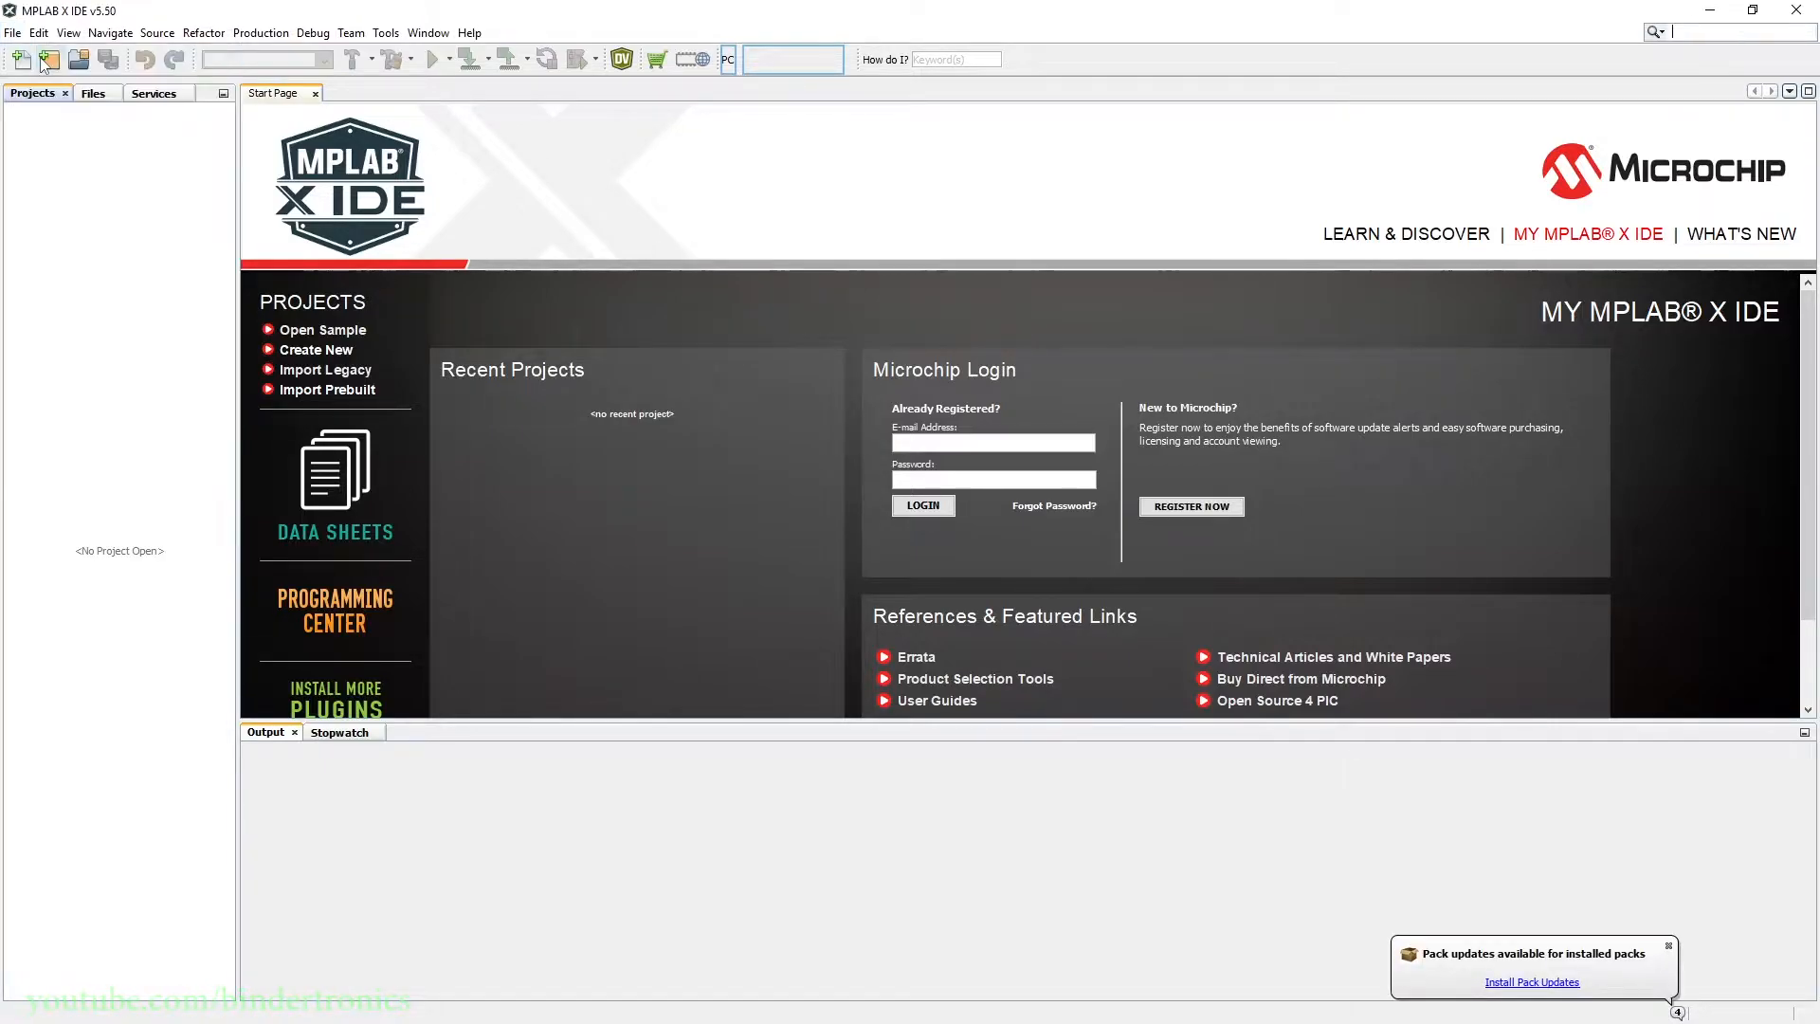
left_click(22, 59)
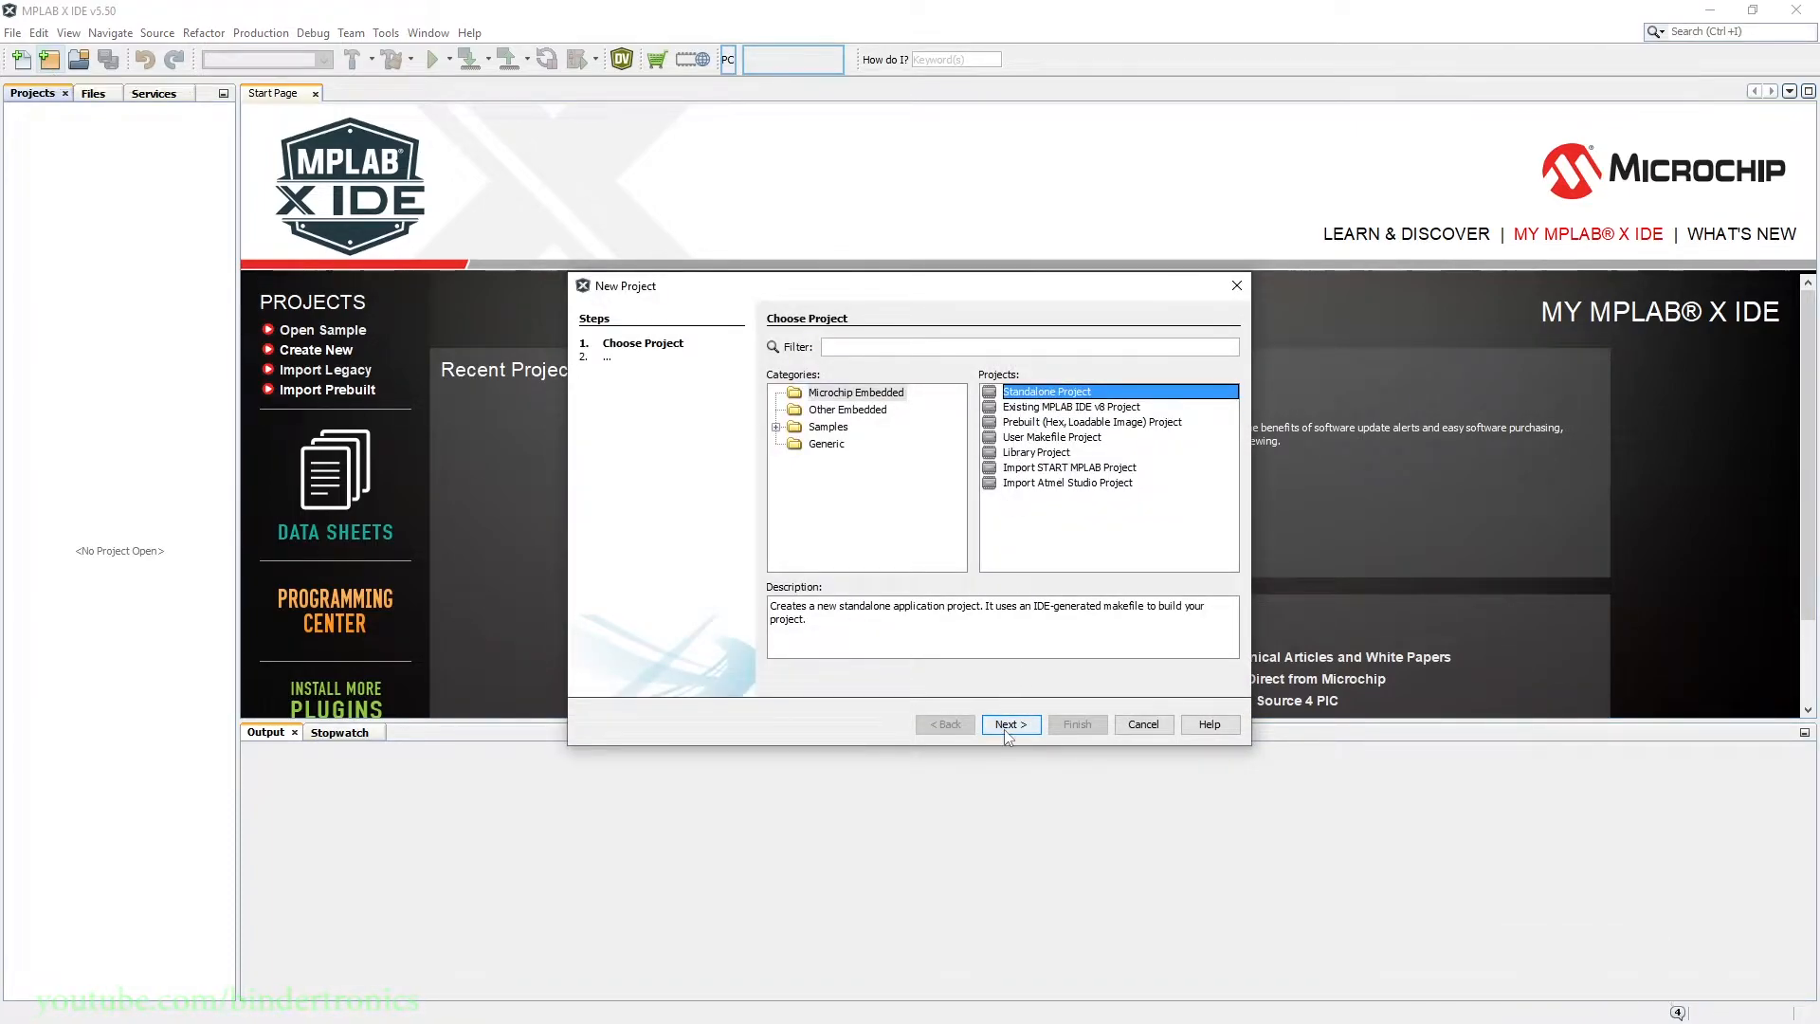
left_click(1009, 723)
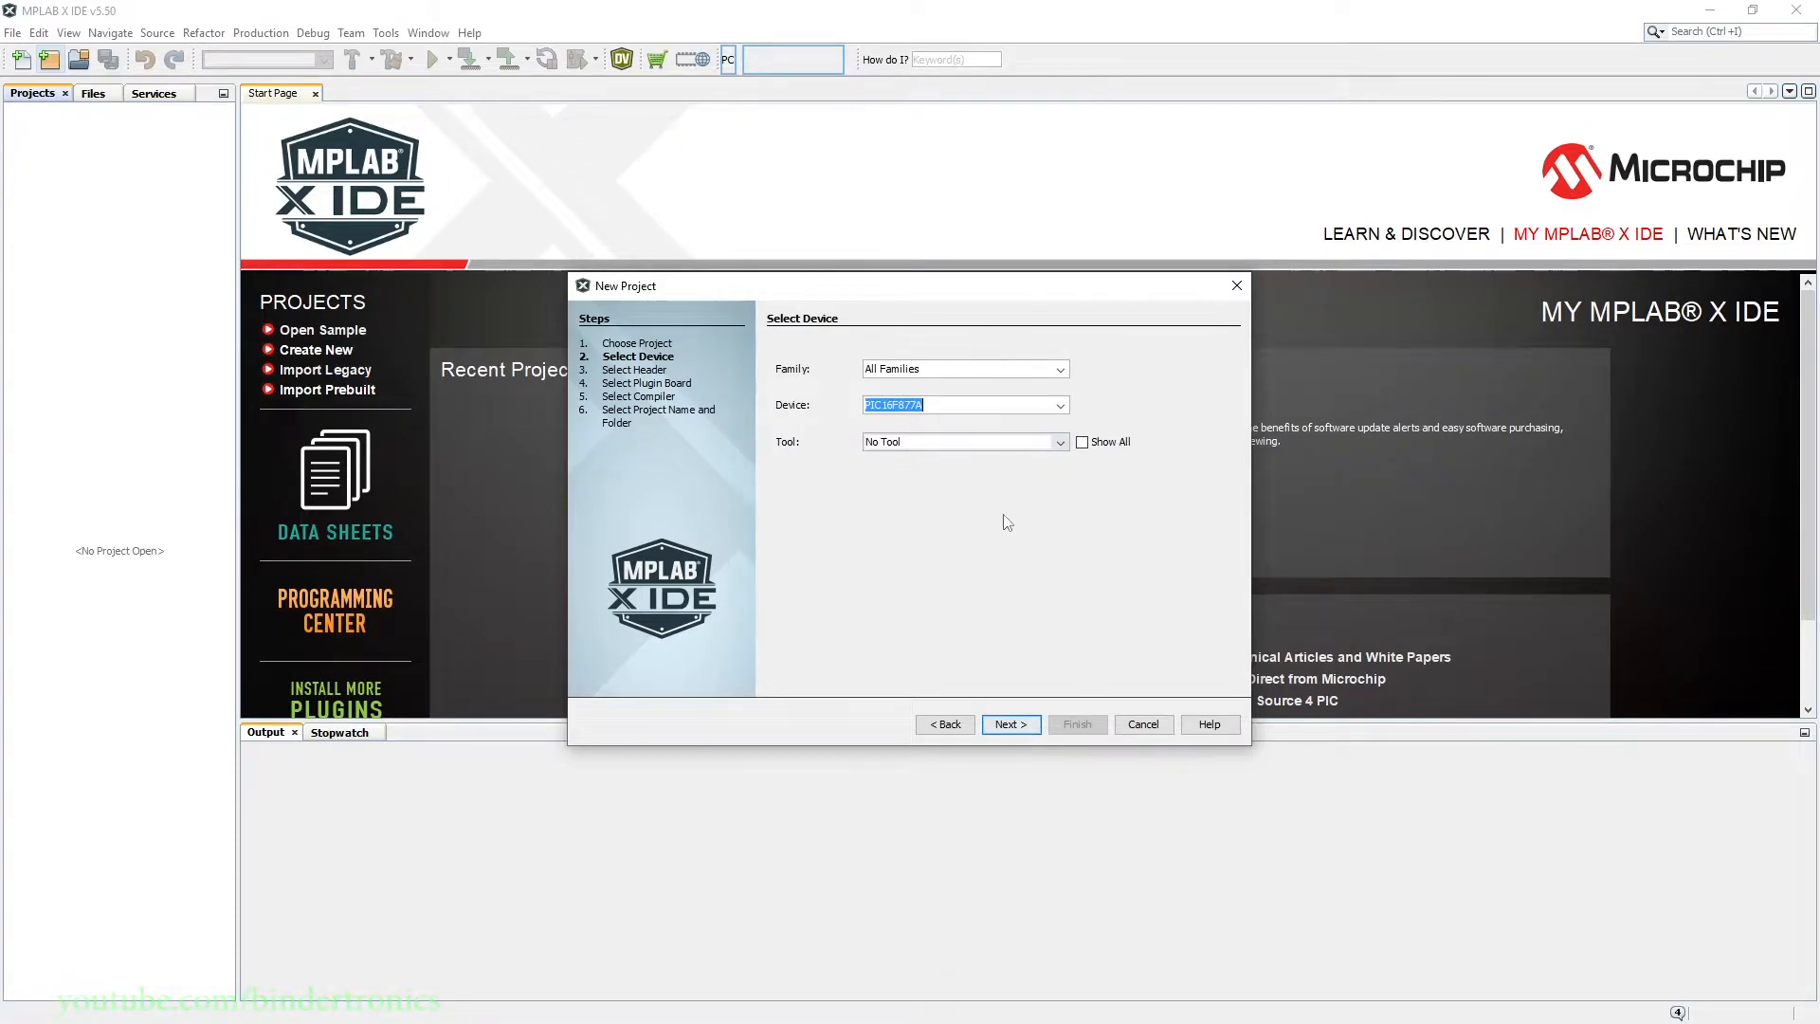
mouse_move(989, 500)
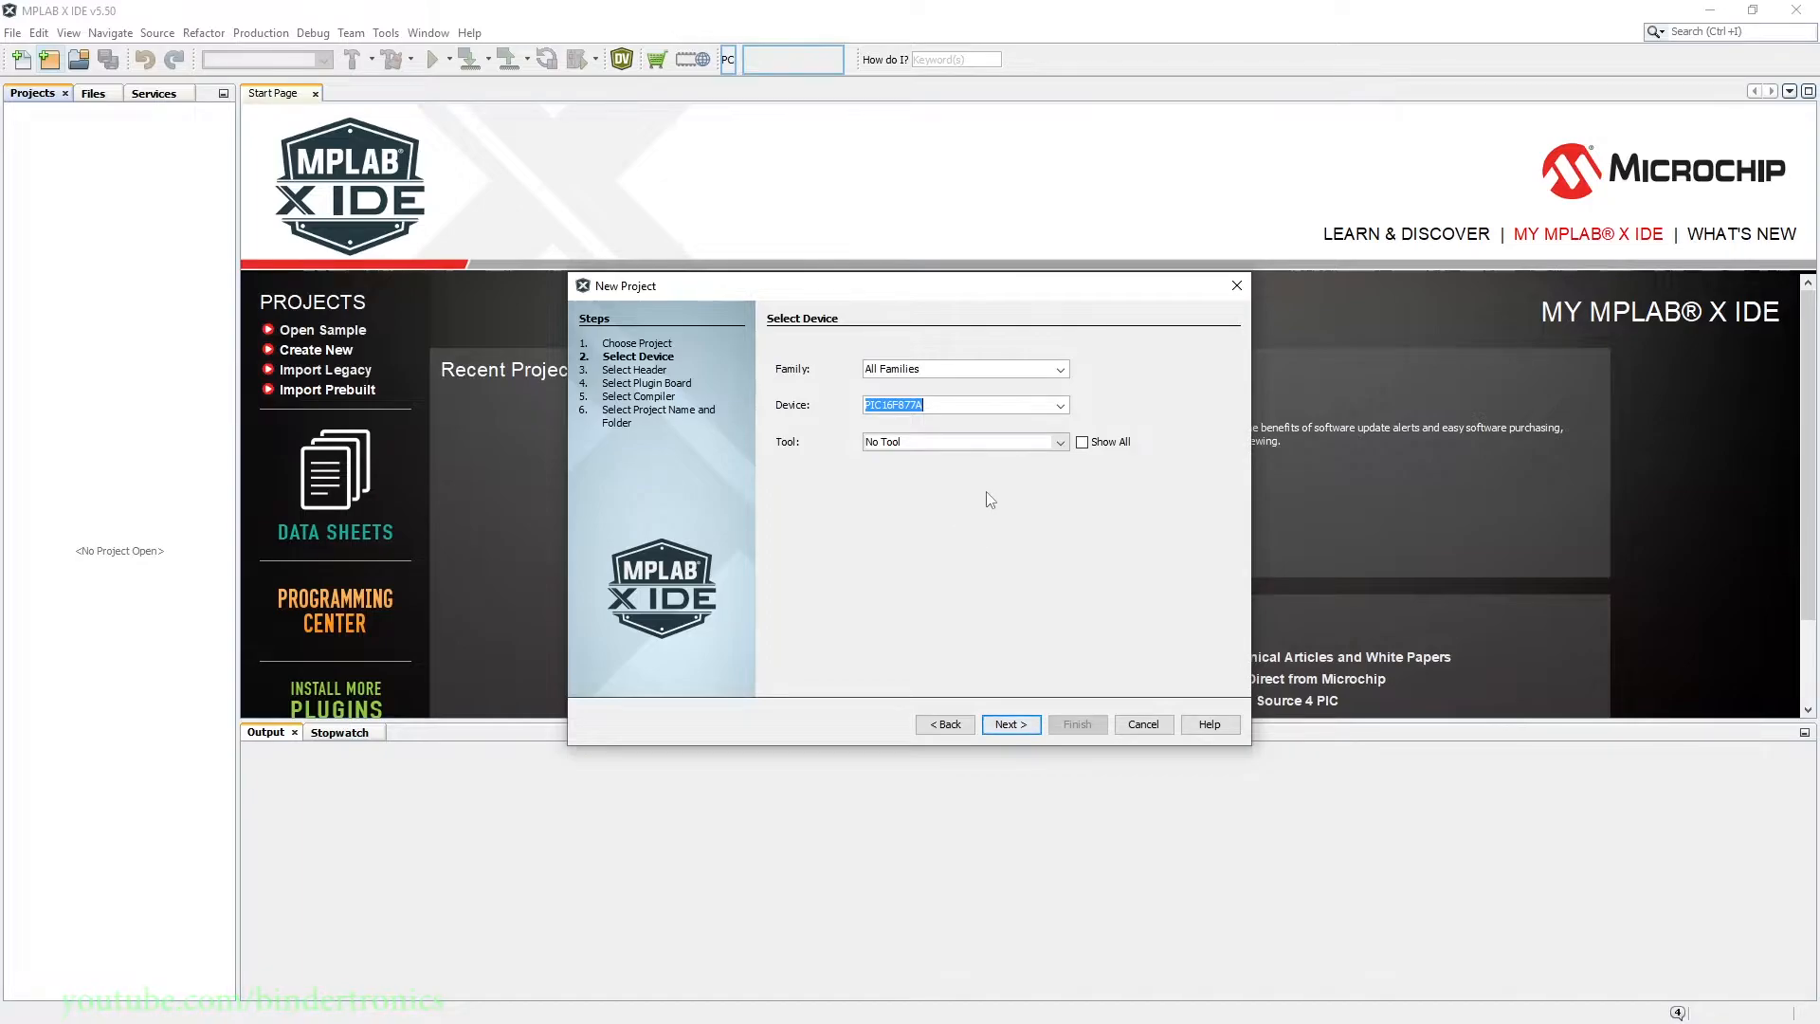
left_click(1057, 440)
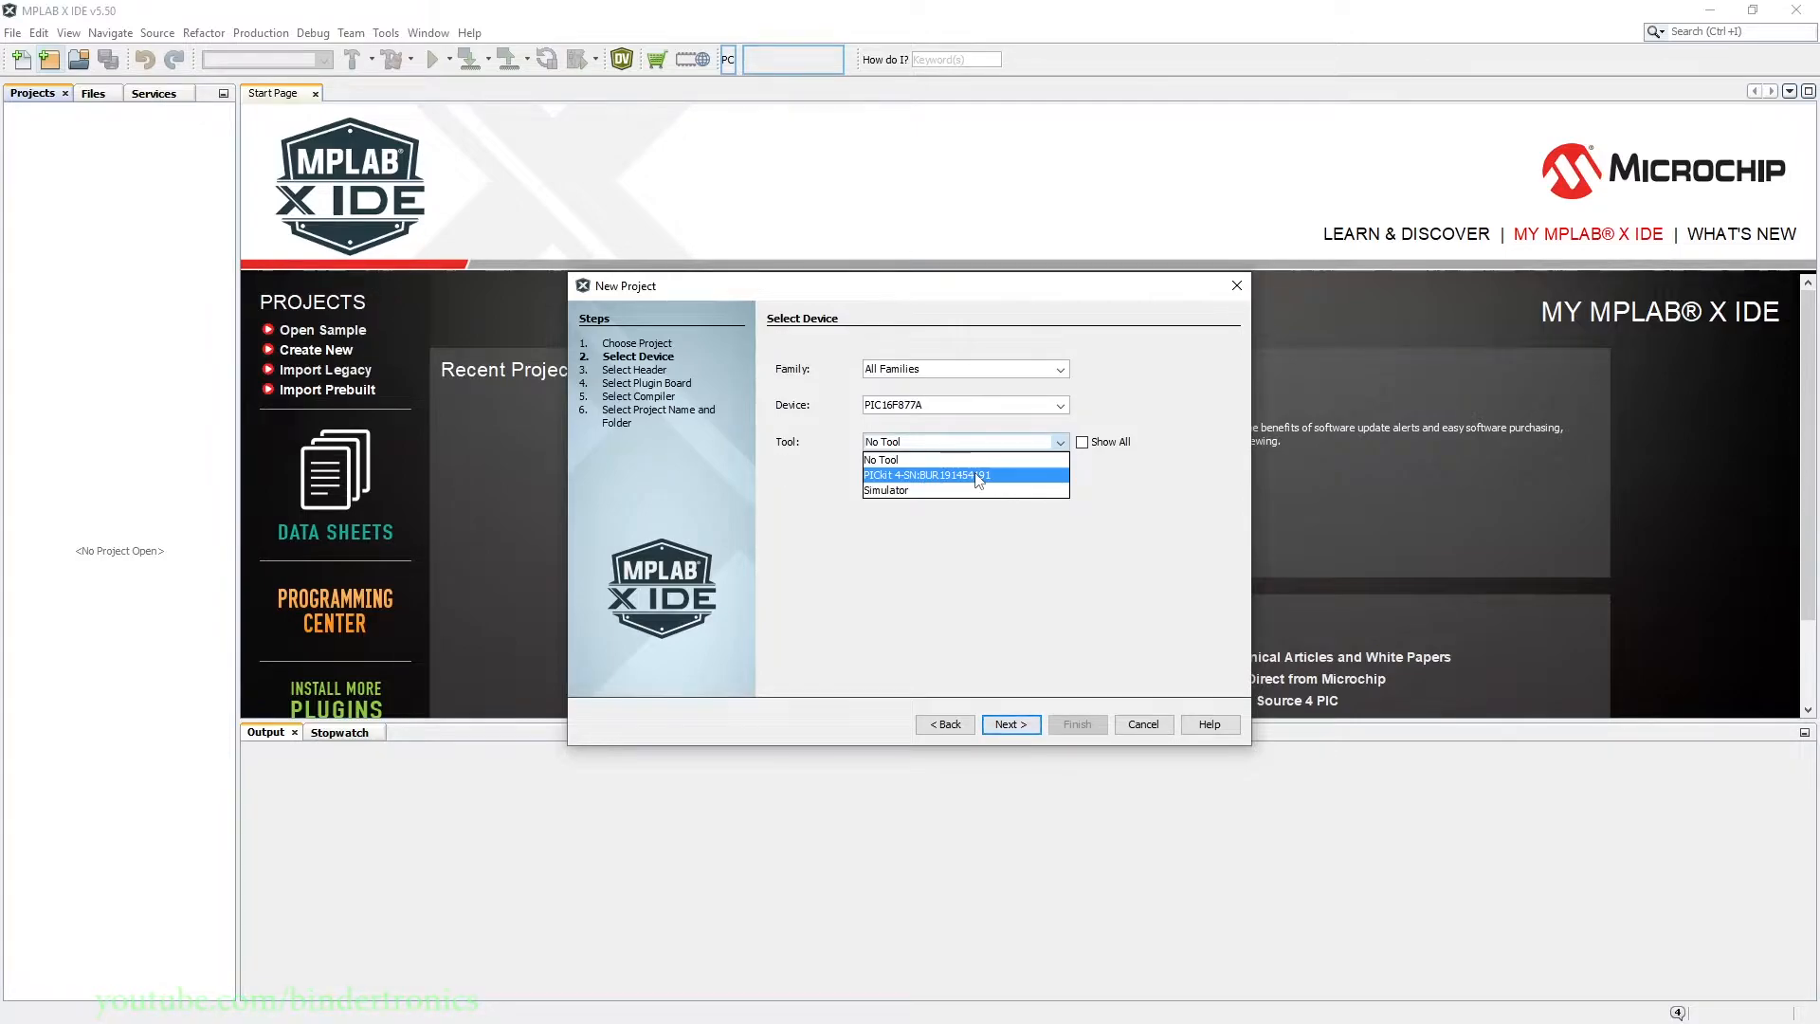
left_click(1009, 723)
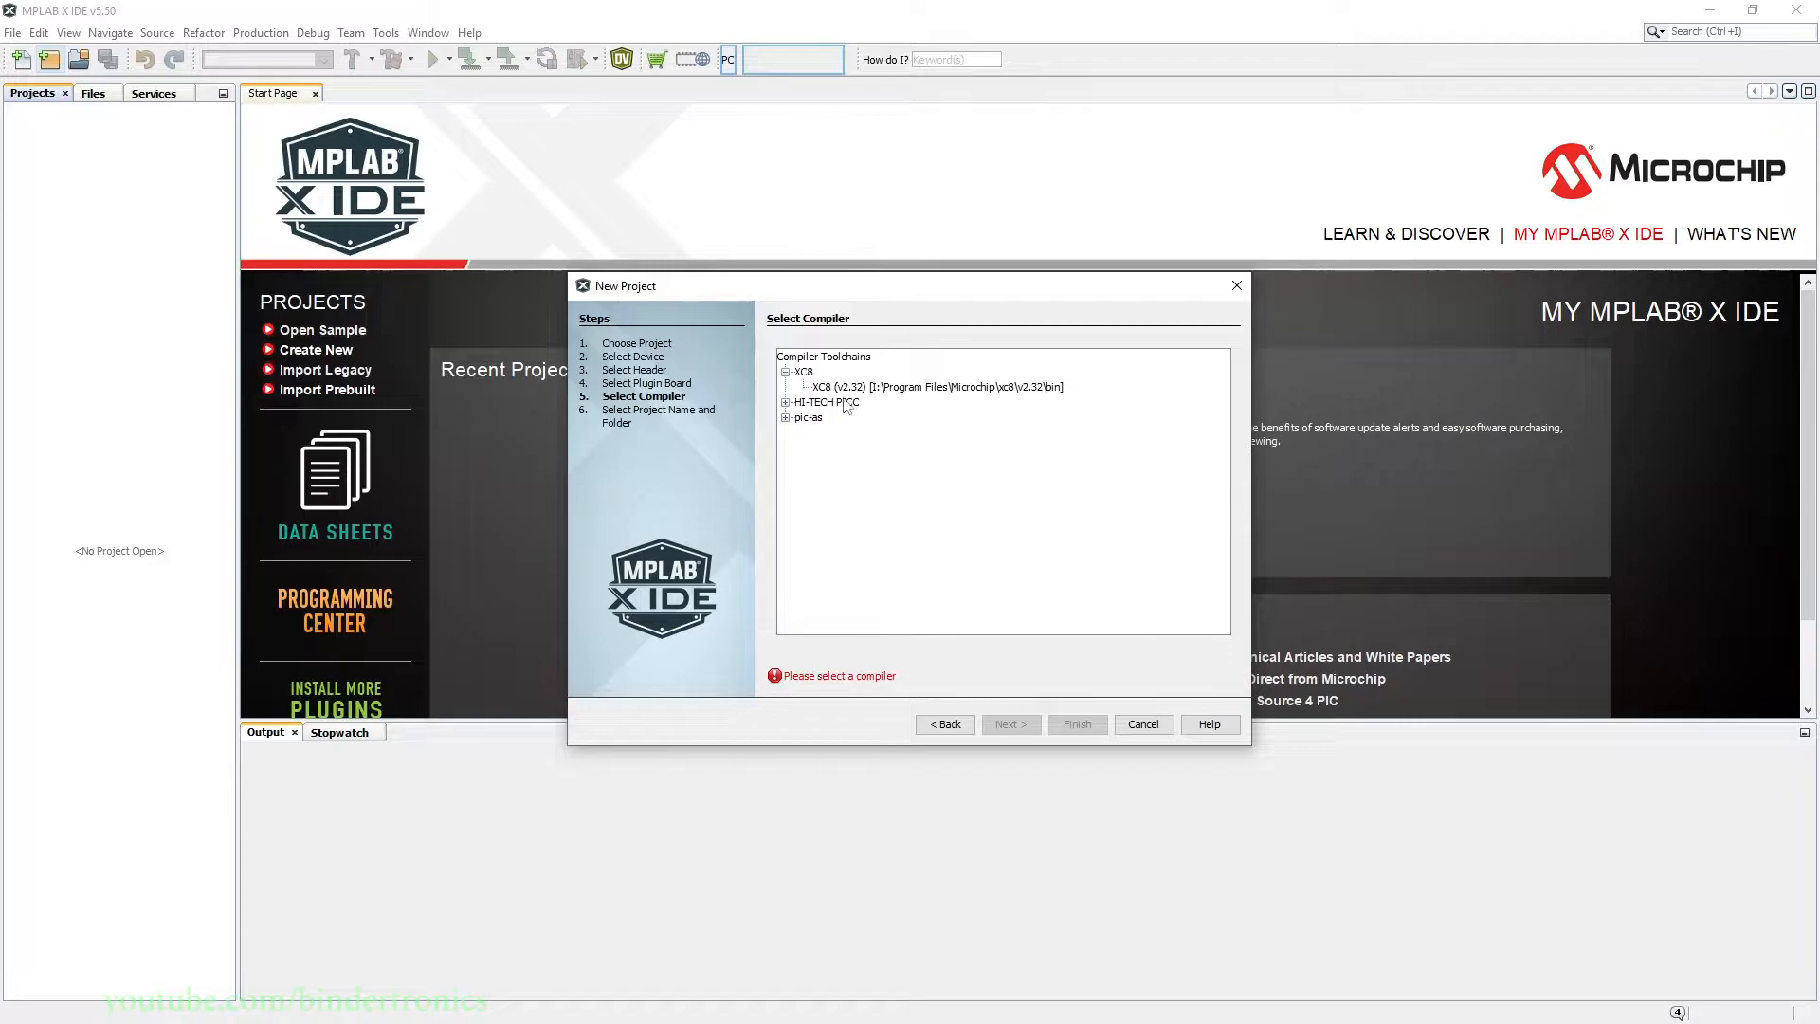
left_click(807, 417)
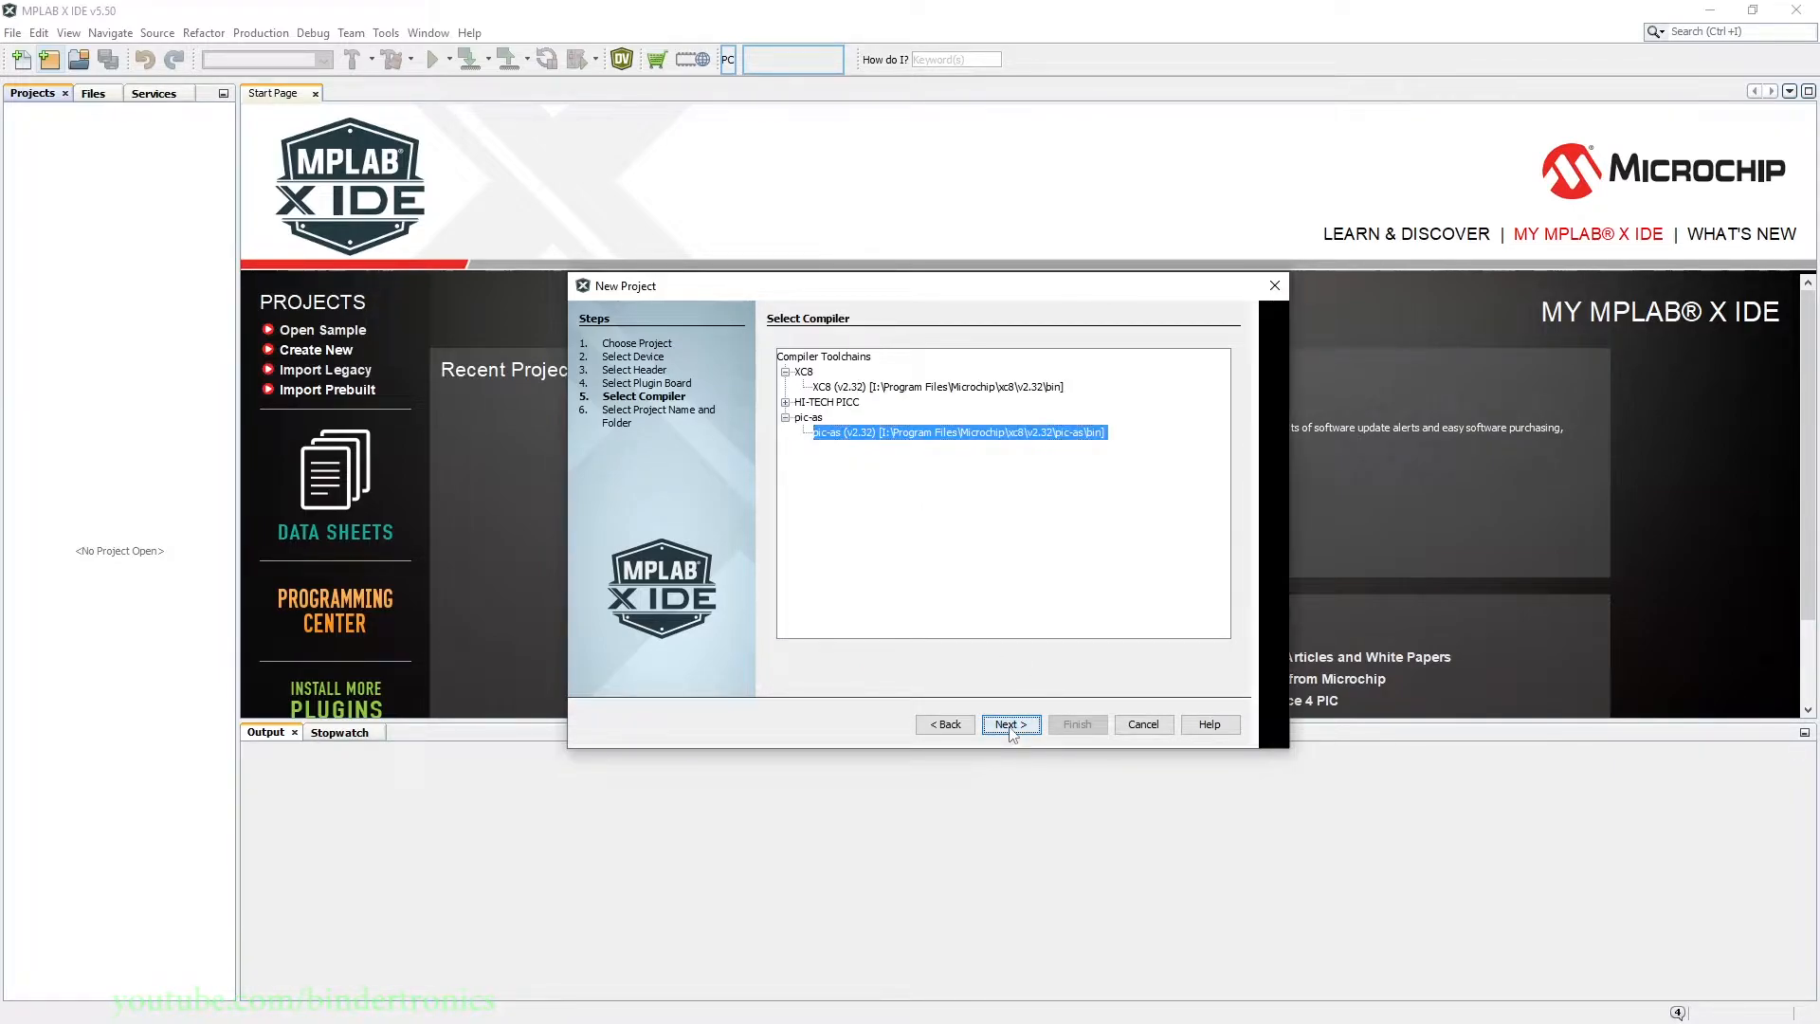
left_click(1008, 724)
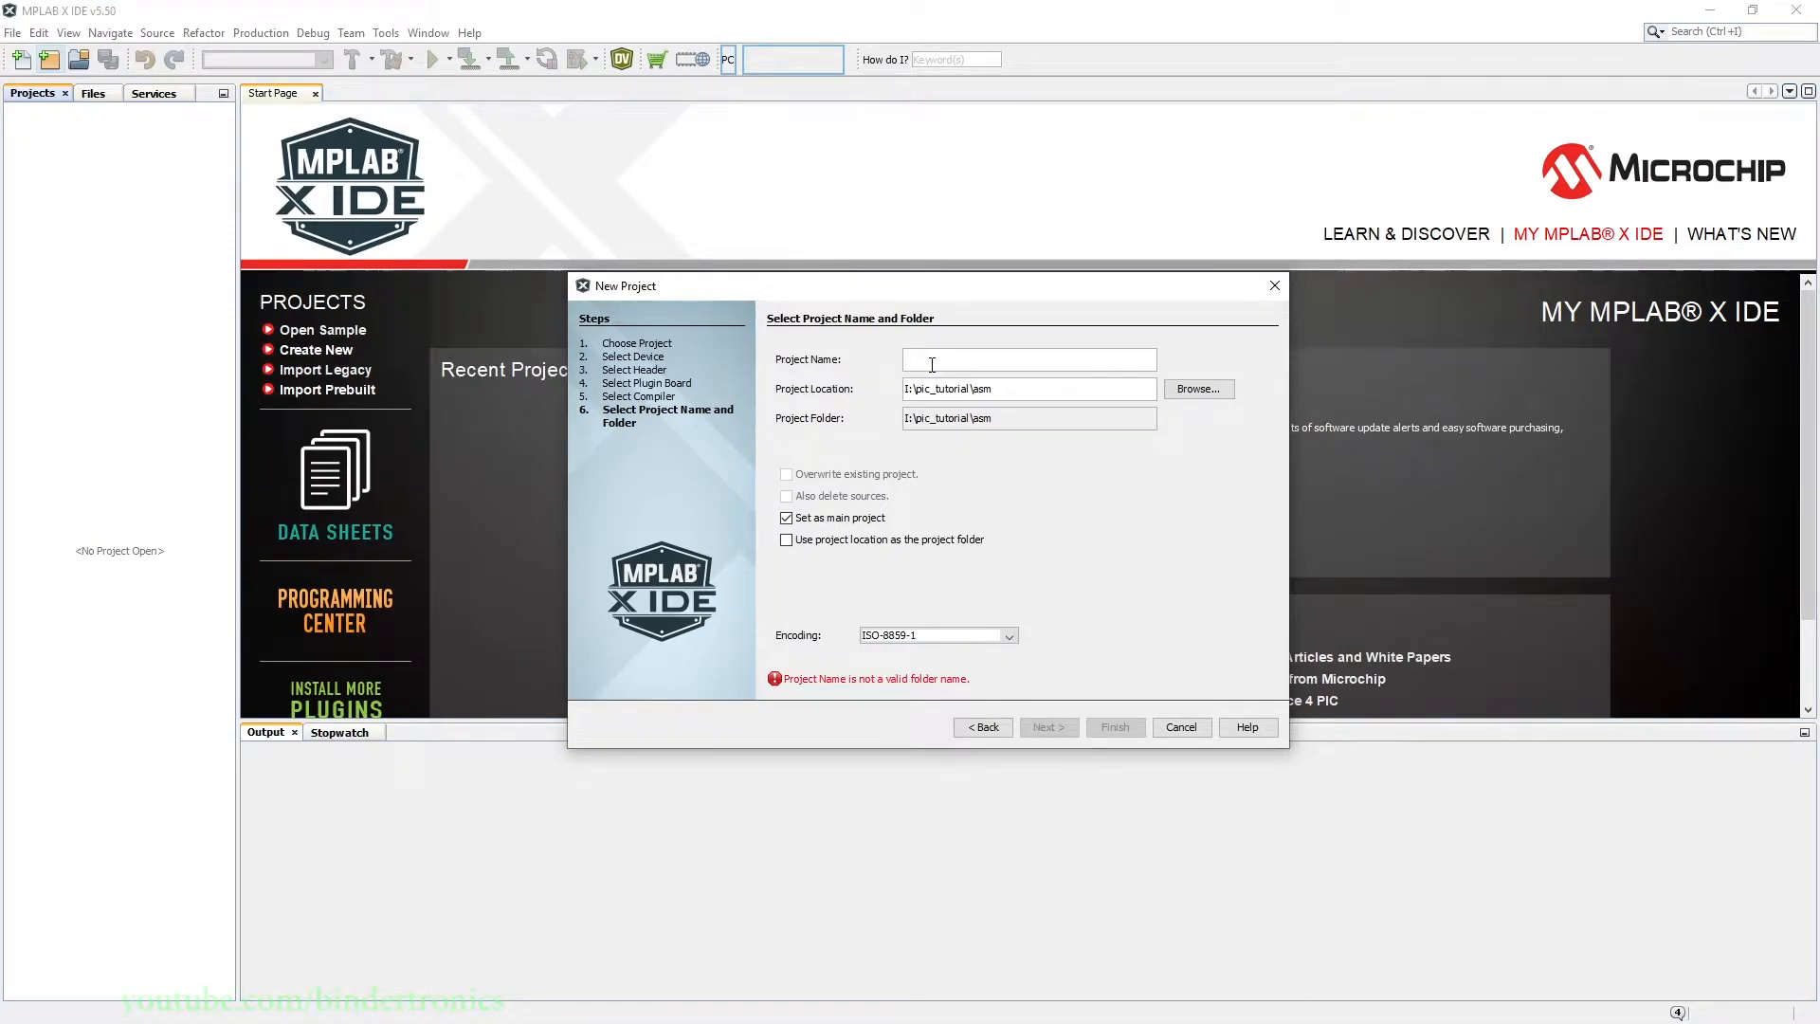
type("setup")
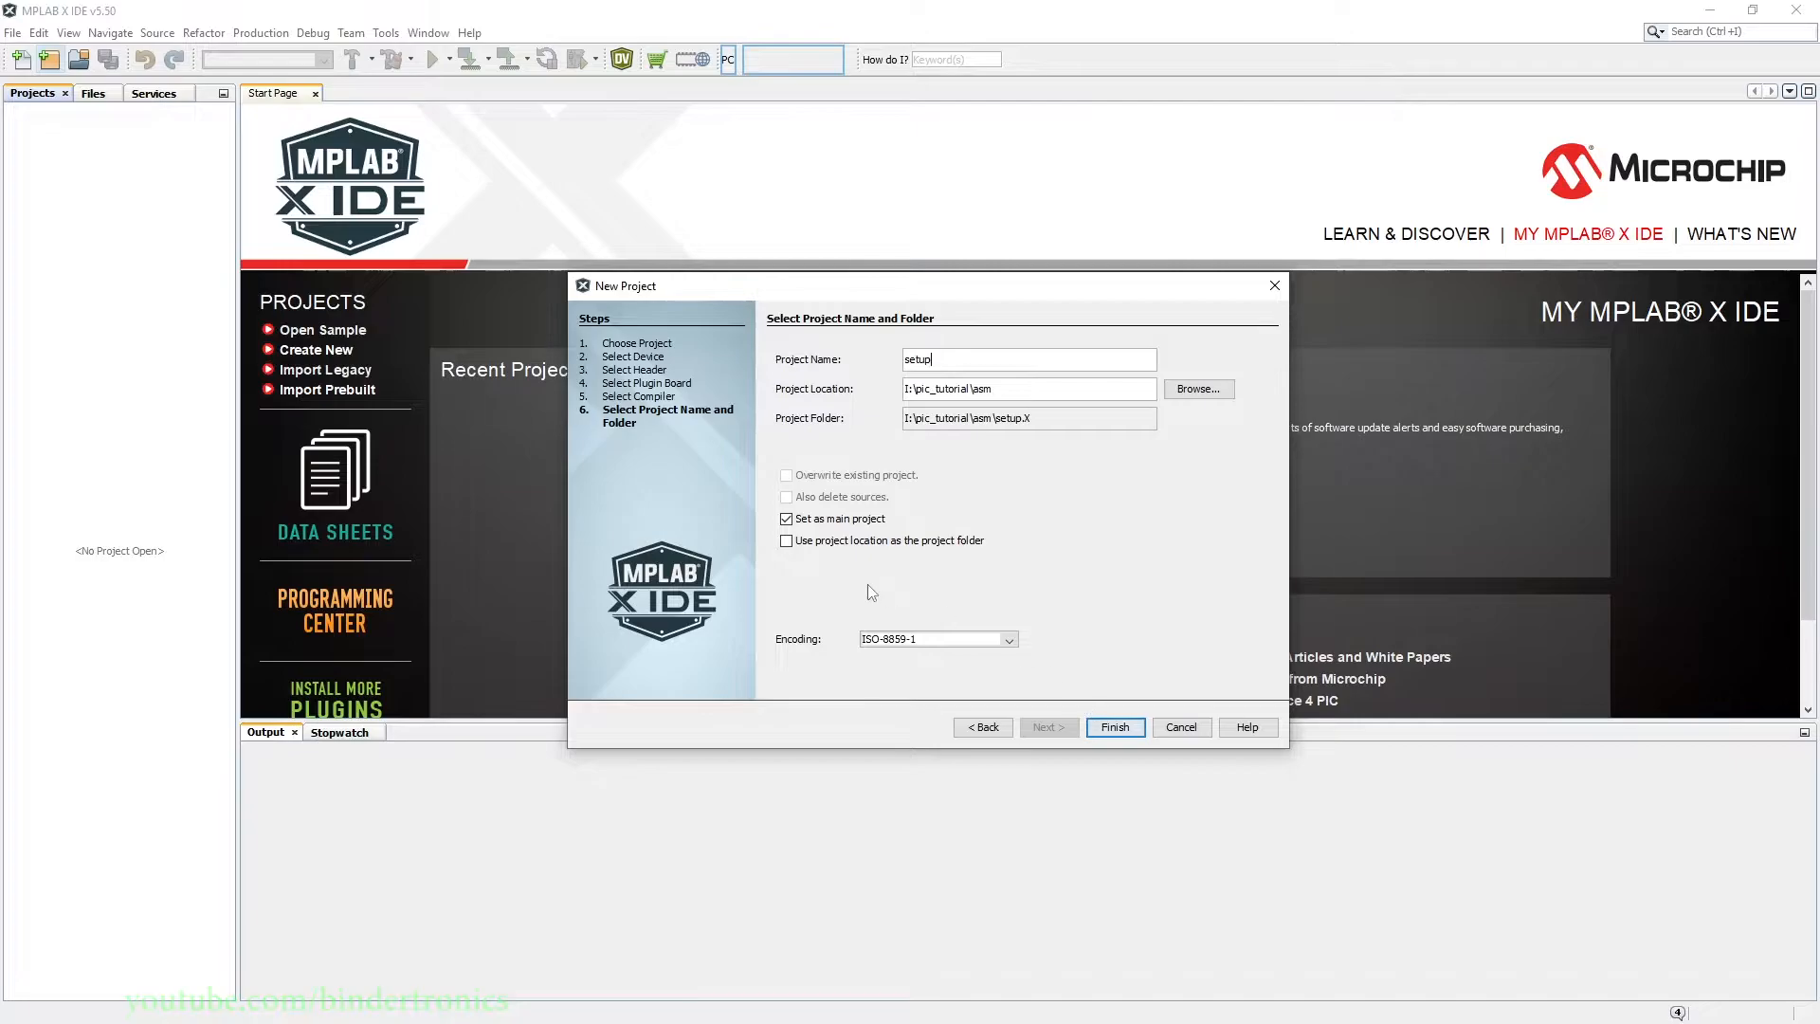
left_click(1113, 727)
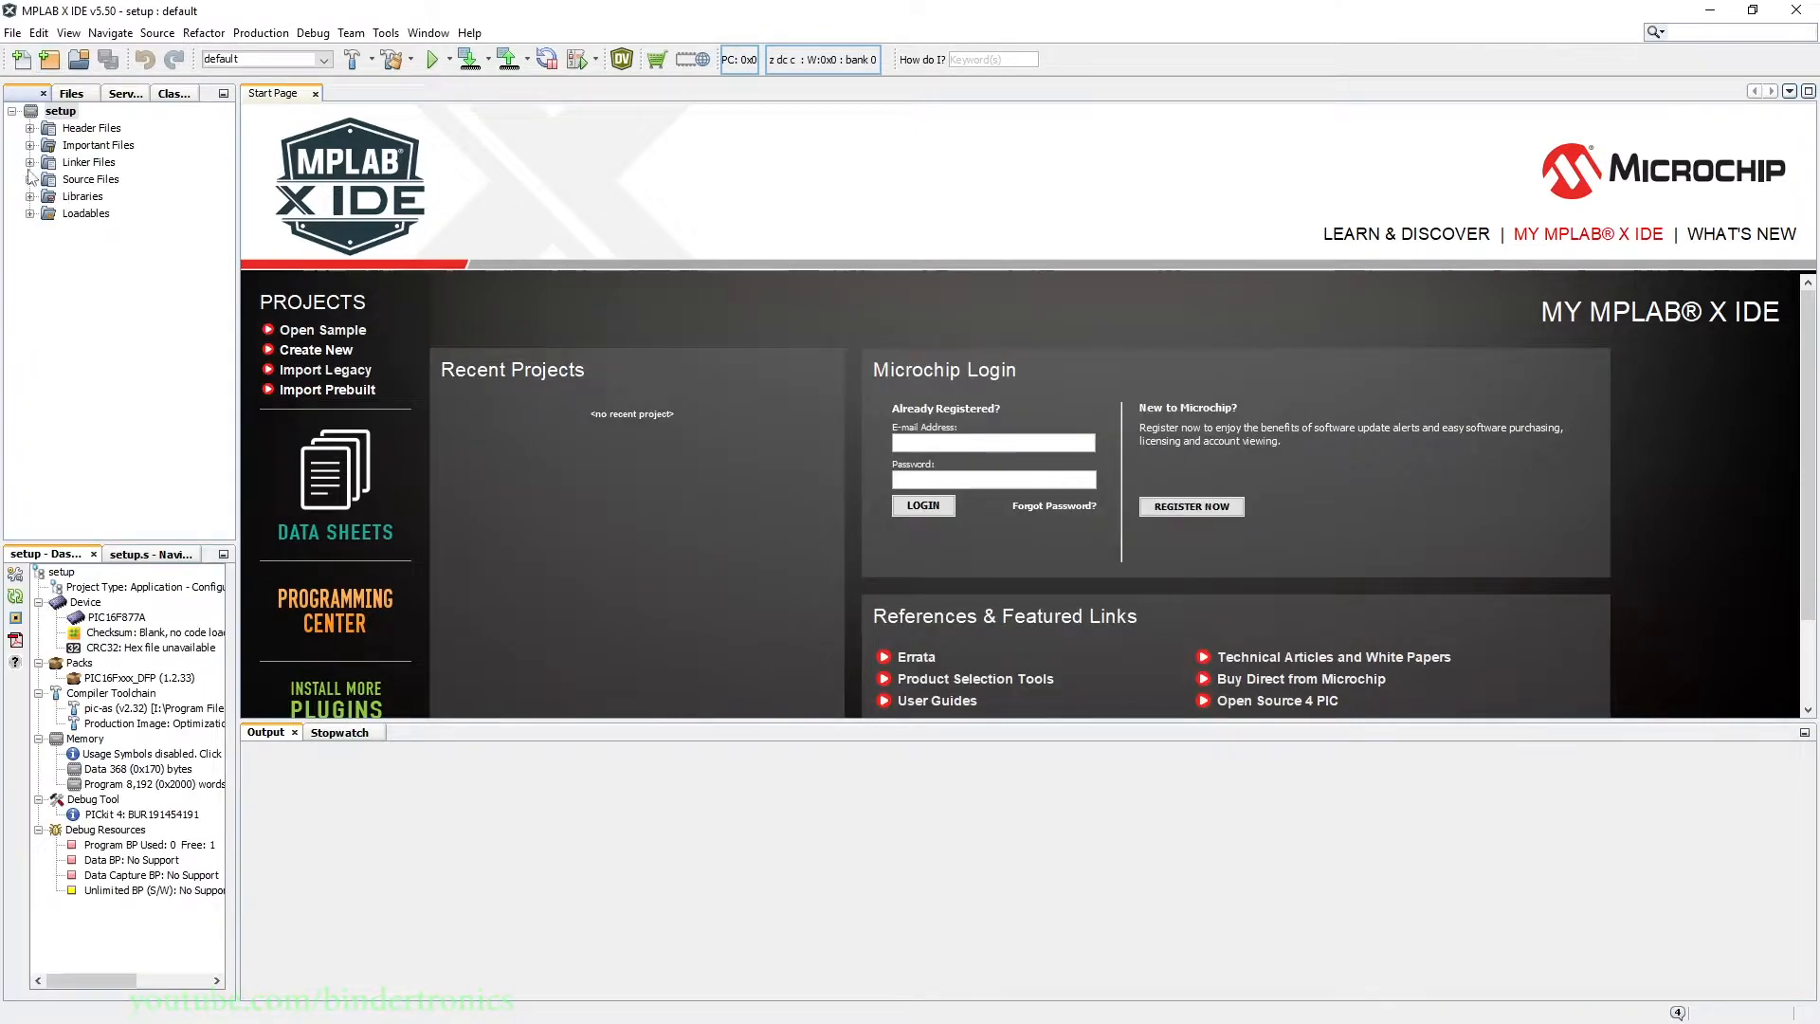
Add the assembly file setup.s to Source Files from the pic_8b_asm_func template.
left_click(61, 110)
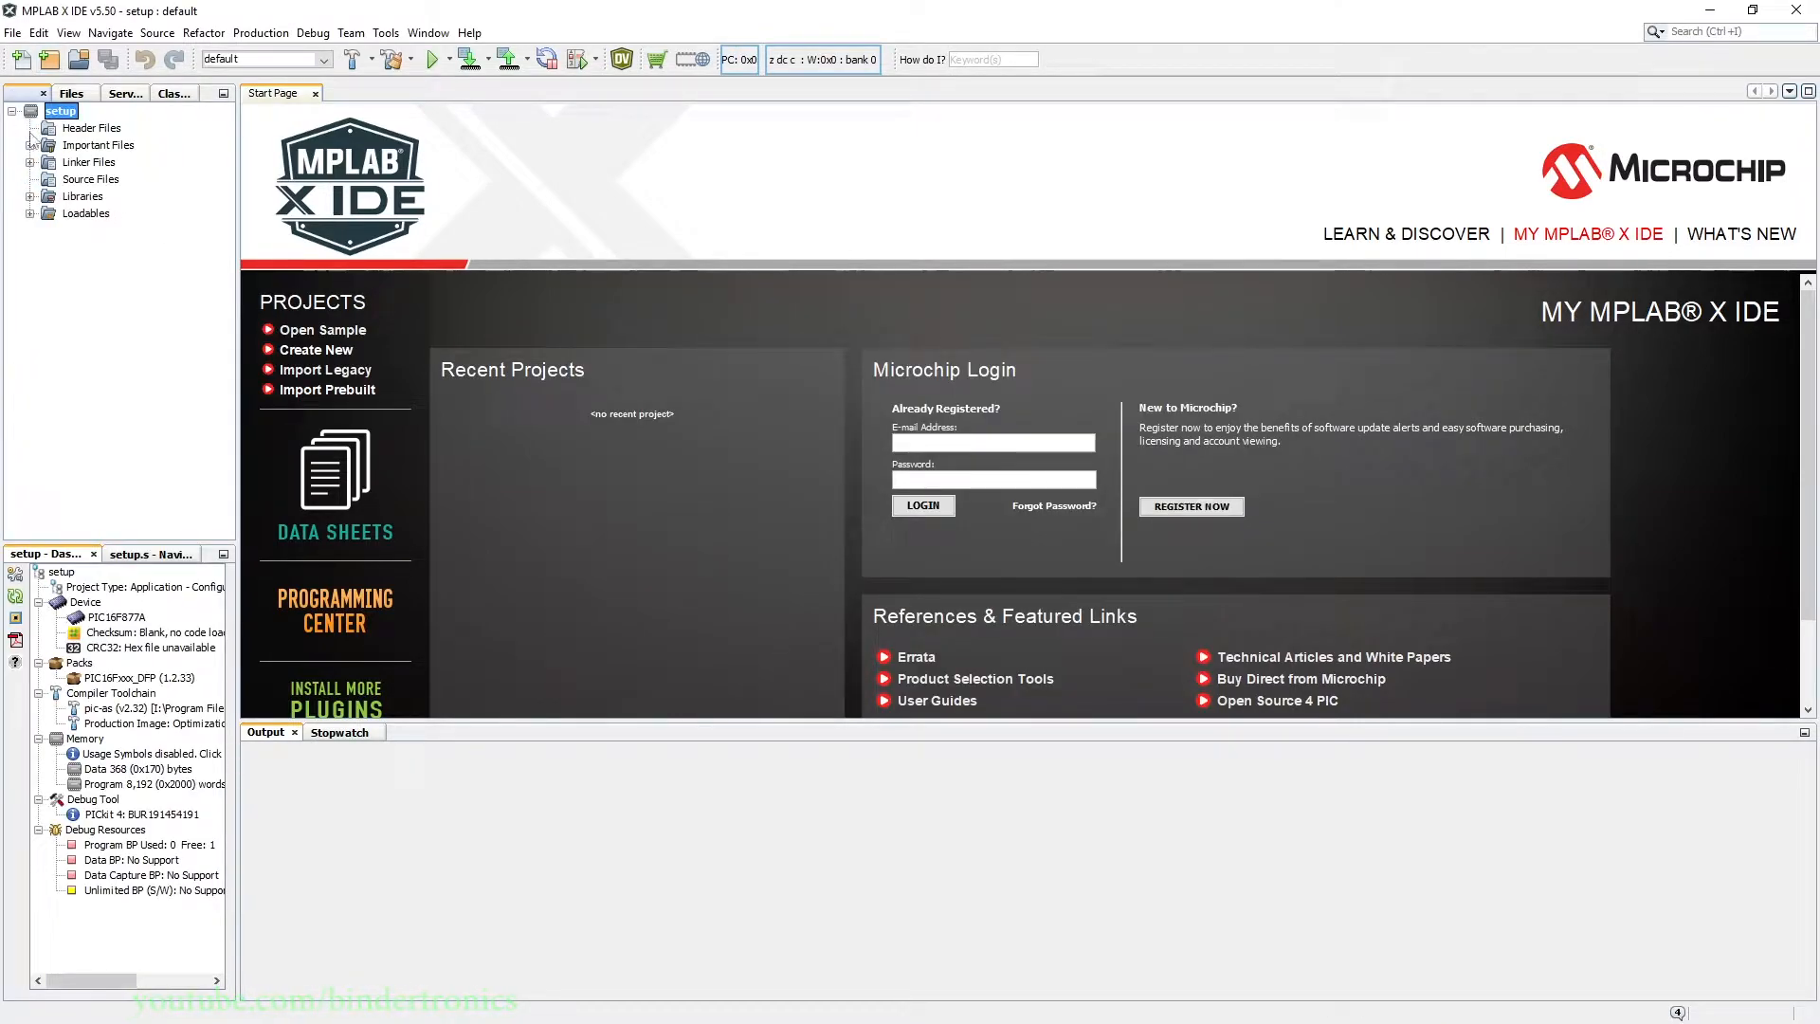
left_click(92, 195)
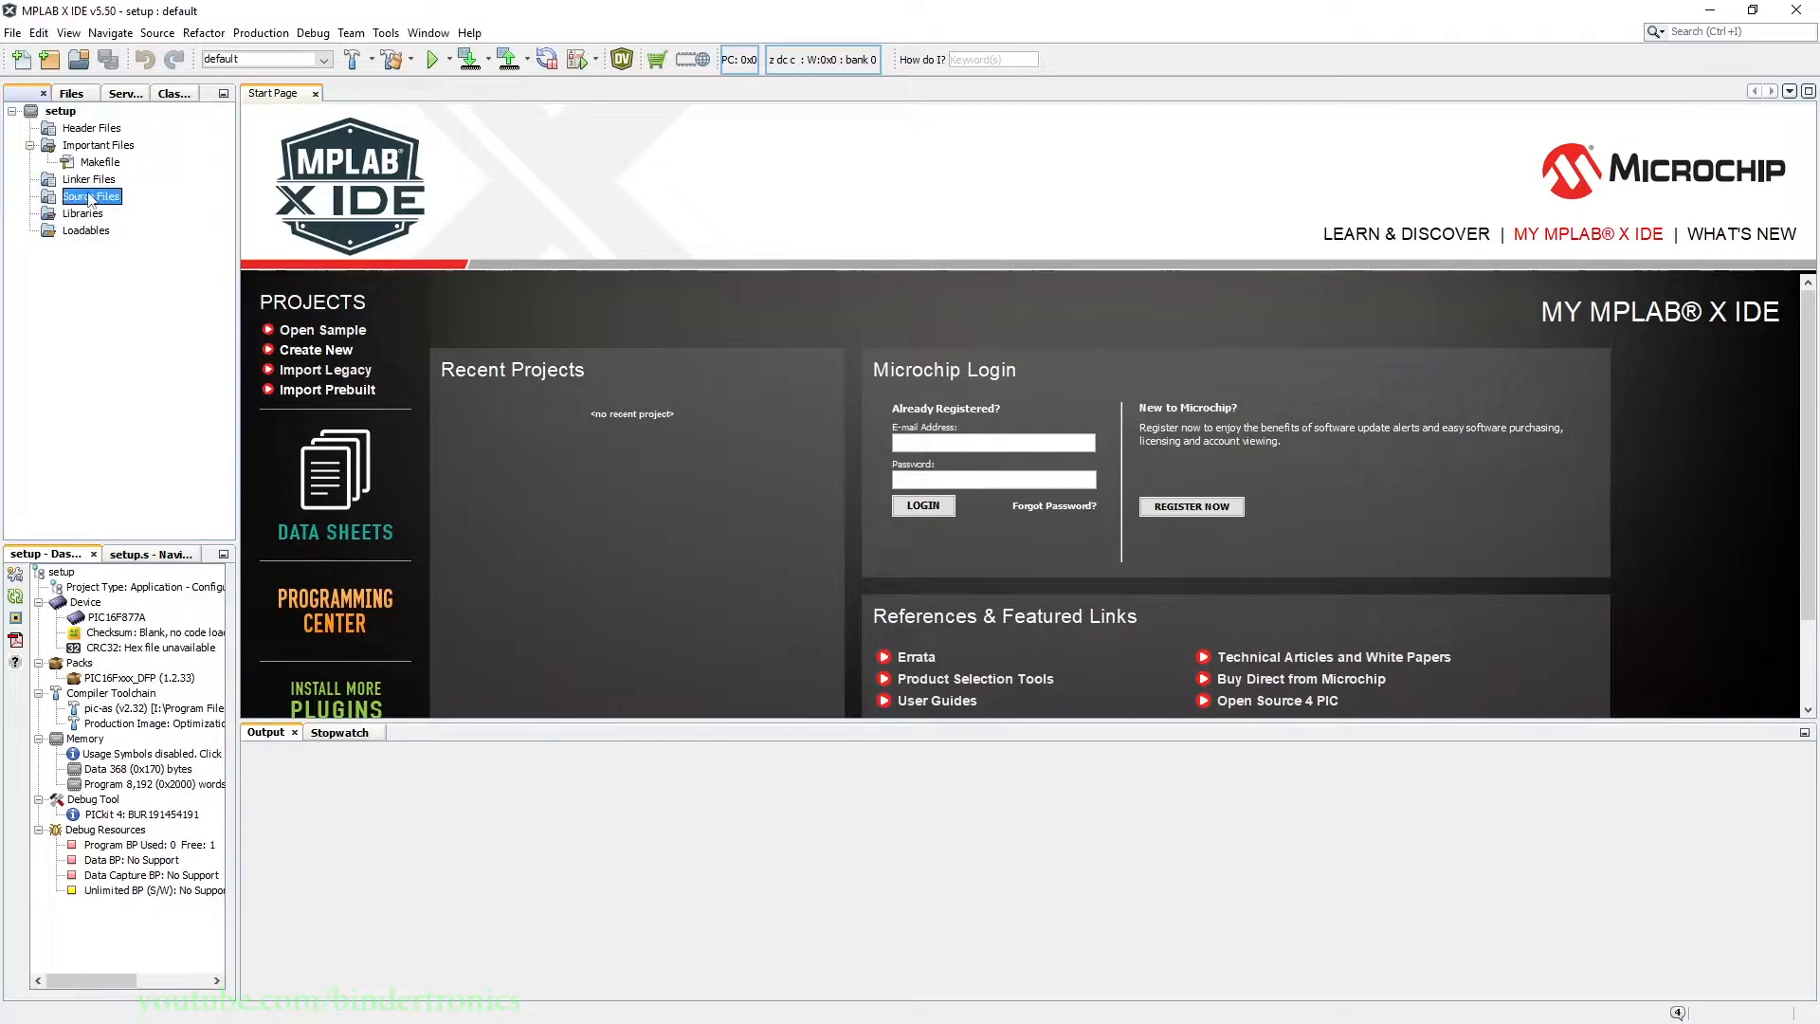
right_click(92, 196)
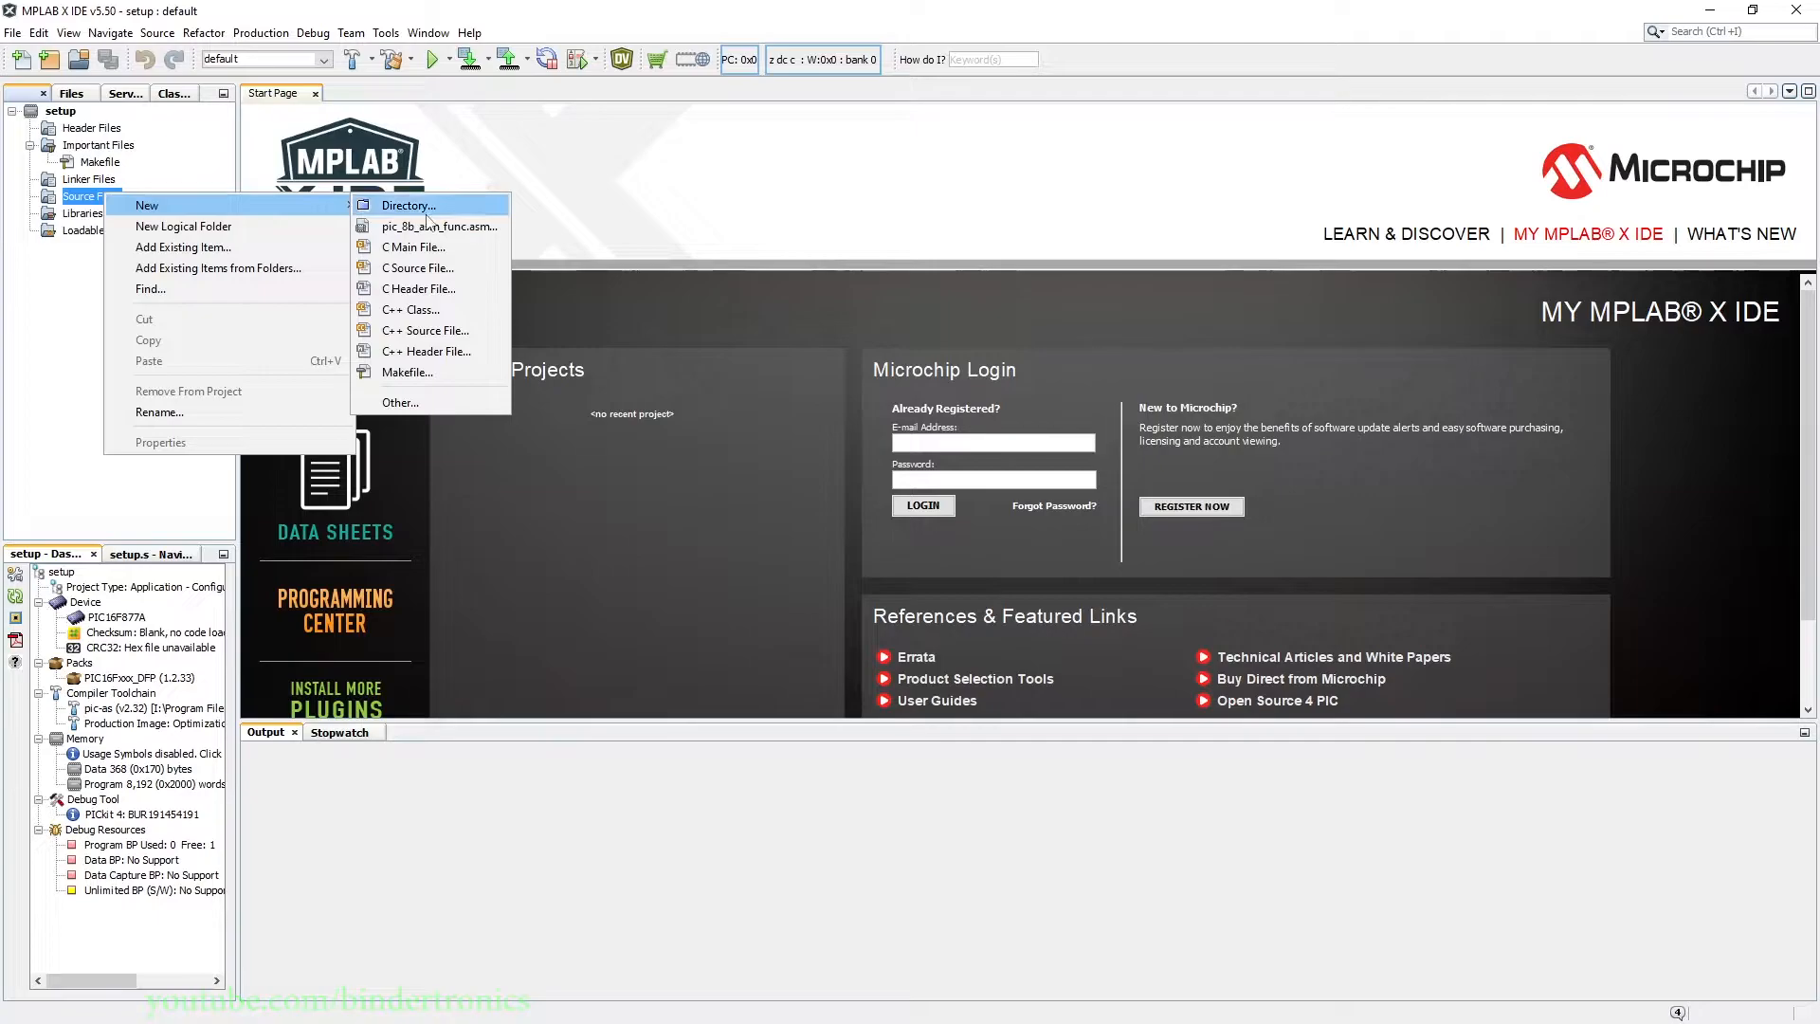
mouse_move(439, 226)
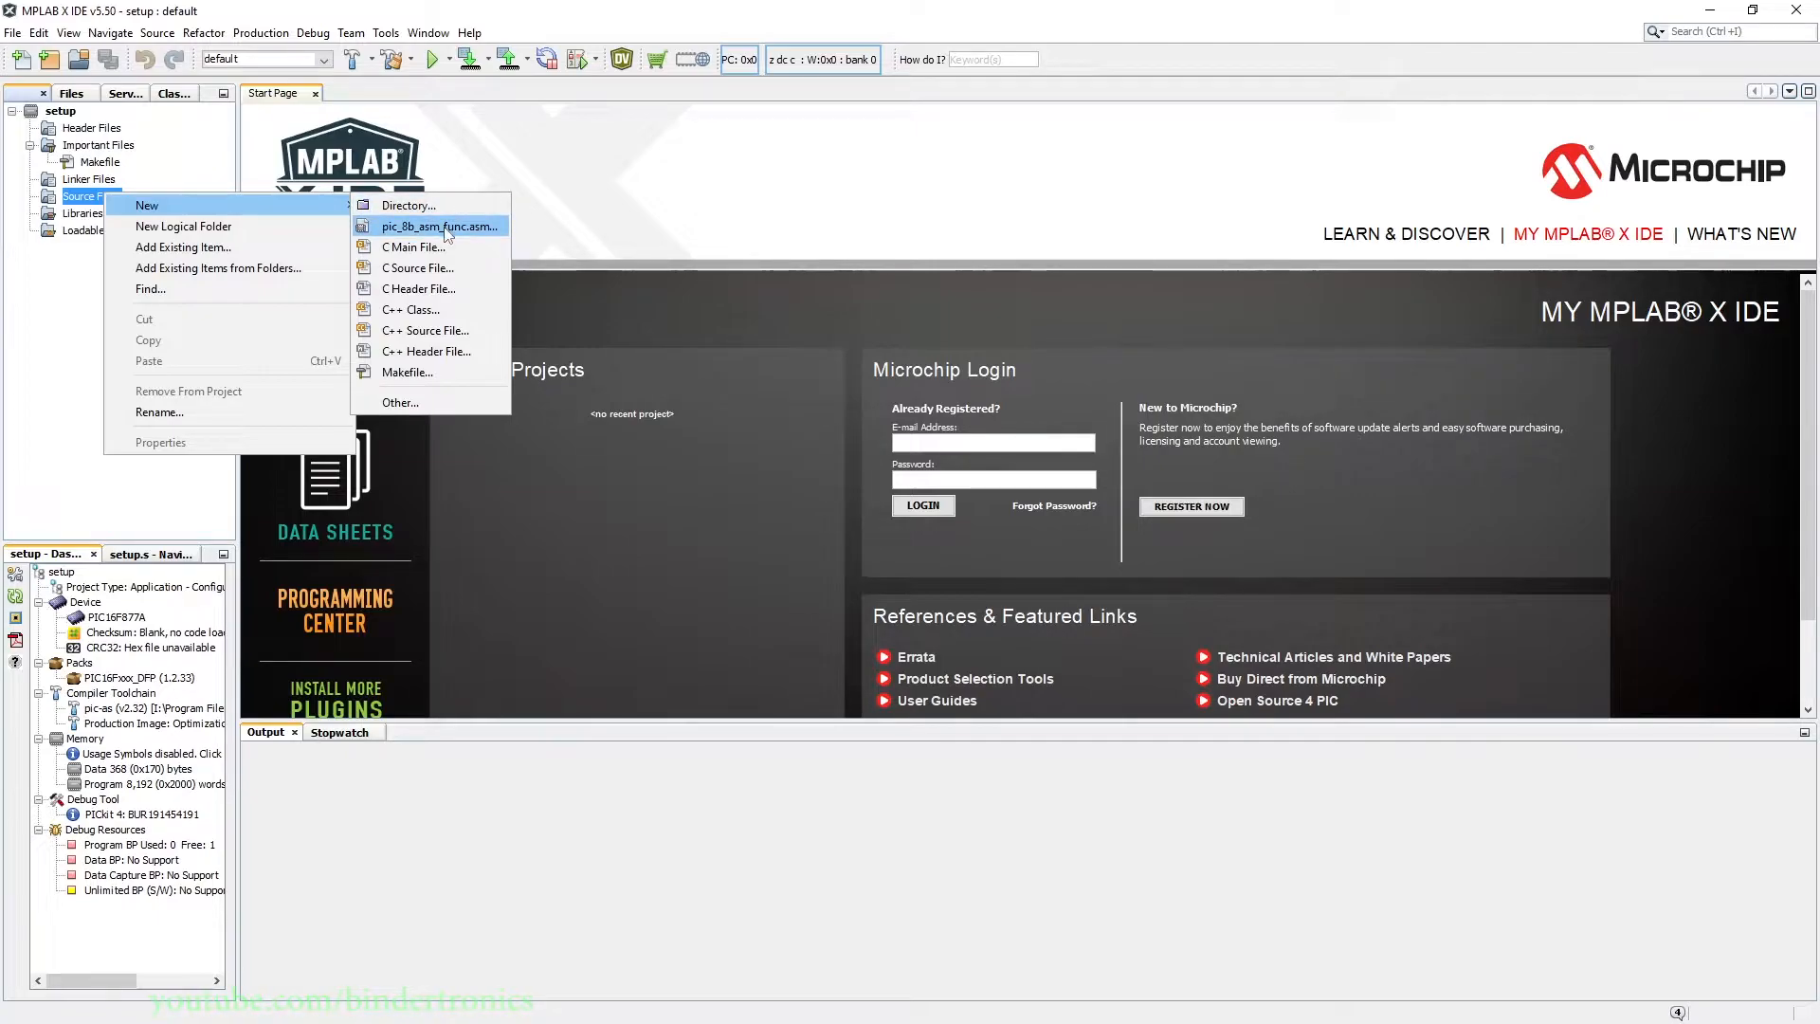
left_click(439, 226)
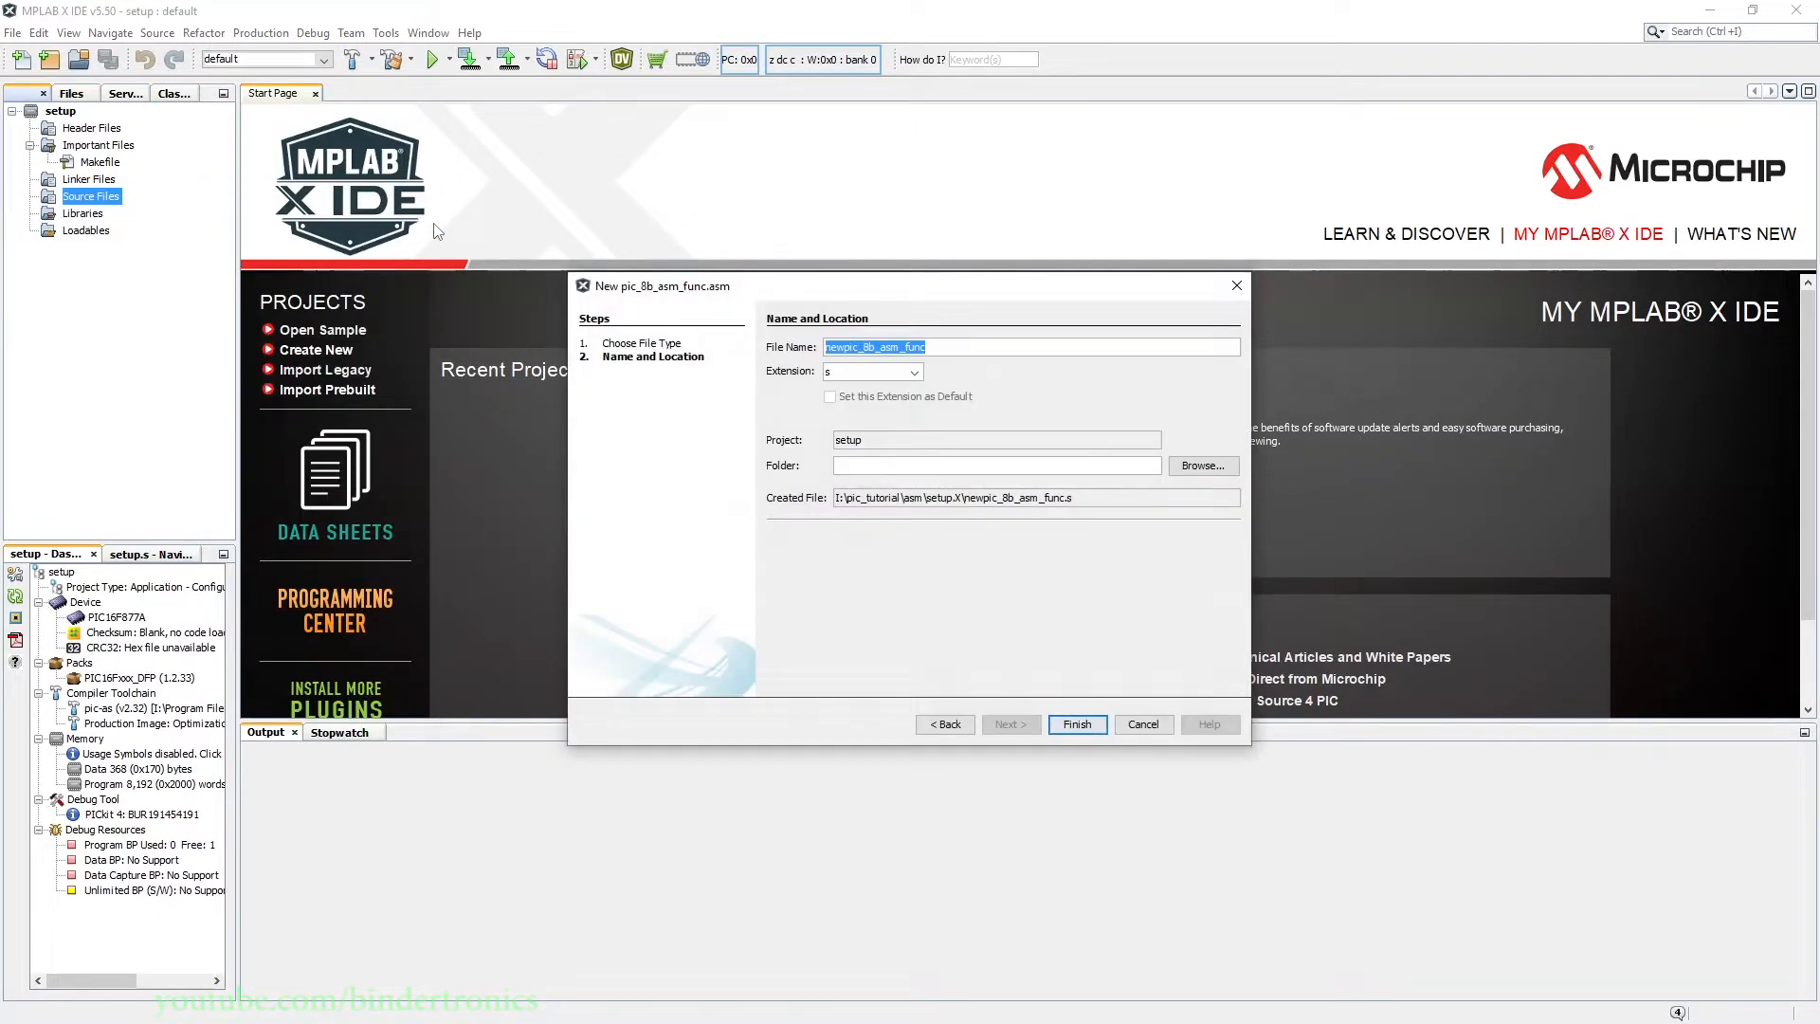
mouse_move(505, 317)
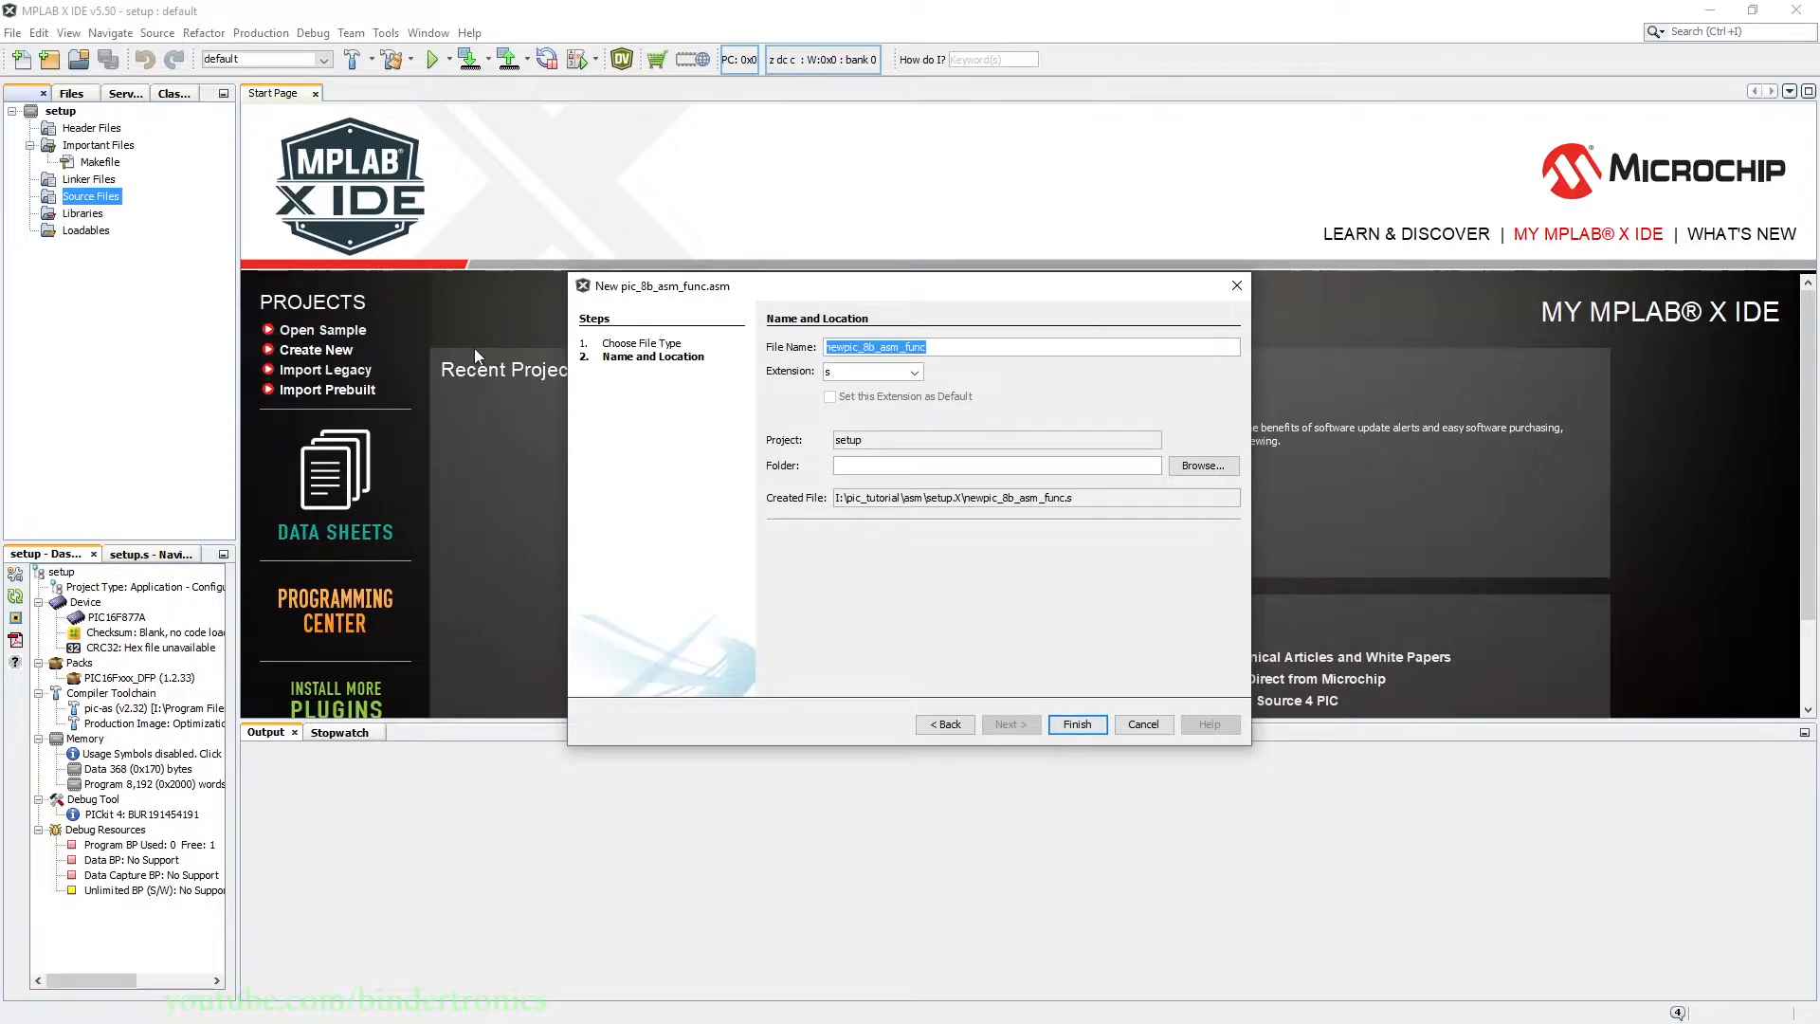
type("setup")
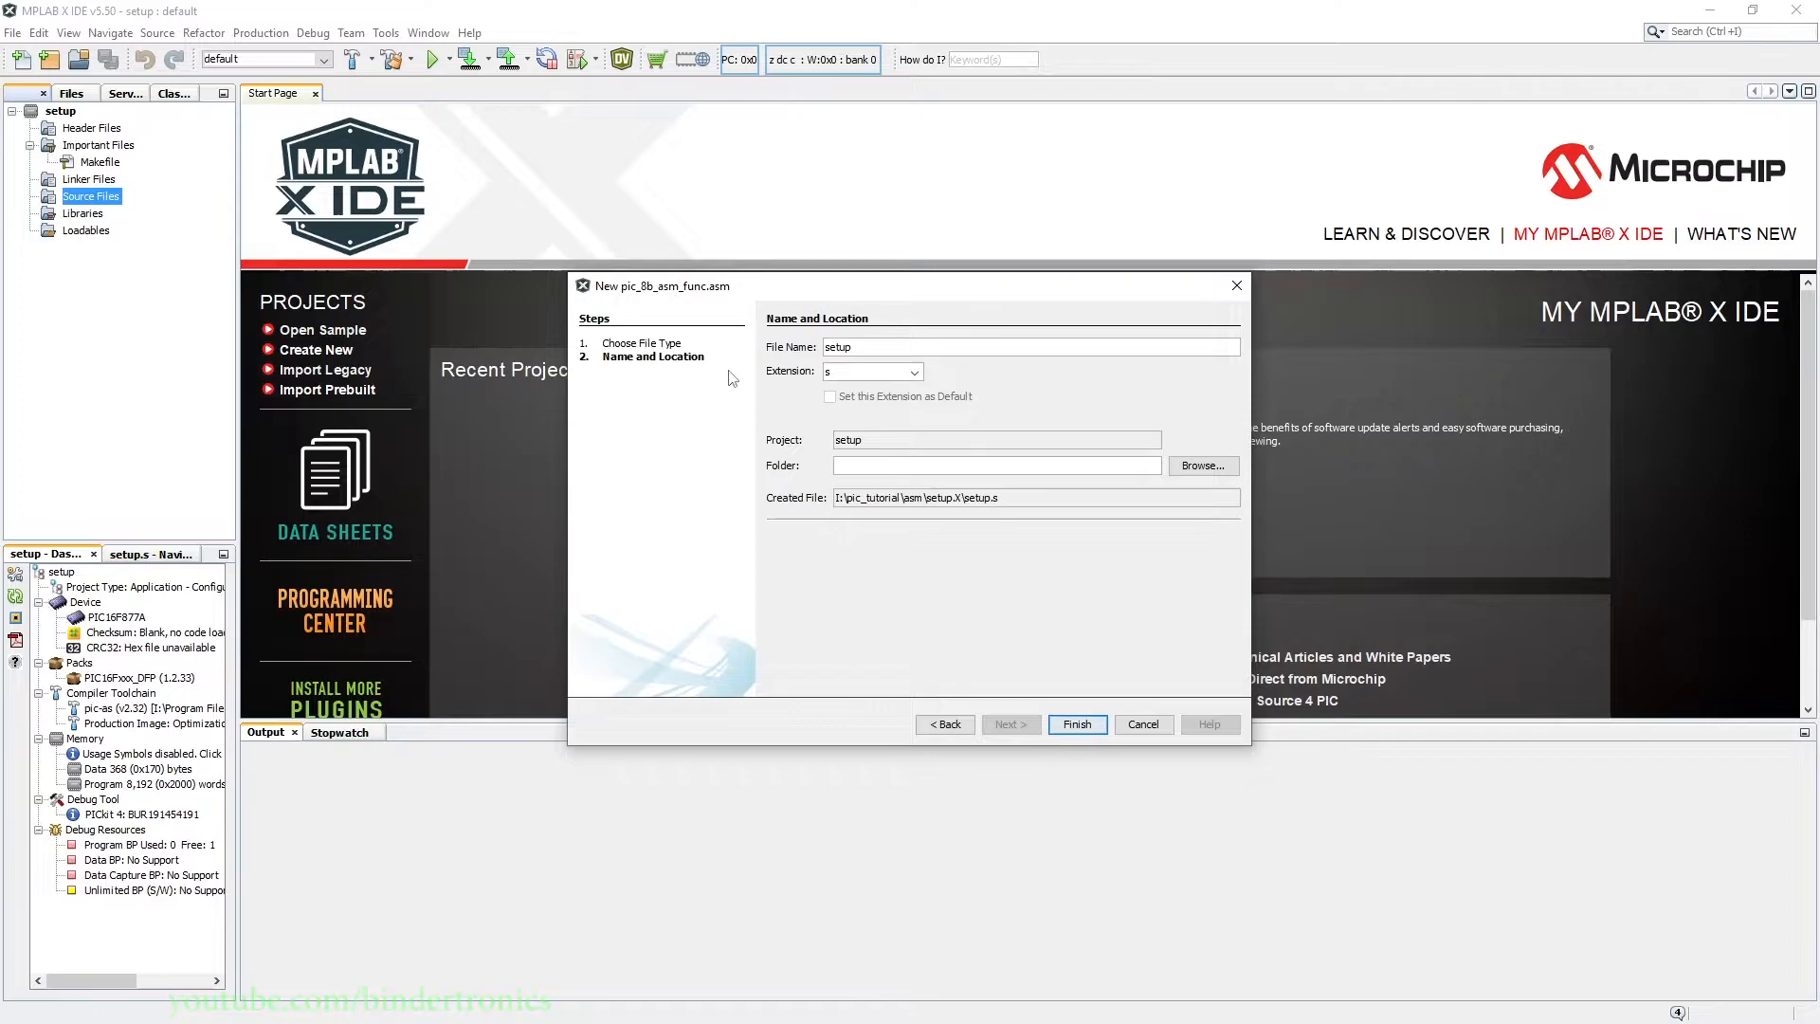
left_click(914, 372)
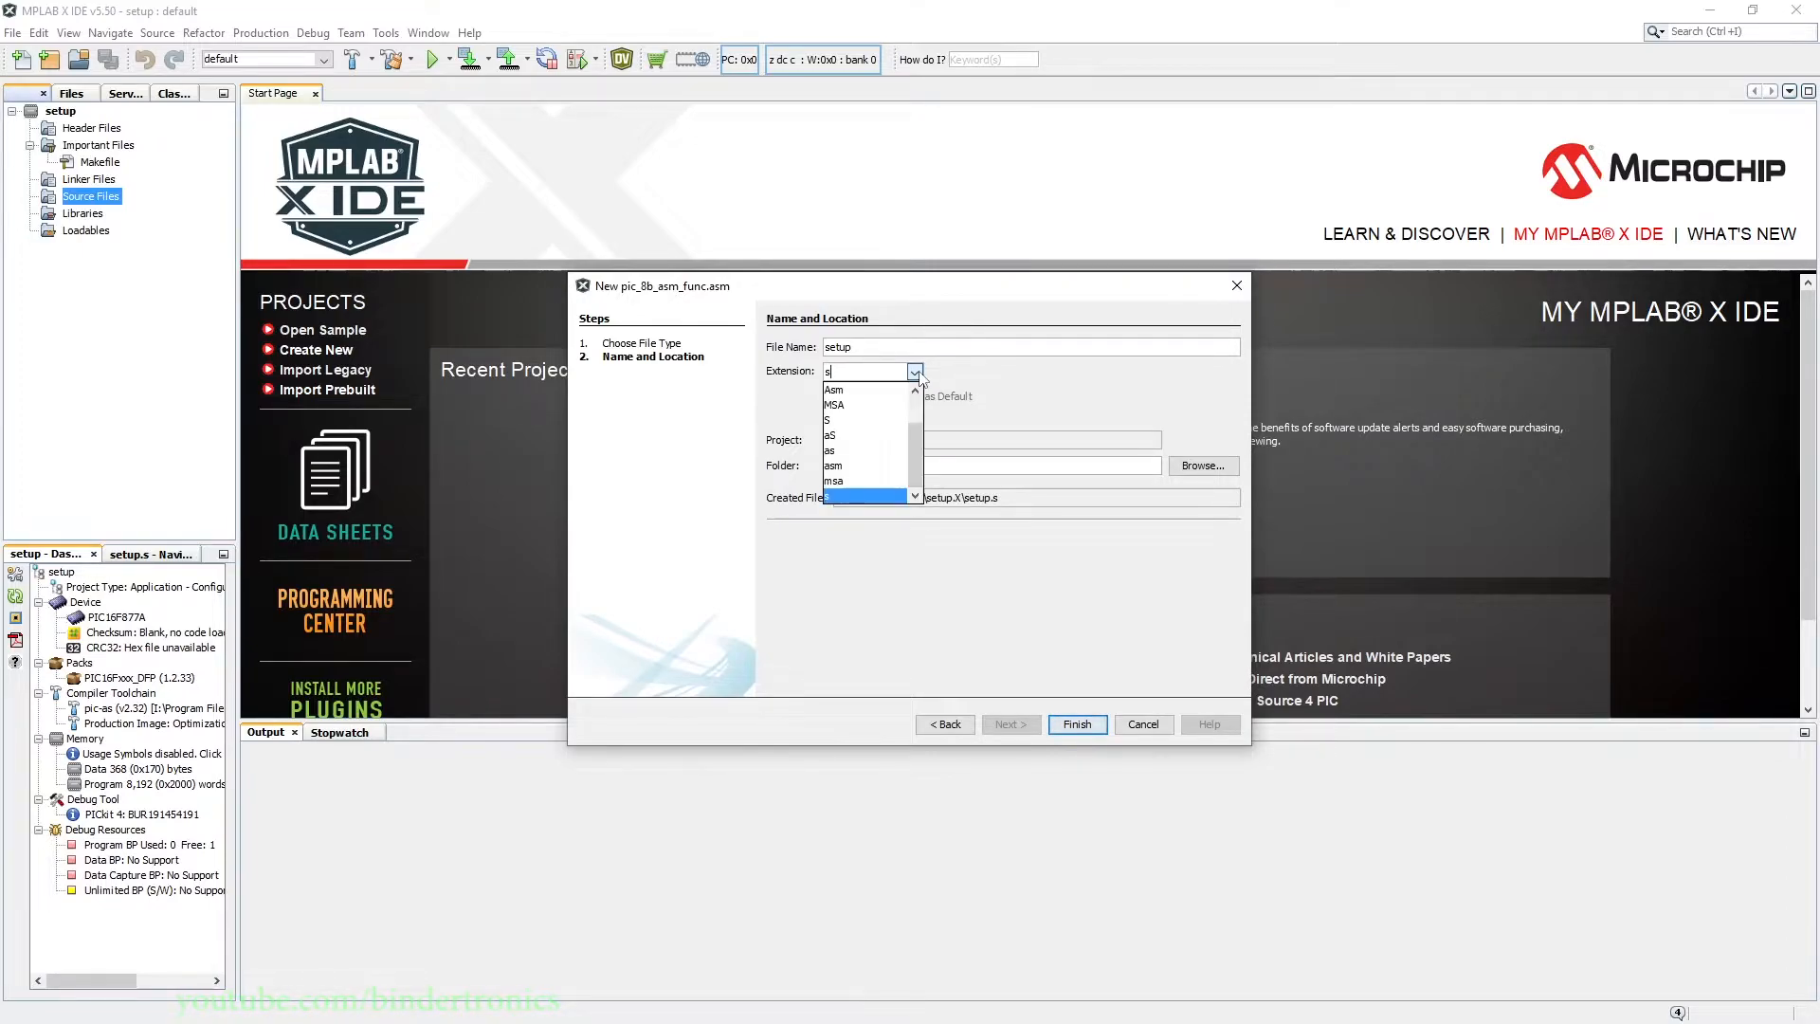
mouse_move(864, 389)
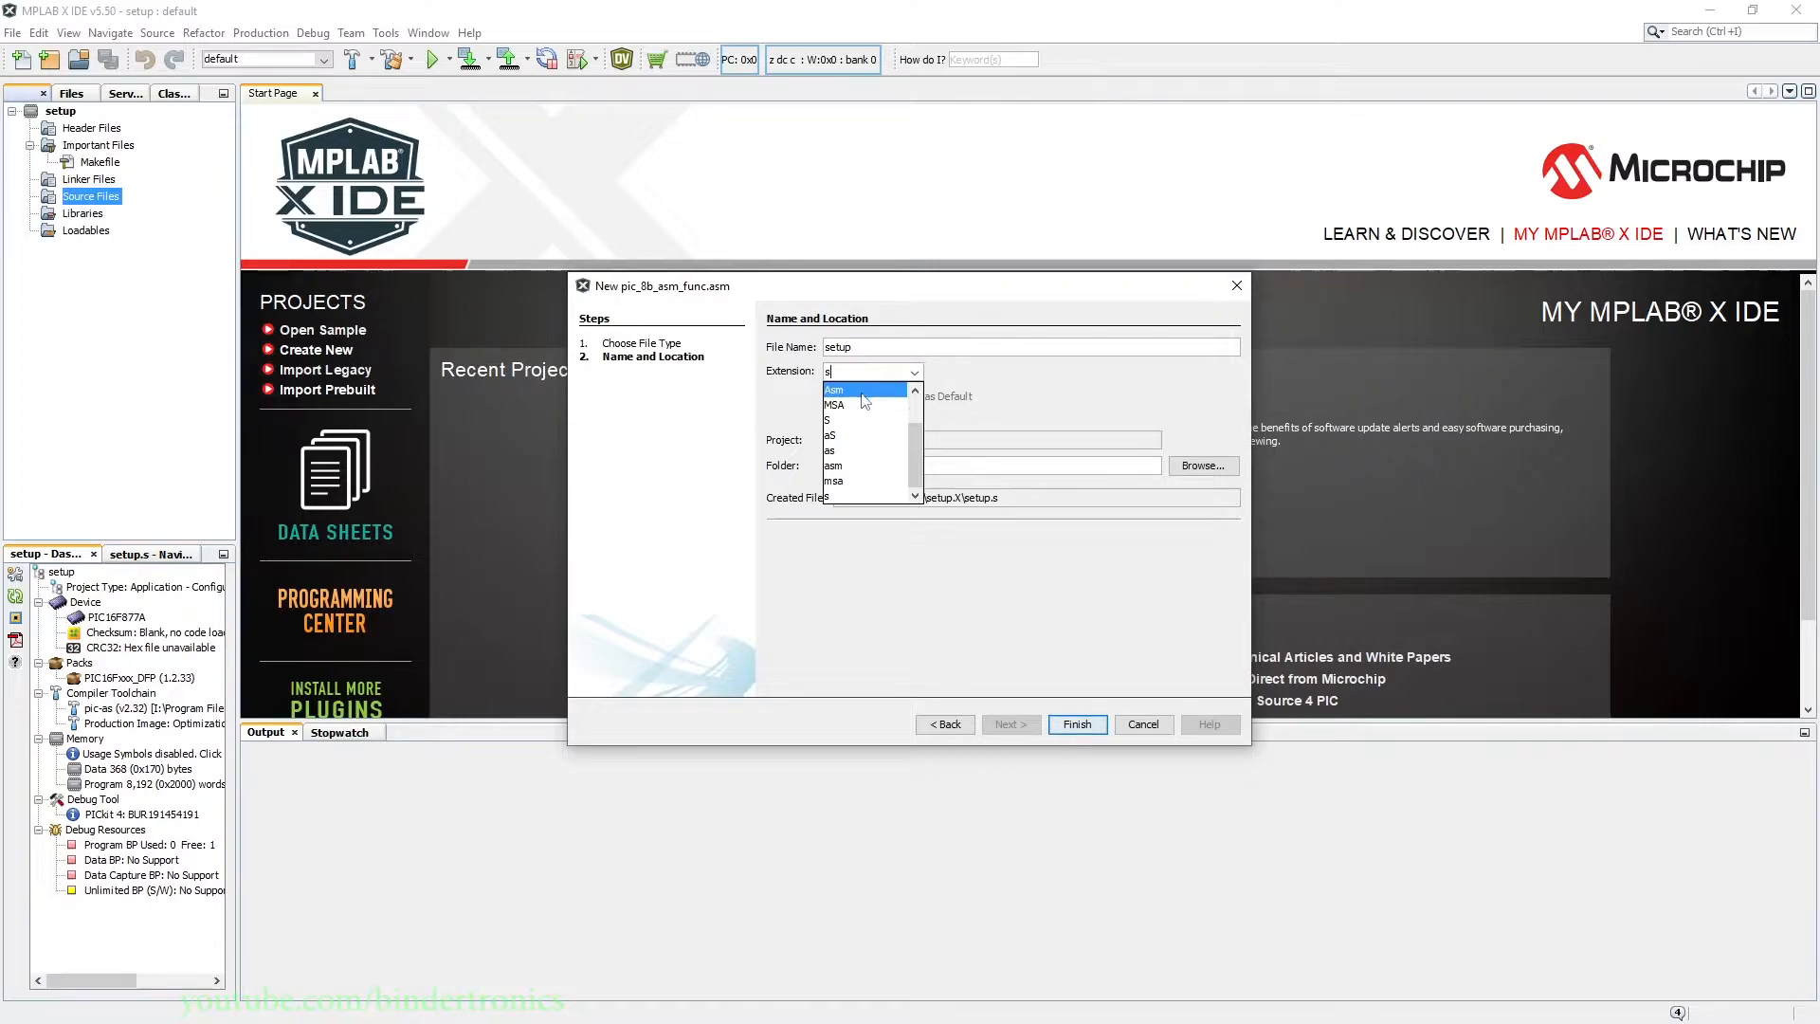
mouse_move(859, 496)
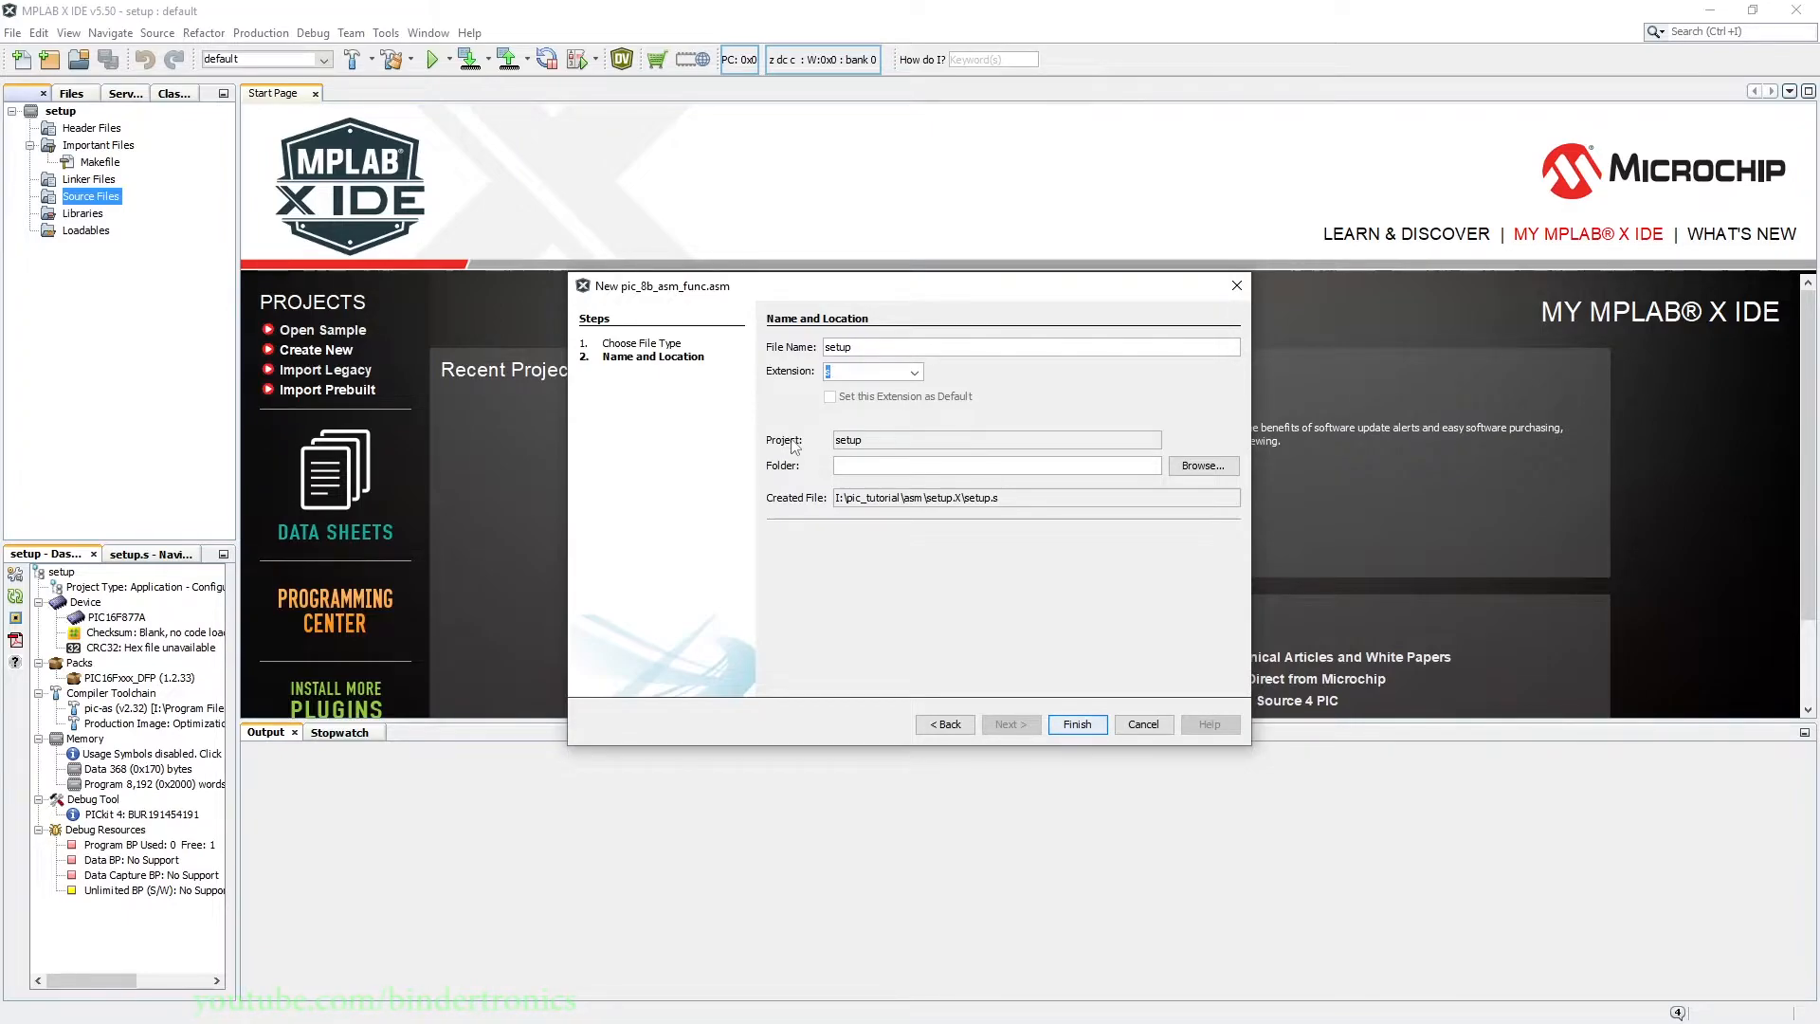
left_click(1076, 724)
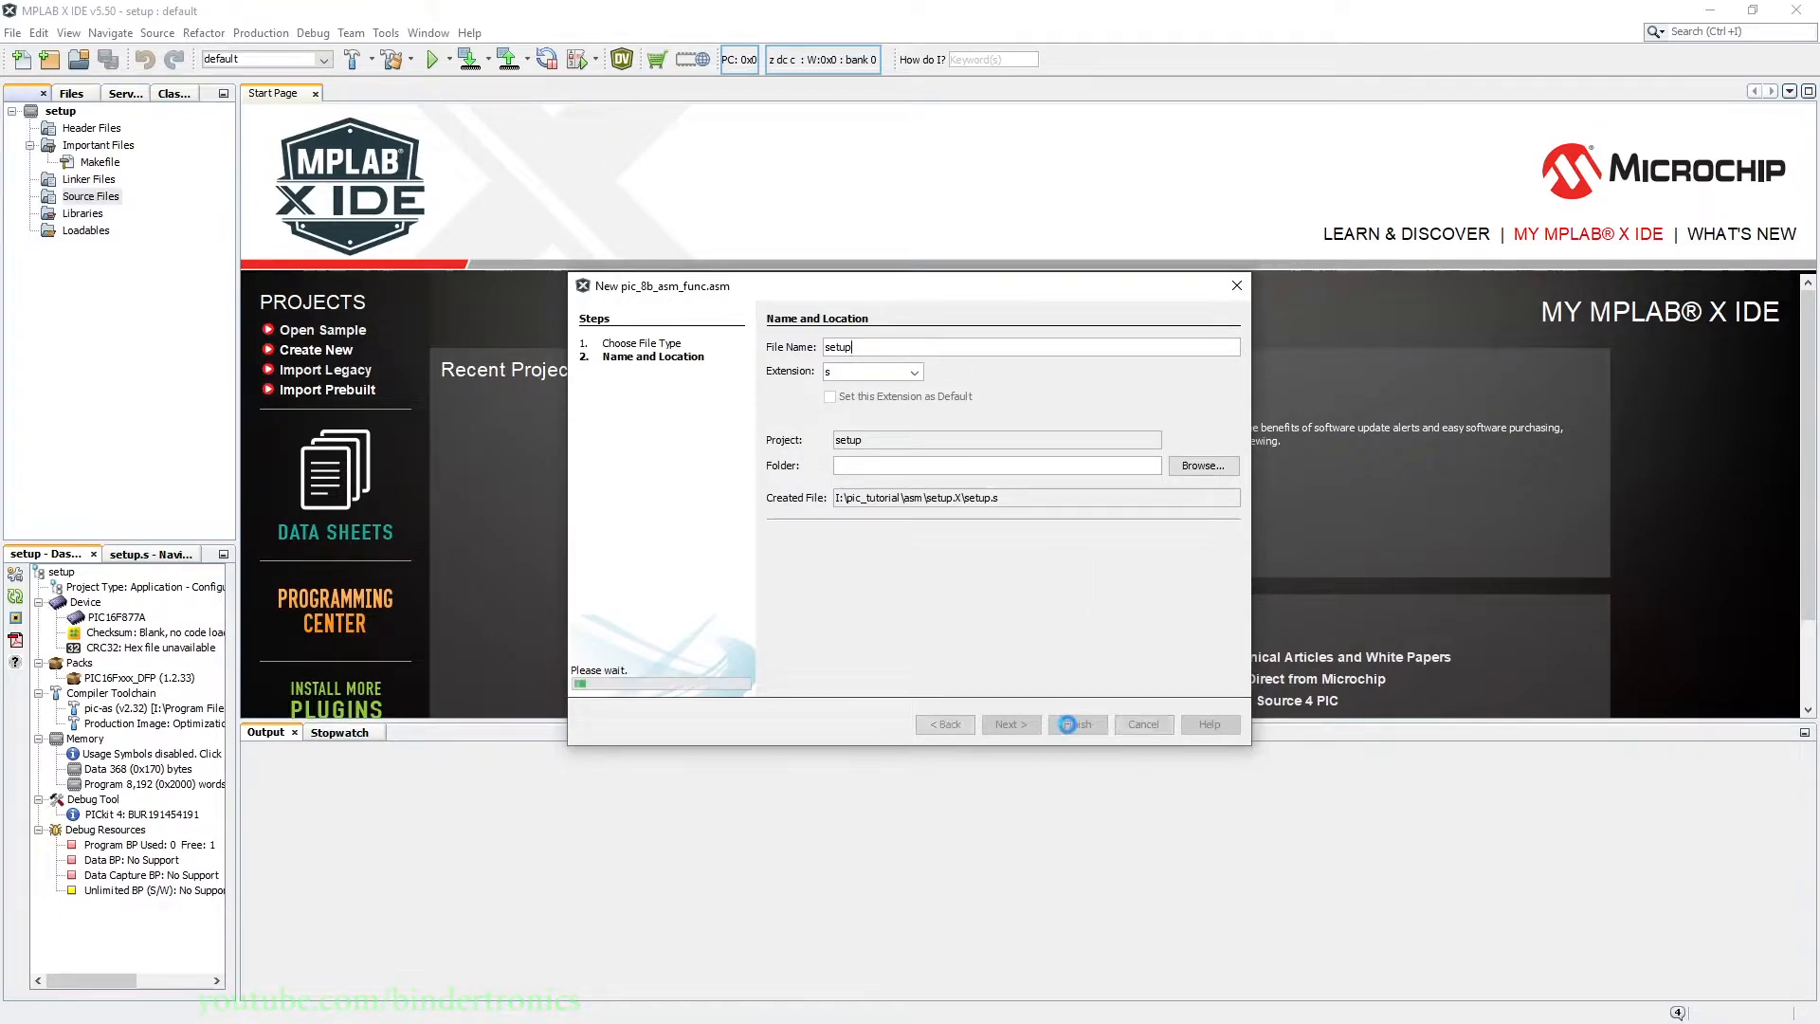
left_click(1075, 723)
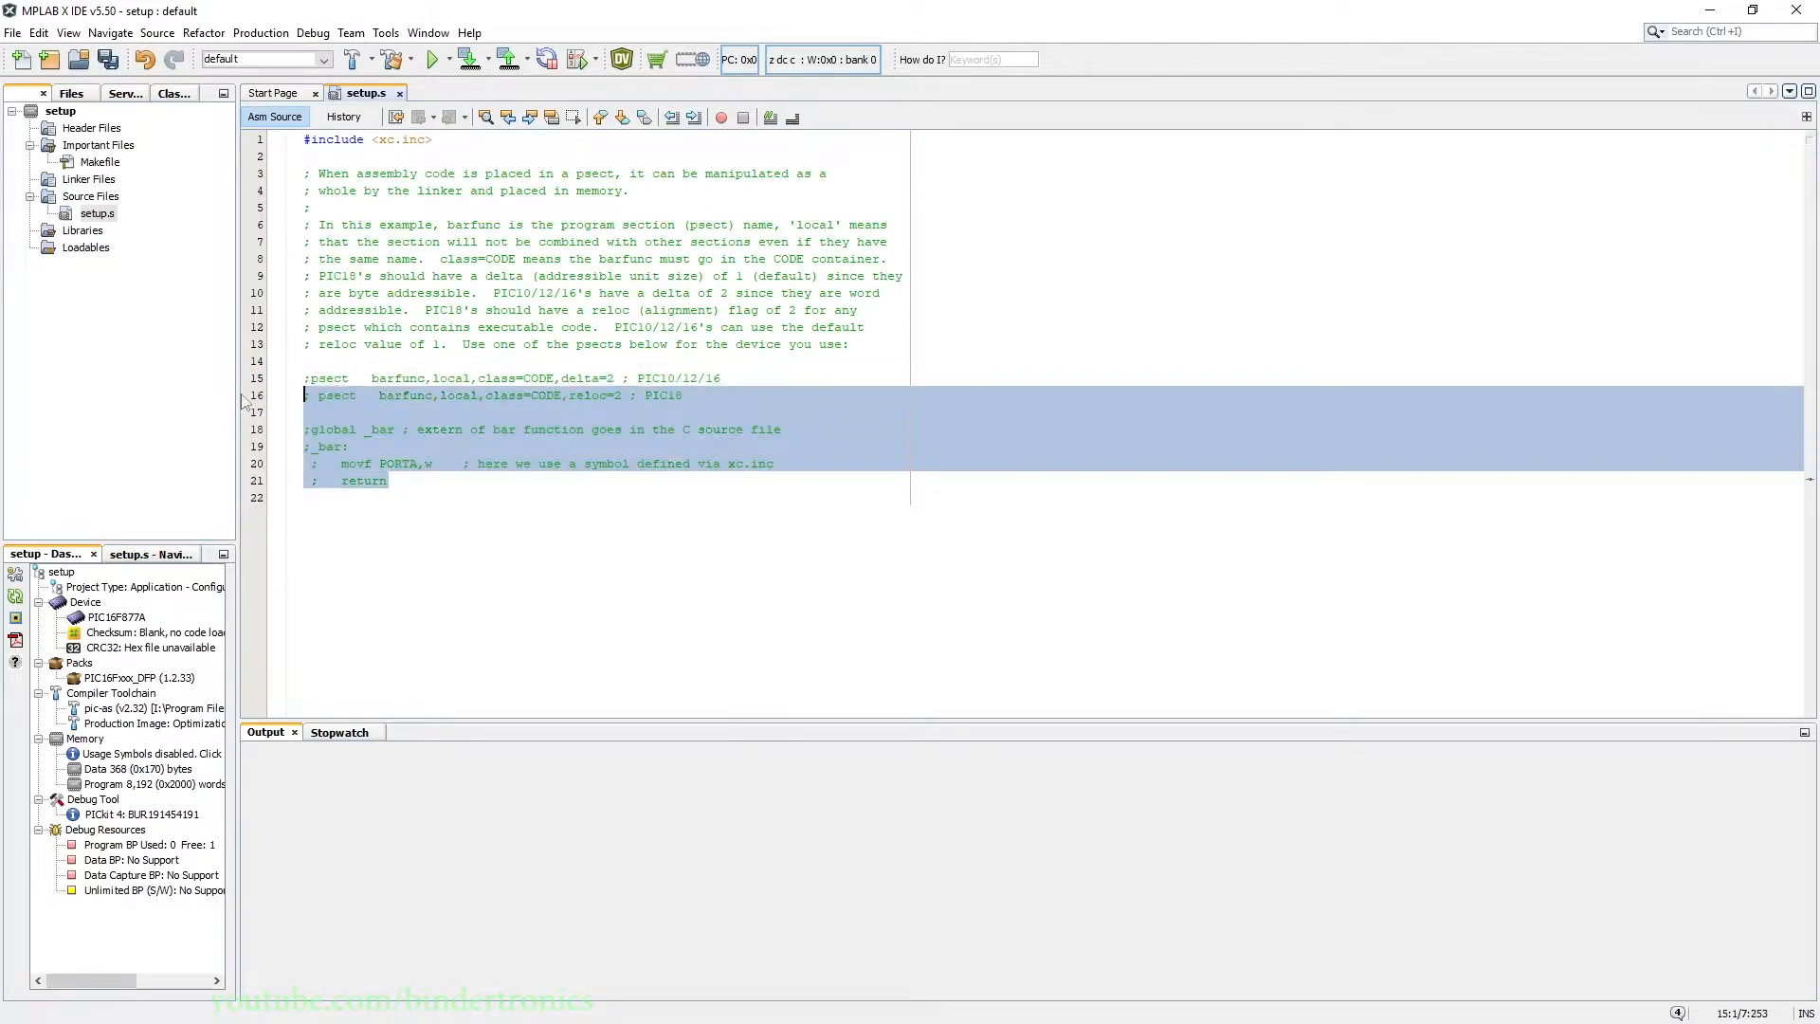
Delete template lines 16–21 and move #include <xc.inc> below the comment block.
key("Delete")
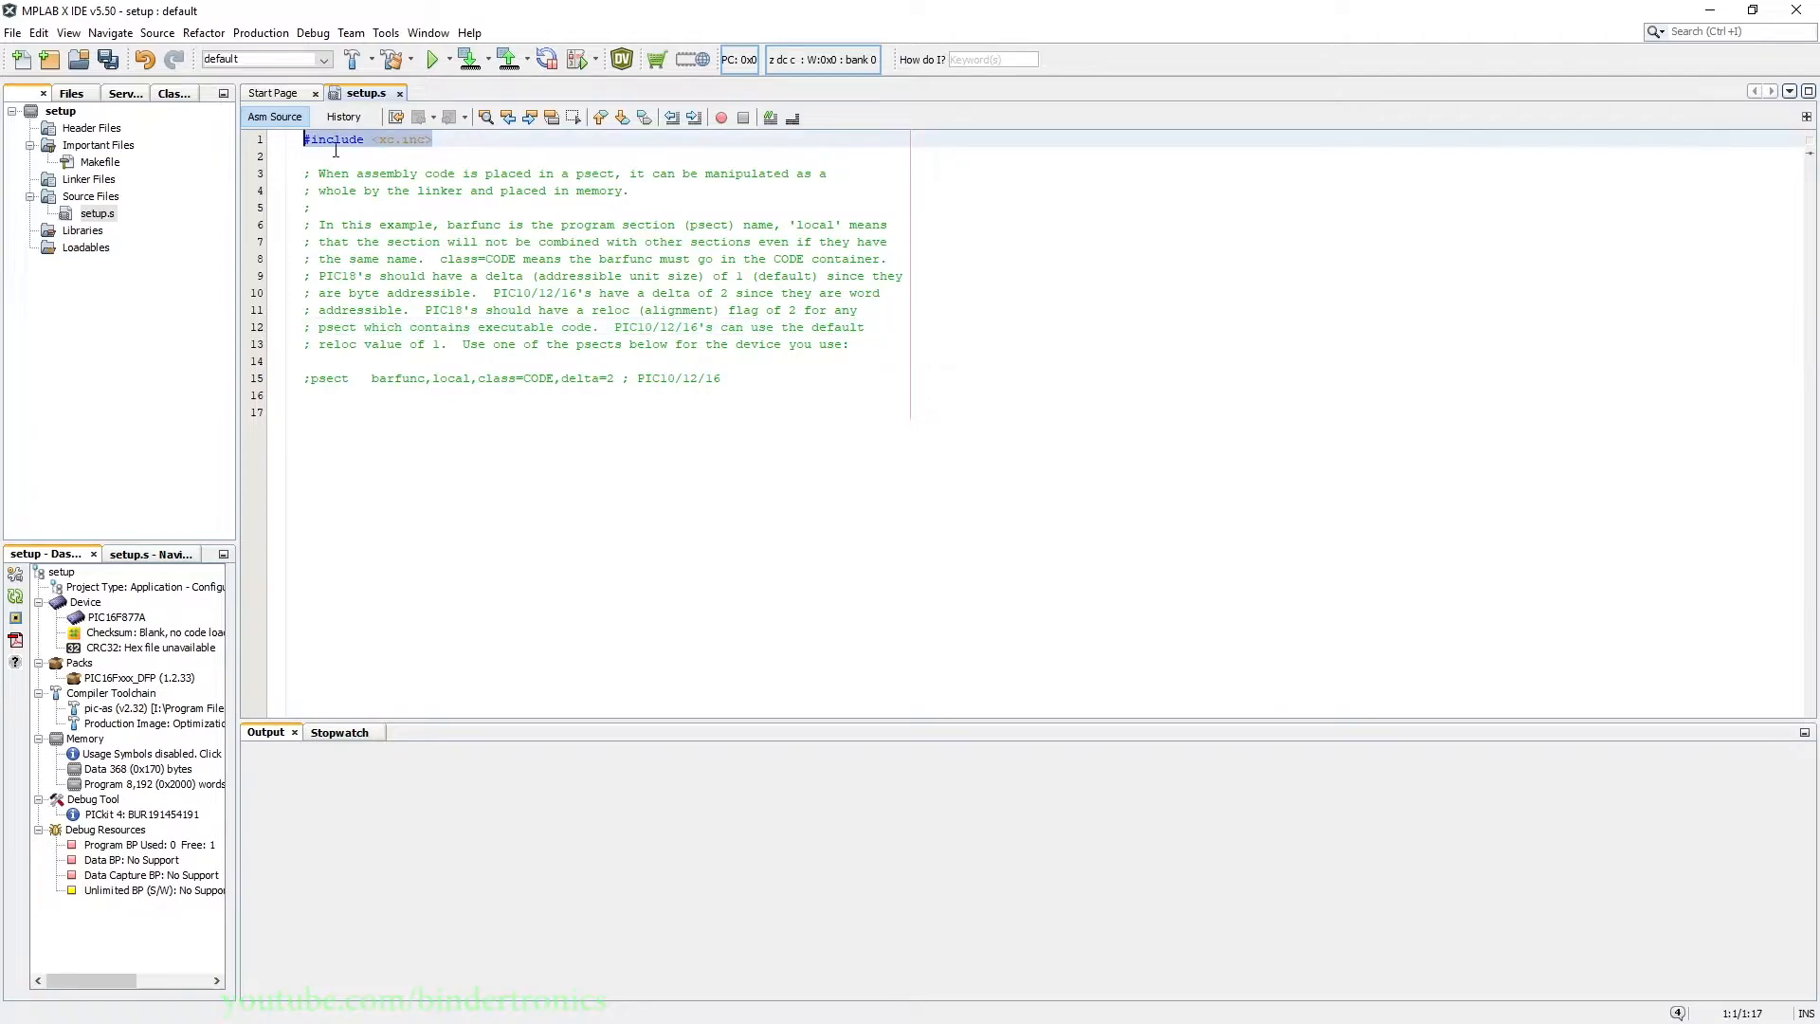
left_click(325, 410)
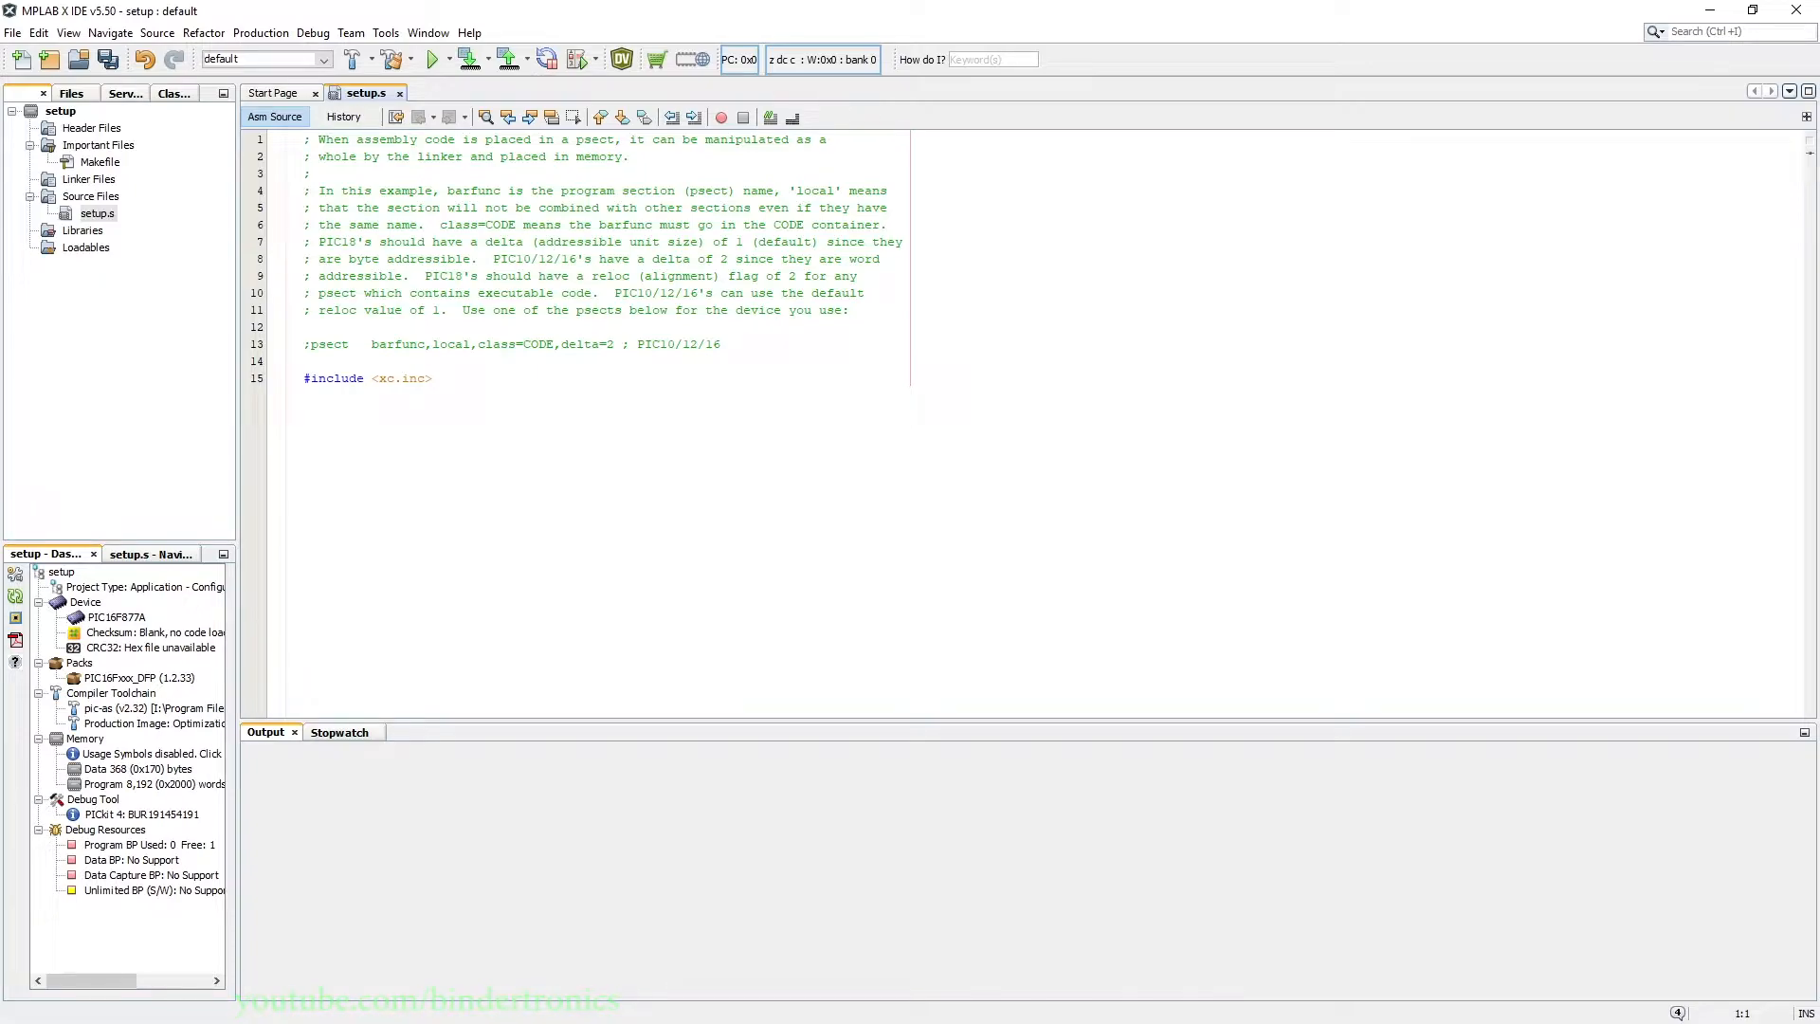
left_click(398, 378)
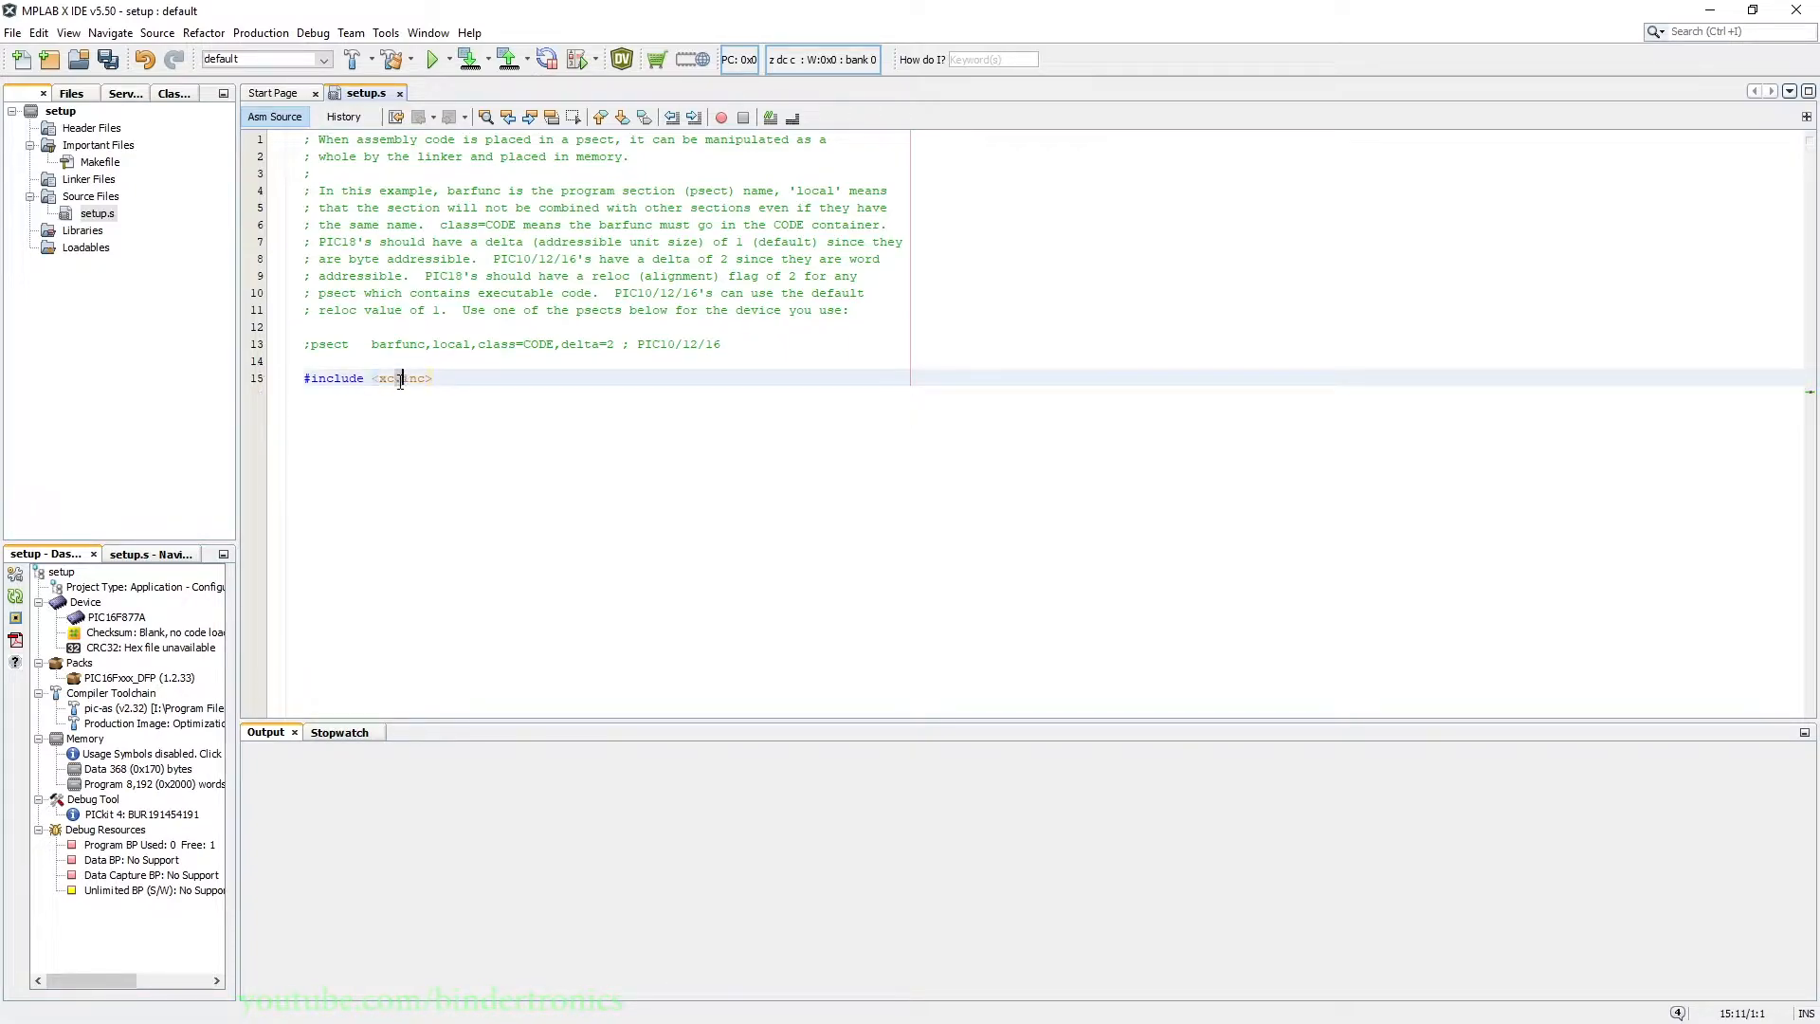
left_click(92, 128)
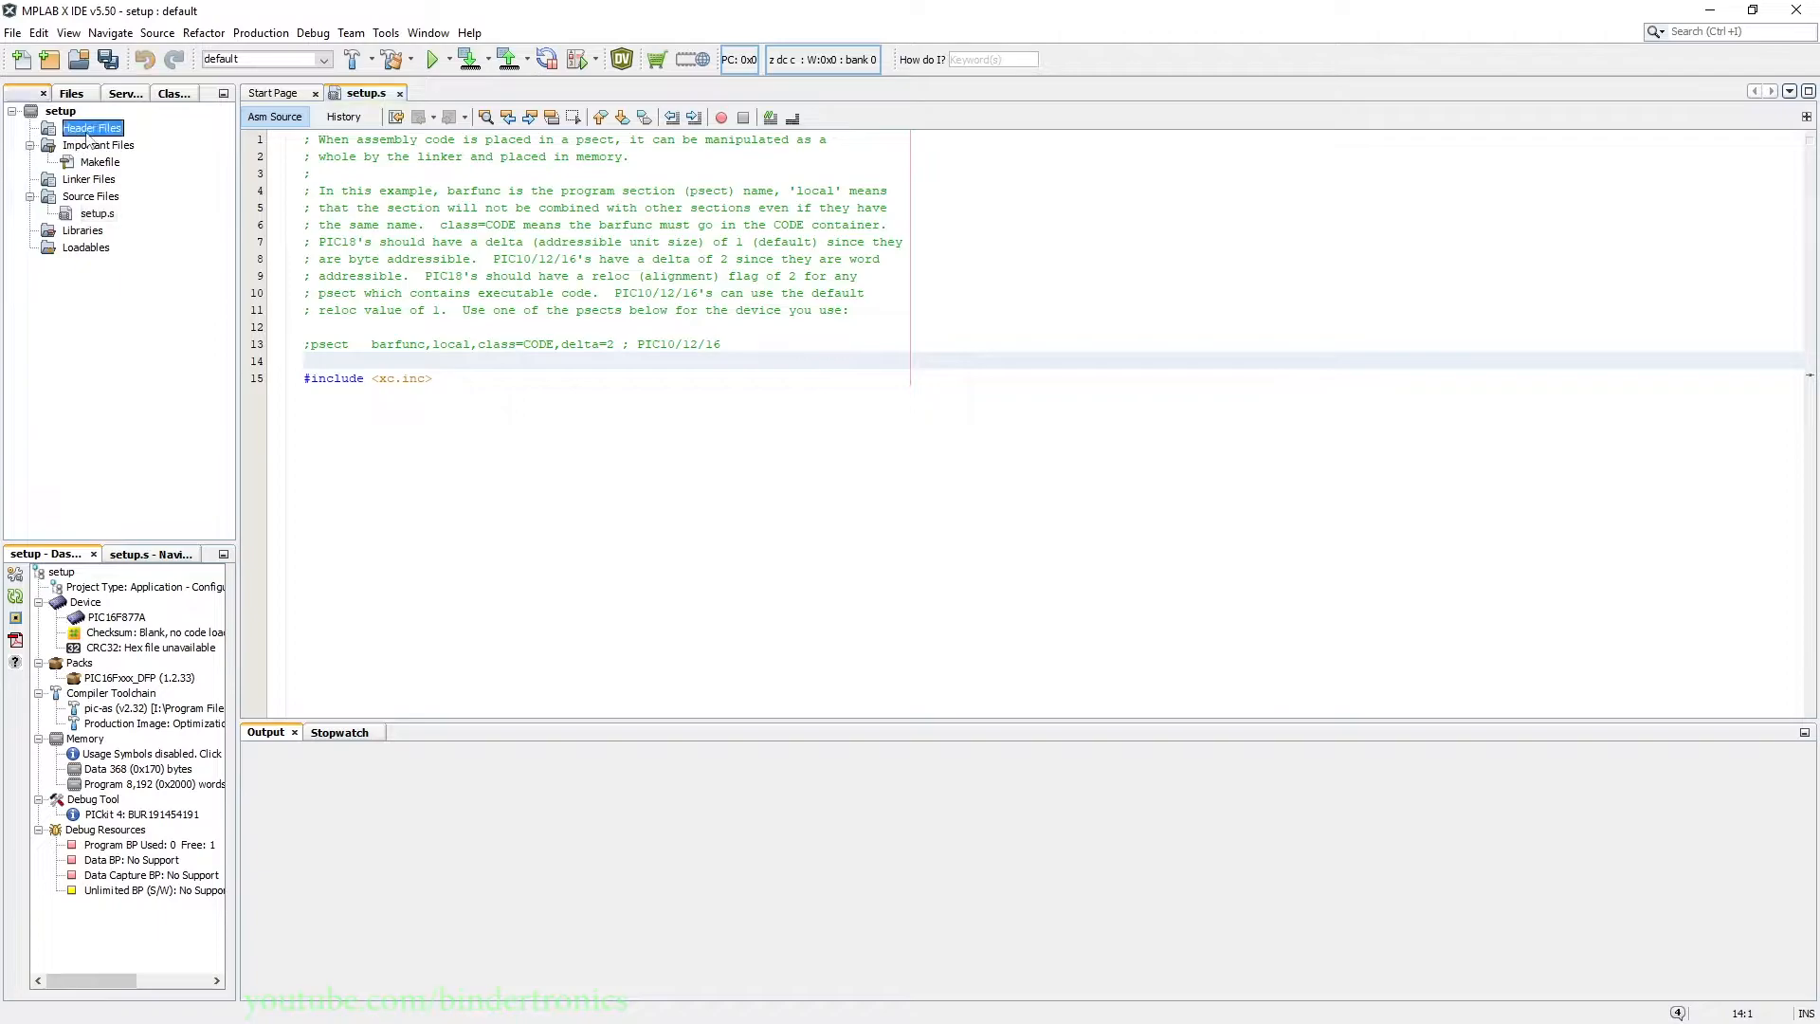
Add xc.inc from the xc8 v2.32 pic\include folder to Header Files.
right_click(93, 128)
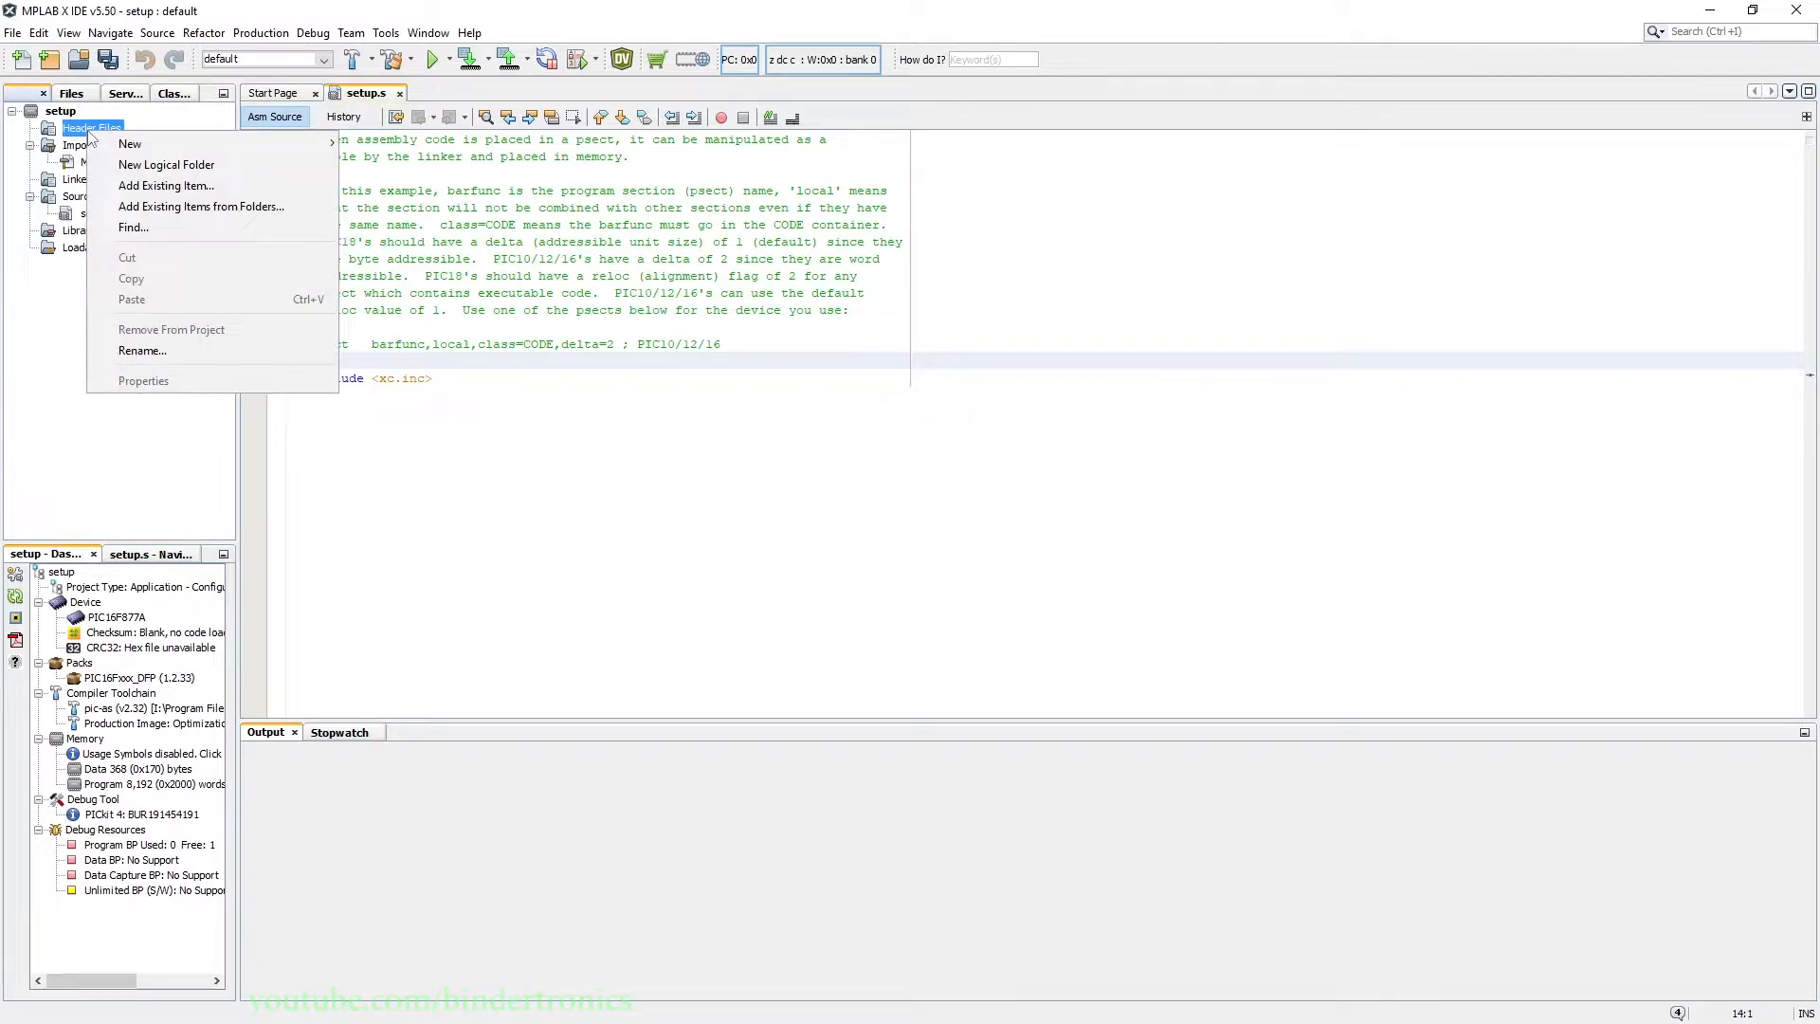
mouse_move(130, 144)
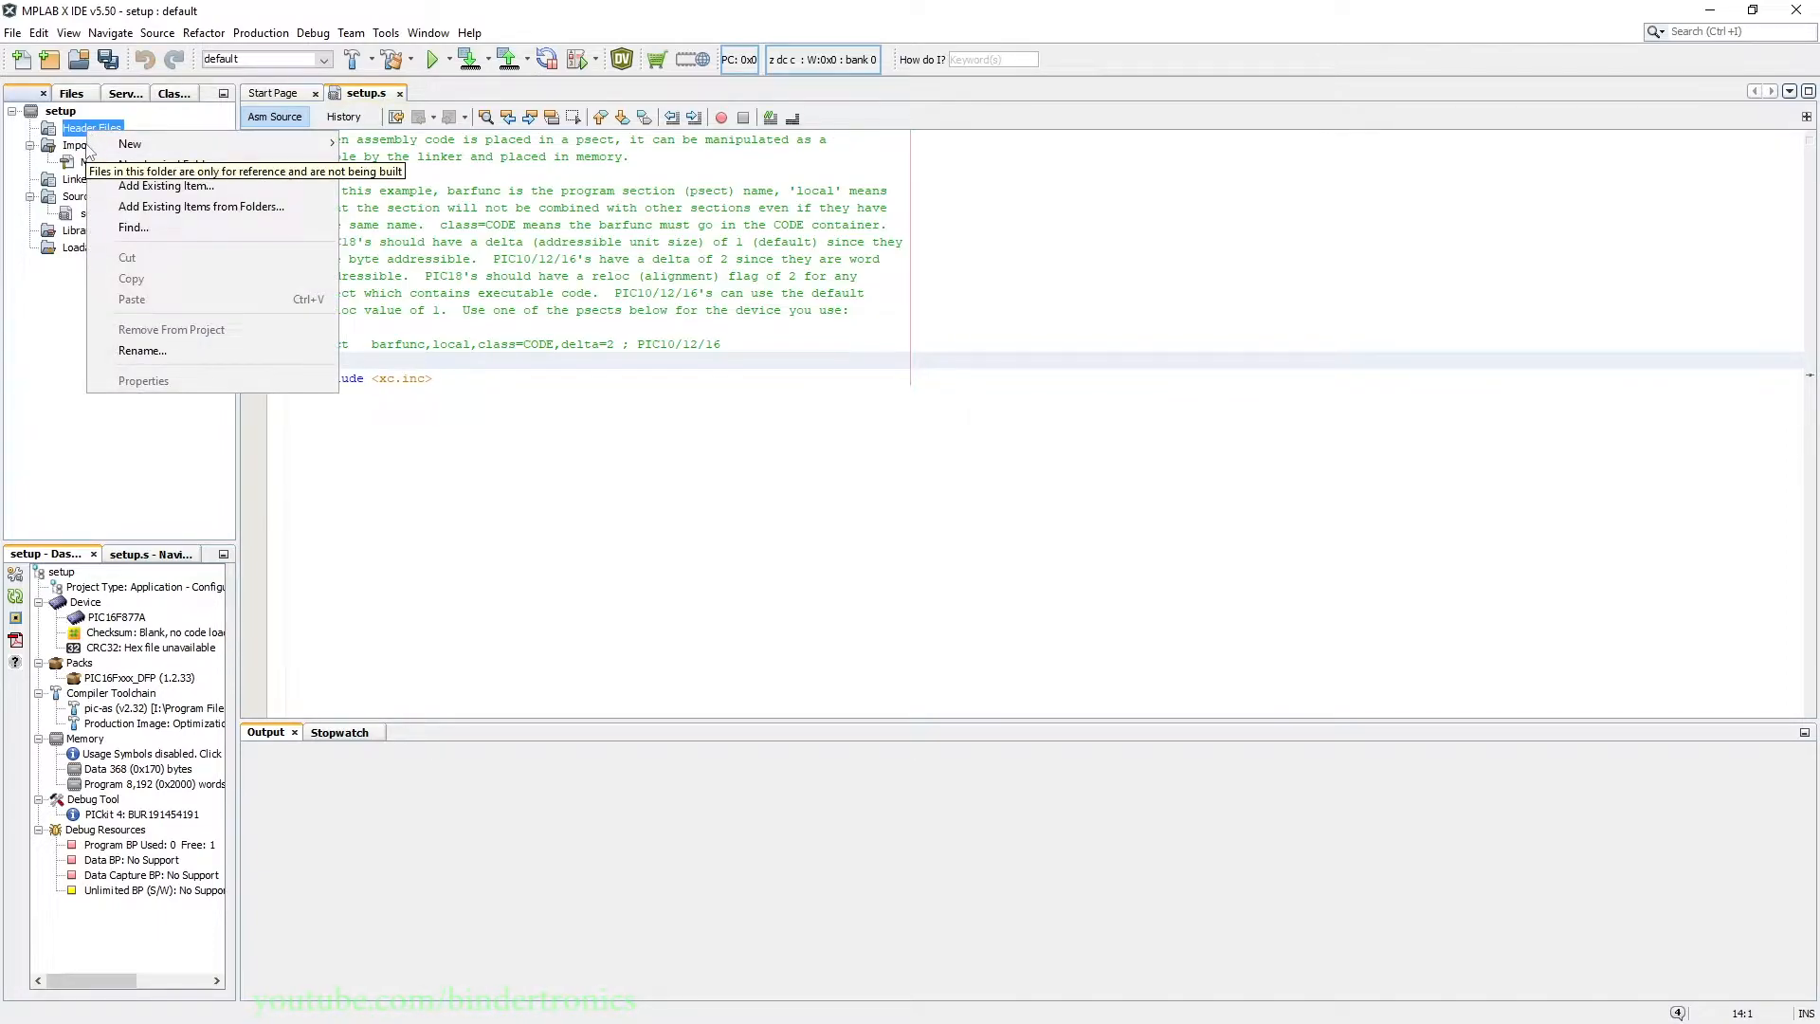
mouse_move(166, 186)
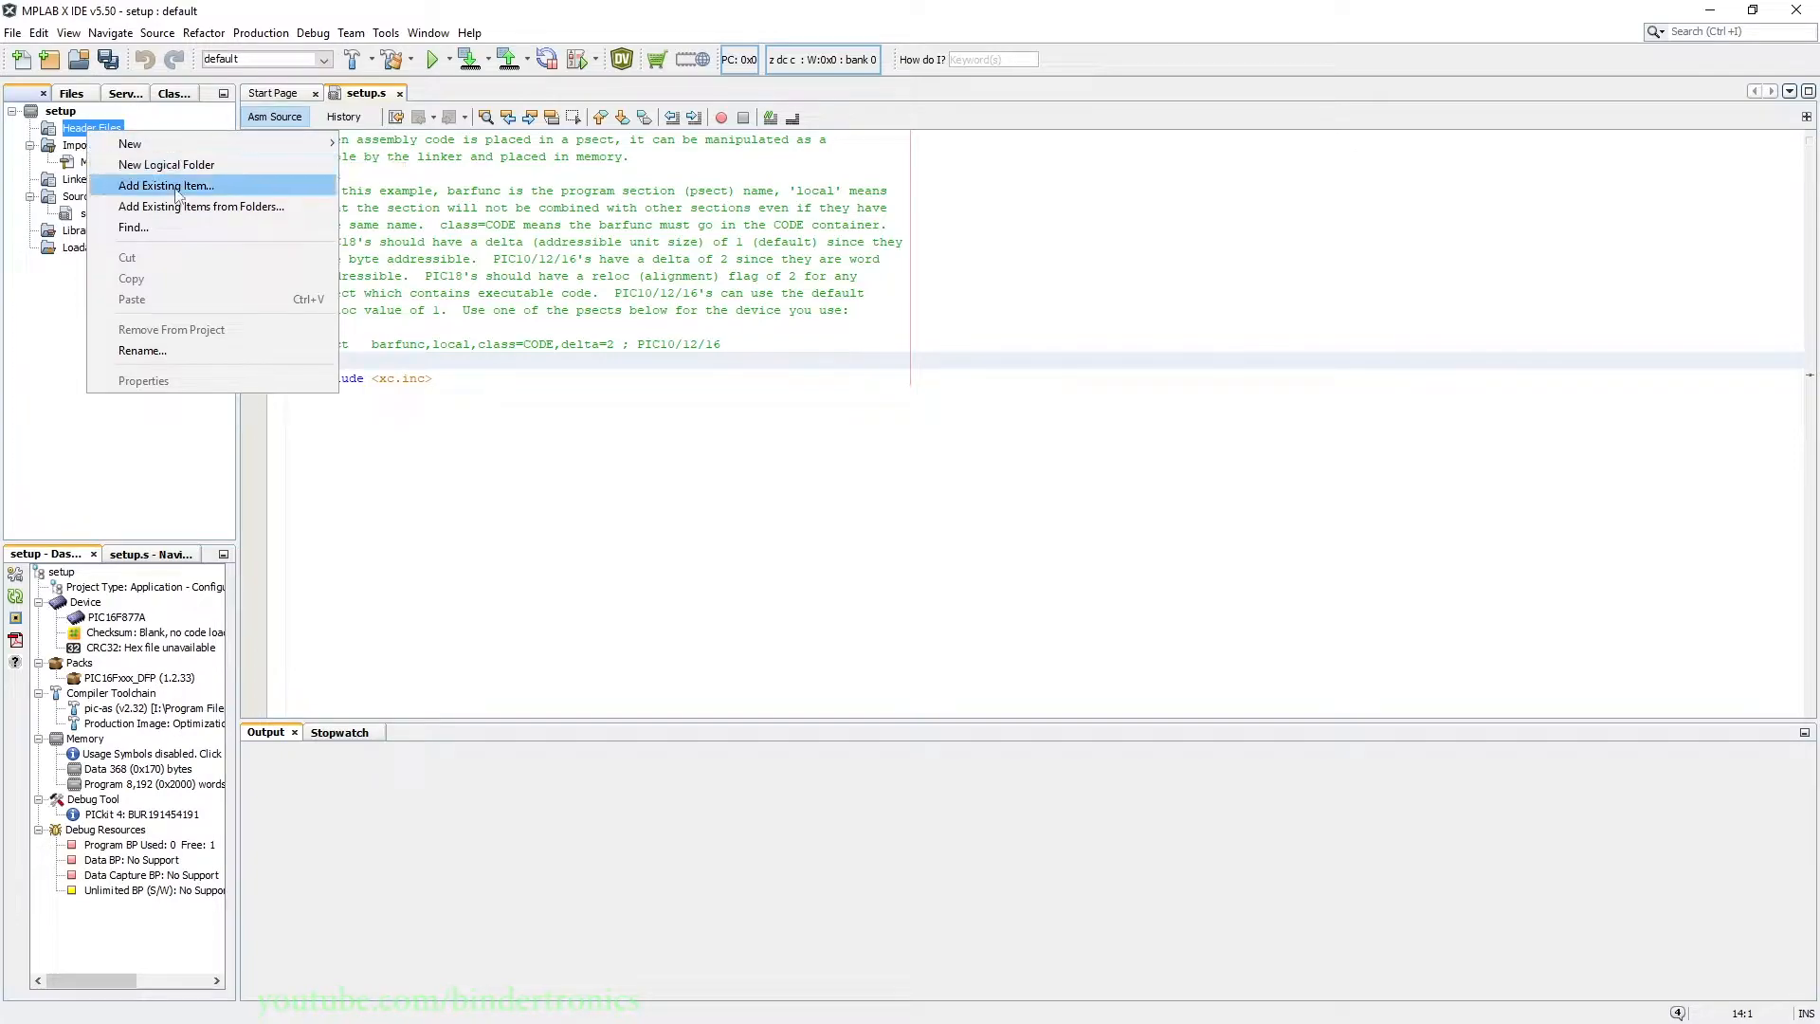
mouse_move(130, 143)
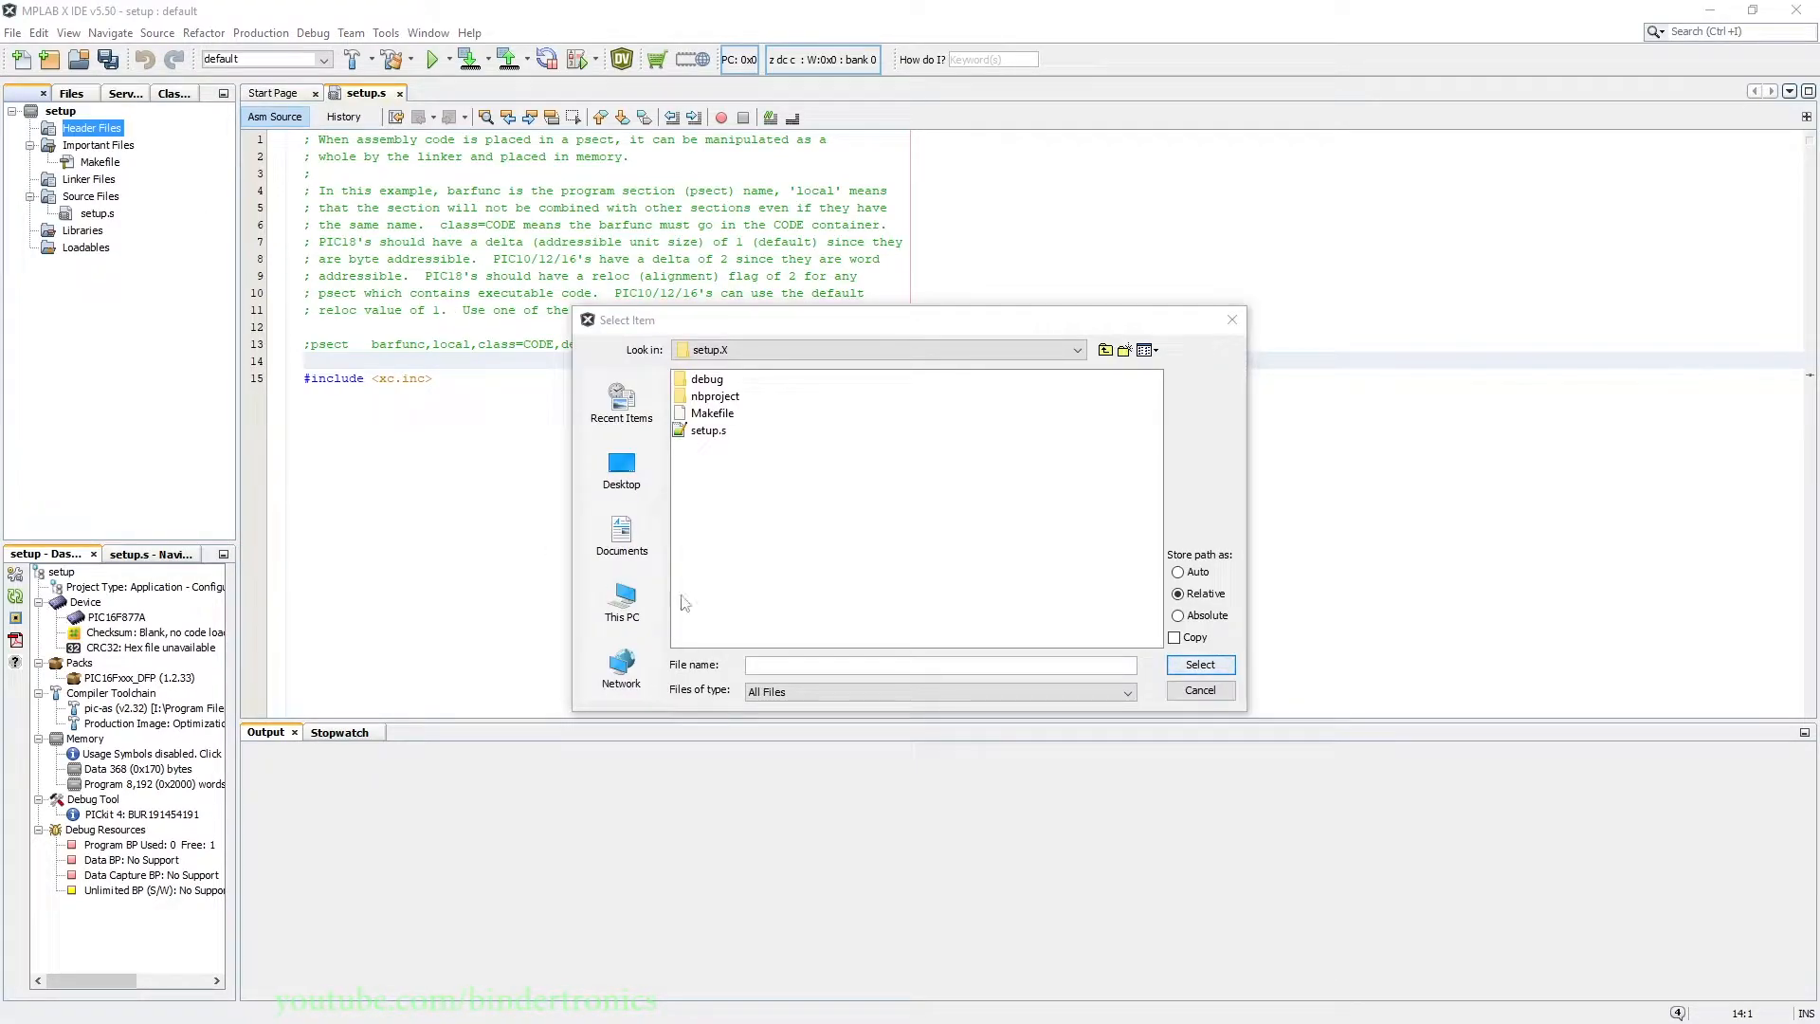
type("I:\\Program Files\\Microchip\\xc8\\v2.32\\pic\\include")
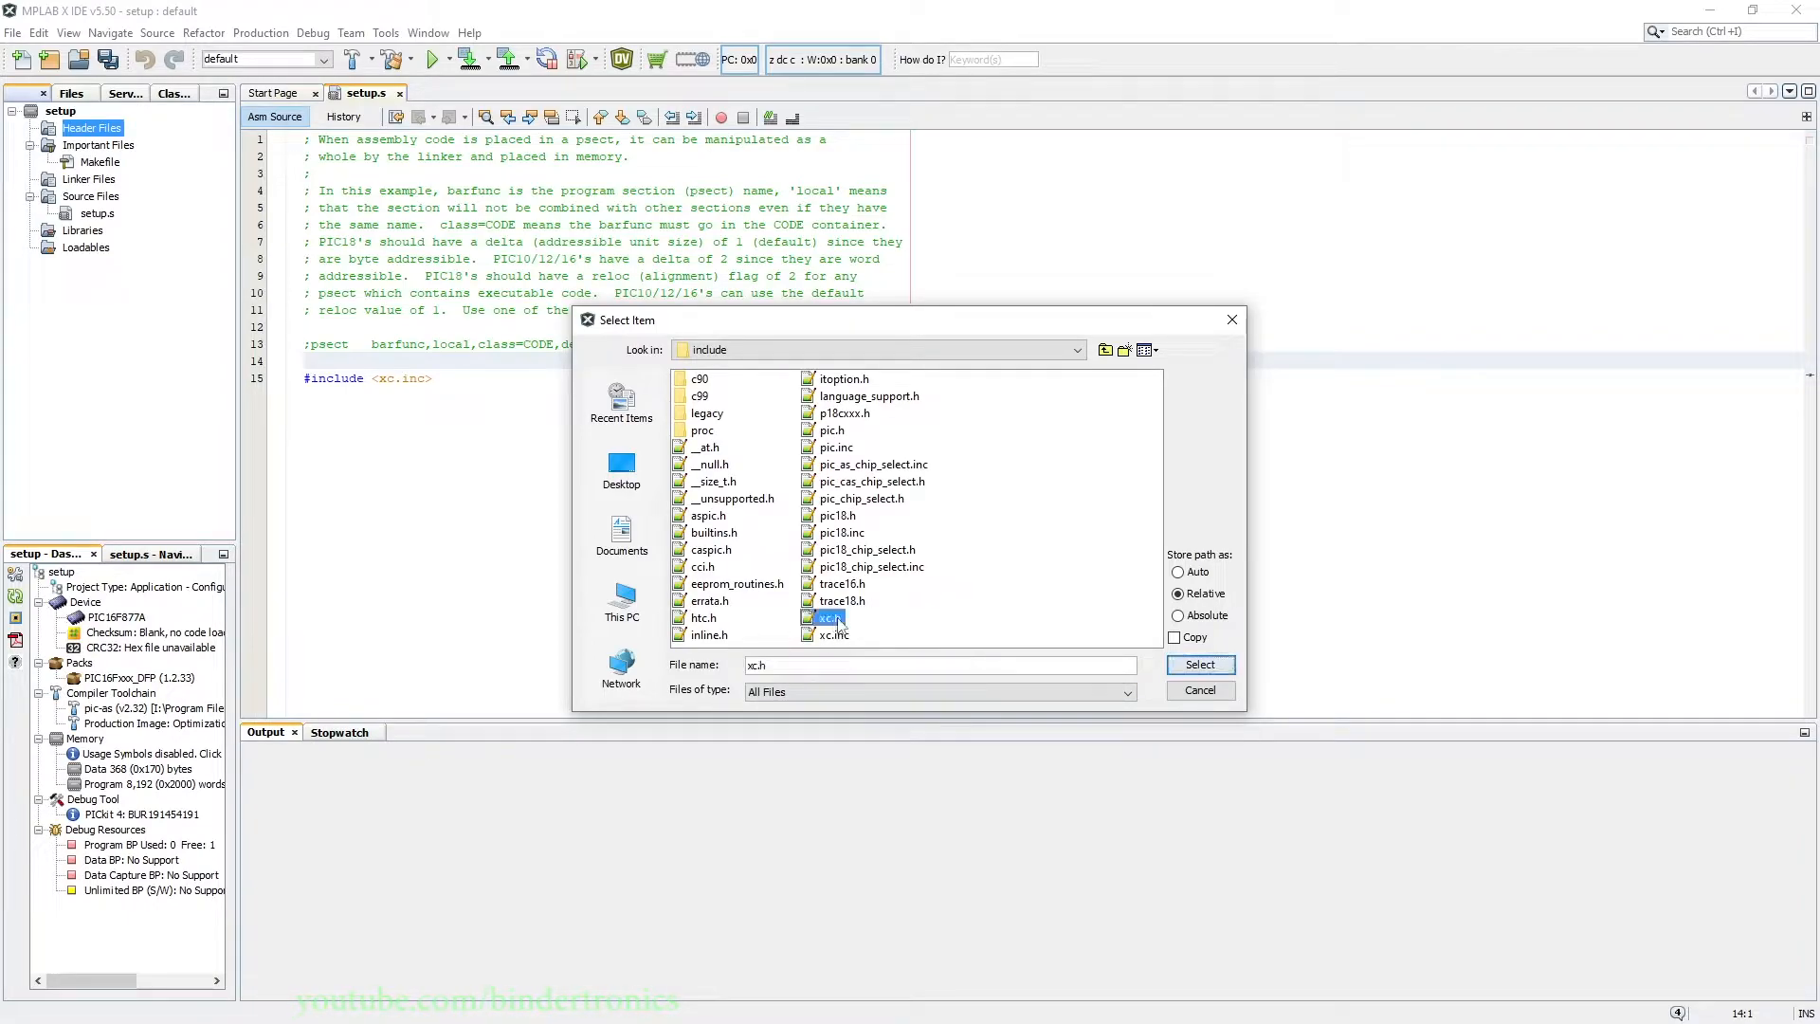
left_click(833, 635)
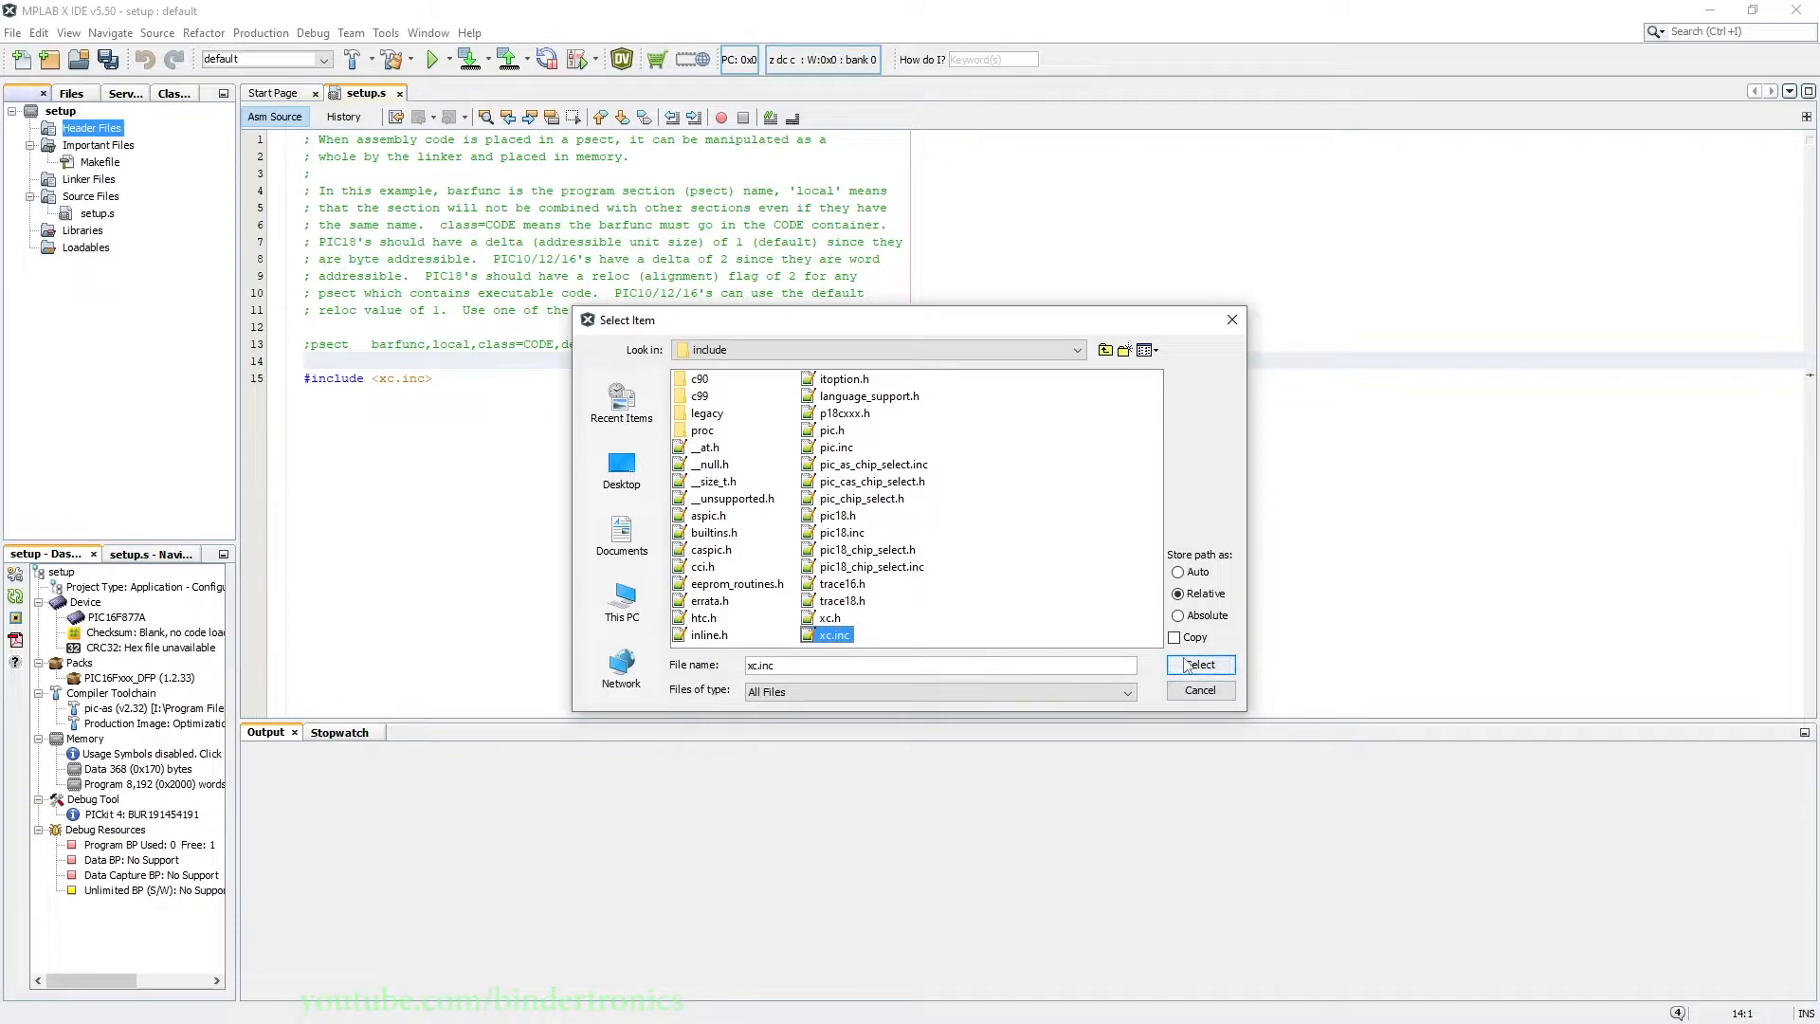
left_click(1199, 664)
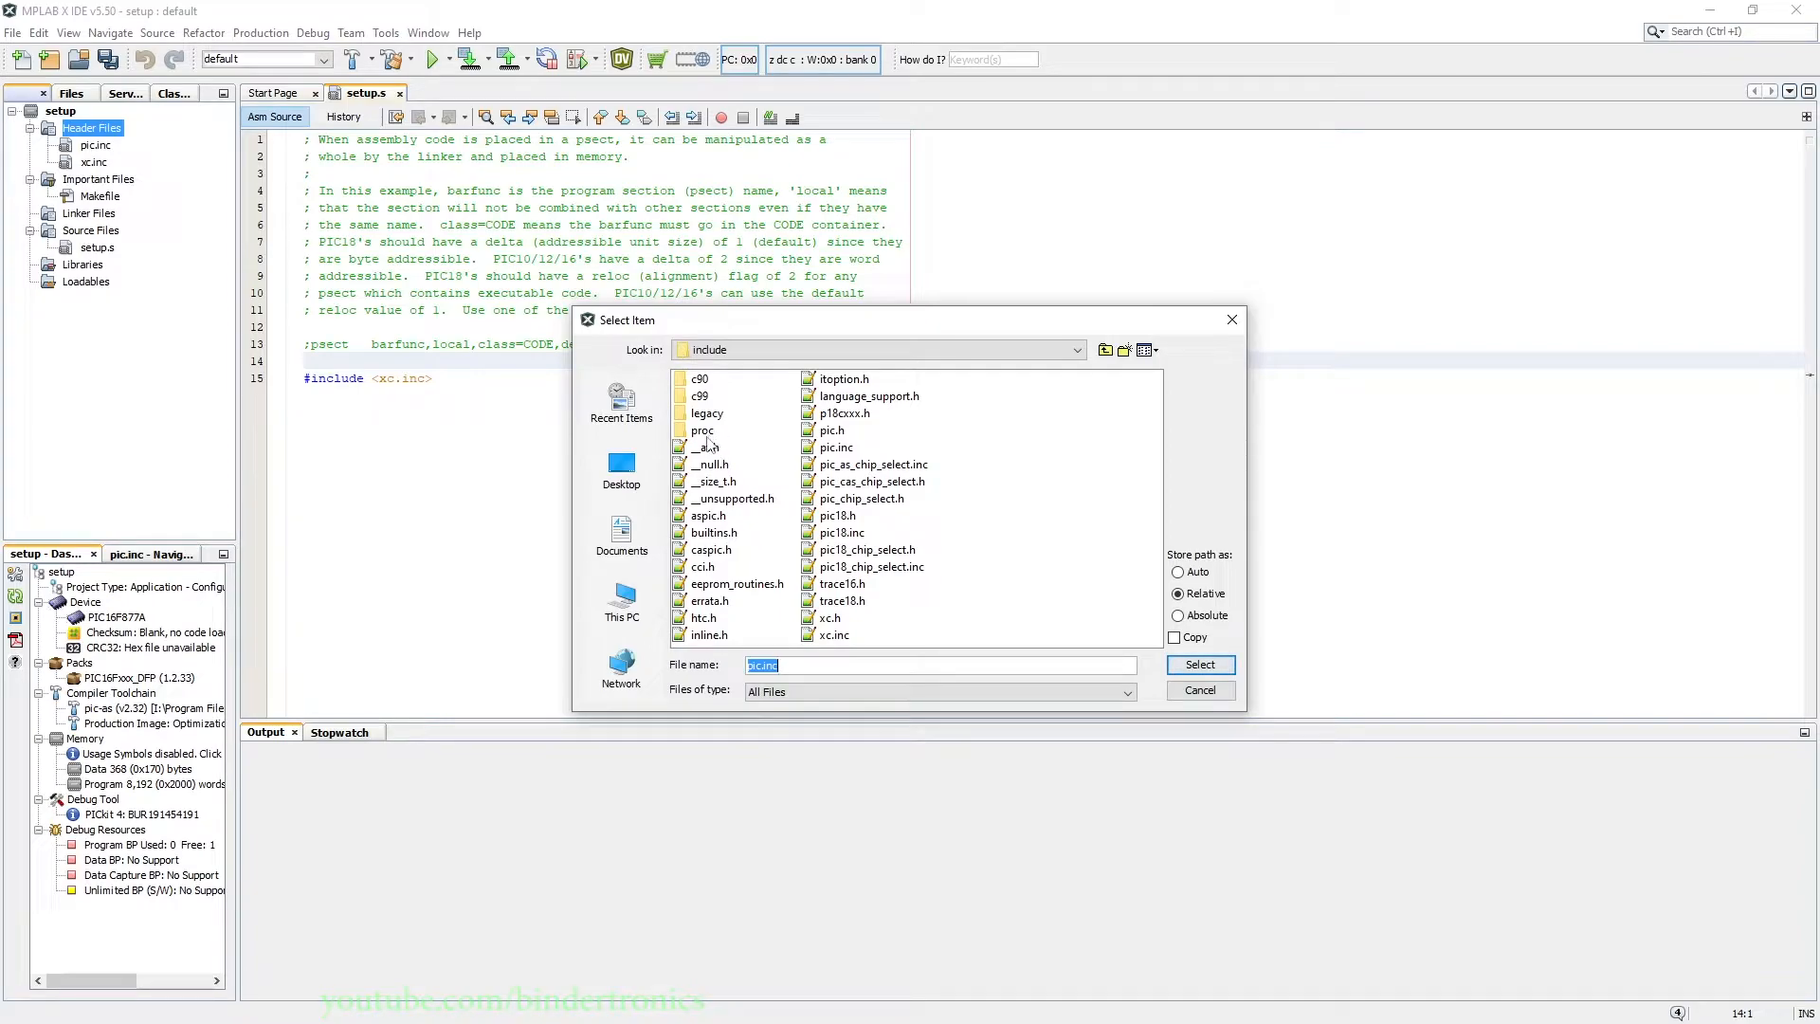
Add pic16f877a.inc from the include\proc folder to Header Files.
double_click(702, 430)
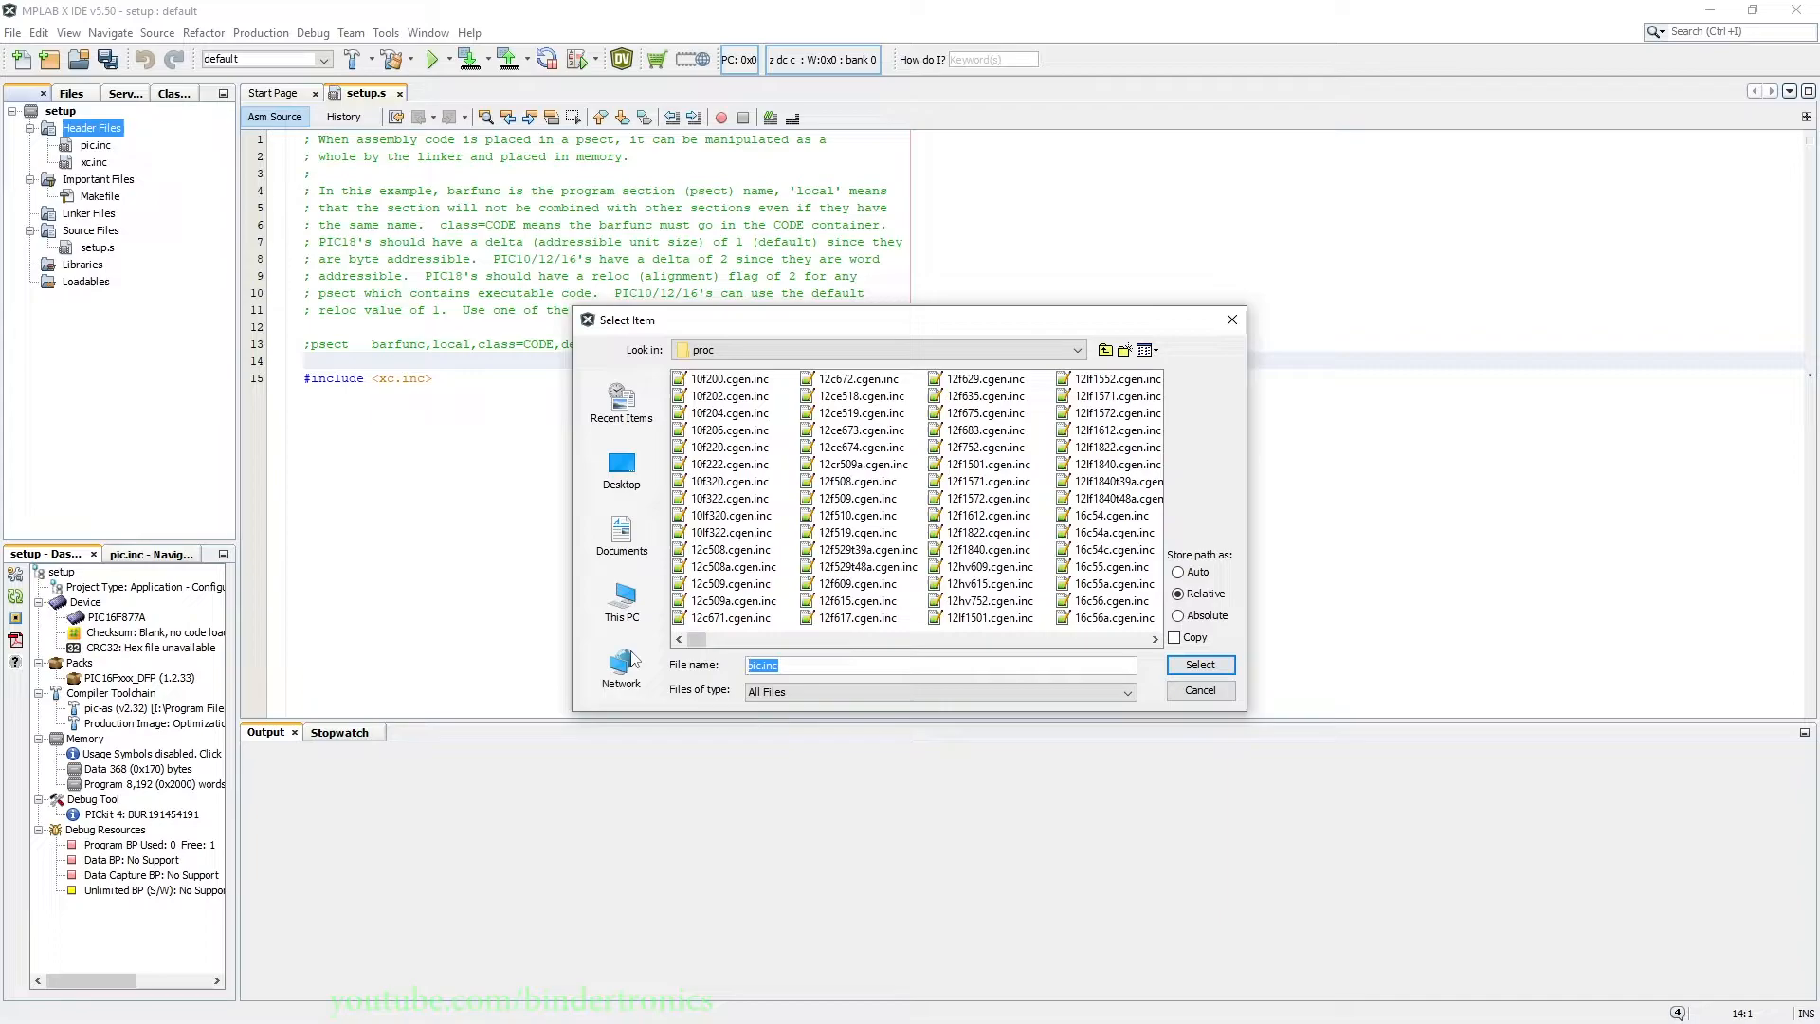
type("pic16")
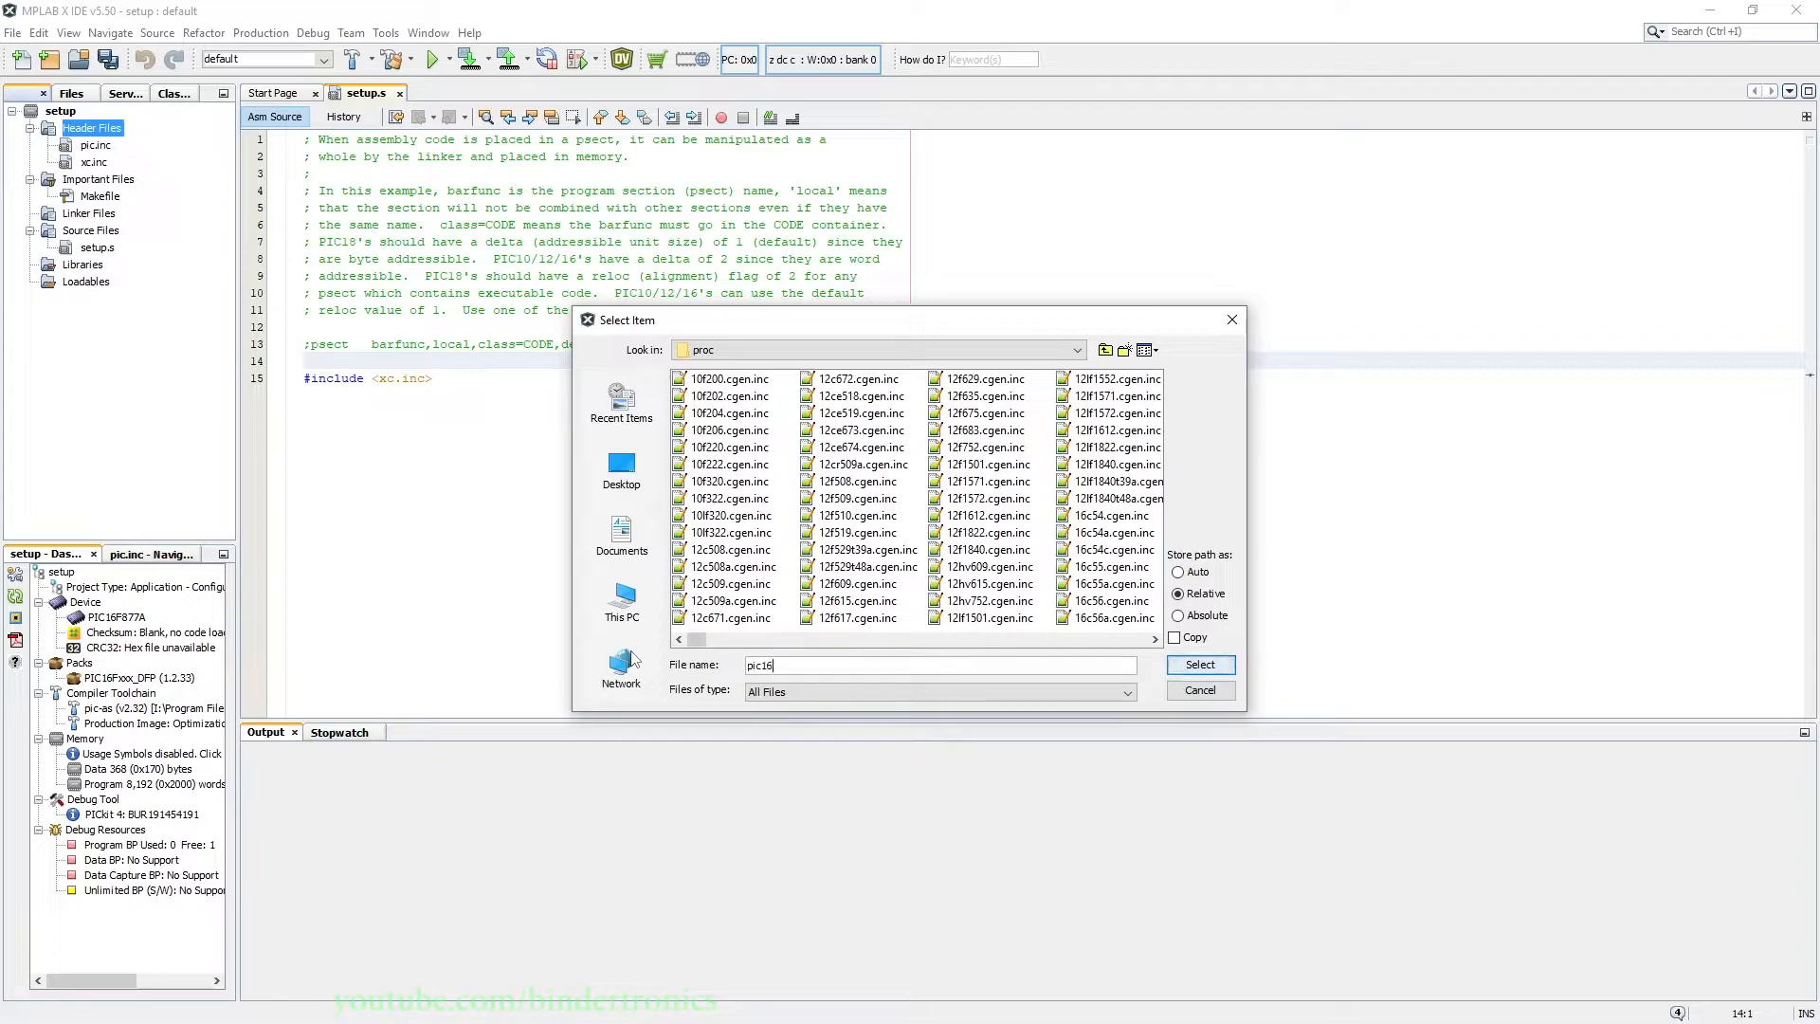
type("f877")
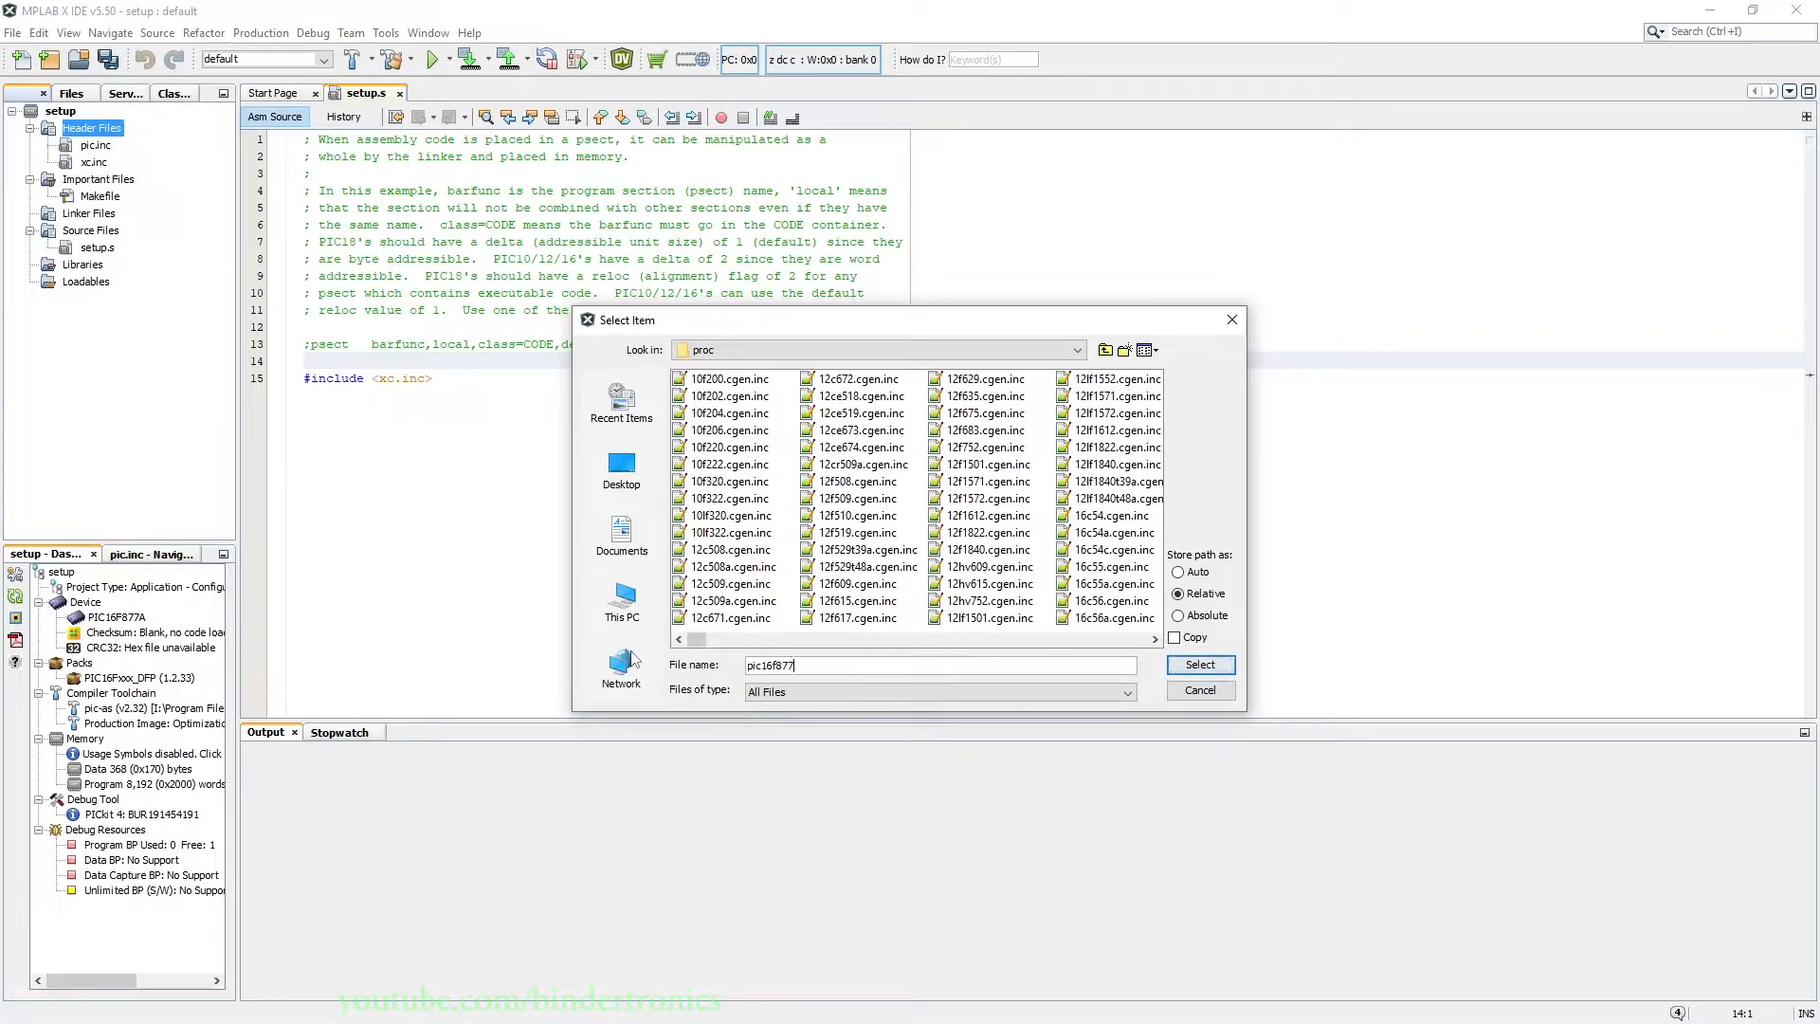
type("a.in")
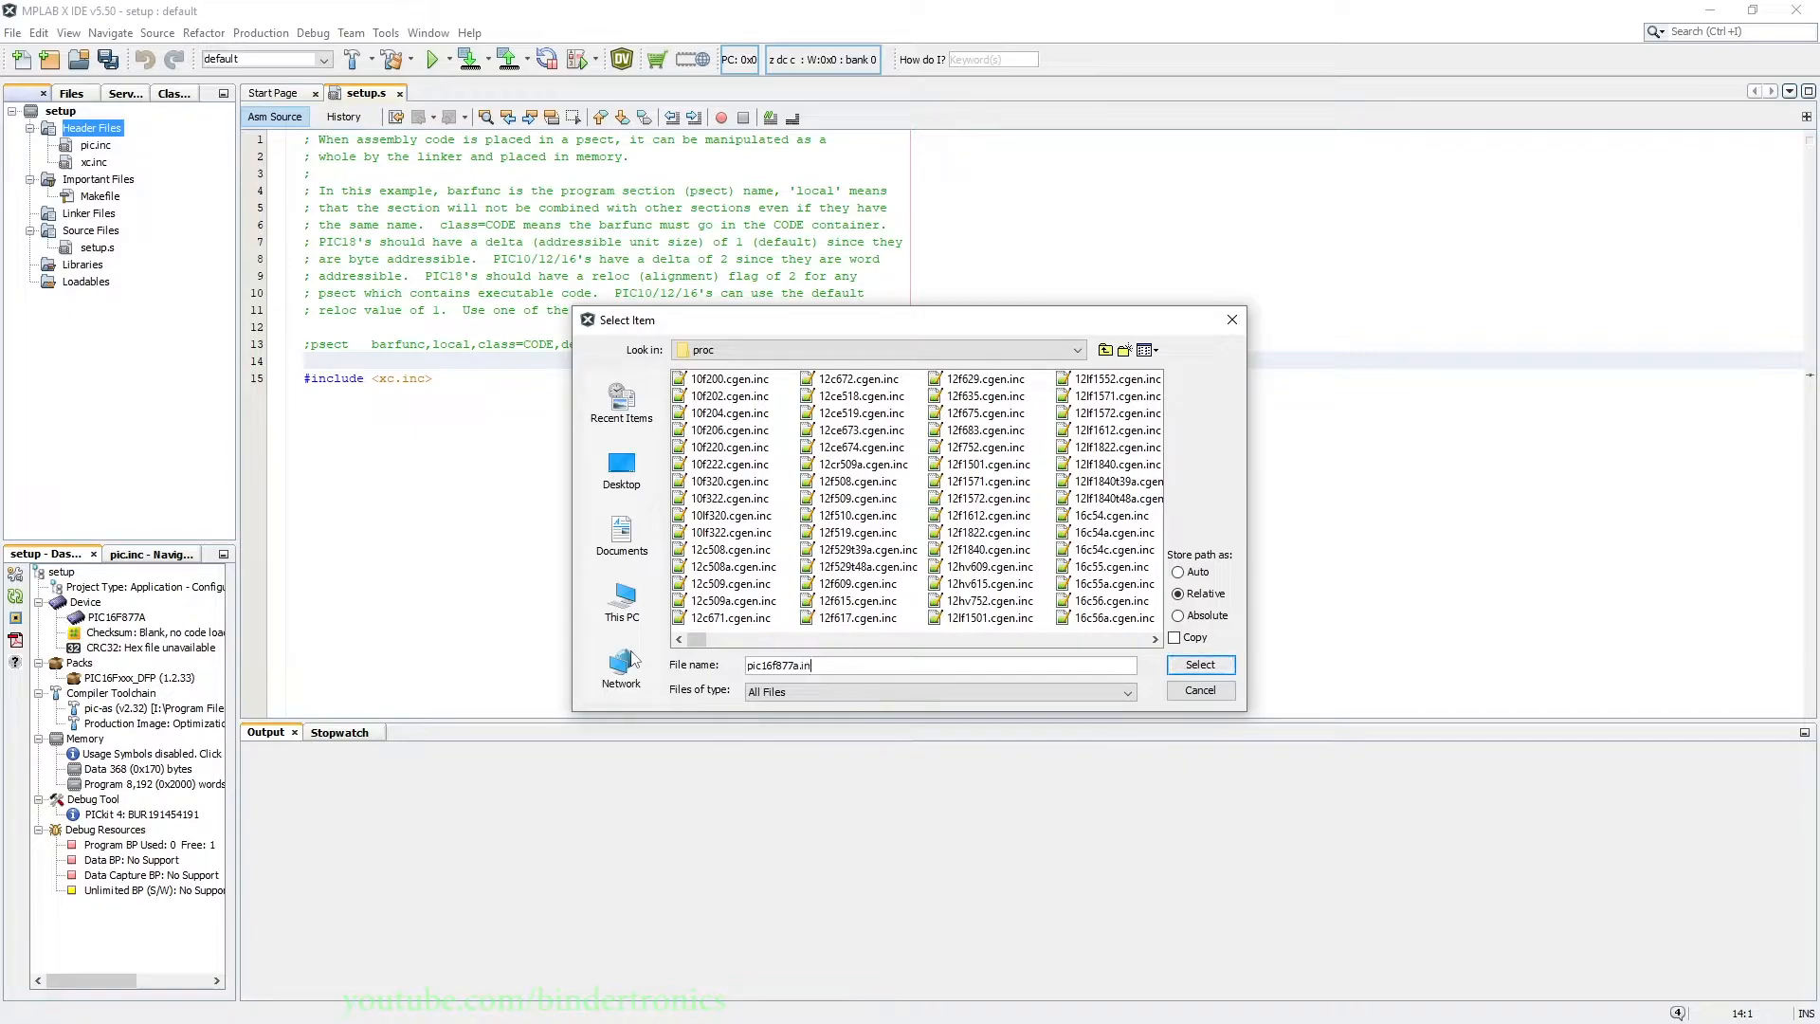
left_click(1200, 663)
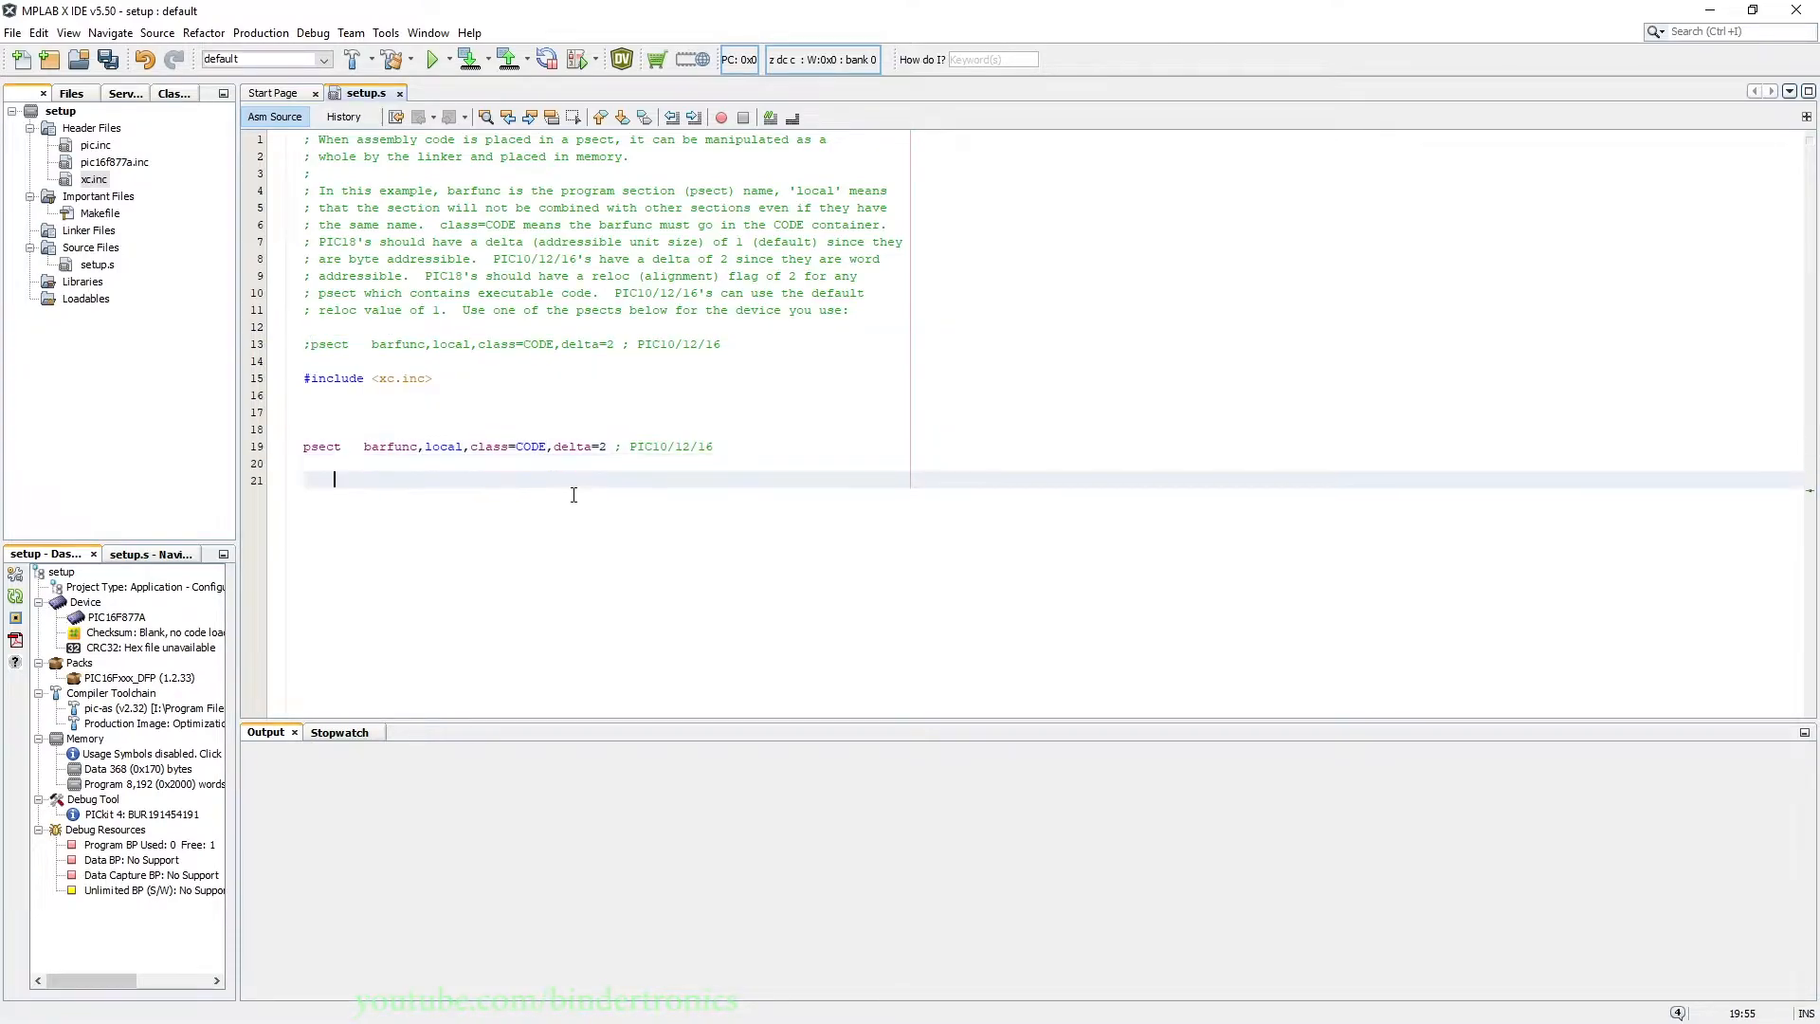
Paste the psect barfunc,class=CODE,delta=2 line below the include and add END.
type("psect\tbarfunc,local,class=CODE,delta=2 ; PIC10/12/16")
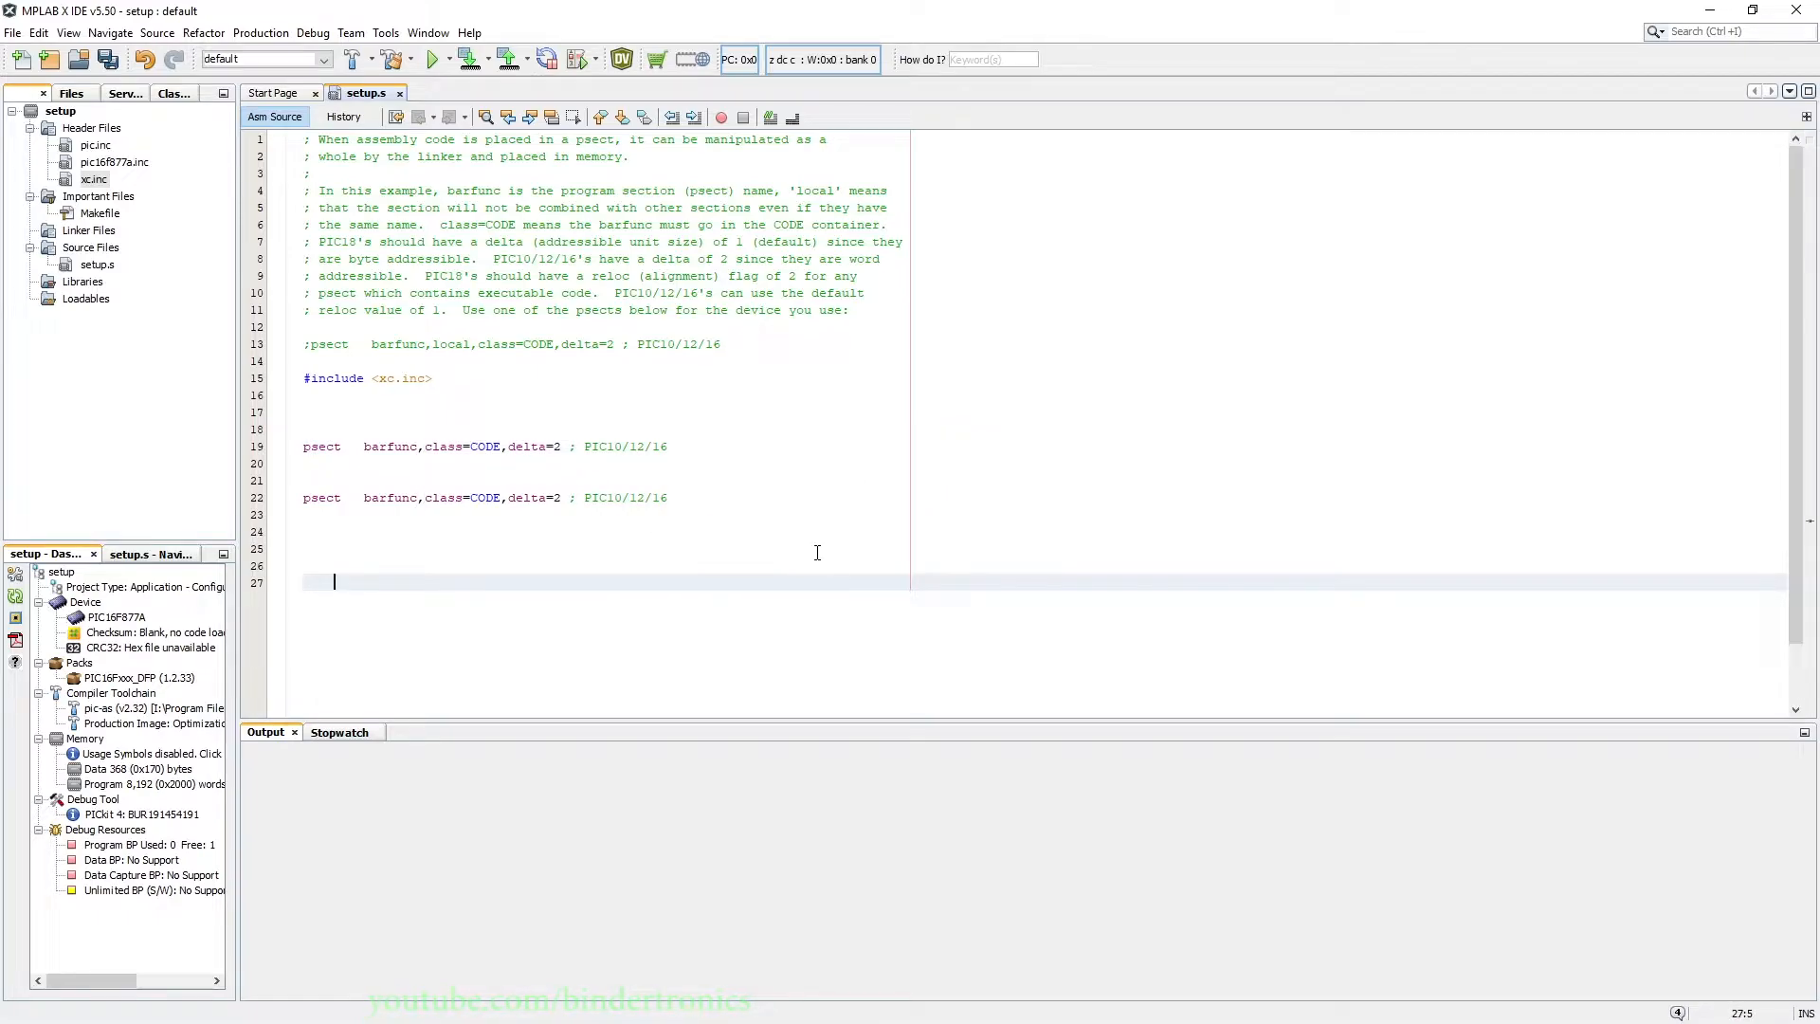
type("END")
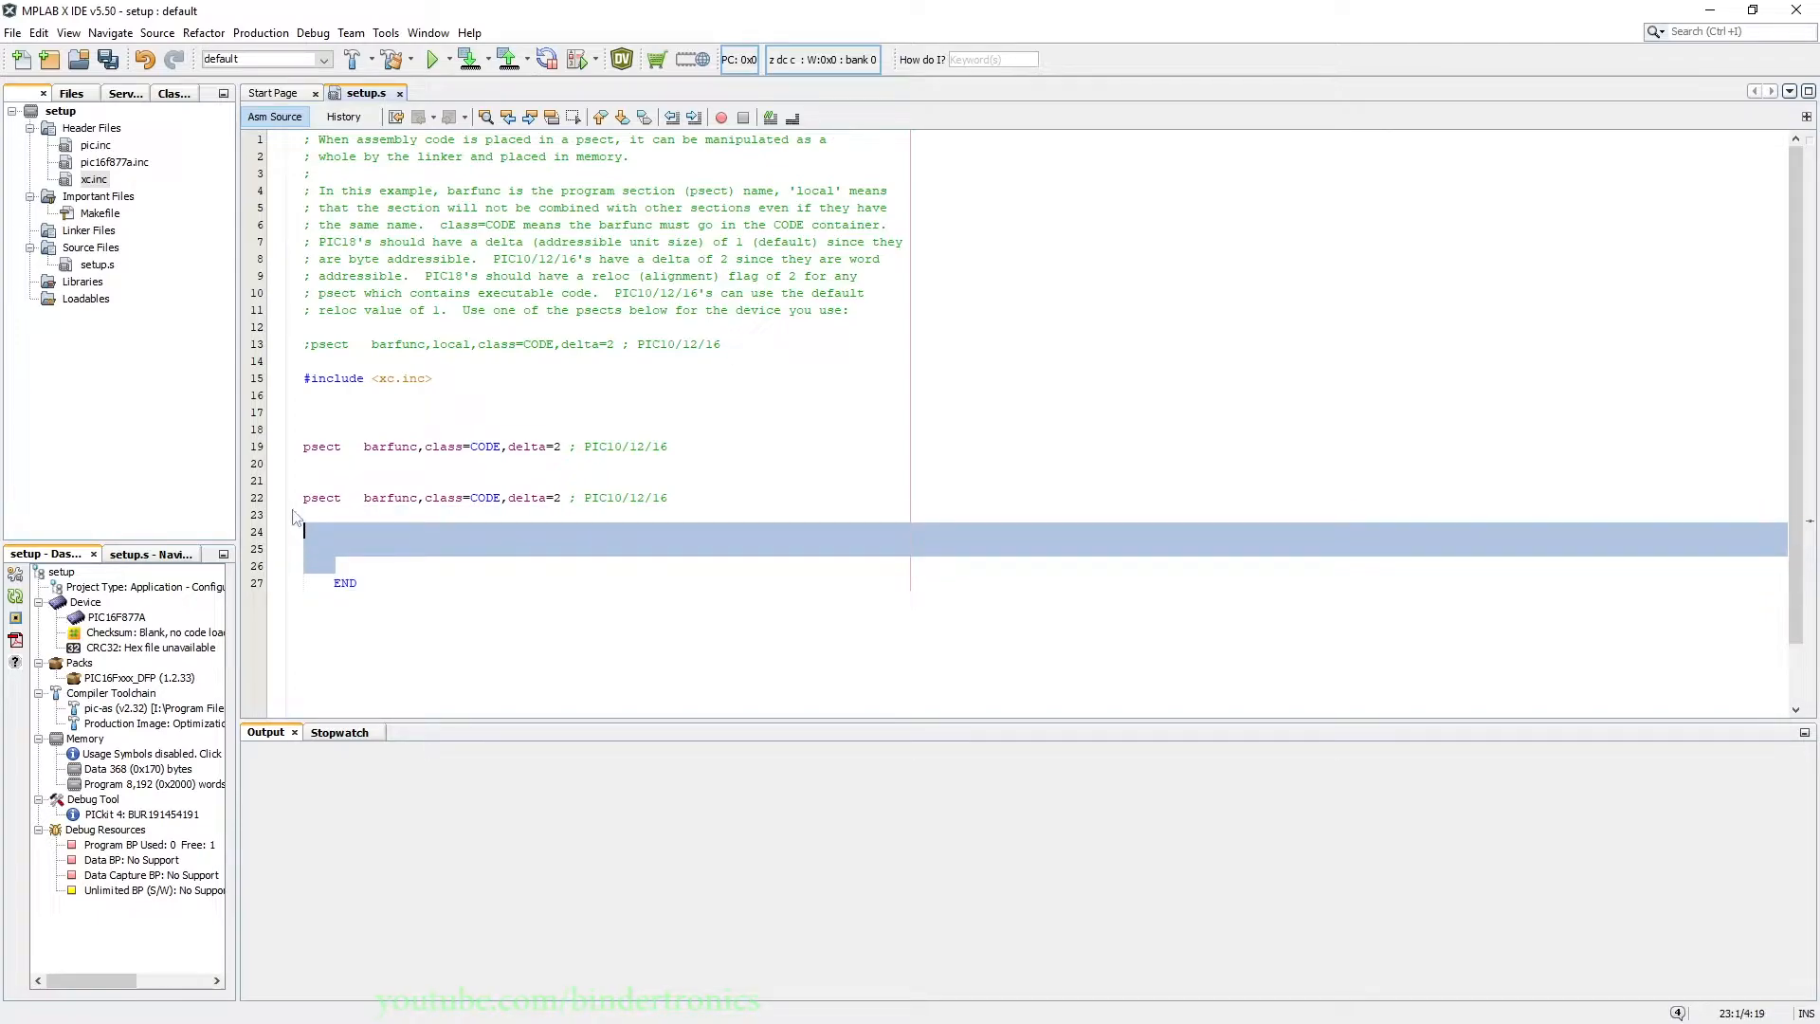
Rename the psects to RESET_VECT and INT_VECT and add INT_VECT, setup: and main labels.
double_click(321, 497)
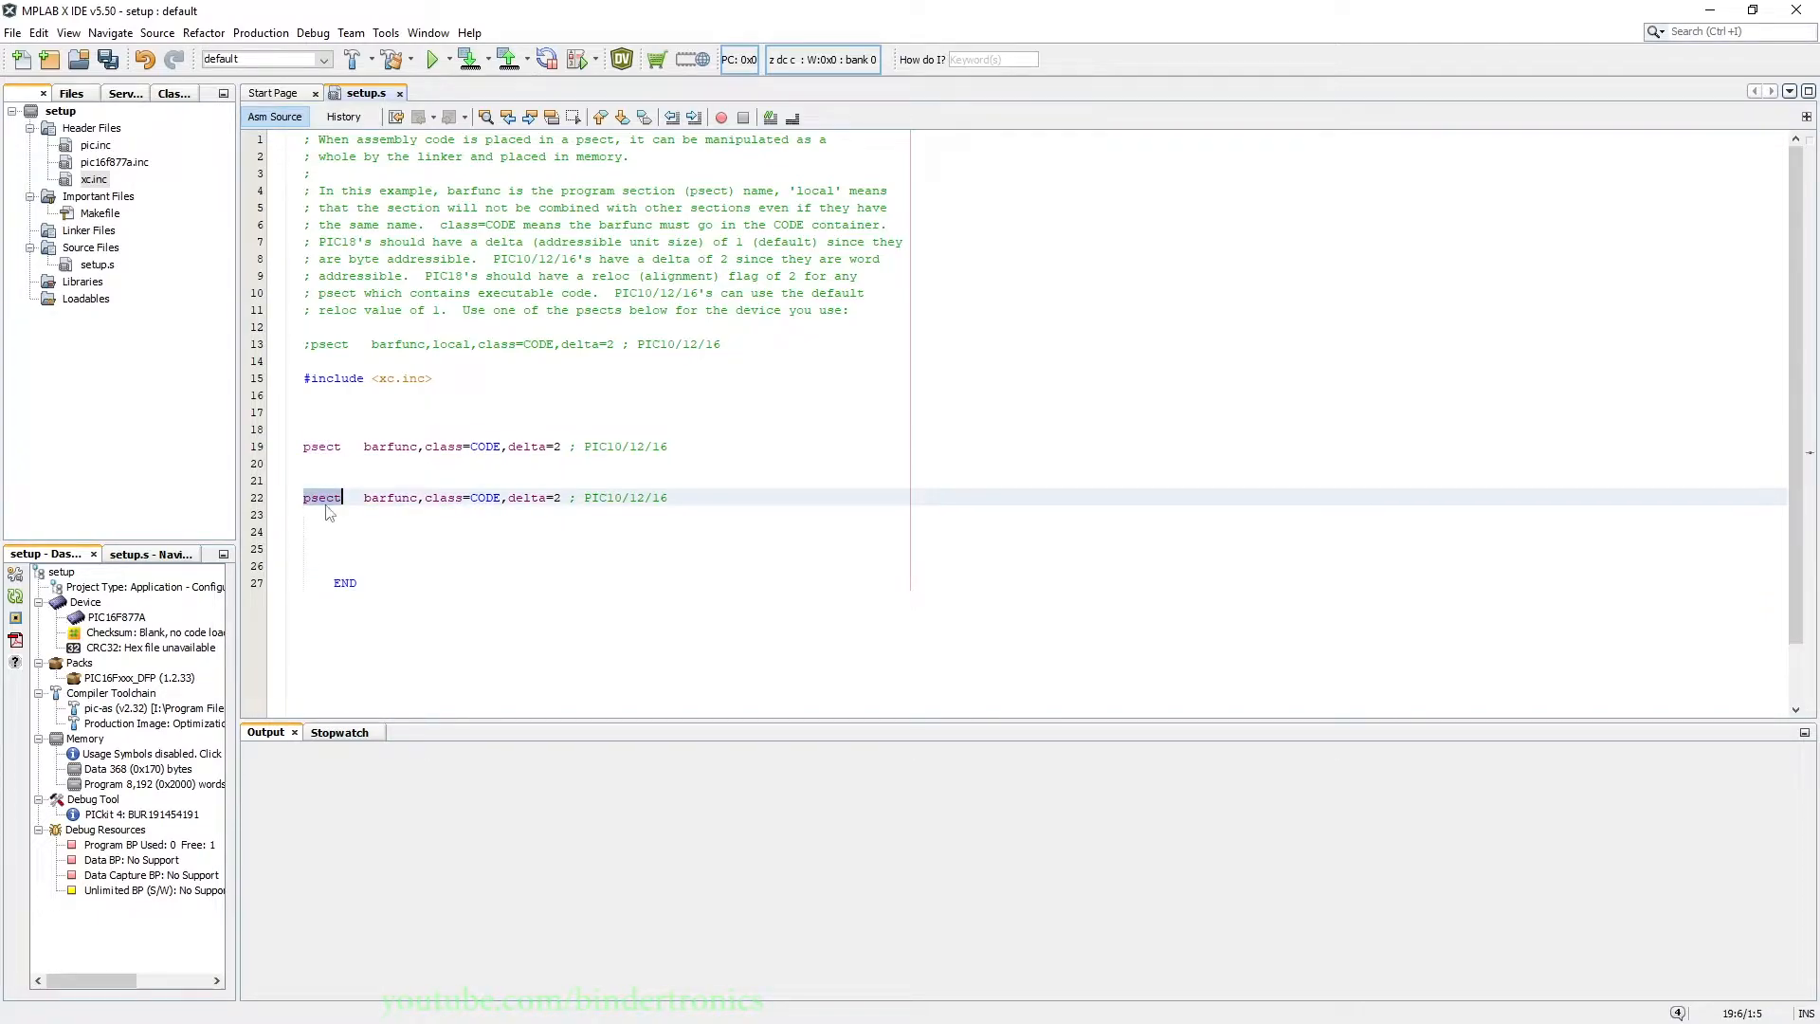
double_click(389, 446)
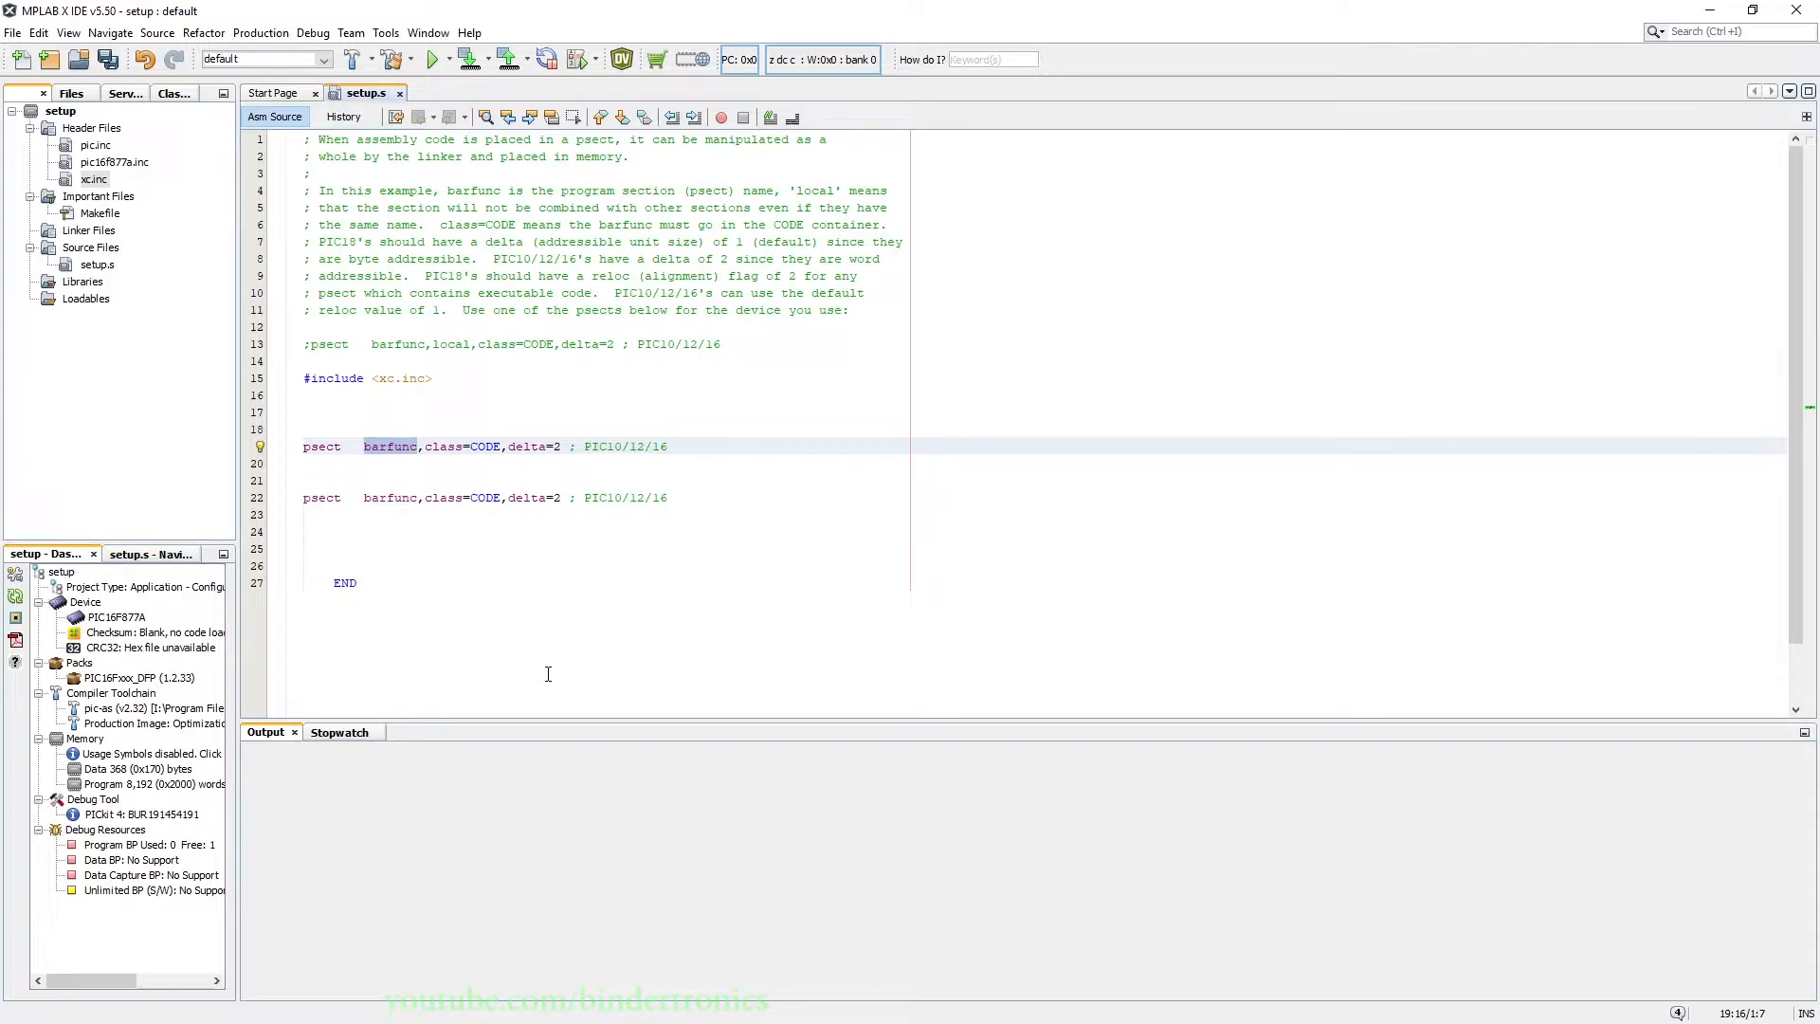
type("RESET_VECT")
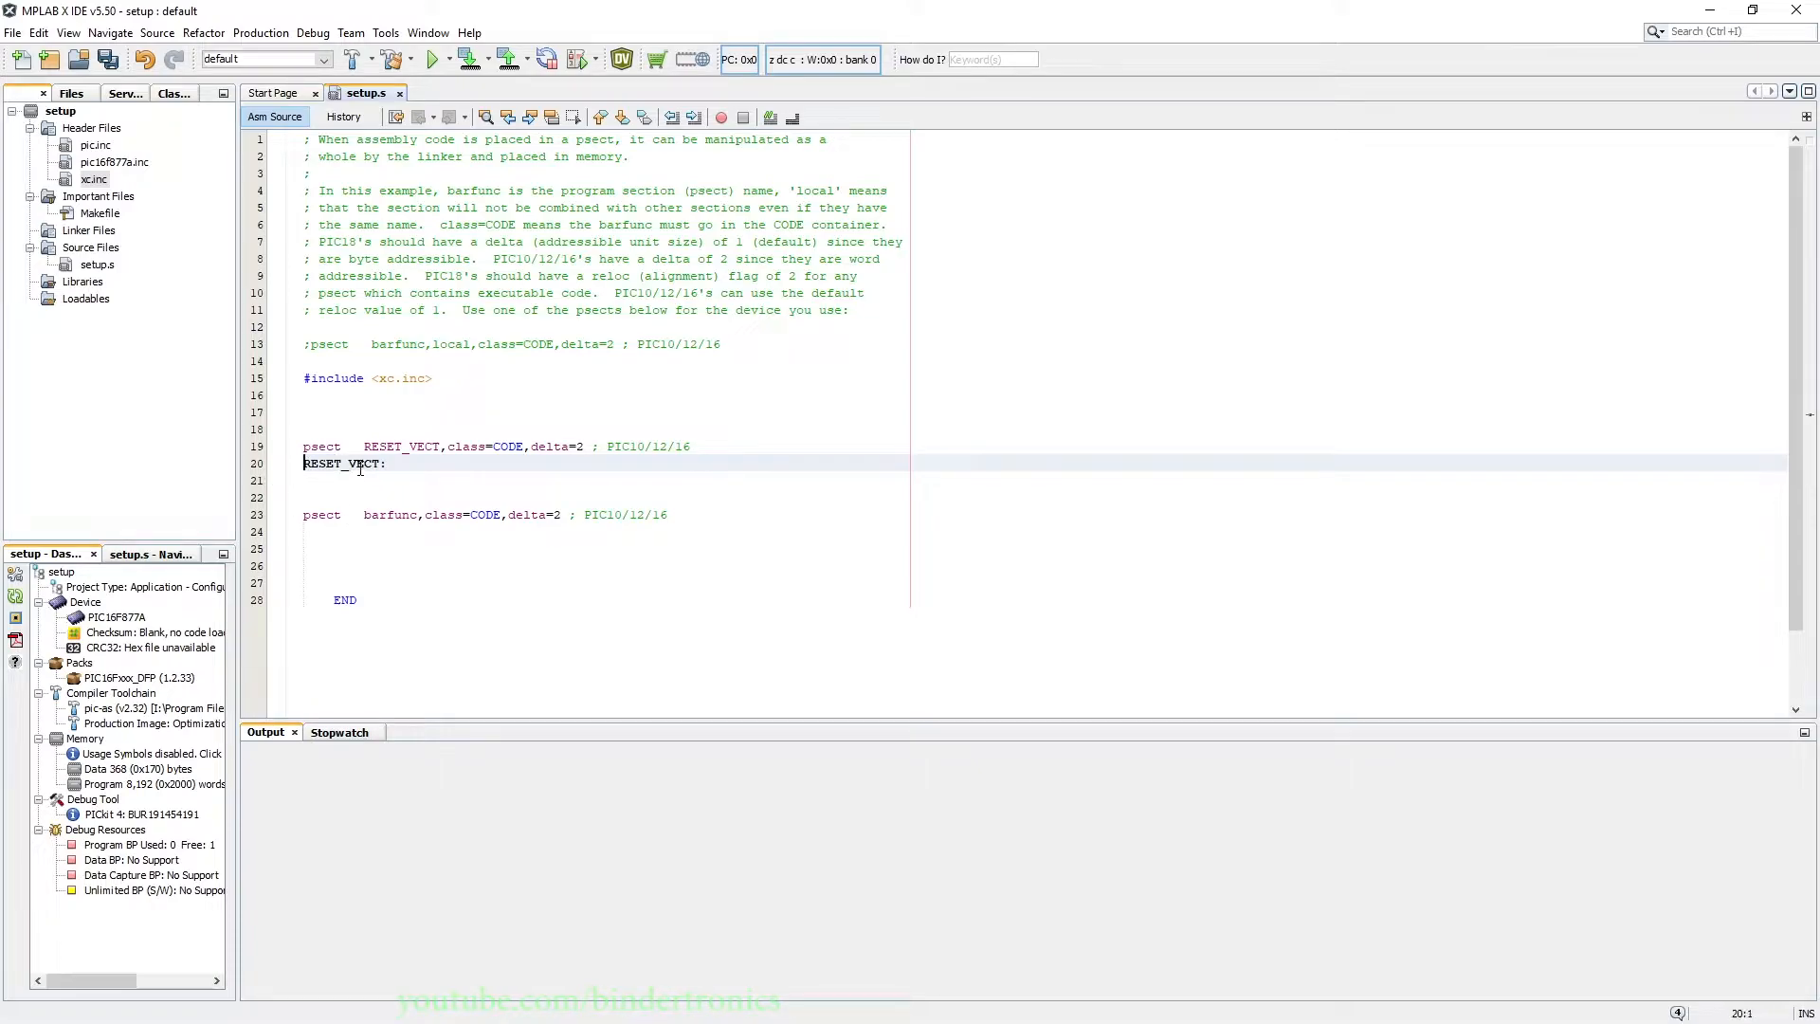
double_click(392, 514)
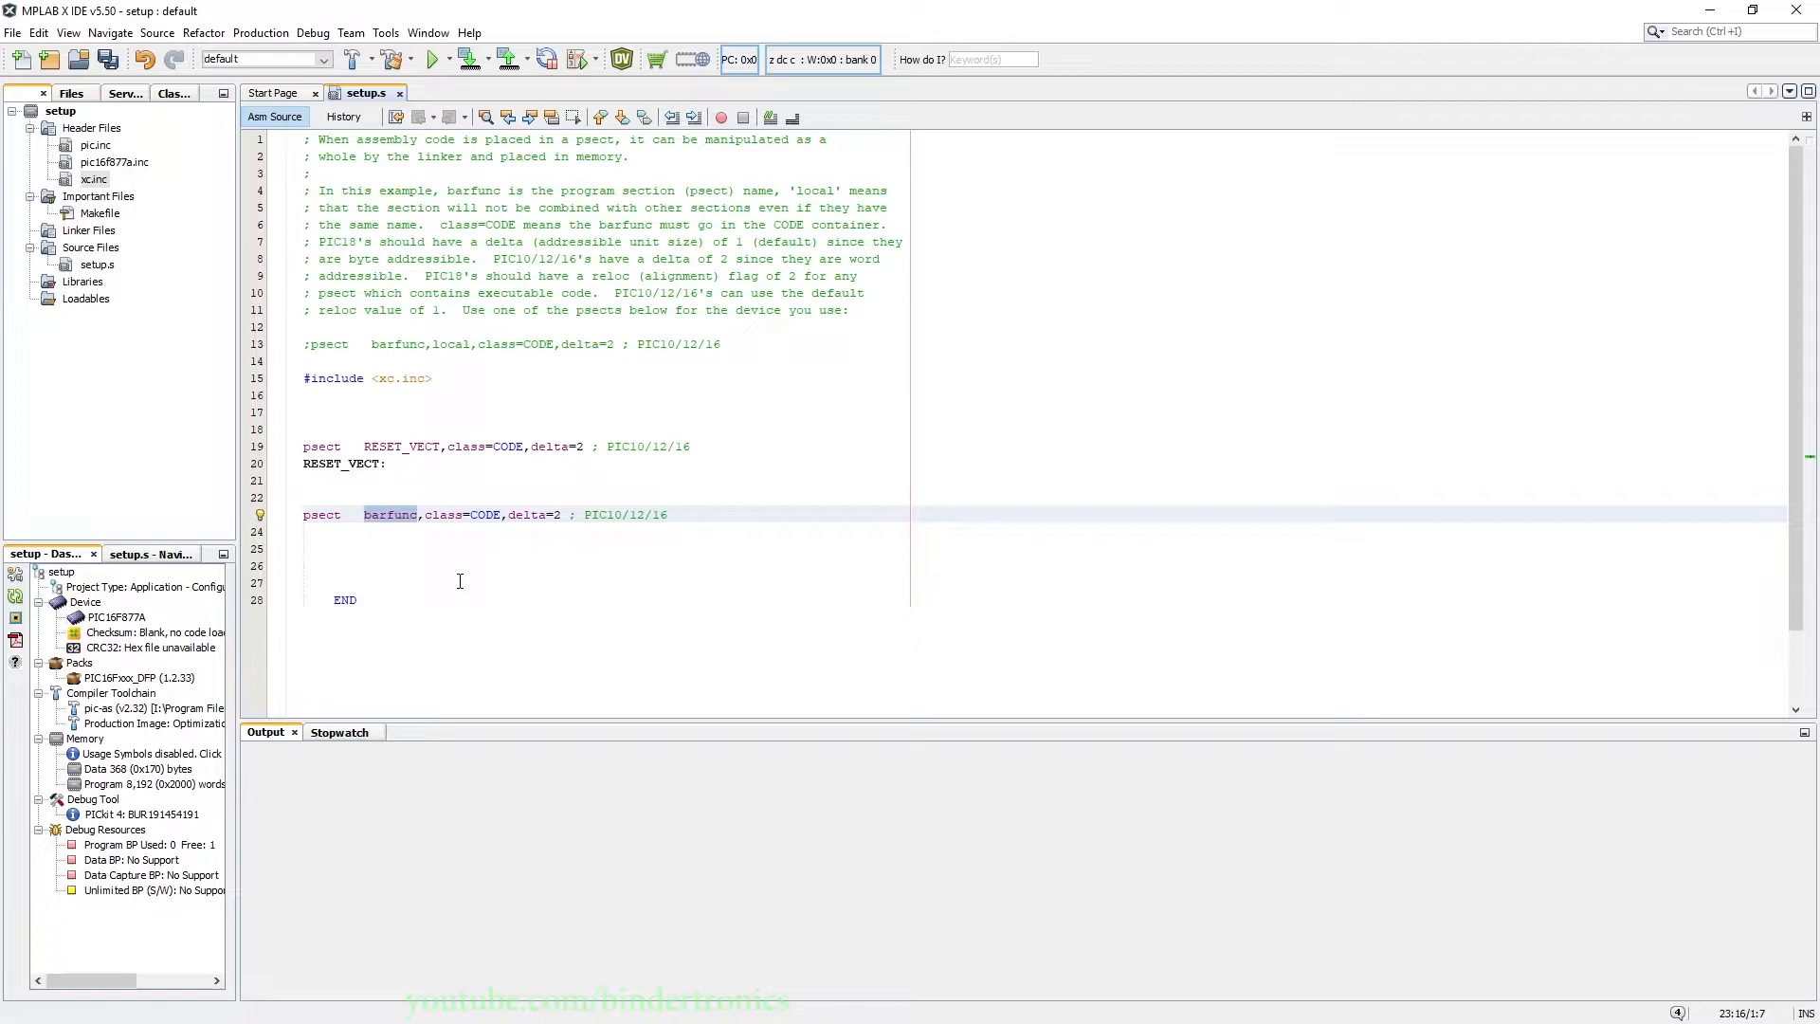
type("INT_VECT")
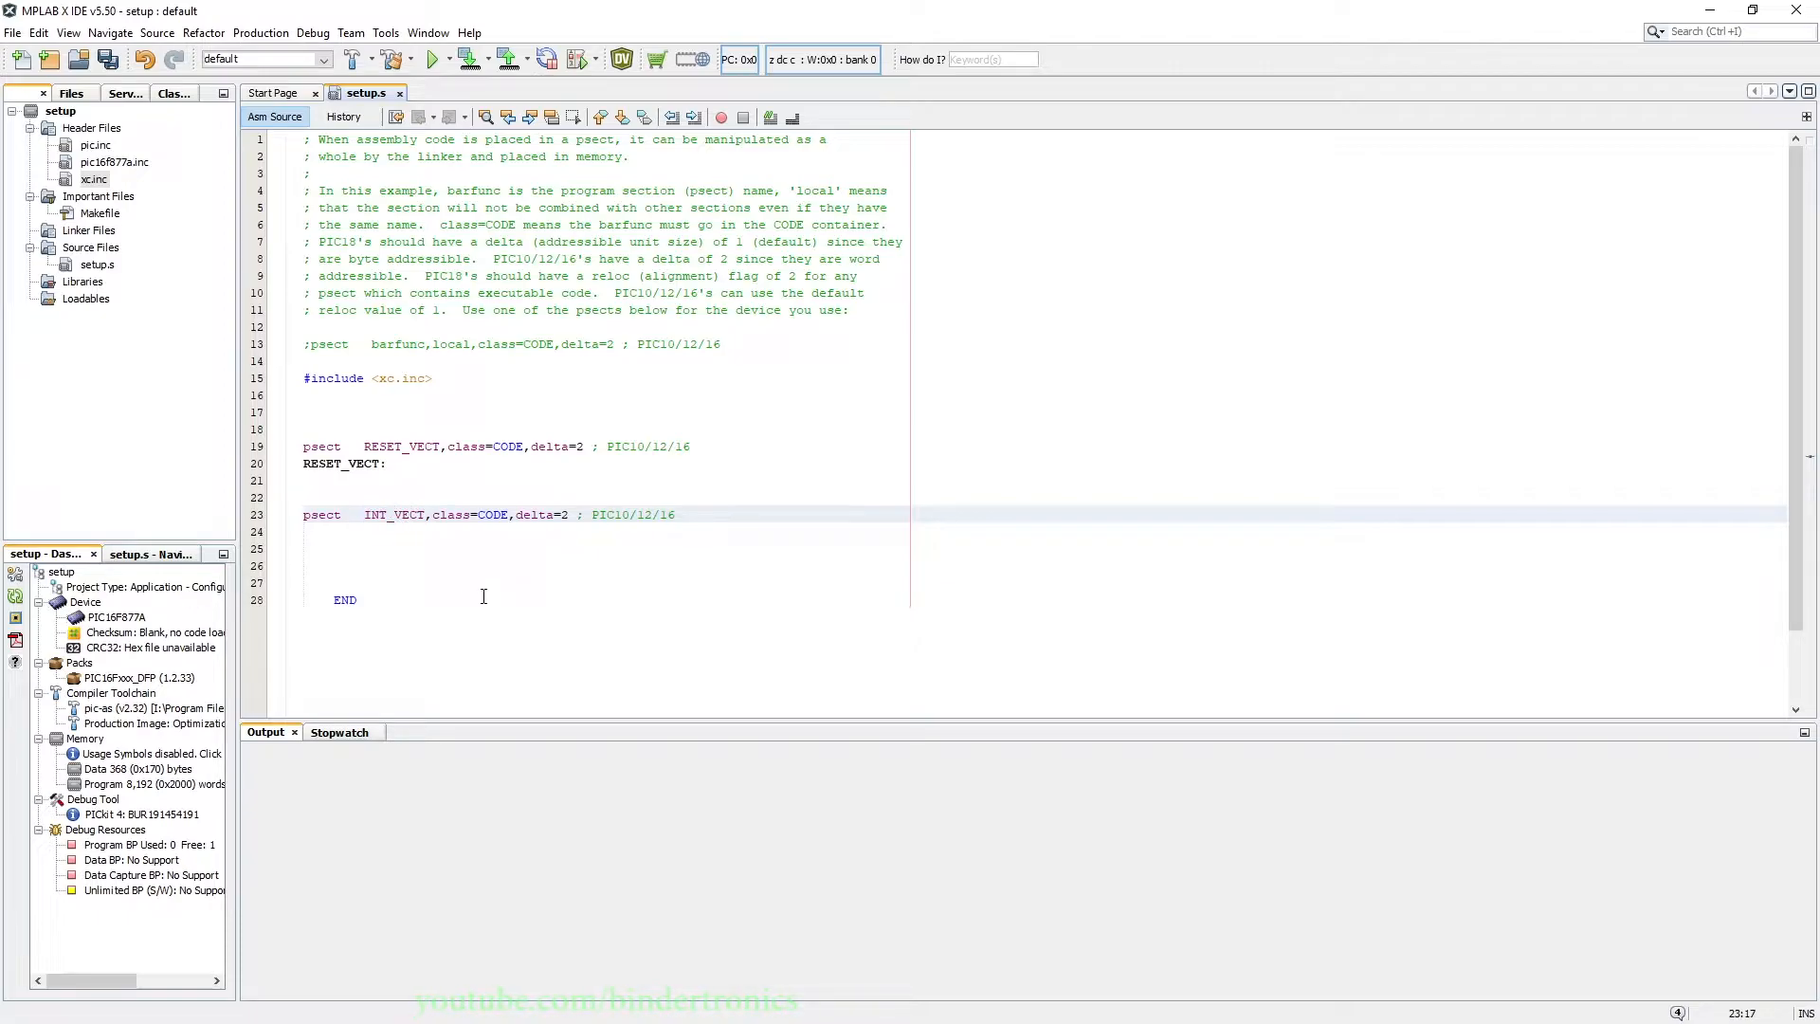
double_click(392, 513)
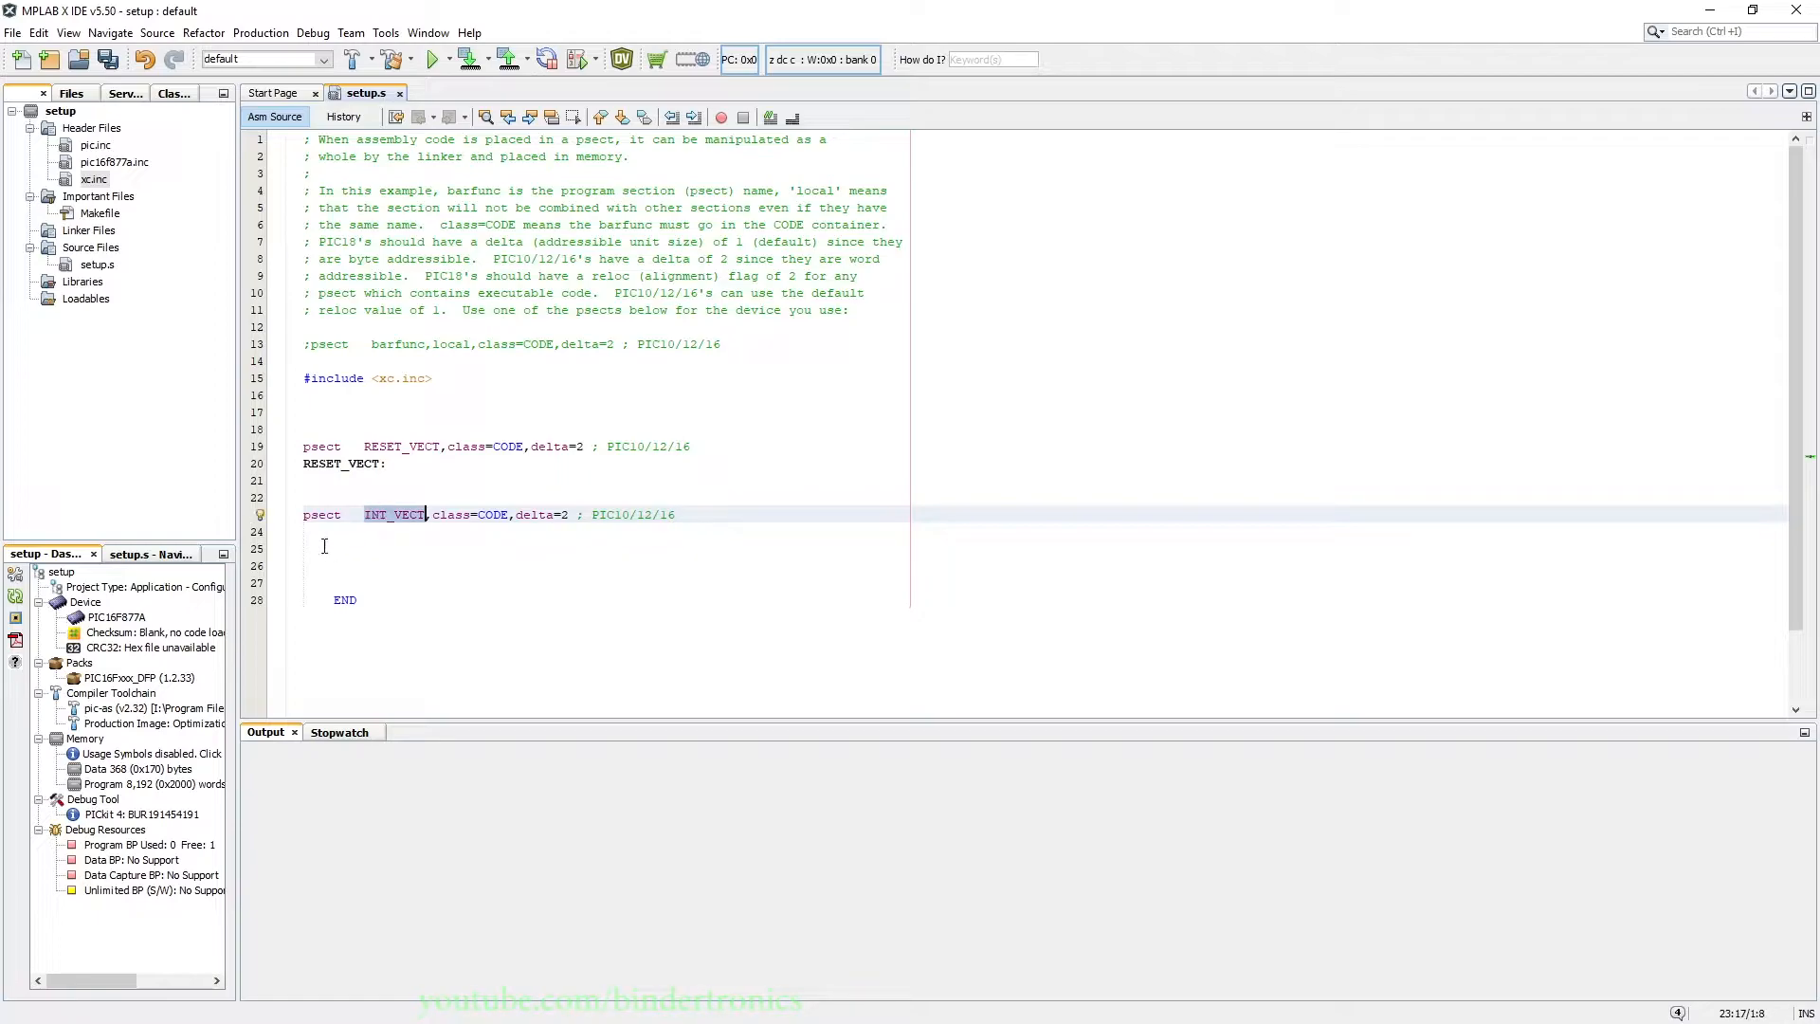
type("INT_VECT:")
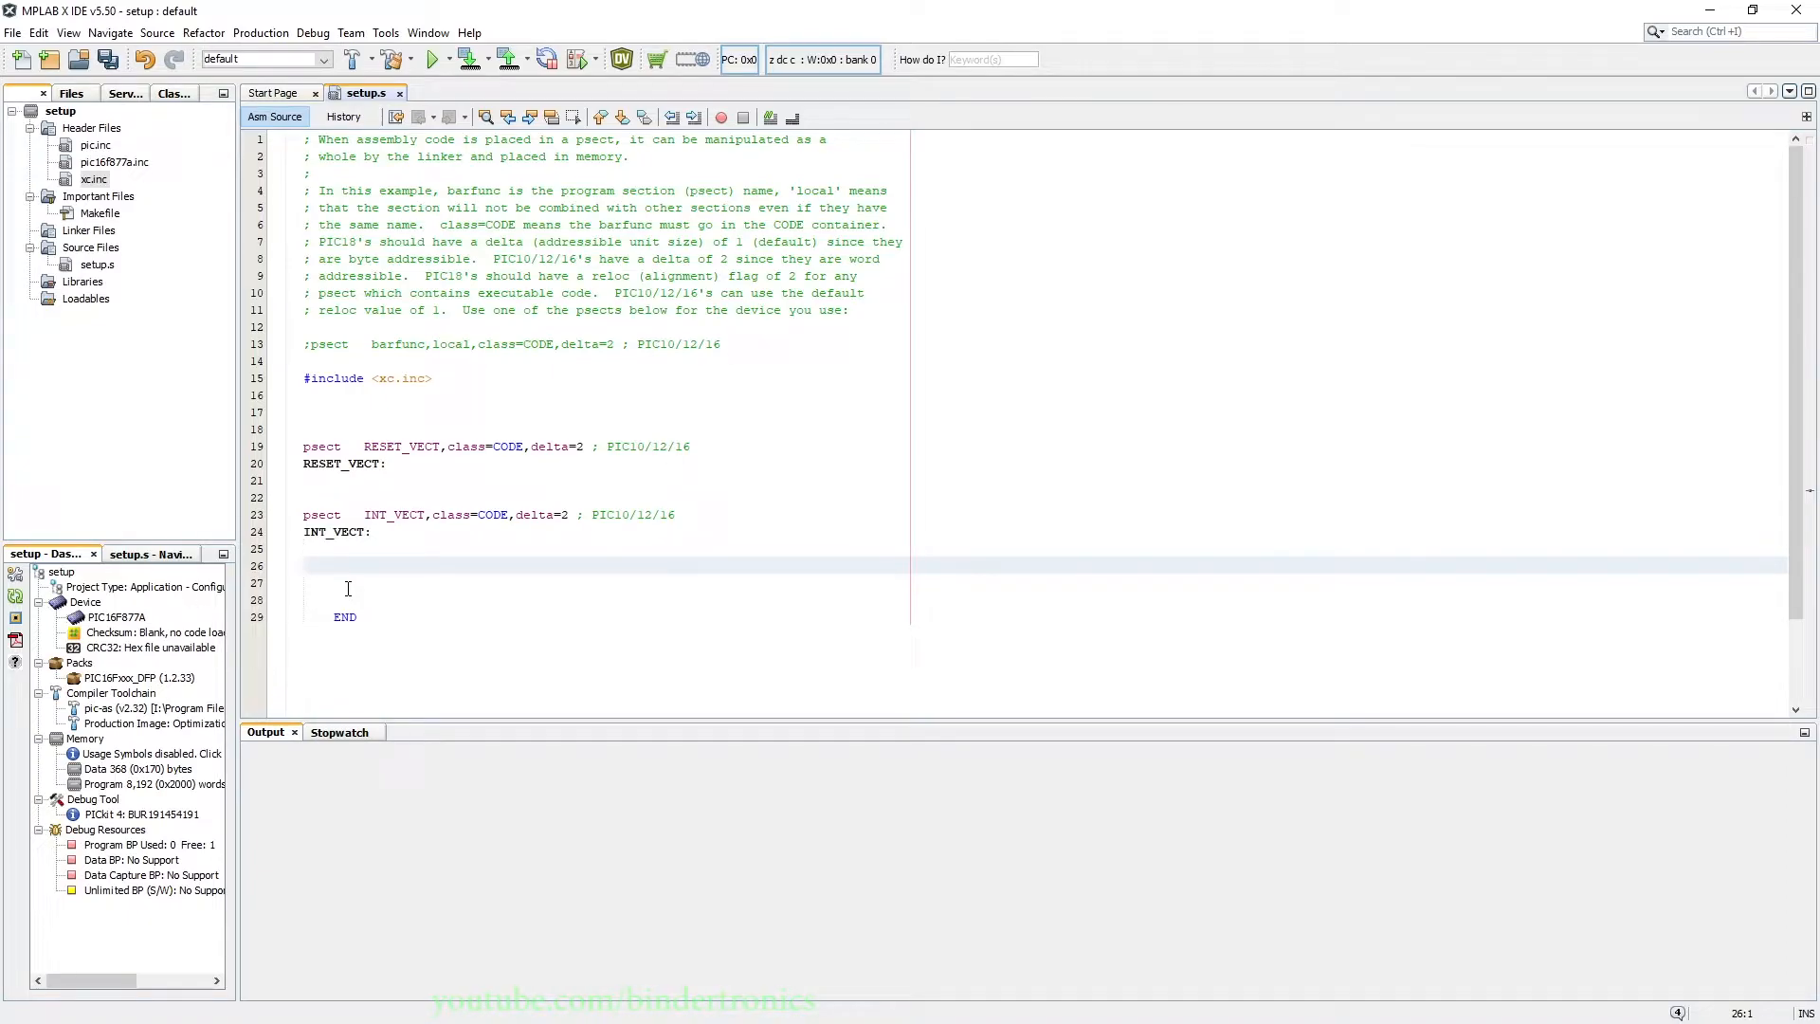
type("setup:")
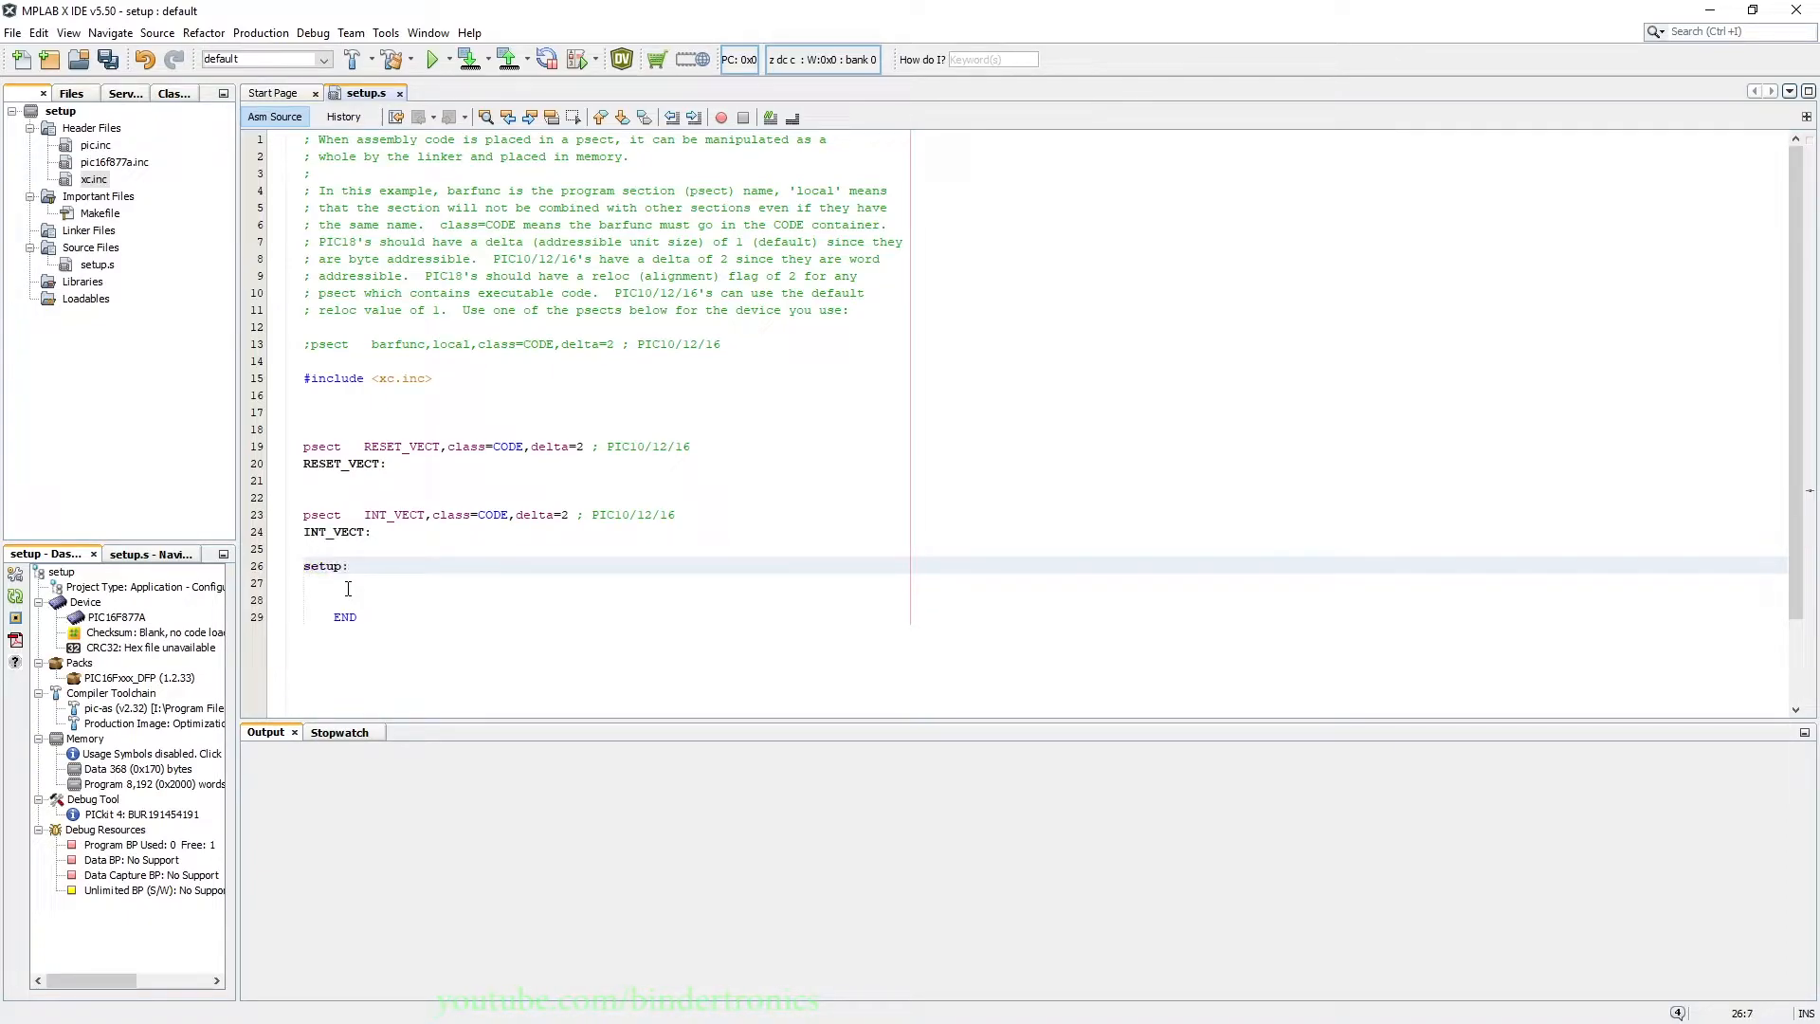
type("main")
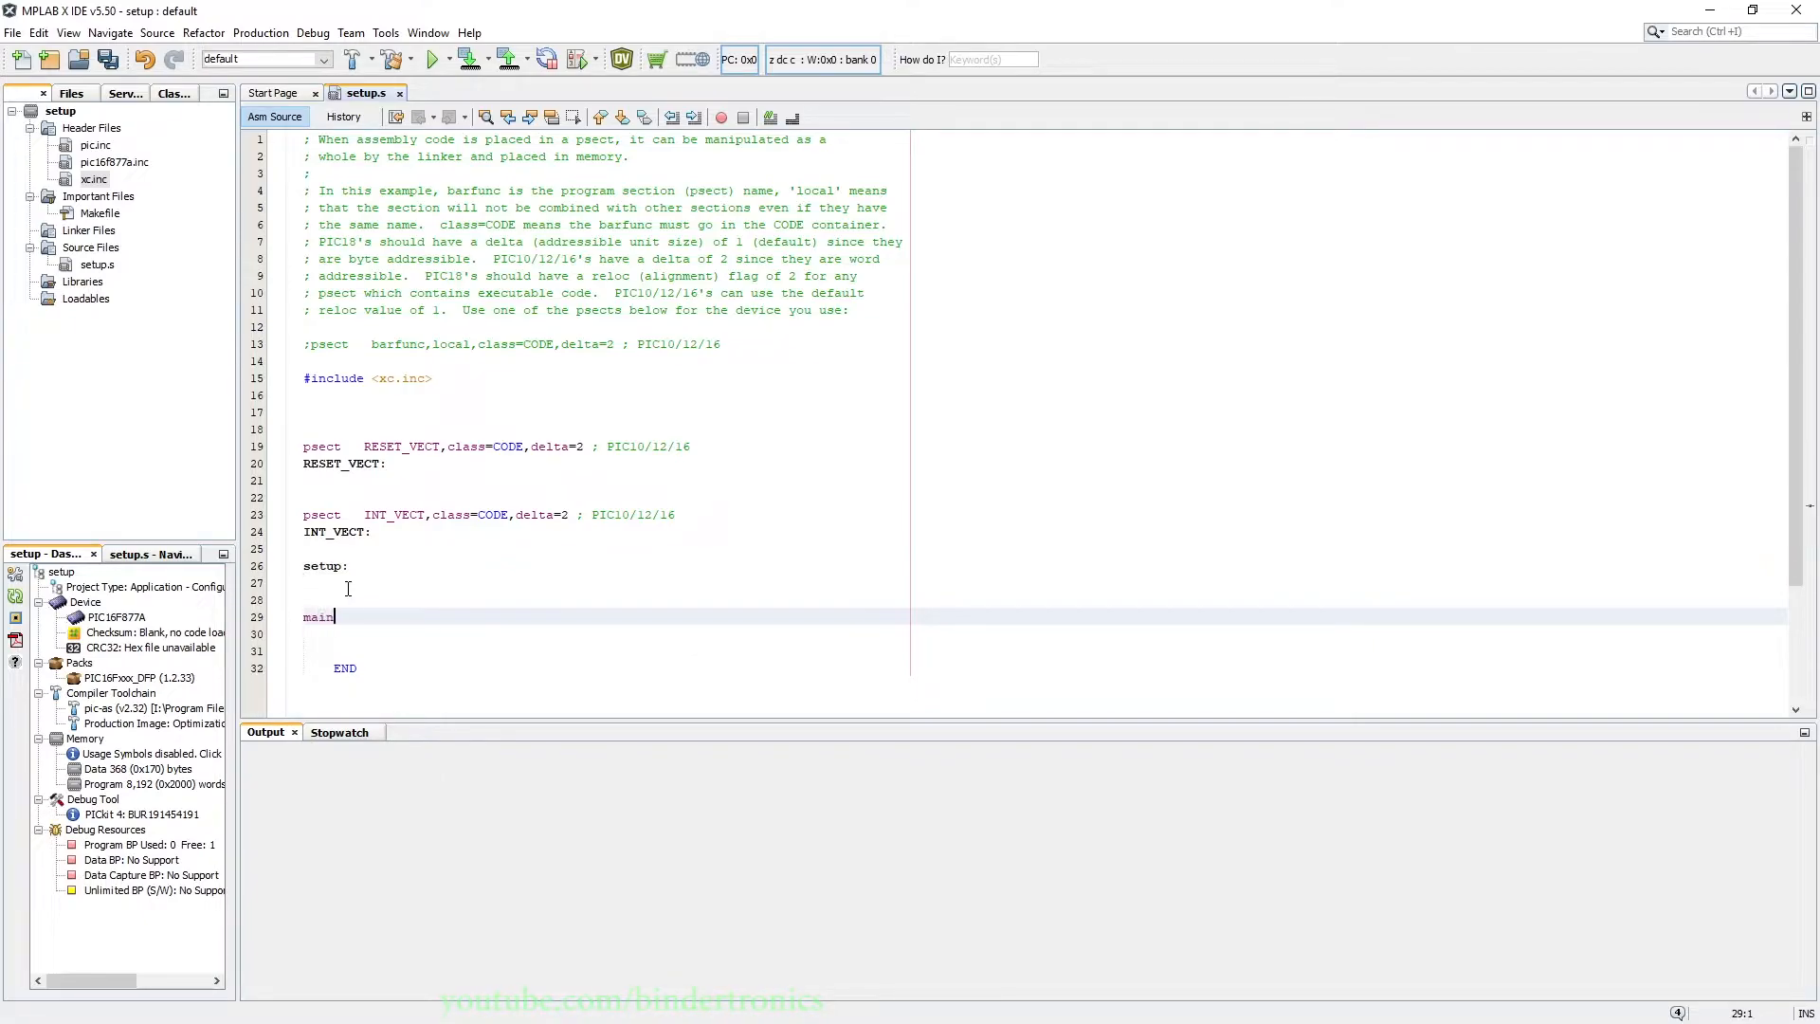
Add goto setup under RESET_VECT, retfie under INT_VECT, and goto main under main.
left_click(337, 464)
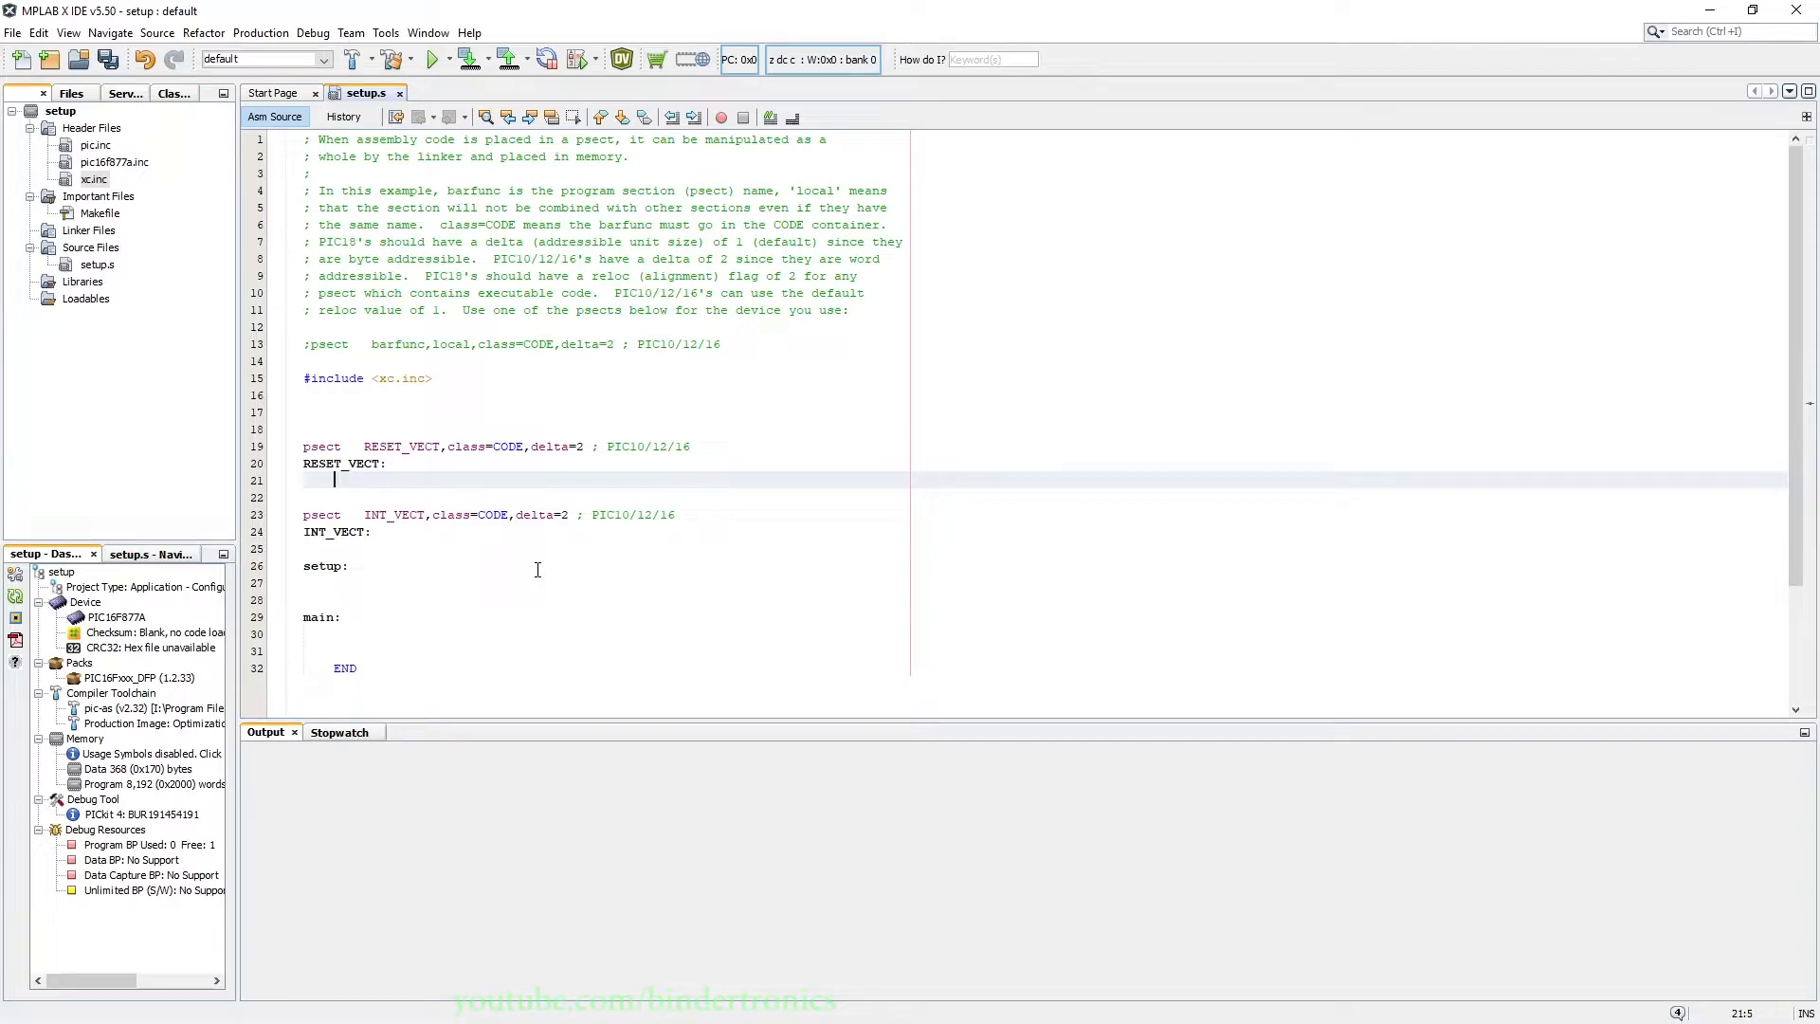
type("goto")
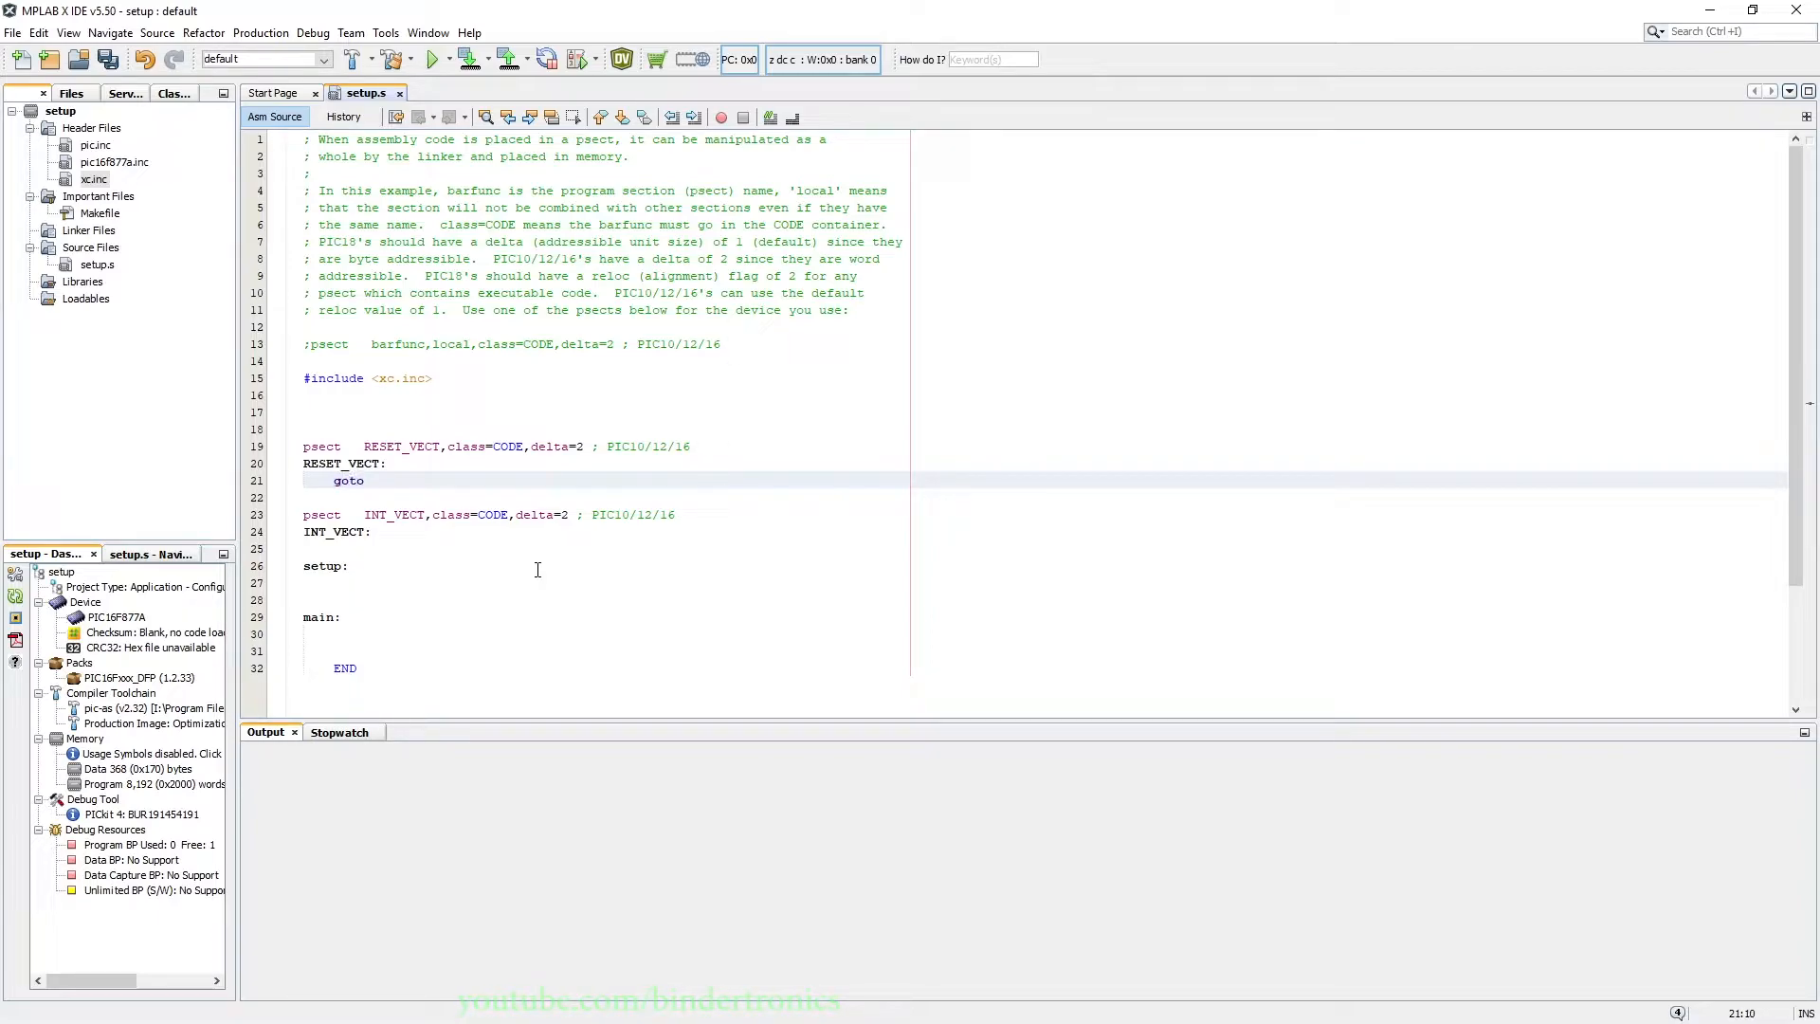
type("setup")
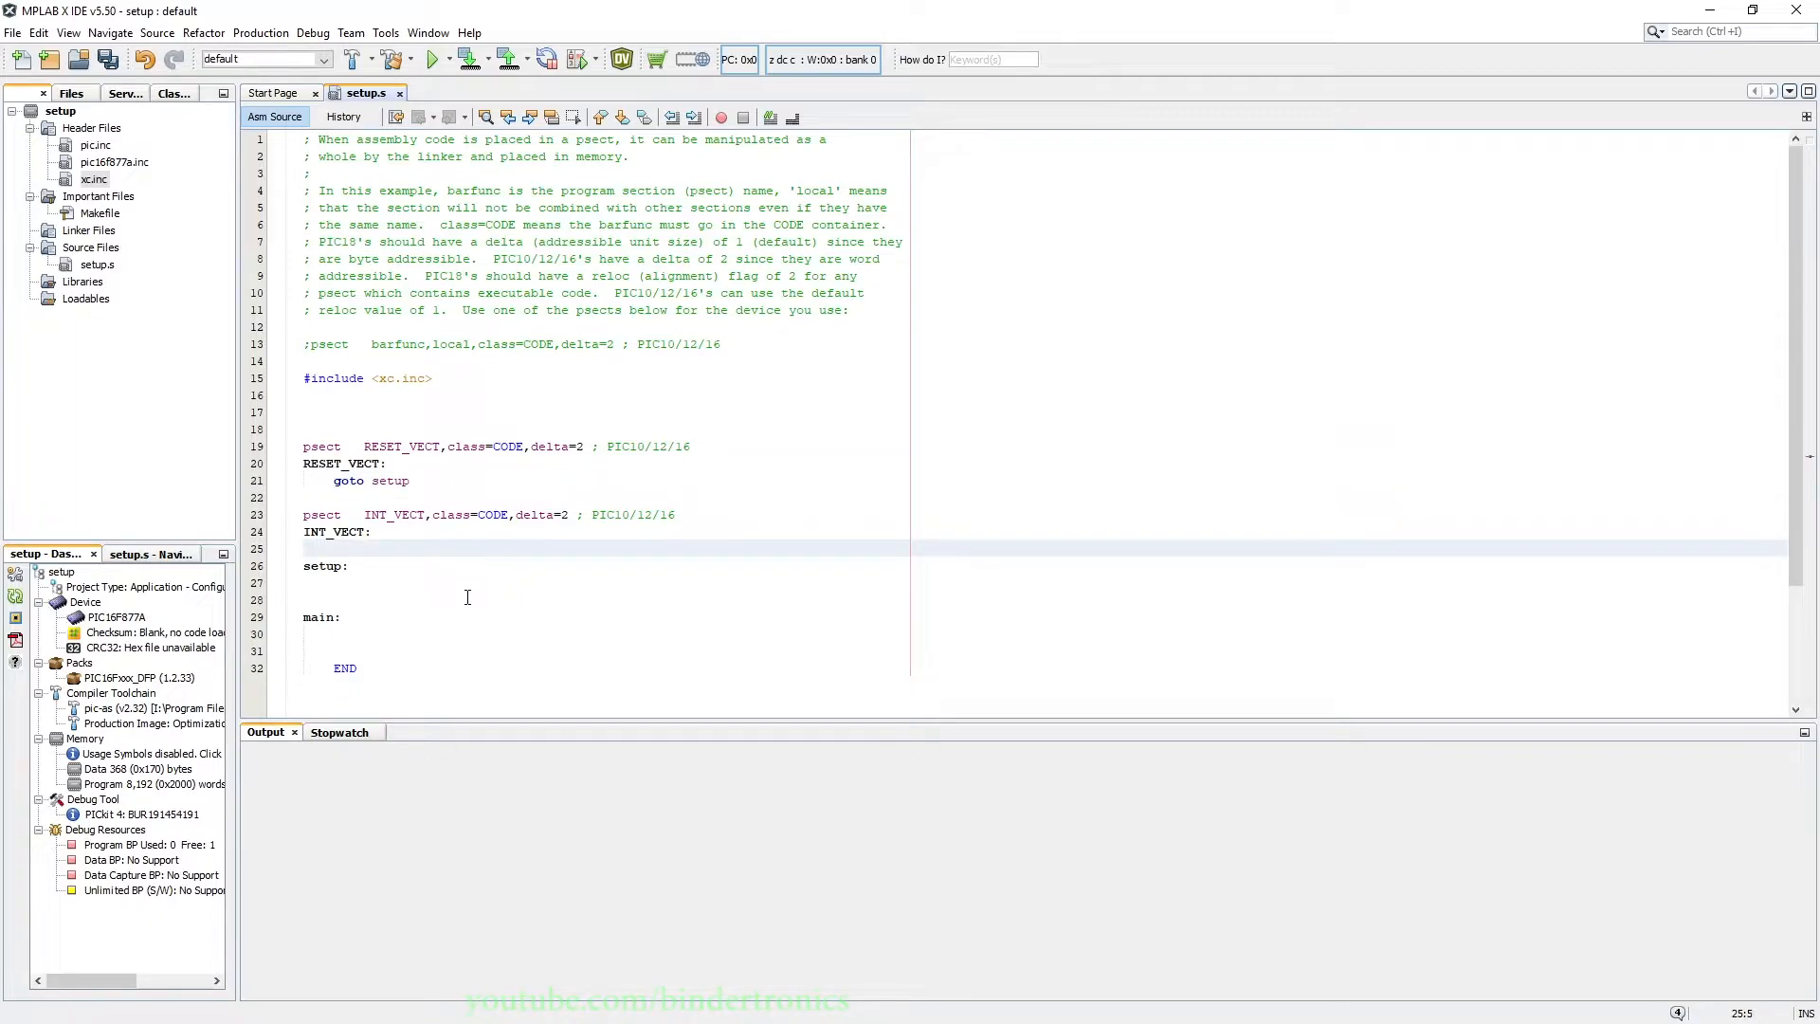
type("retfie")
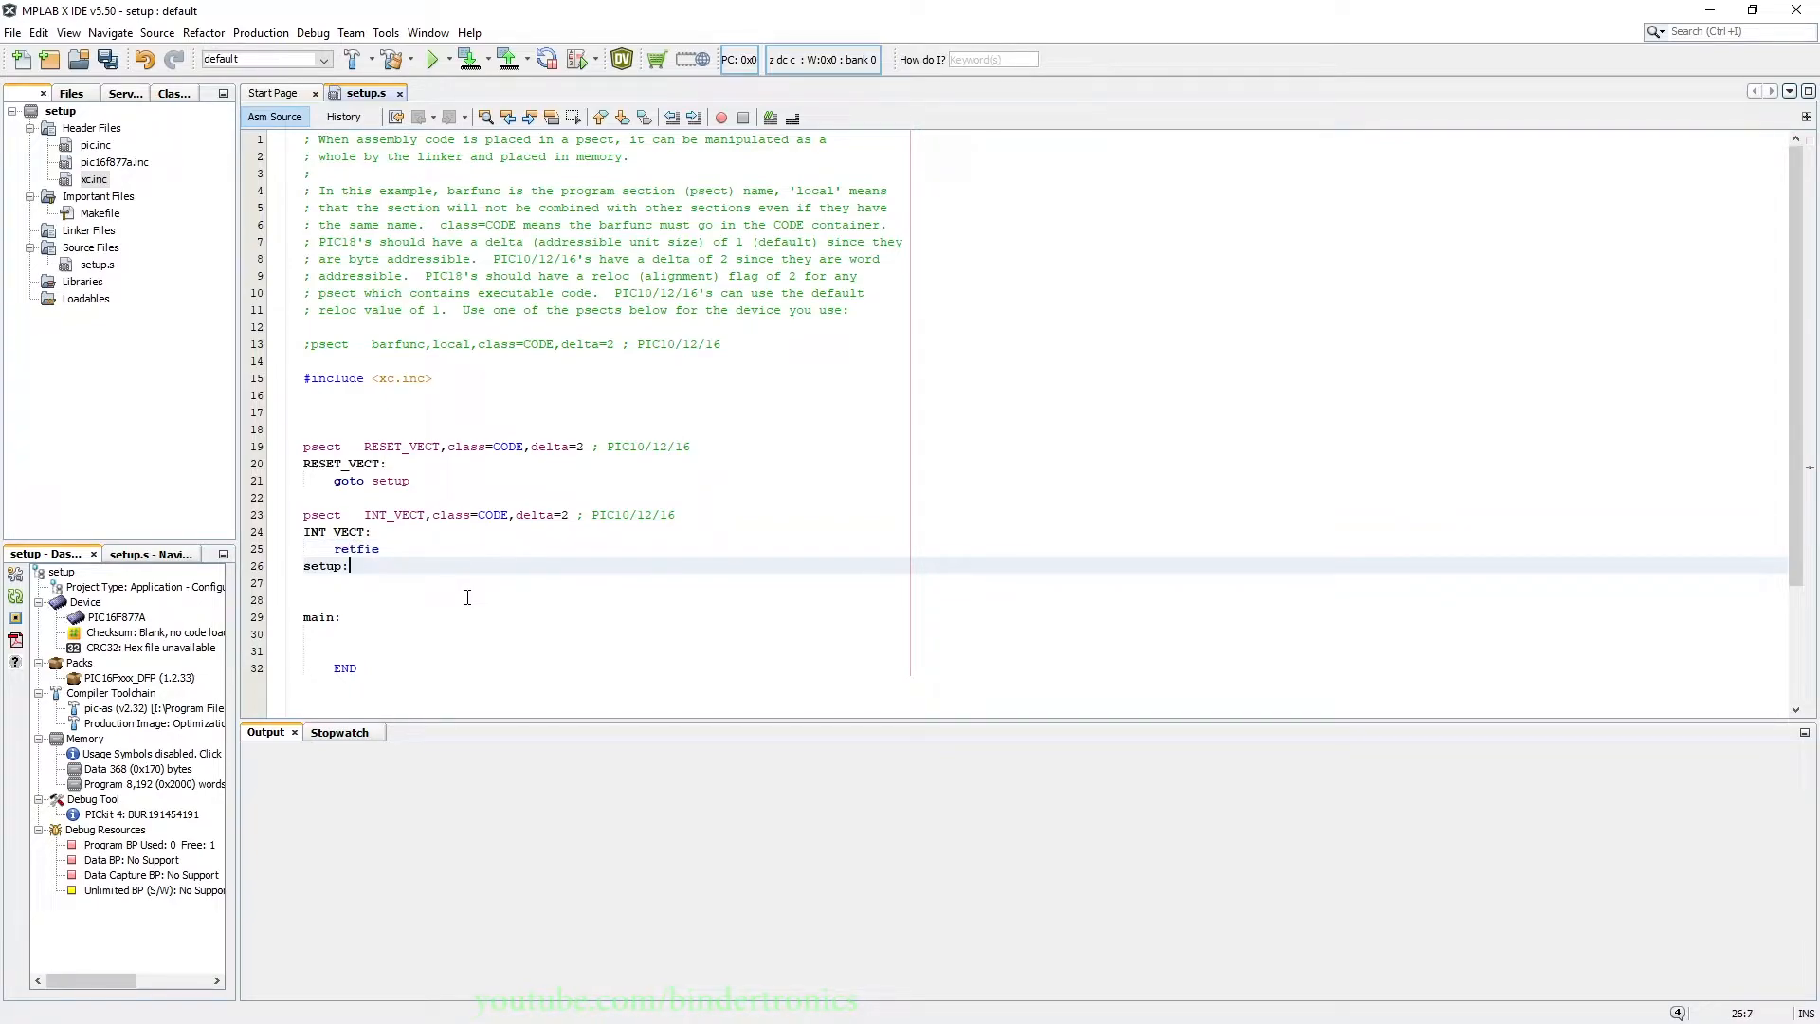
left_click(335, 651)
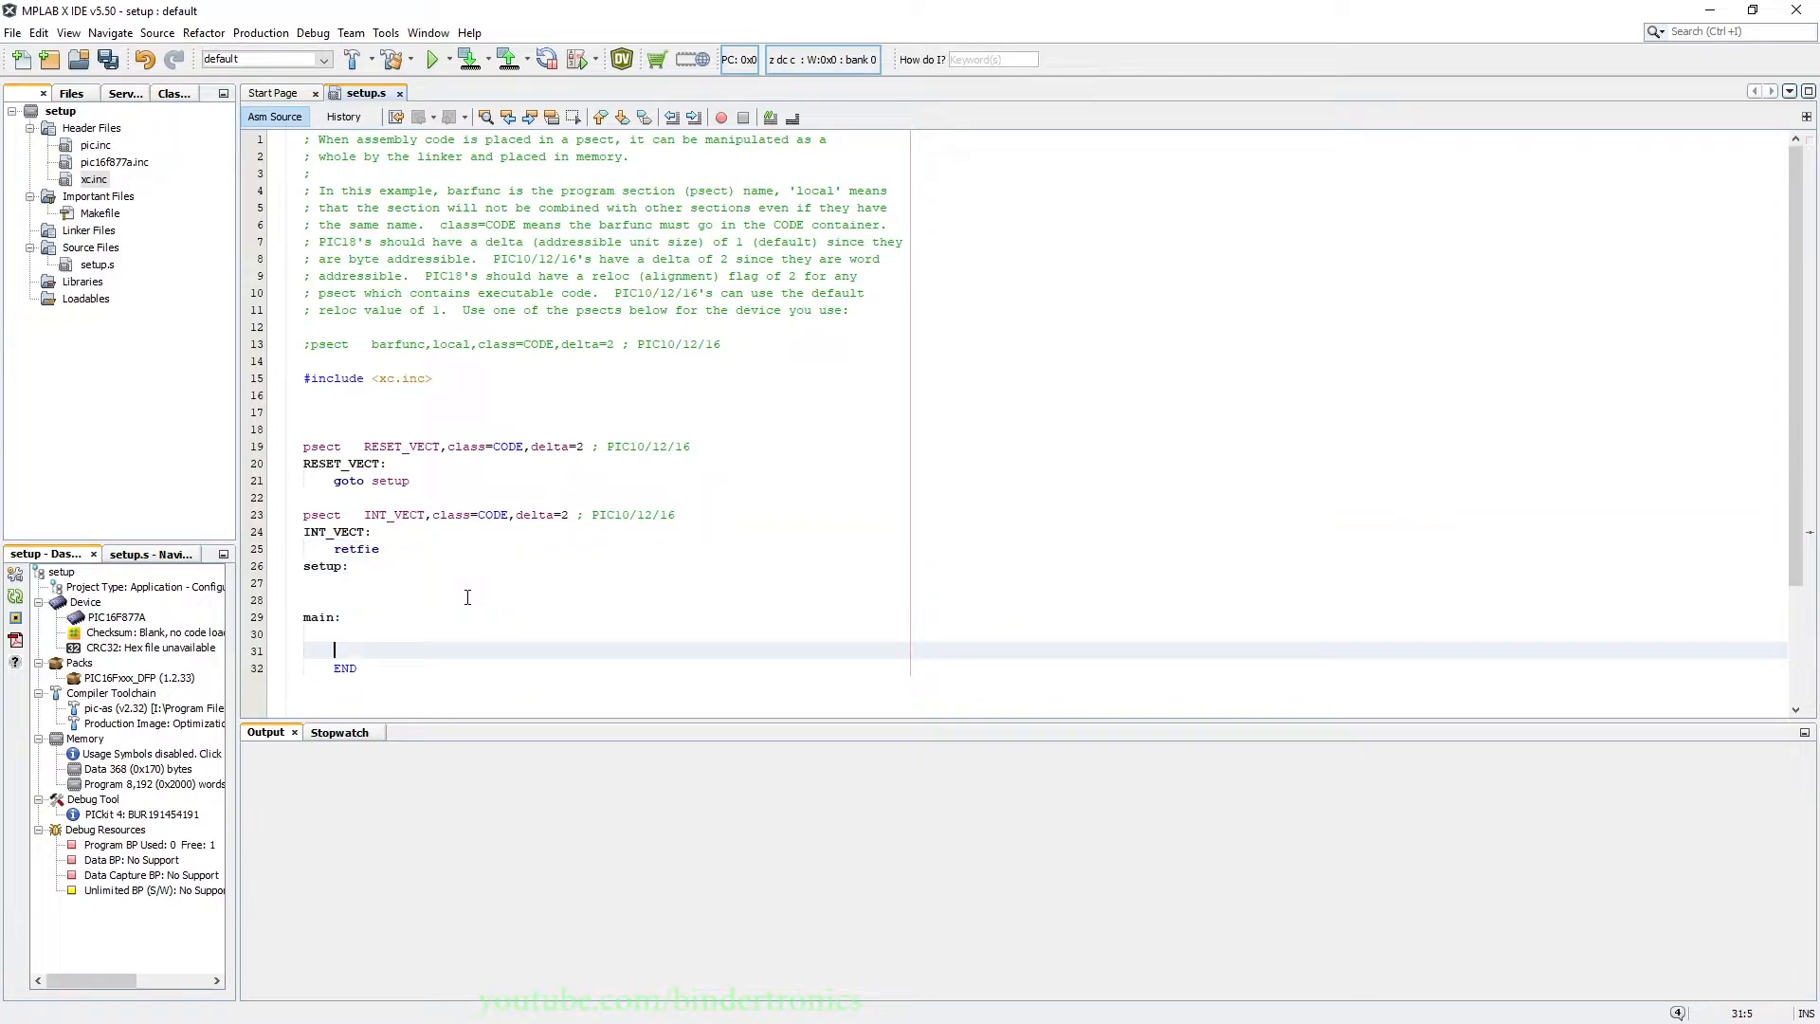
type("goto")
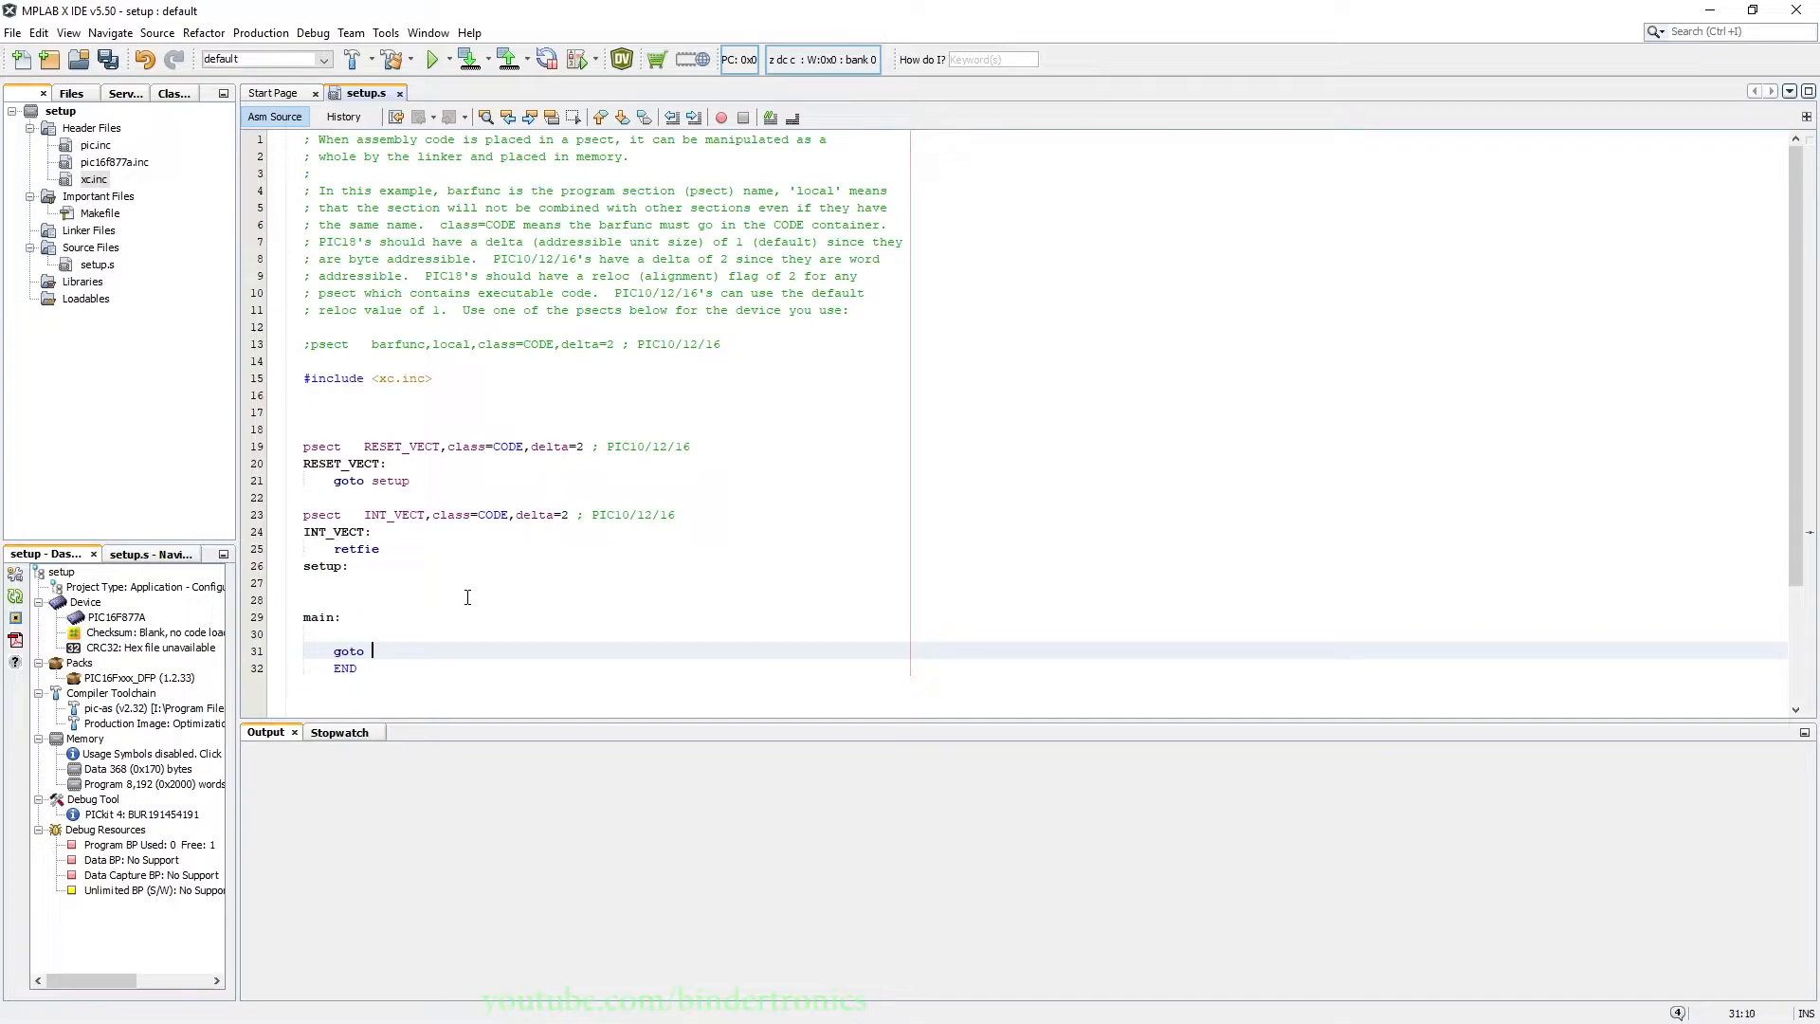
type("main")
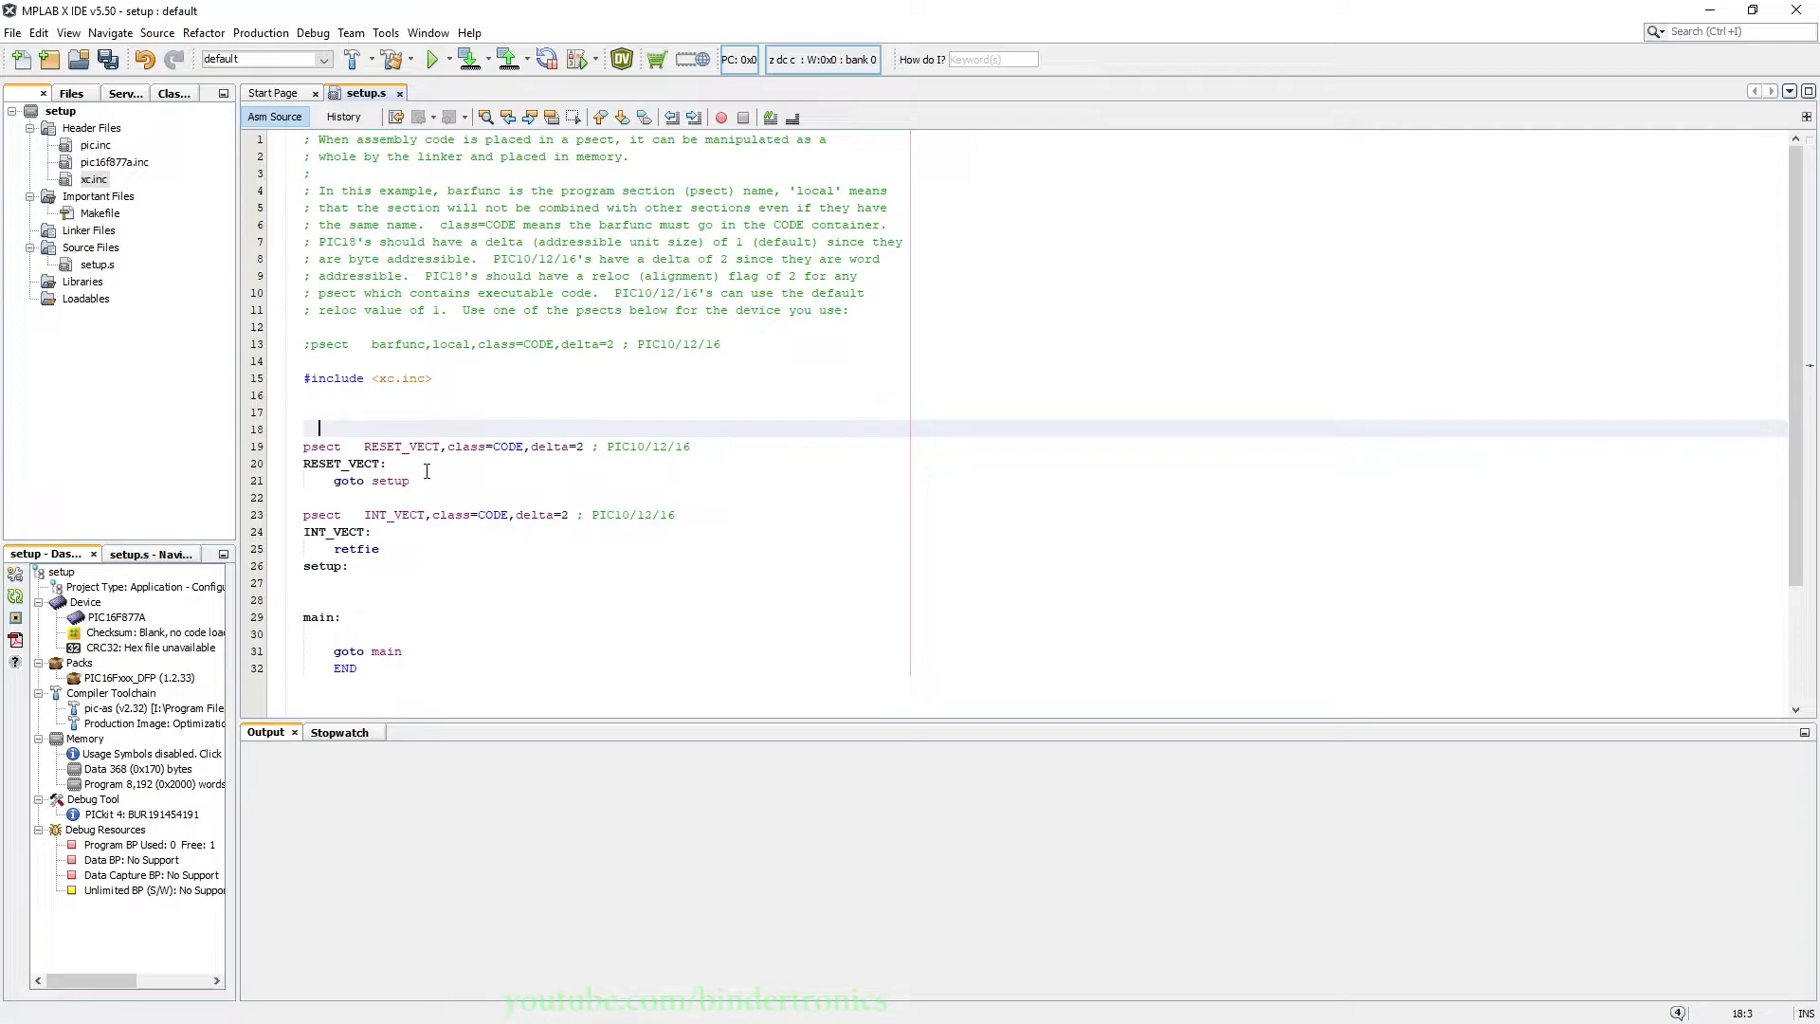
Type trial 'org' and 'code' text above the RESET_VECT psect, then clear it.
type("org")
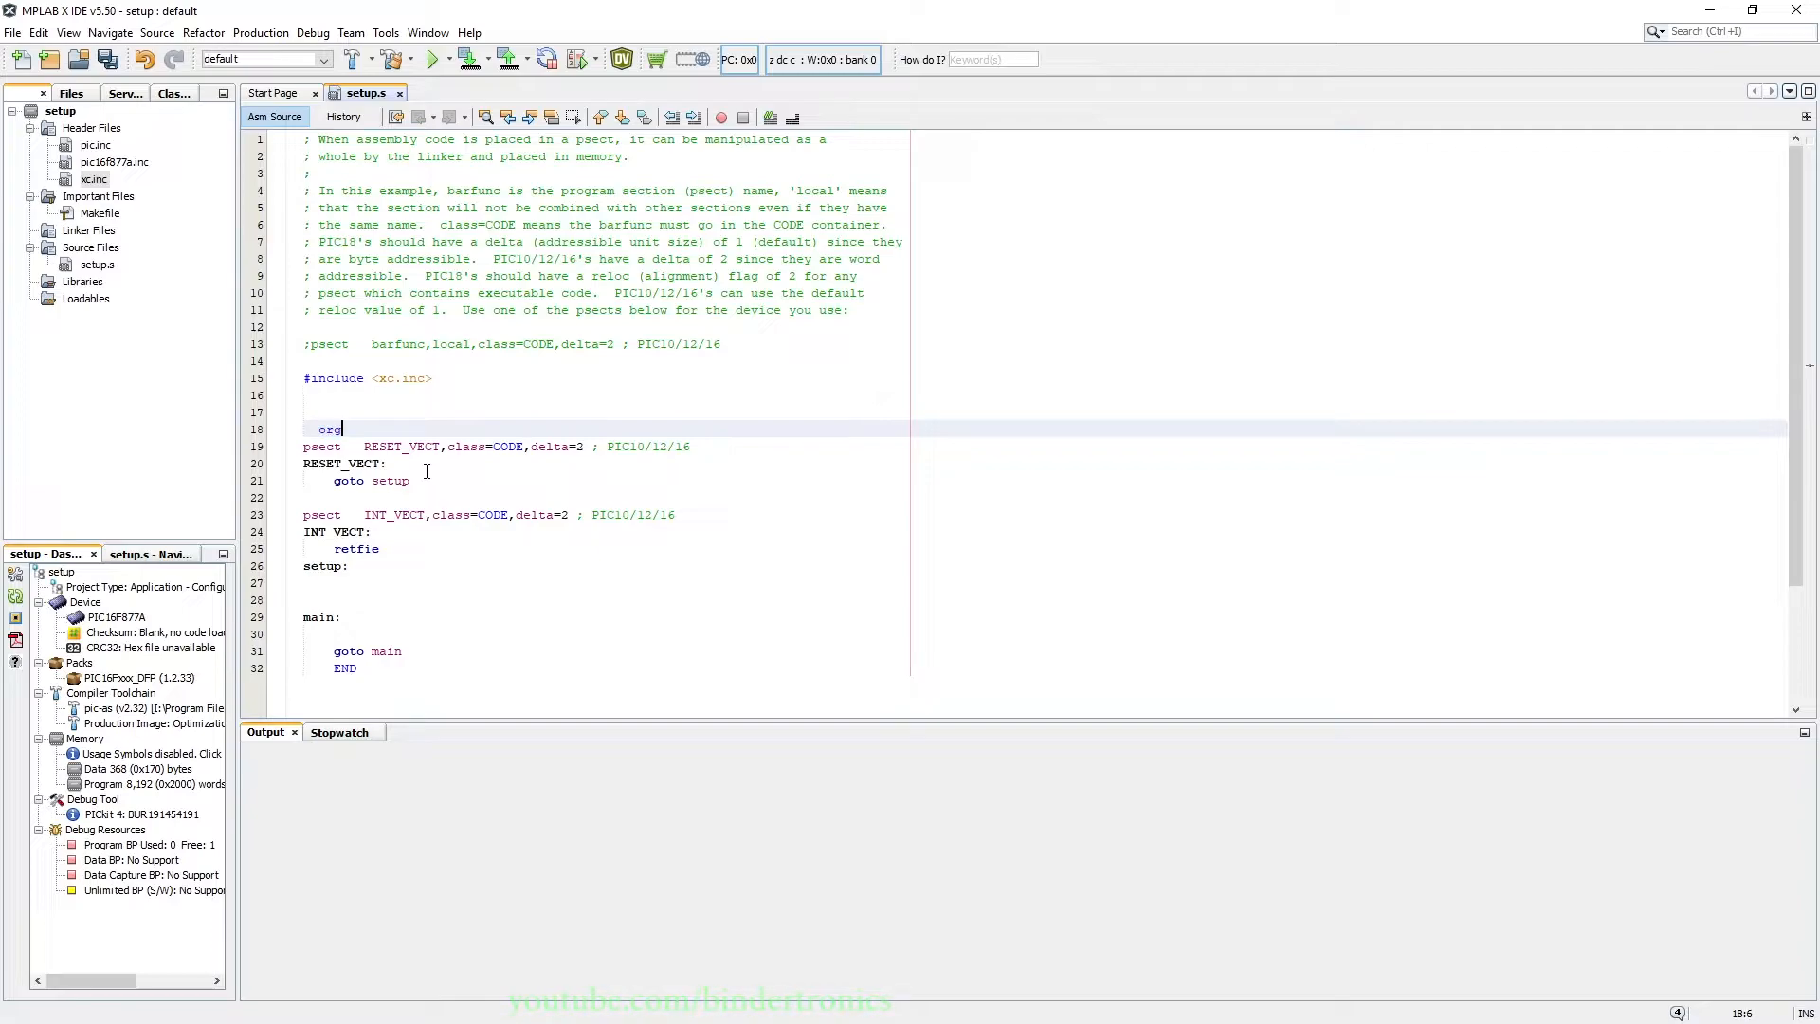
type("code")
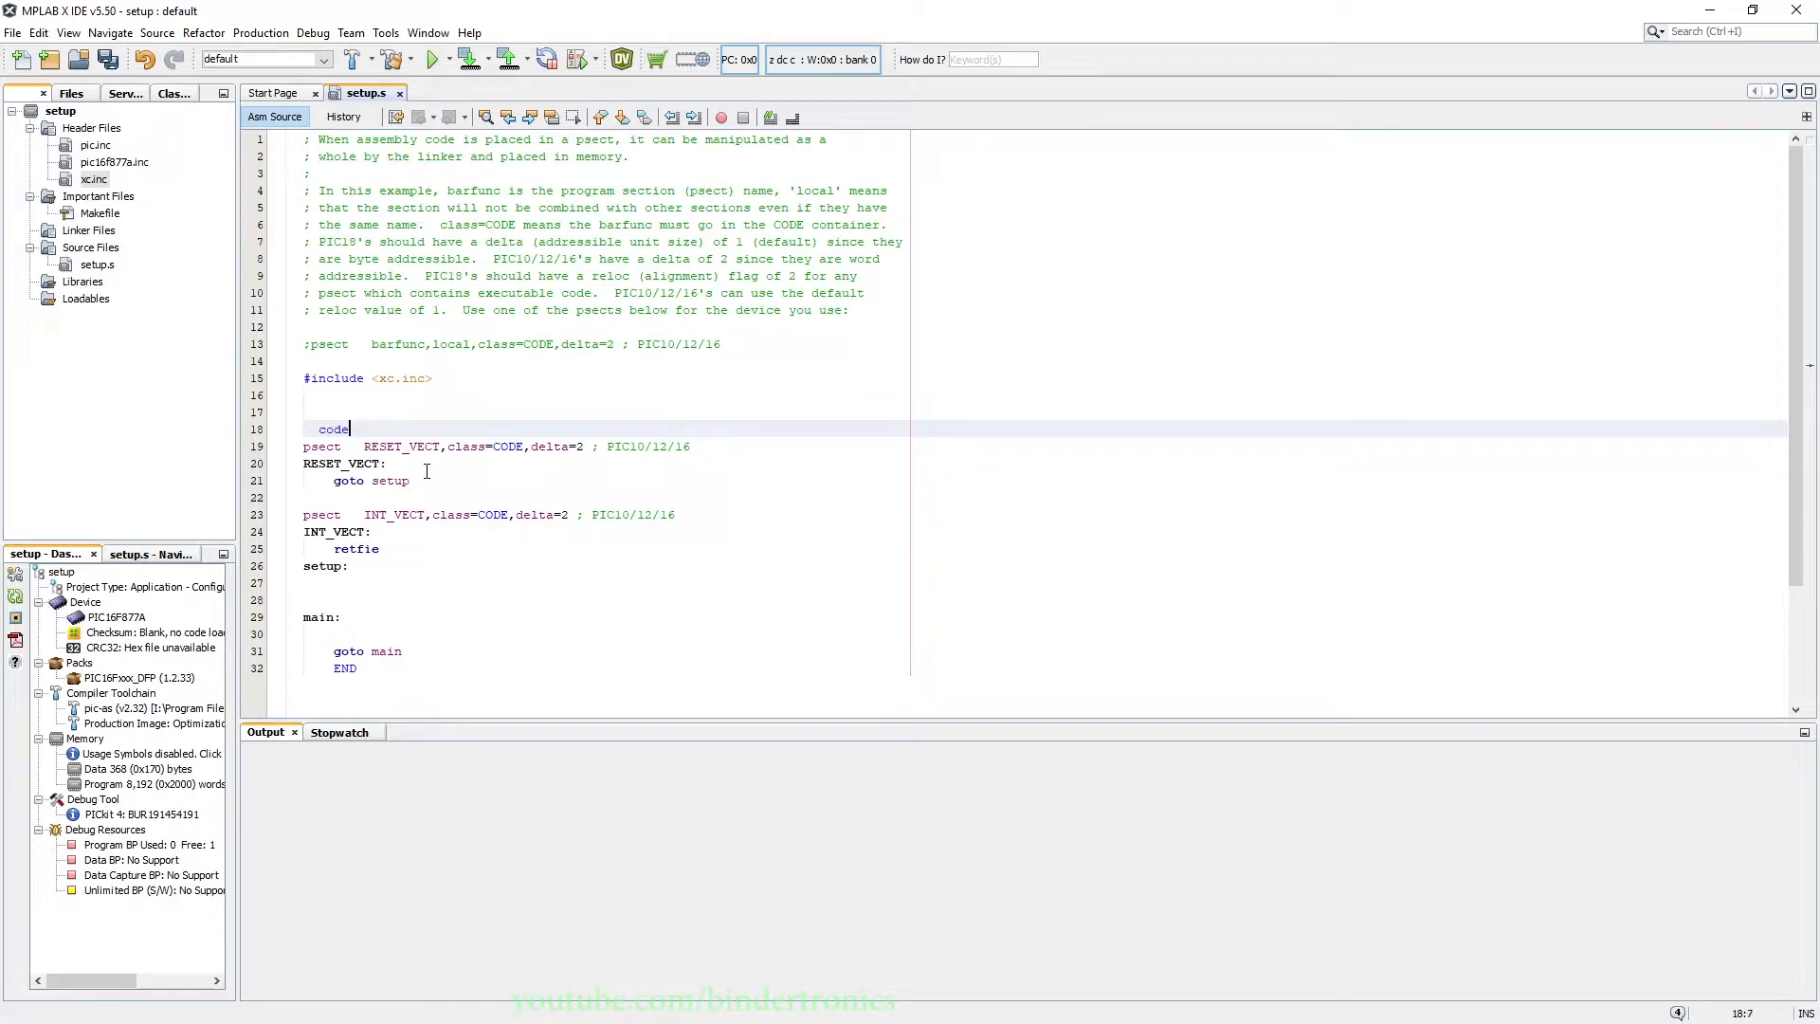
key("BackSpace")
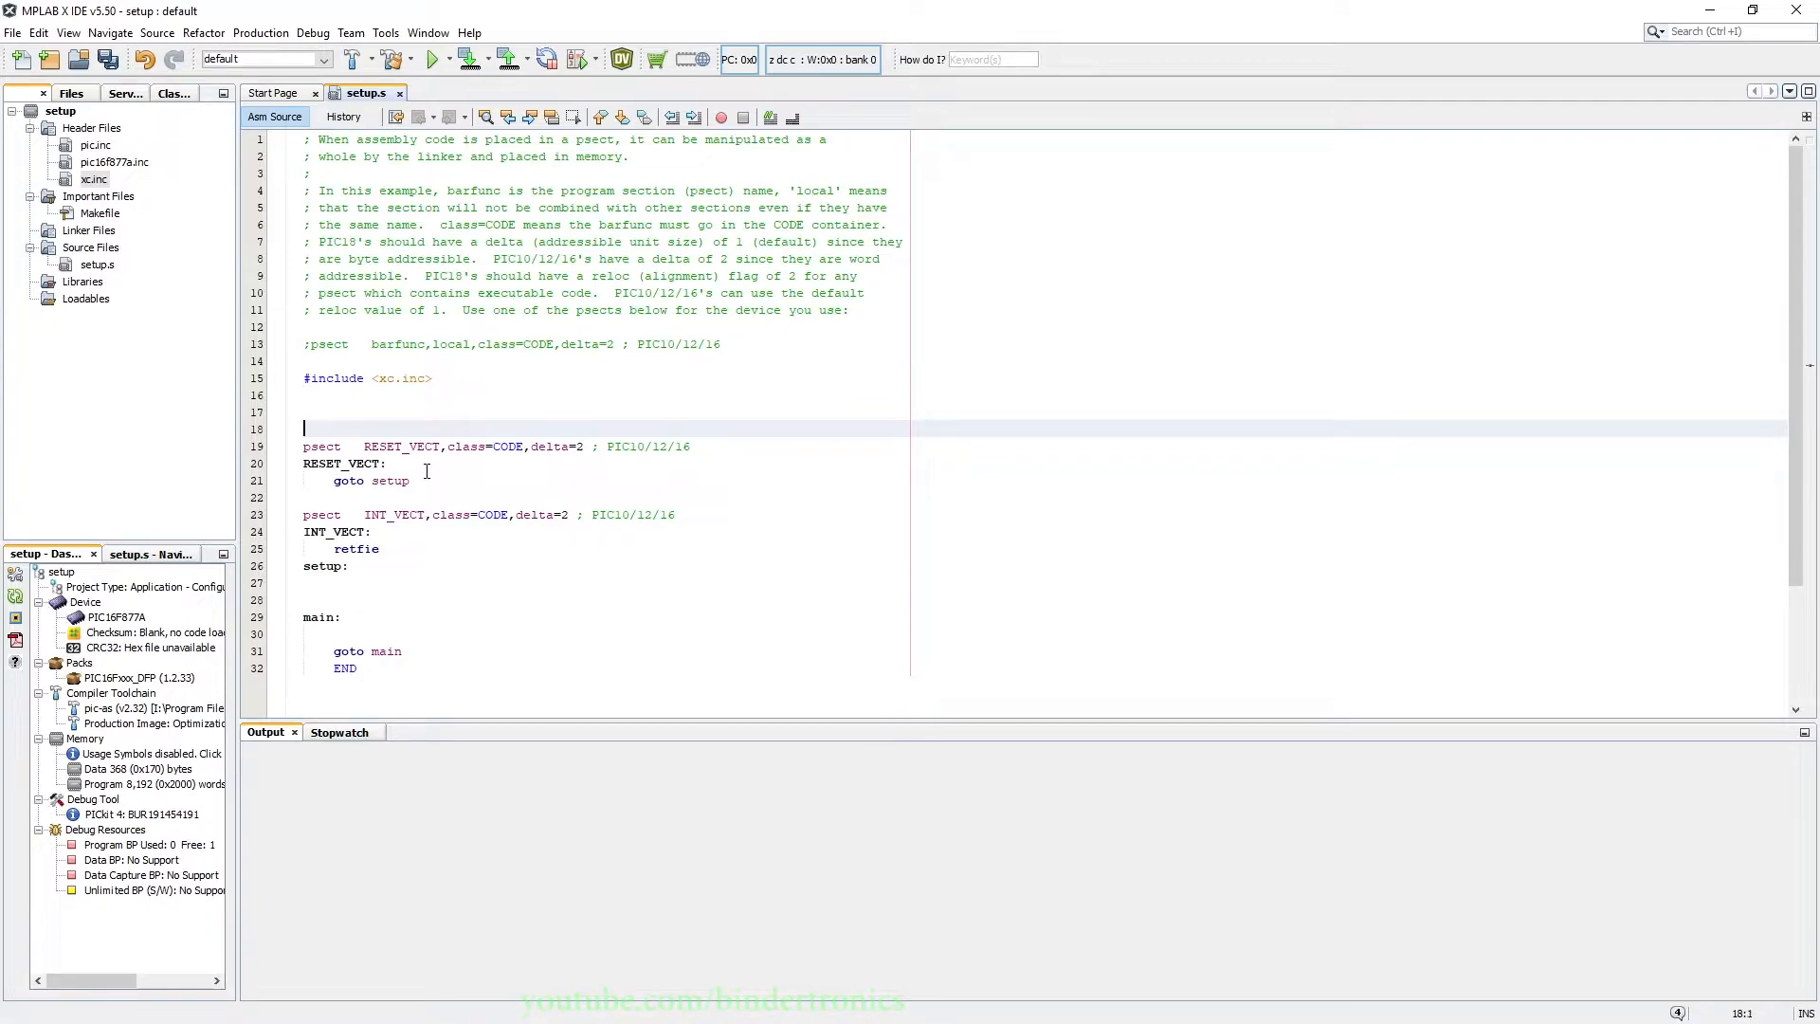
mouse_move(299, 293)
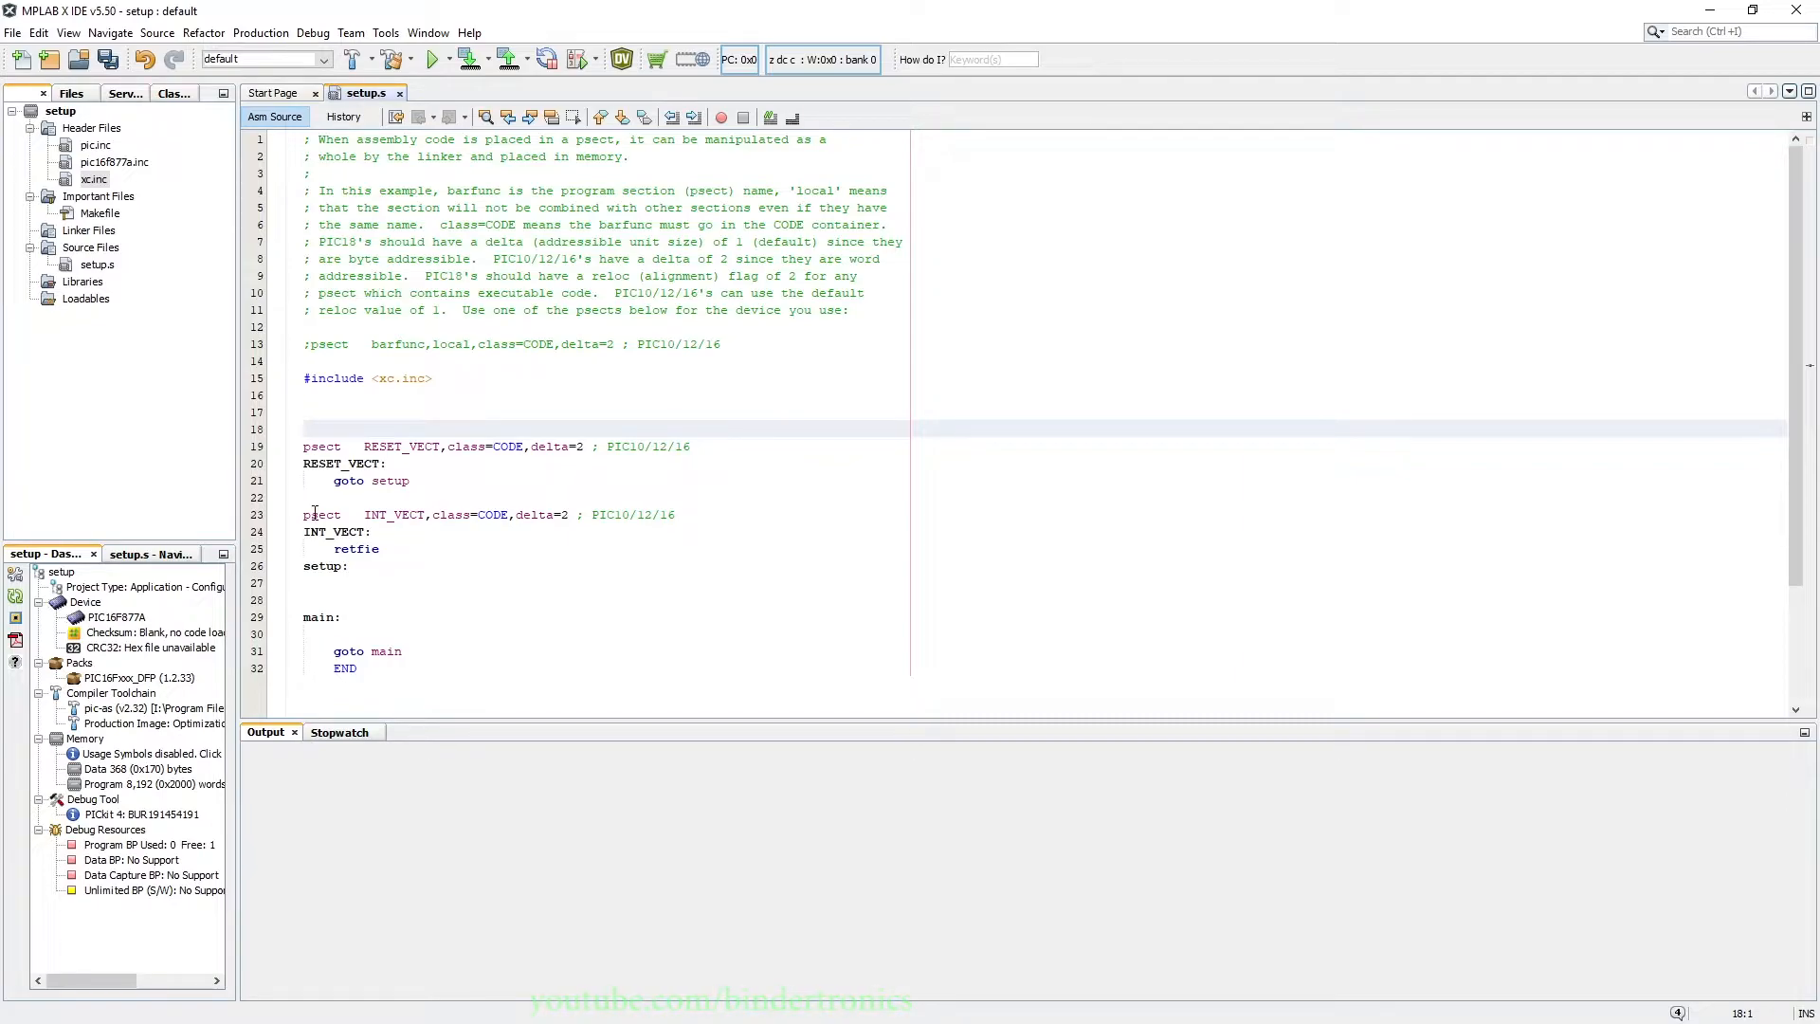
double_click(400, 446)
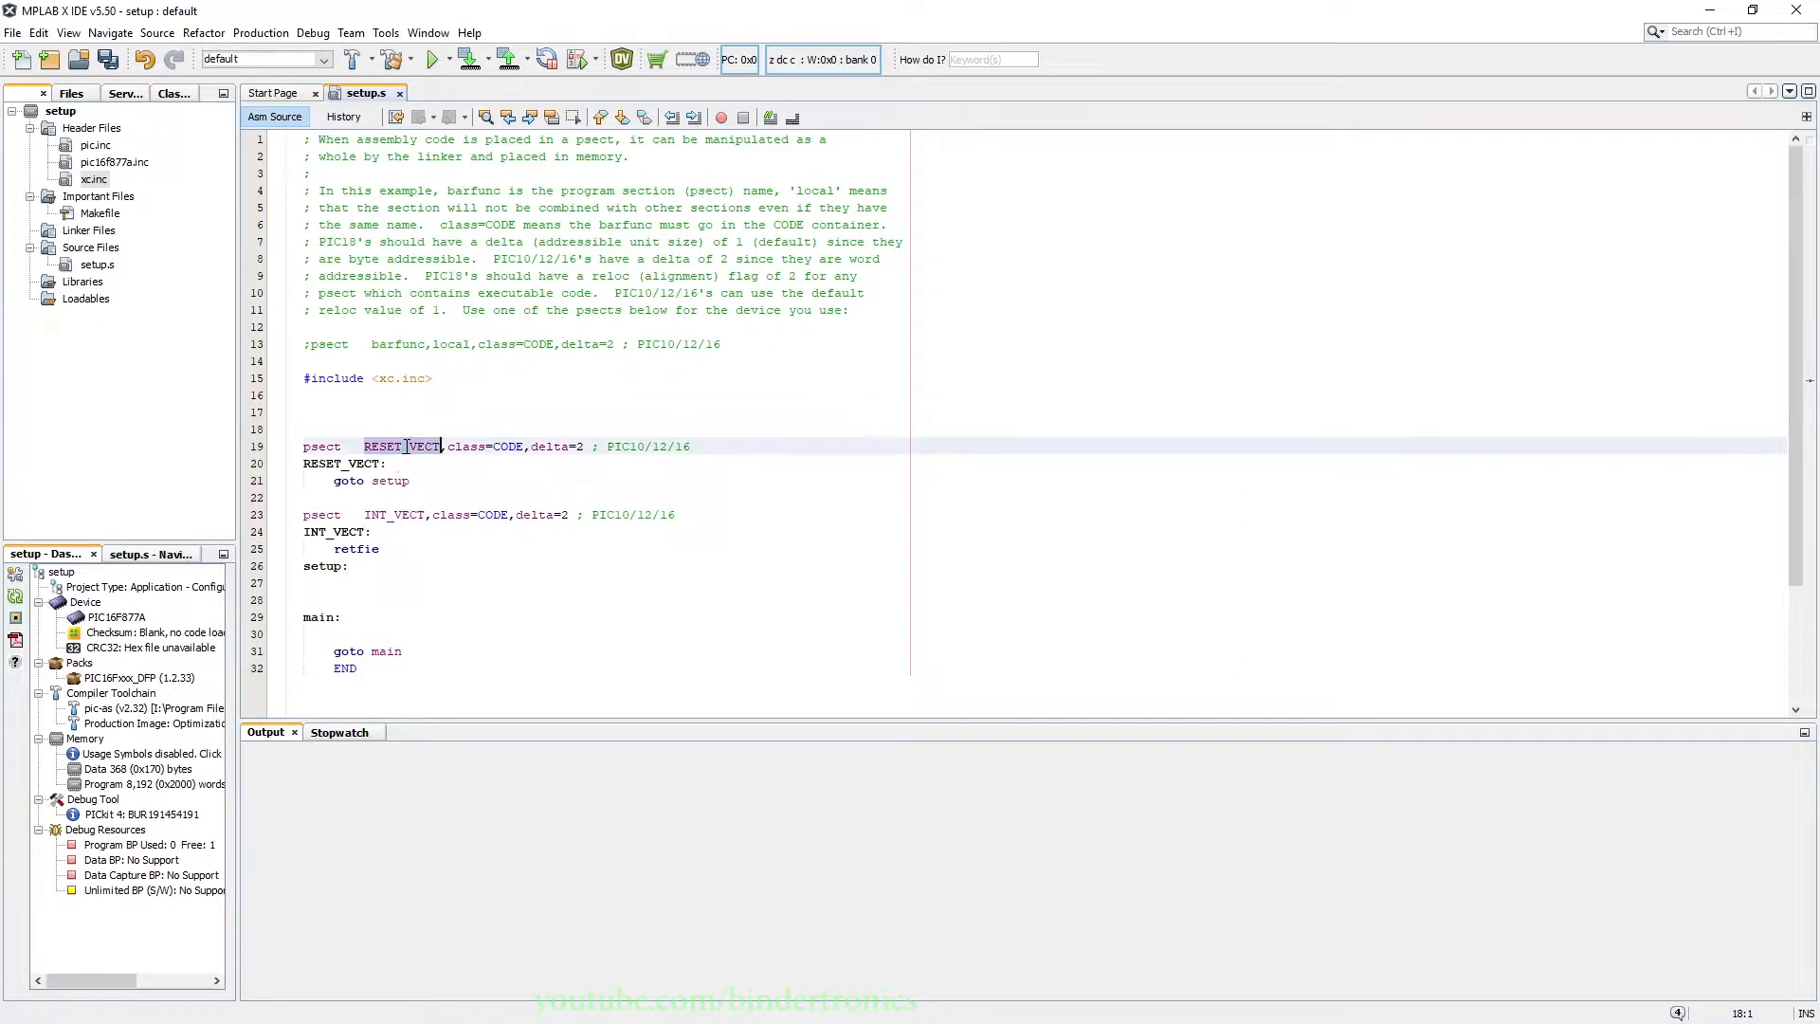
left_click(408, 445)
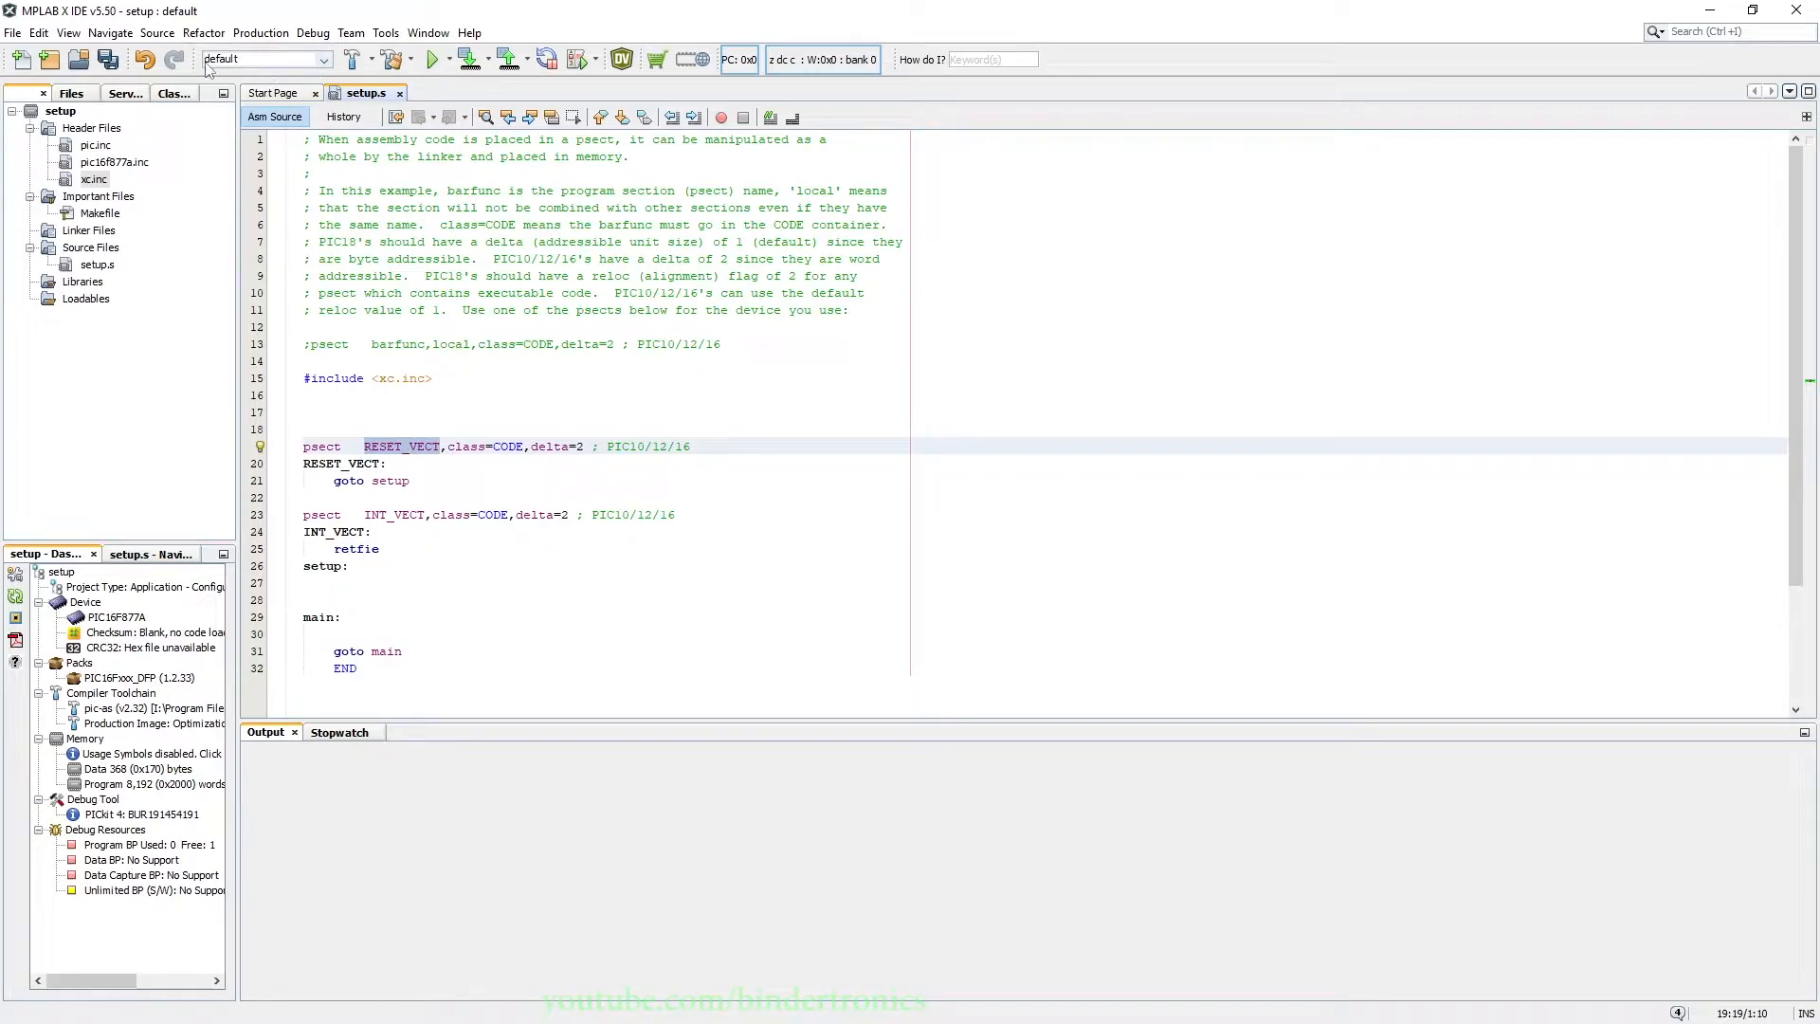
Add custom linker option -p RESET_VECT=0h in the pic-as Linker properties.
left_click(321, 59)
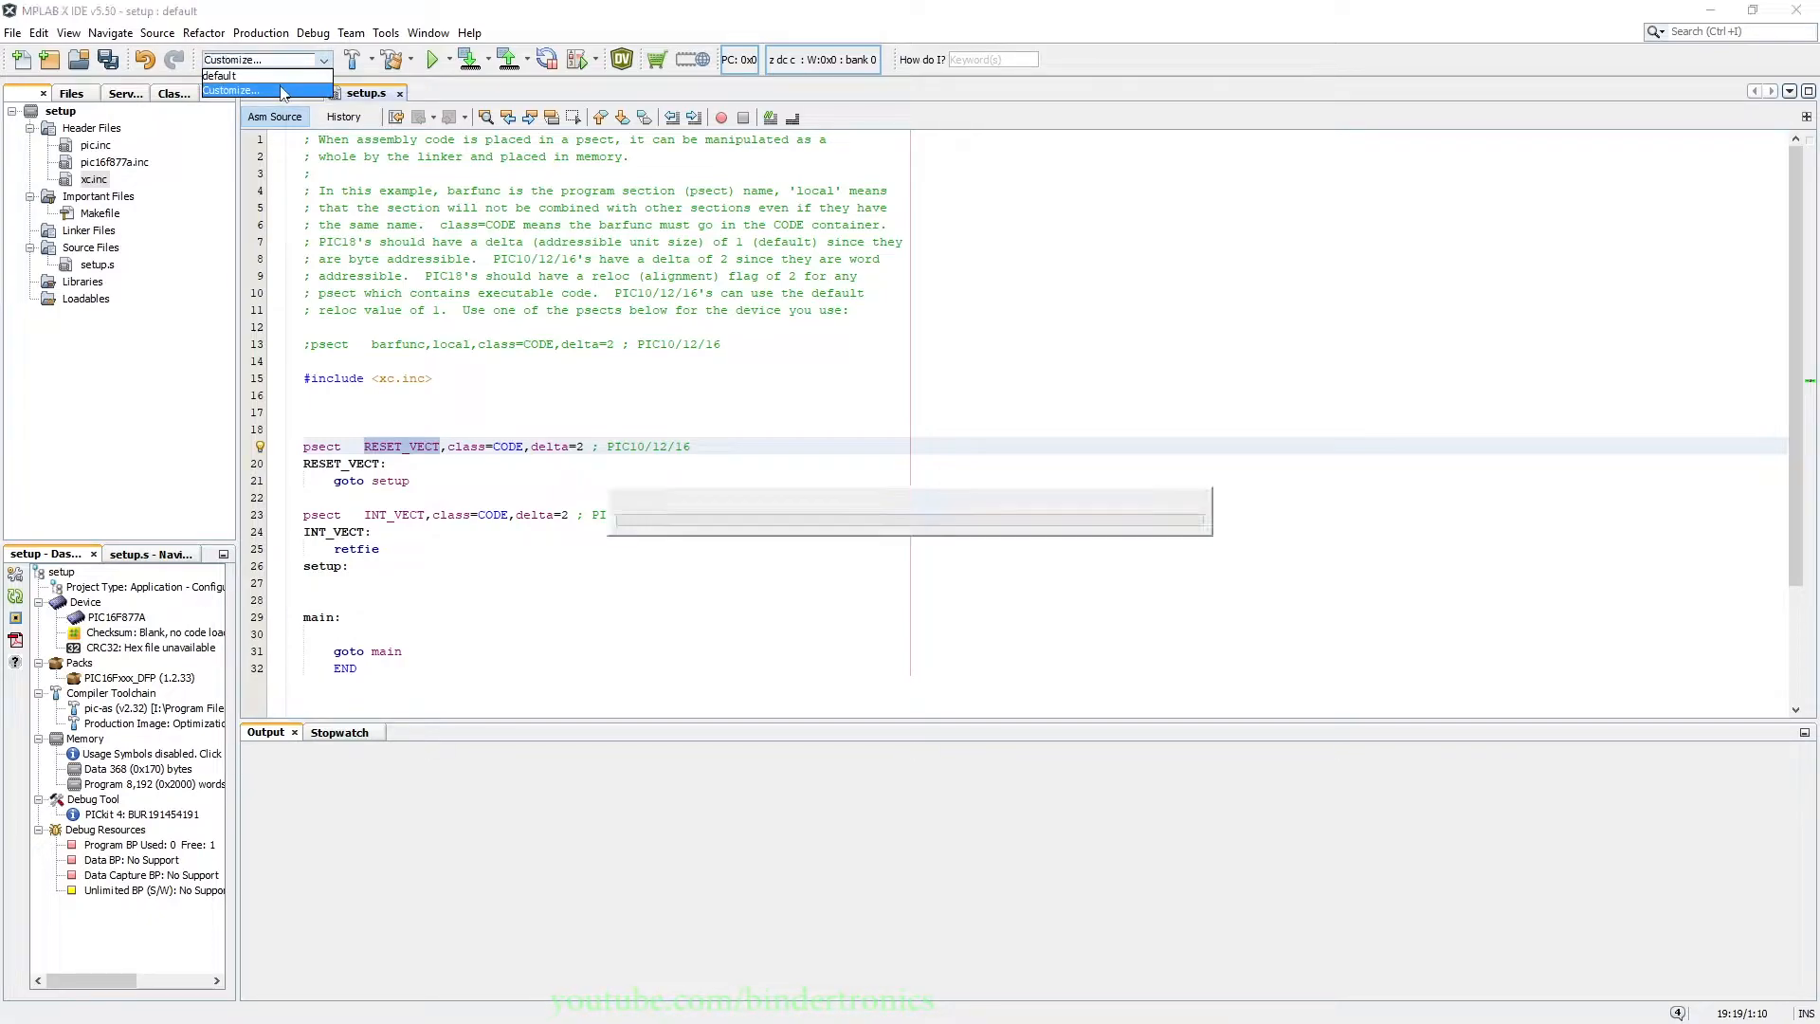
left_click(232, 91)
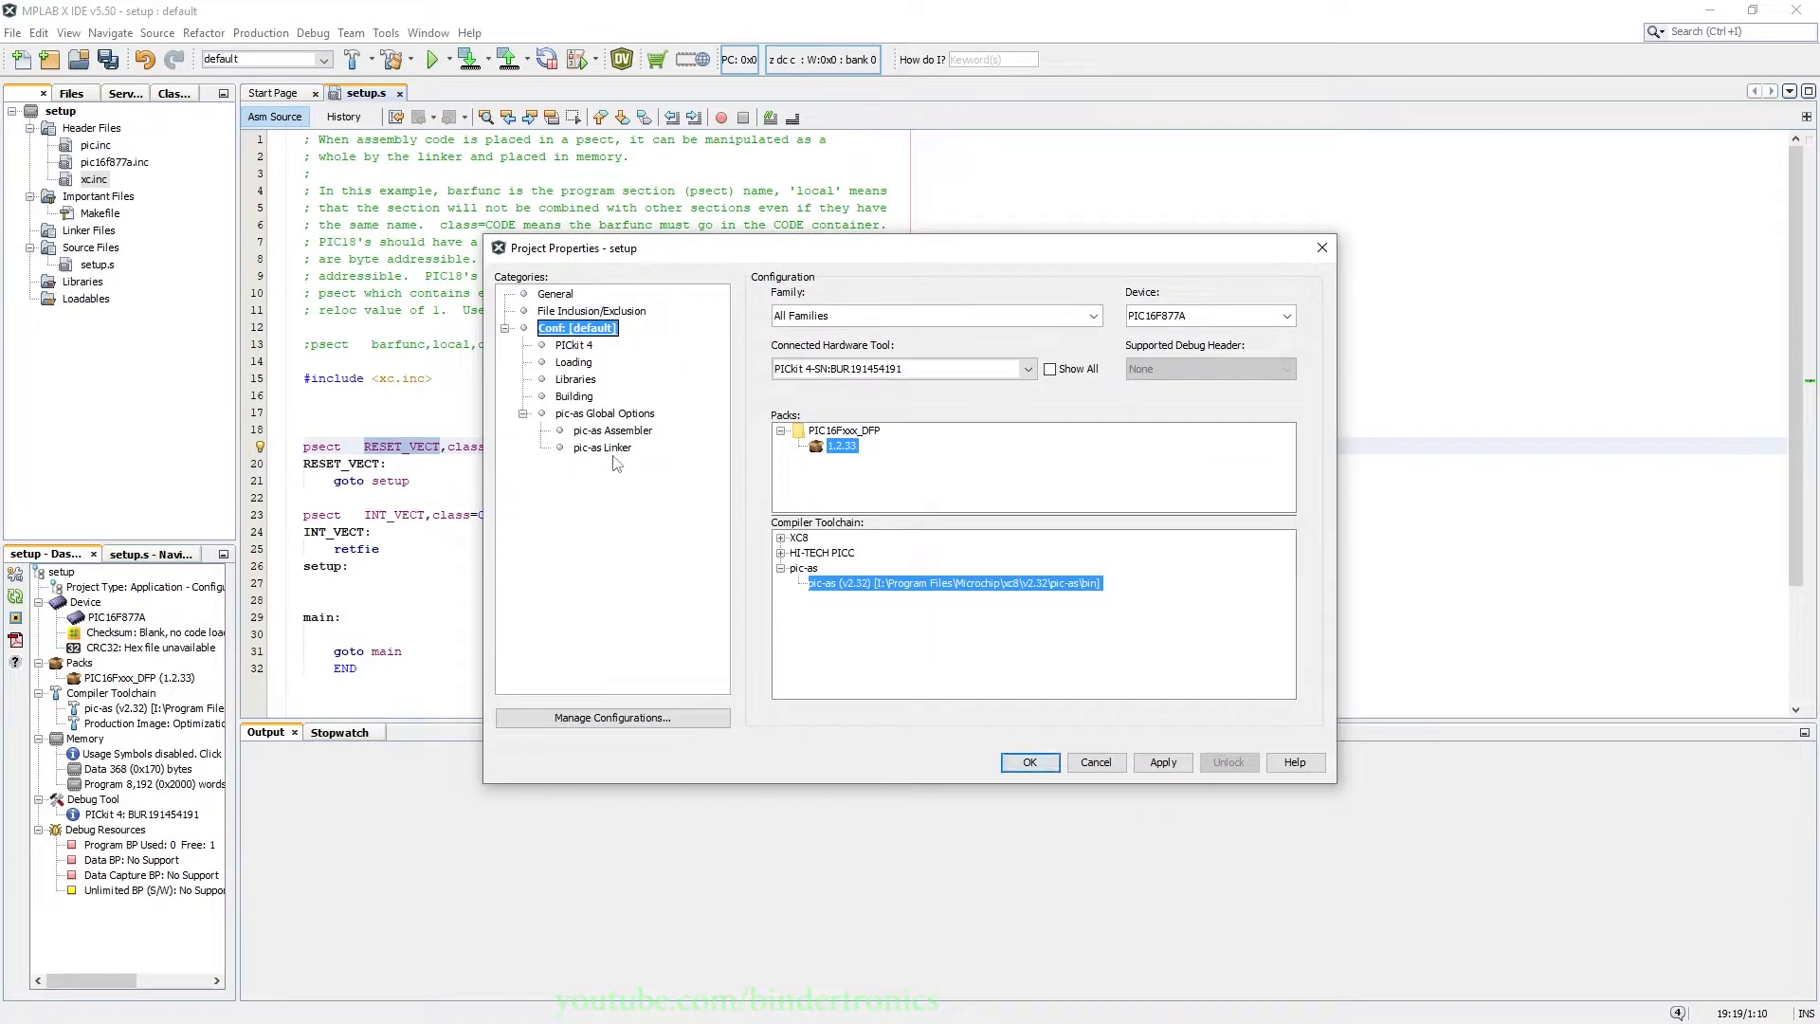
left_click(602, 446)
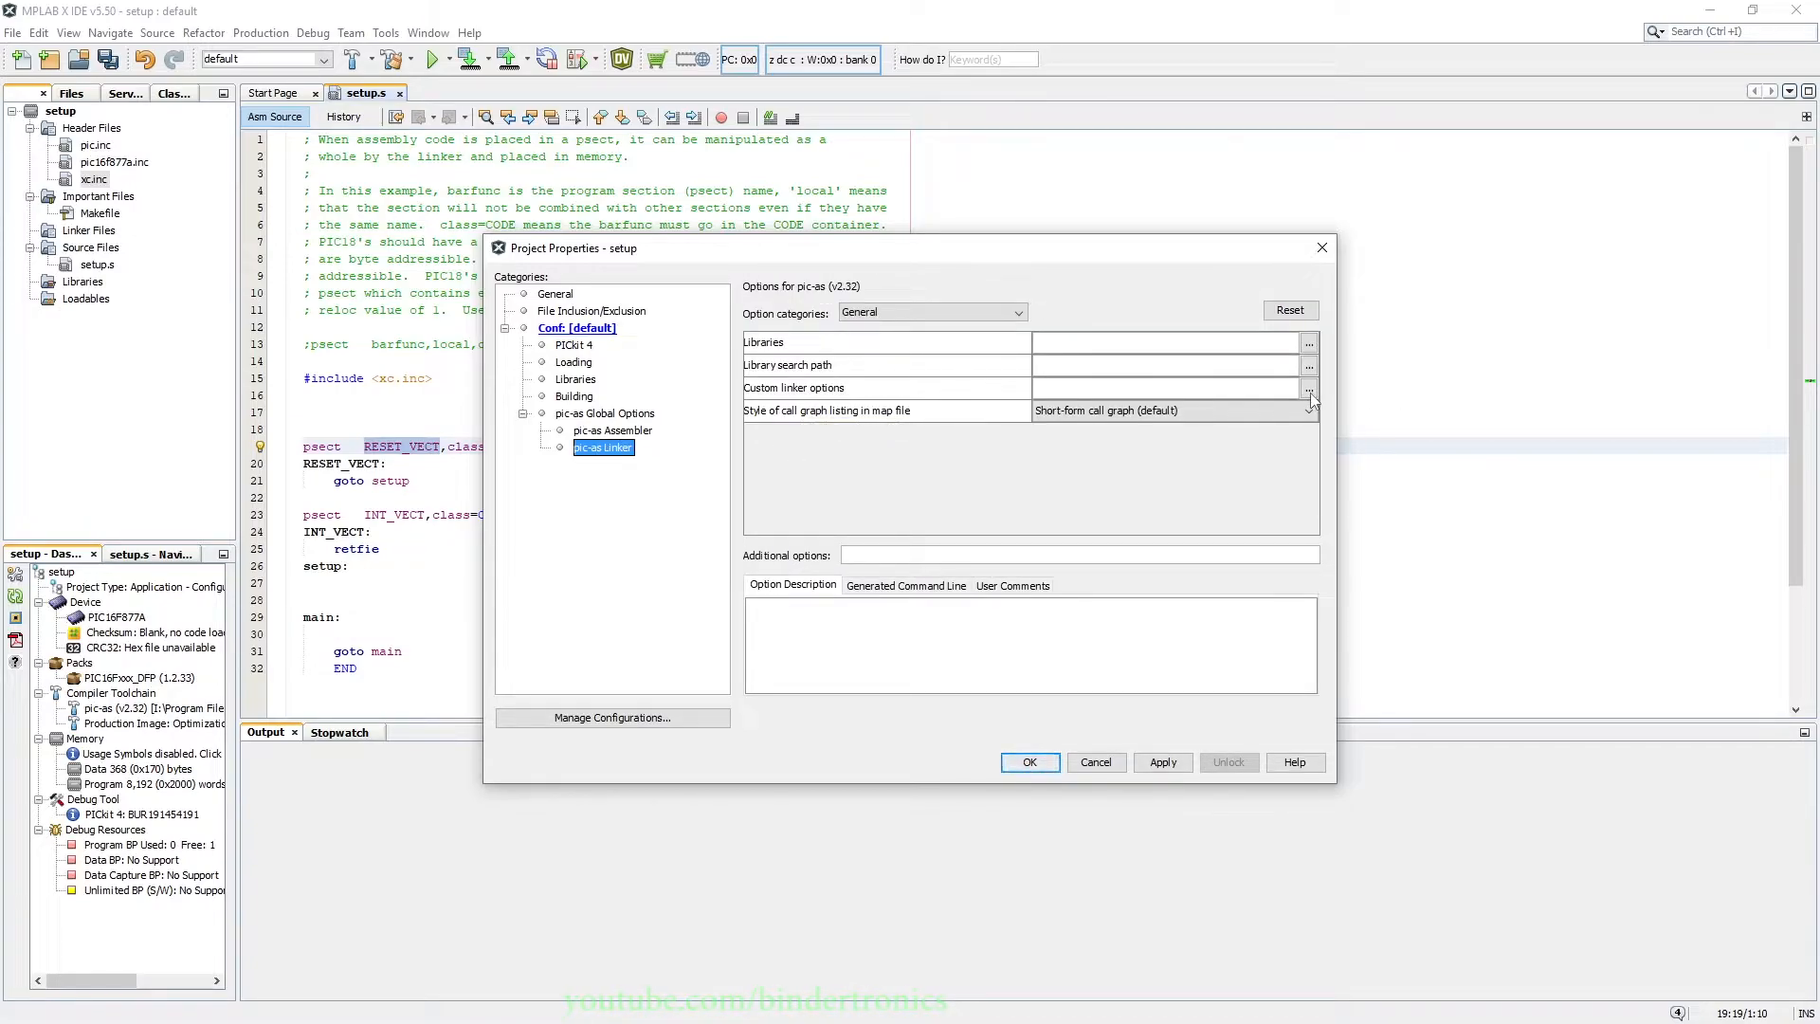
left_click(1309, 388)
type("-pRESET_VECT=")
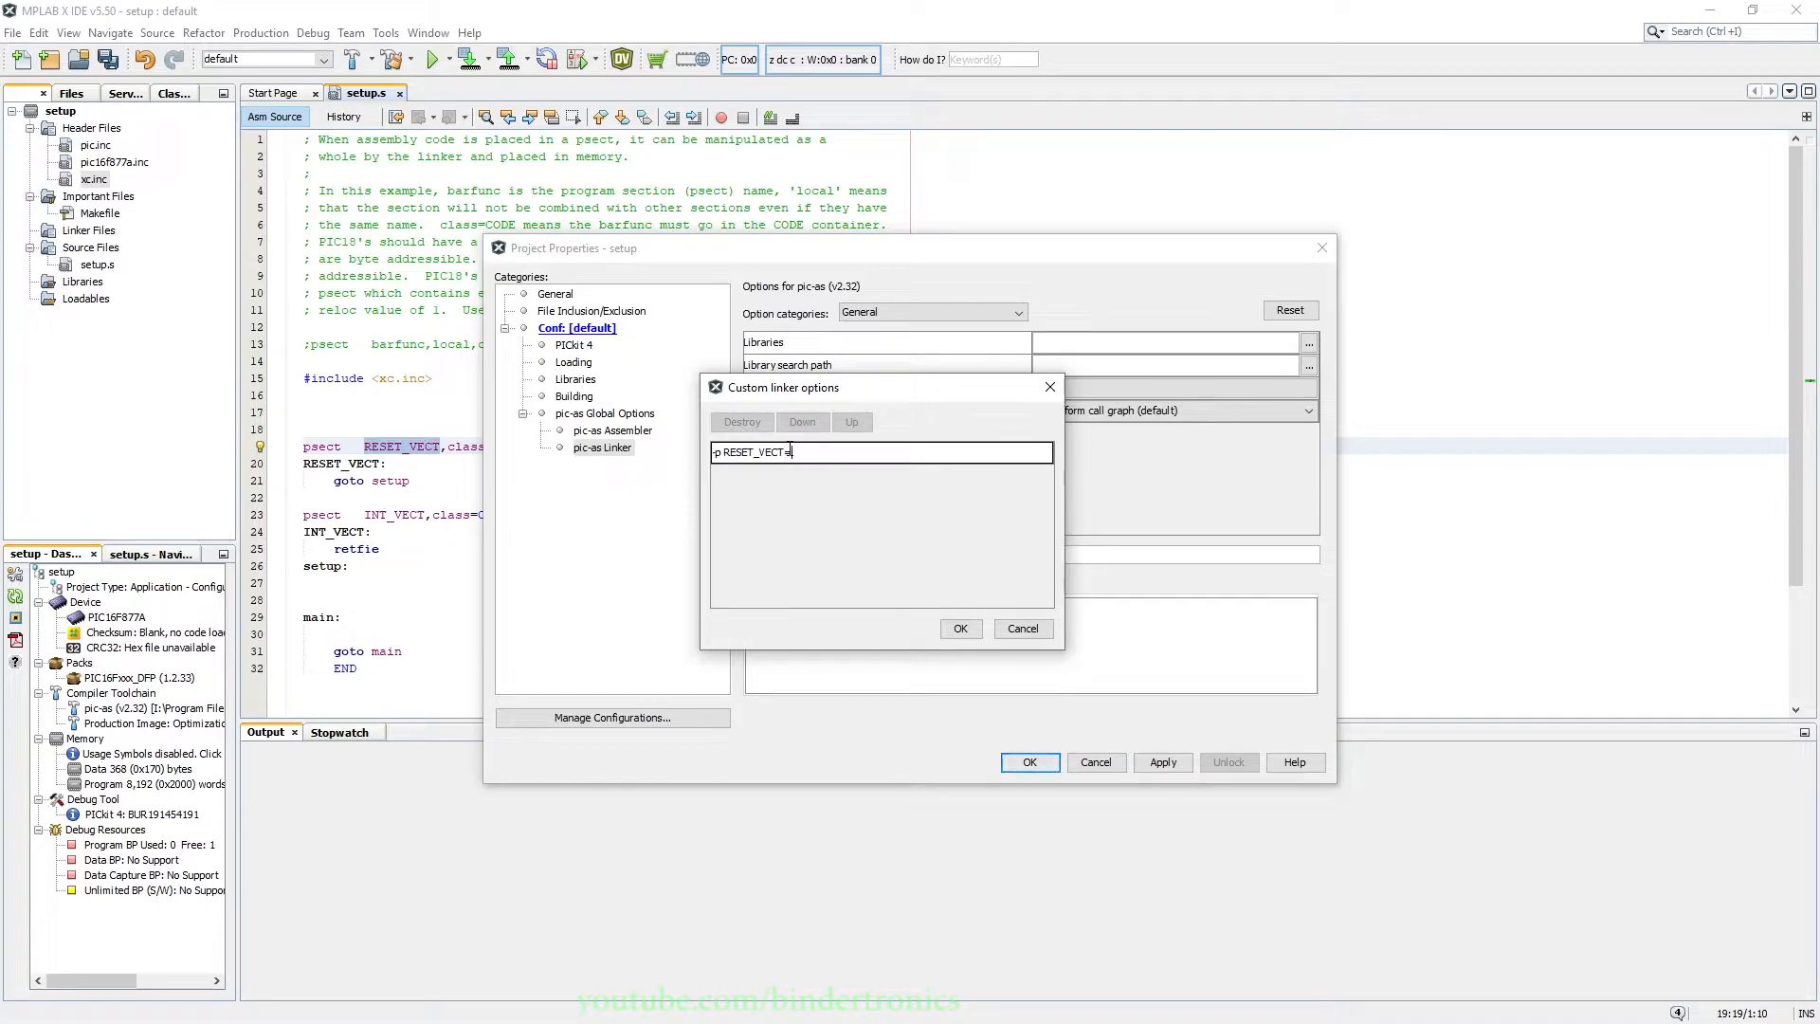
type("0h")
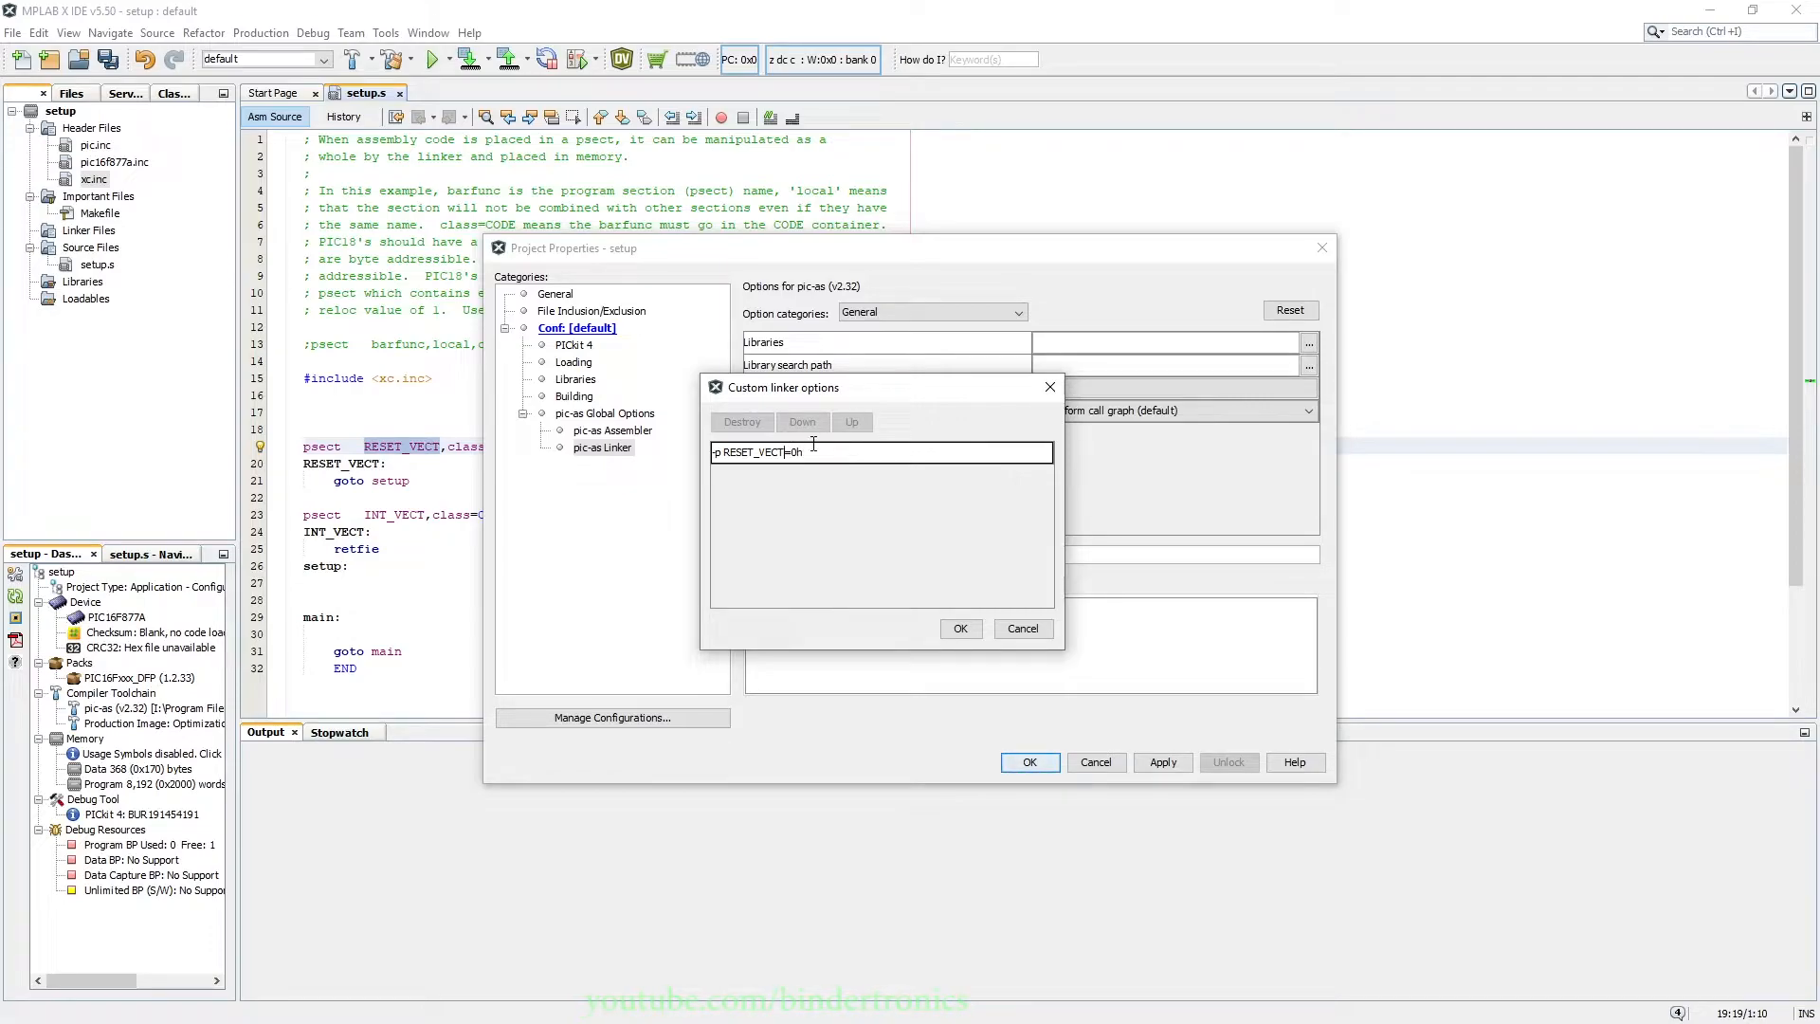
left_click(960, 627)
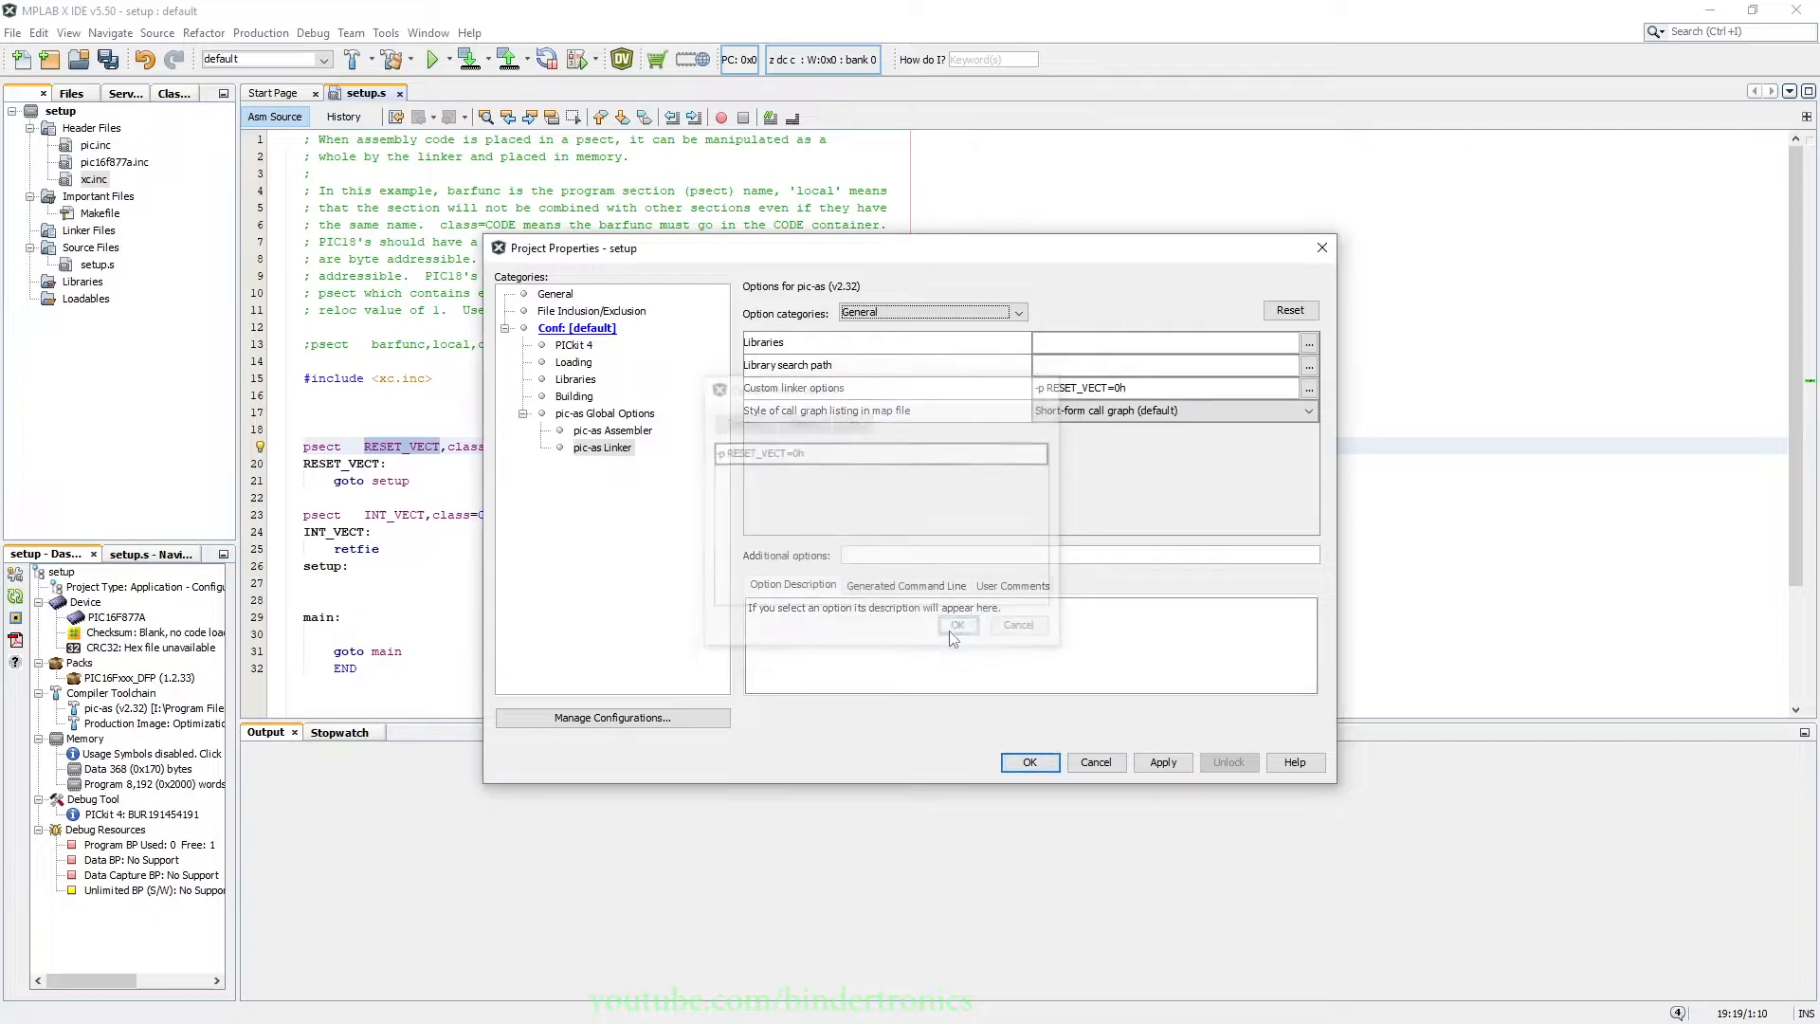
Add -p INT_VECT=4h as a second custom linker option.
left_click(958, 625)
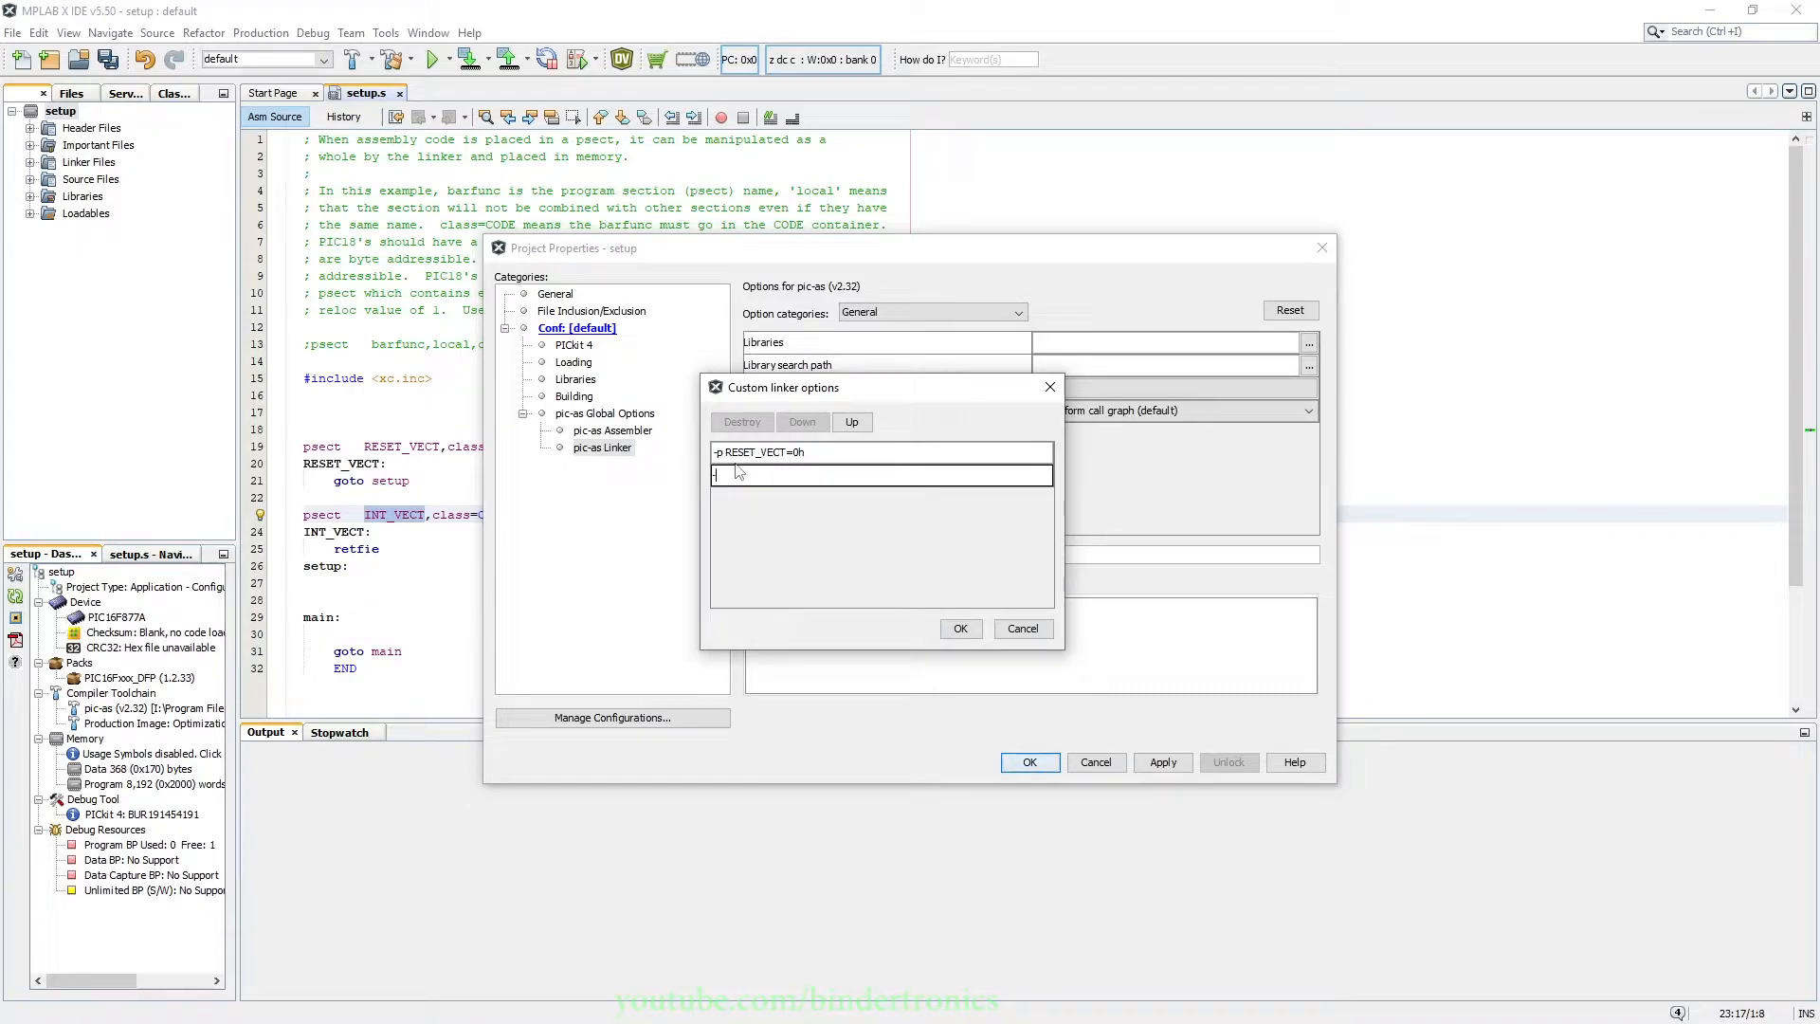
type("-p INT_VECT")
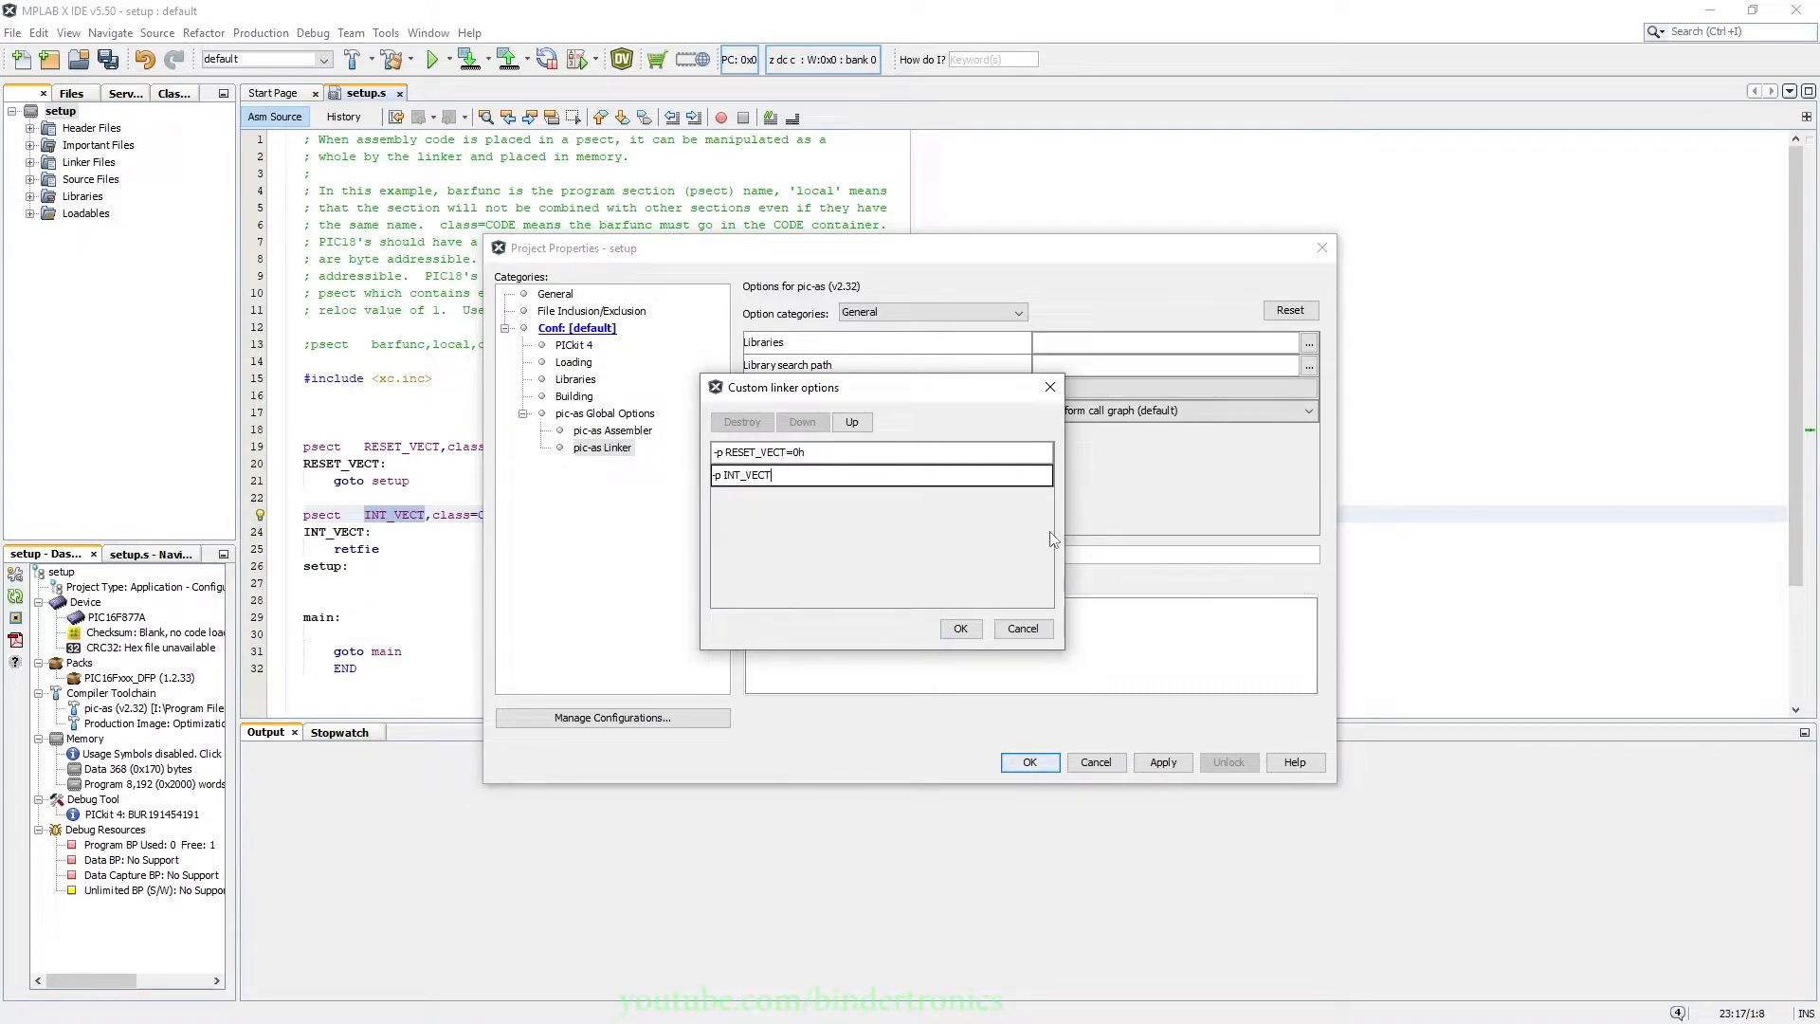
type("=")
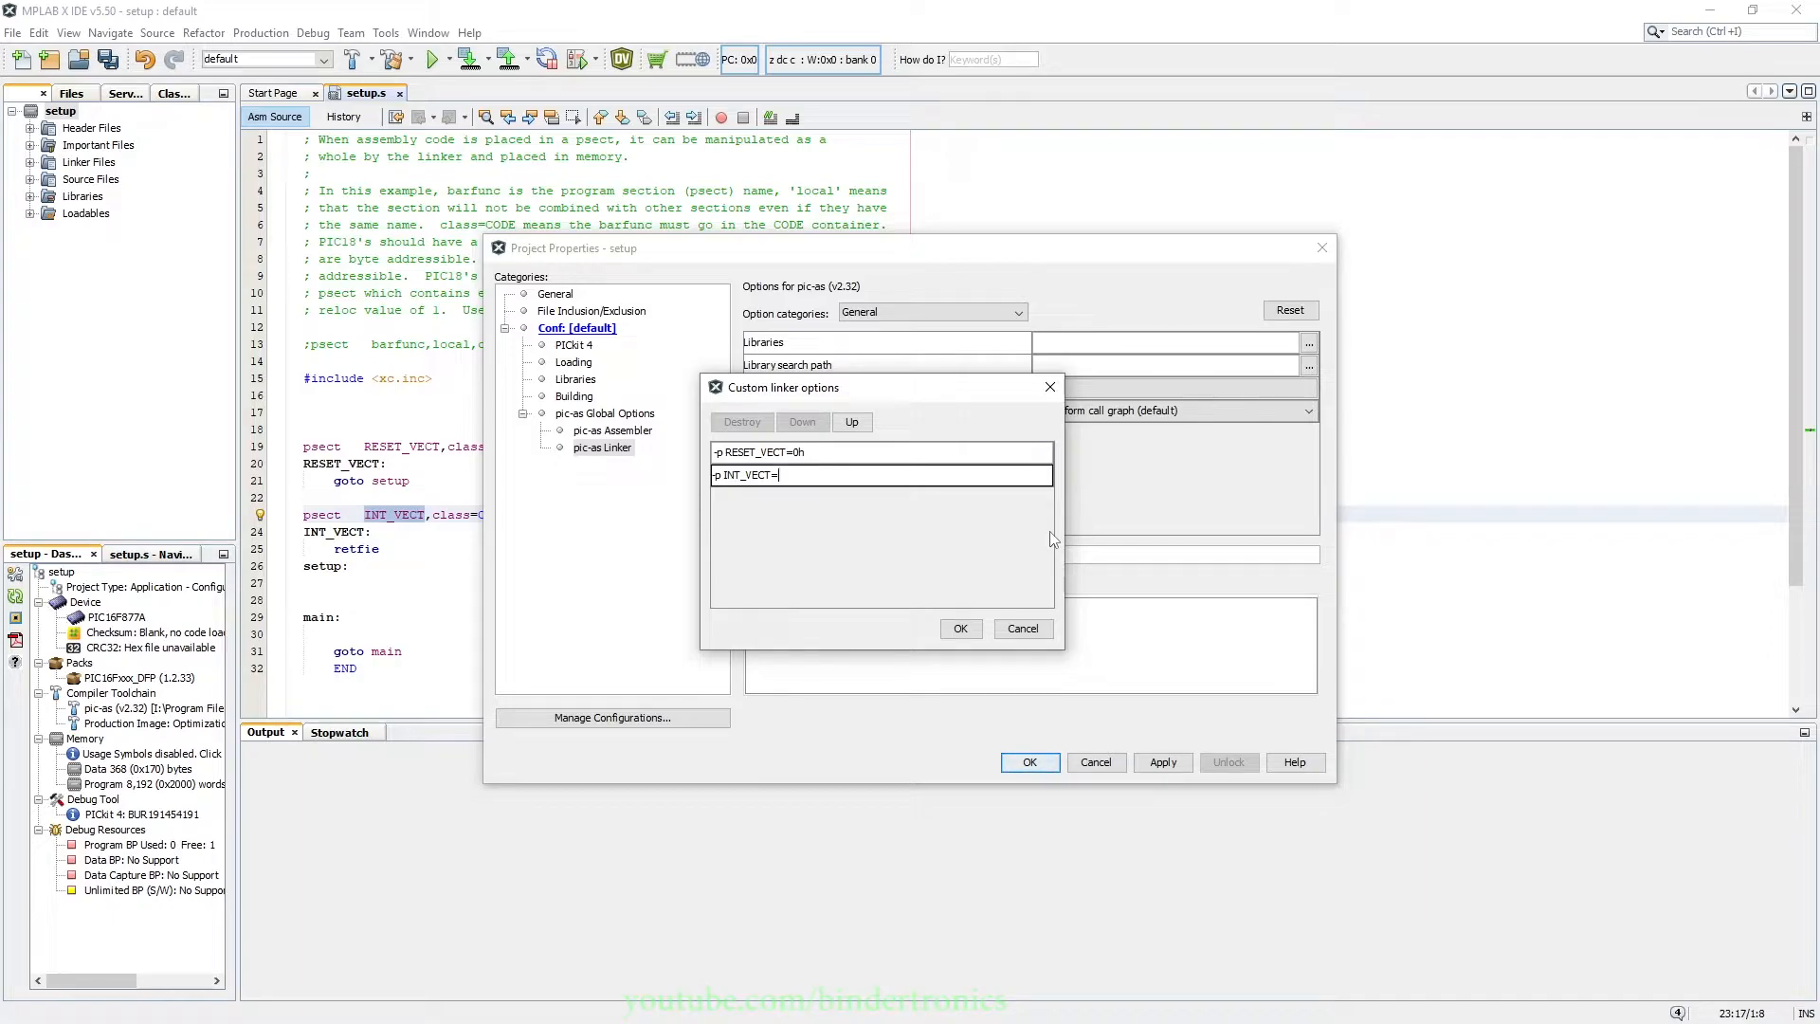
type("4h")
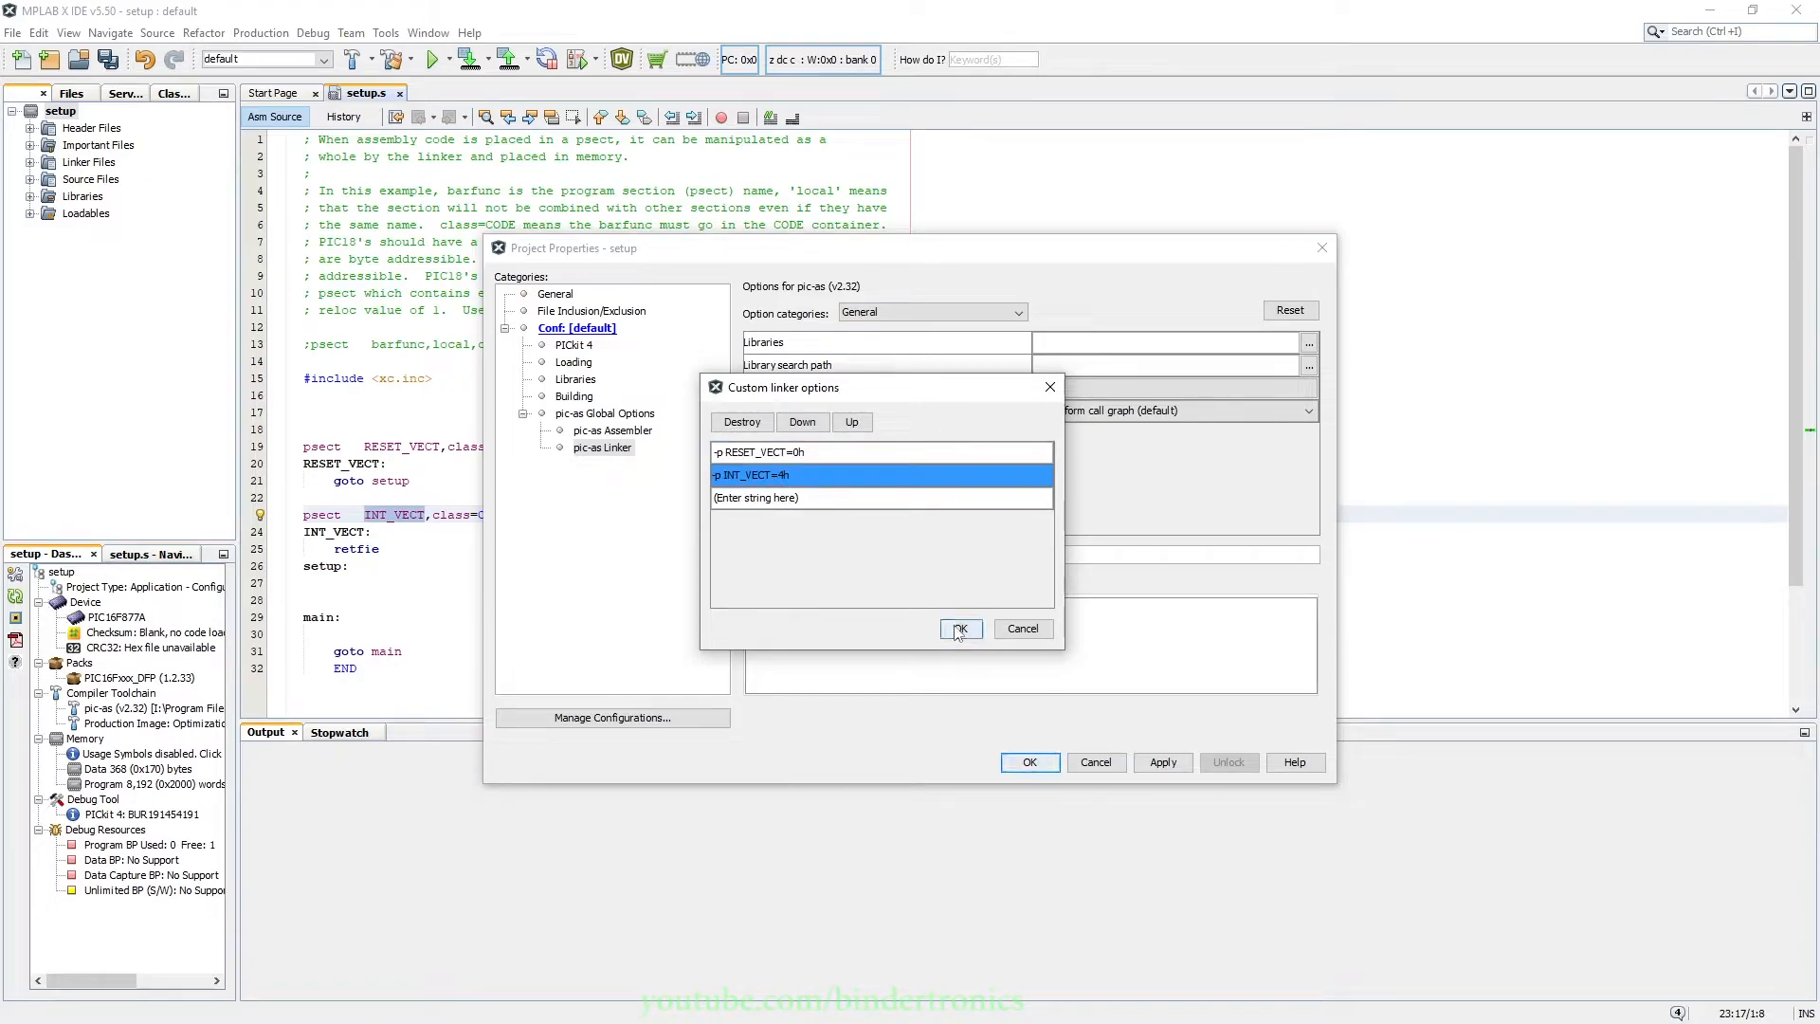
left_click(958, 628)
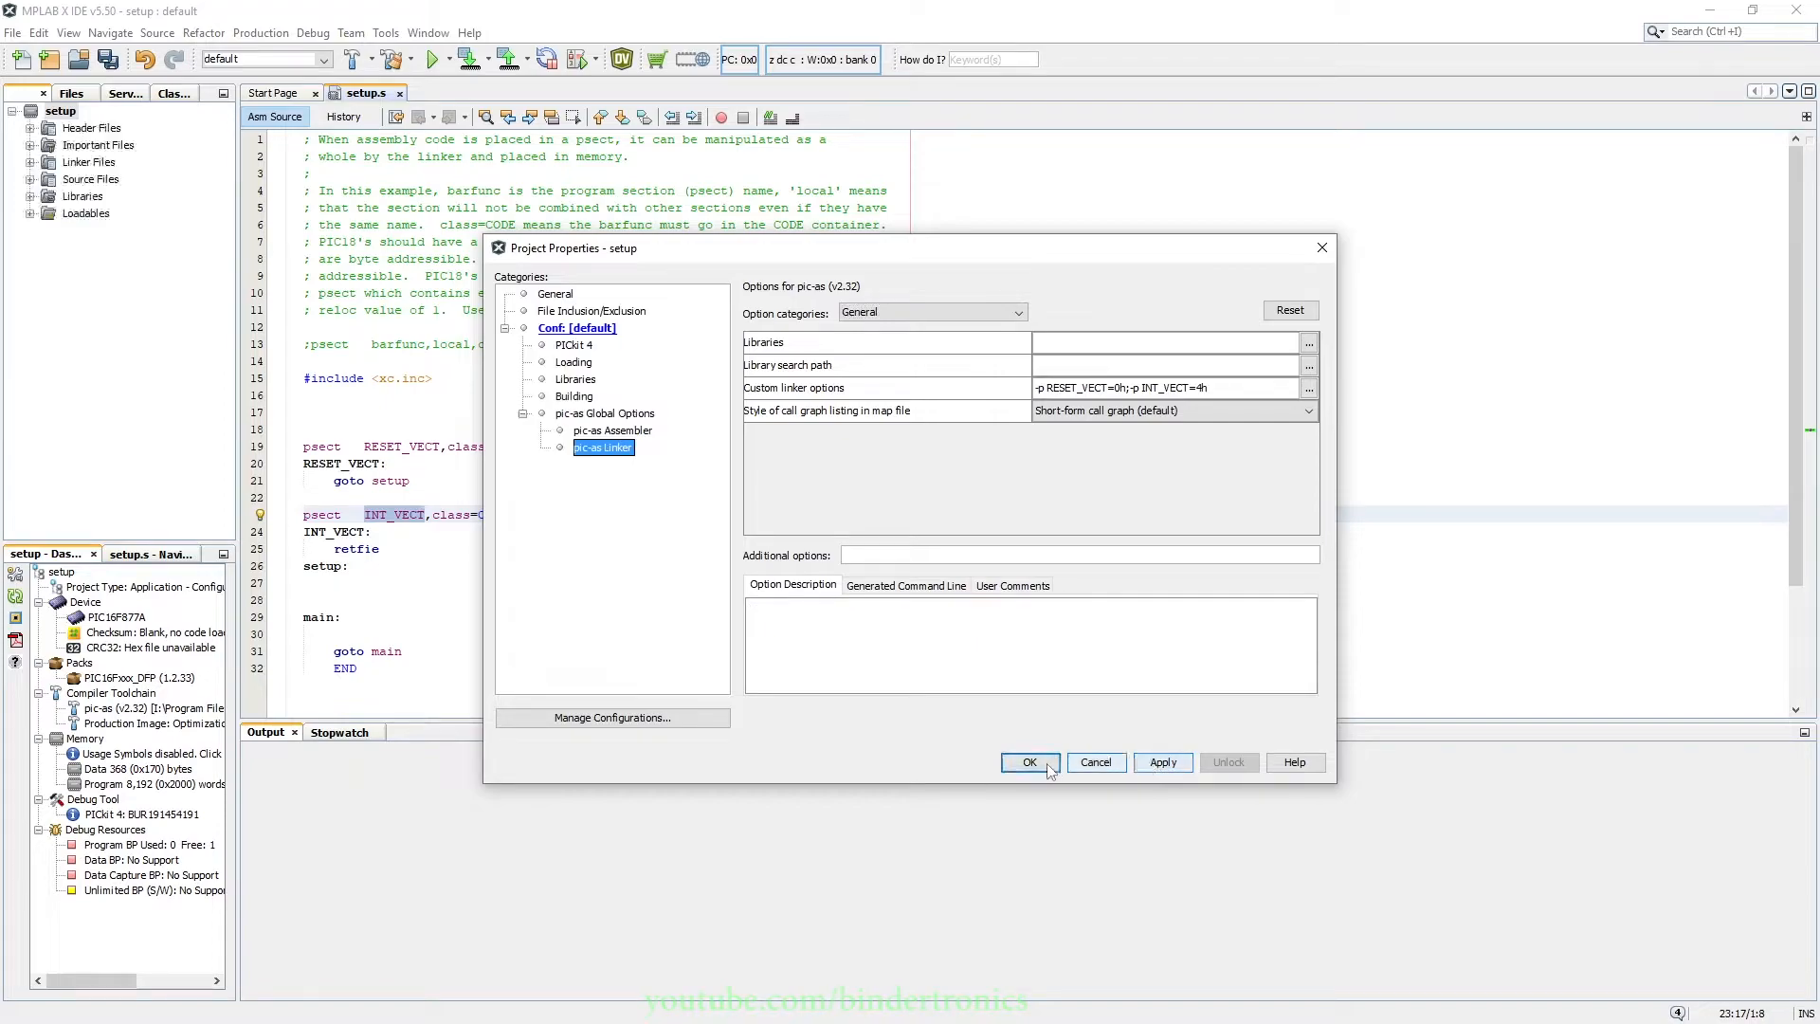
Save properties, attempt a build, and remove the space after -p in both linker options.
left_click(1029, 761)
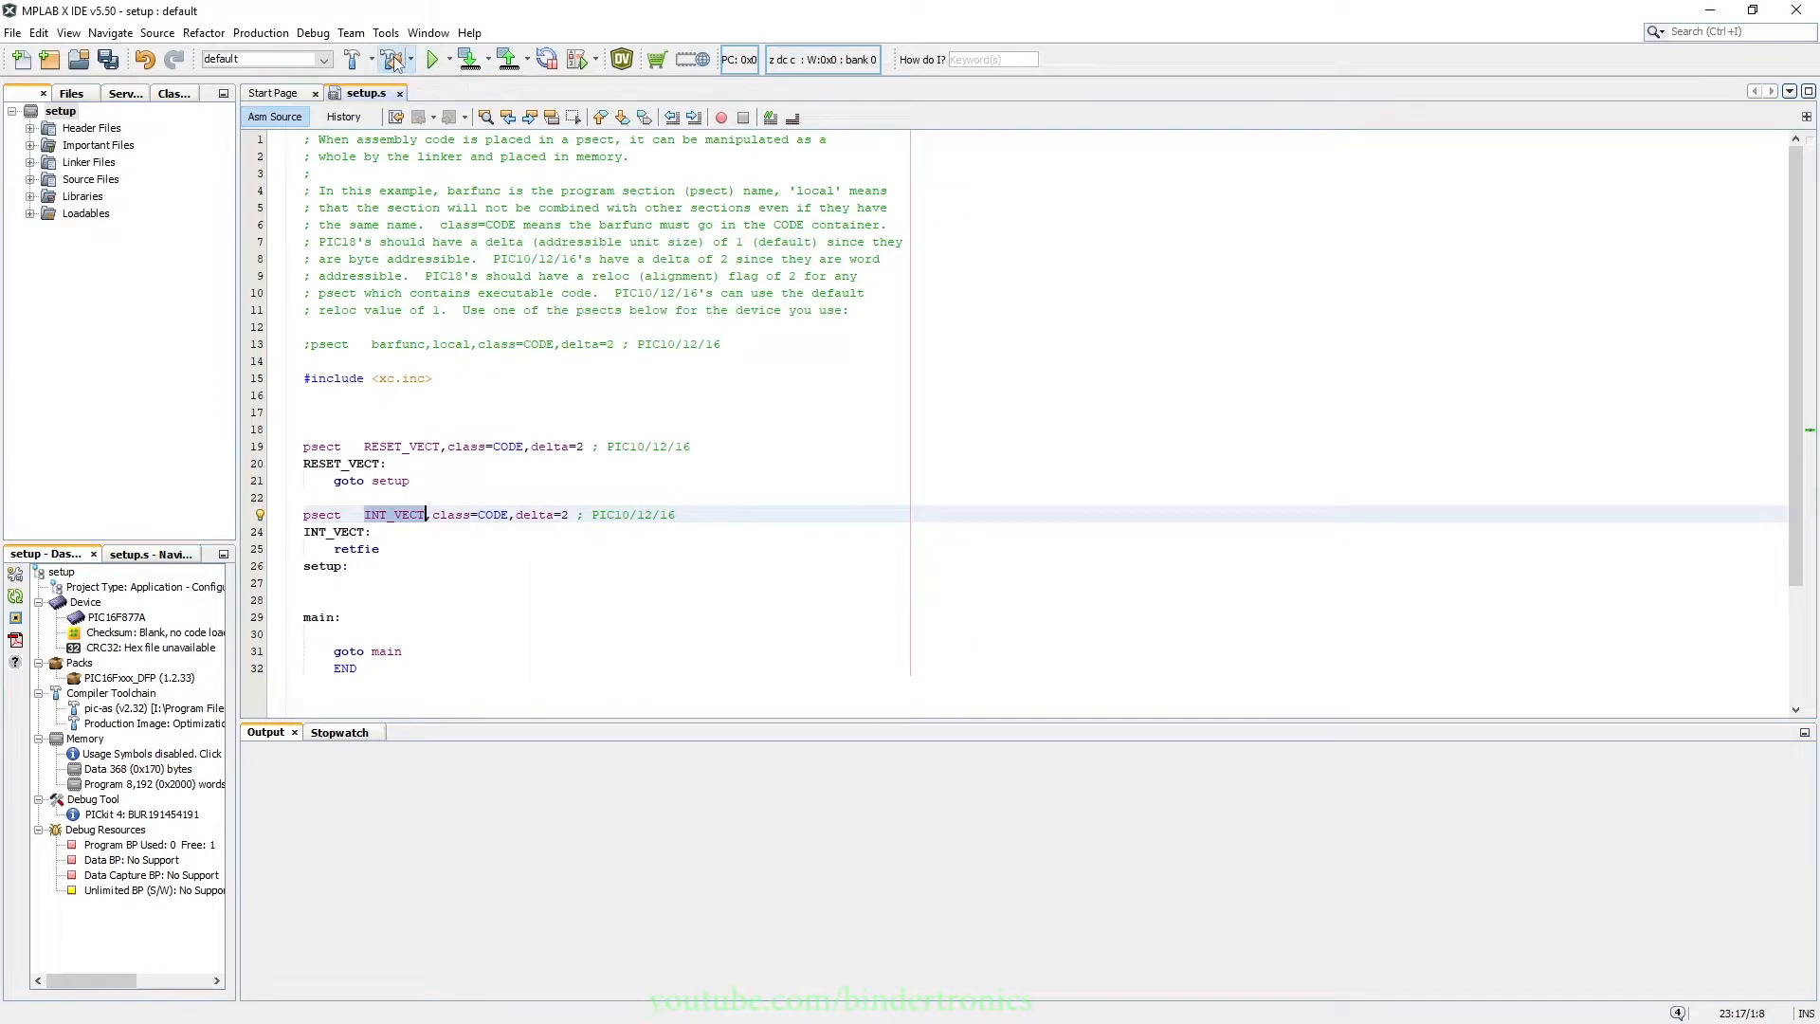
left_click(392, 58)
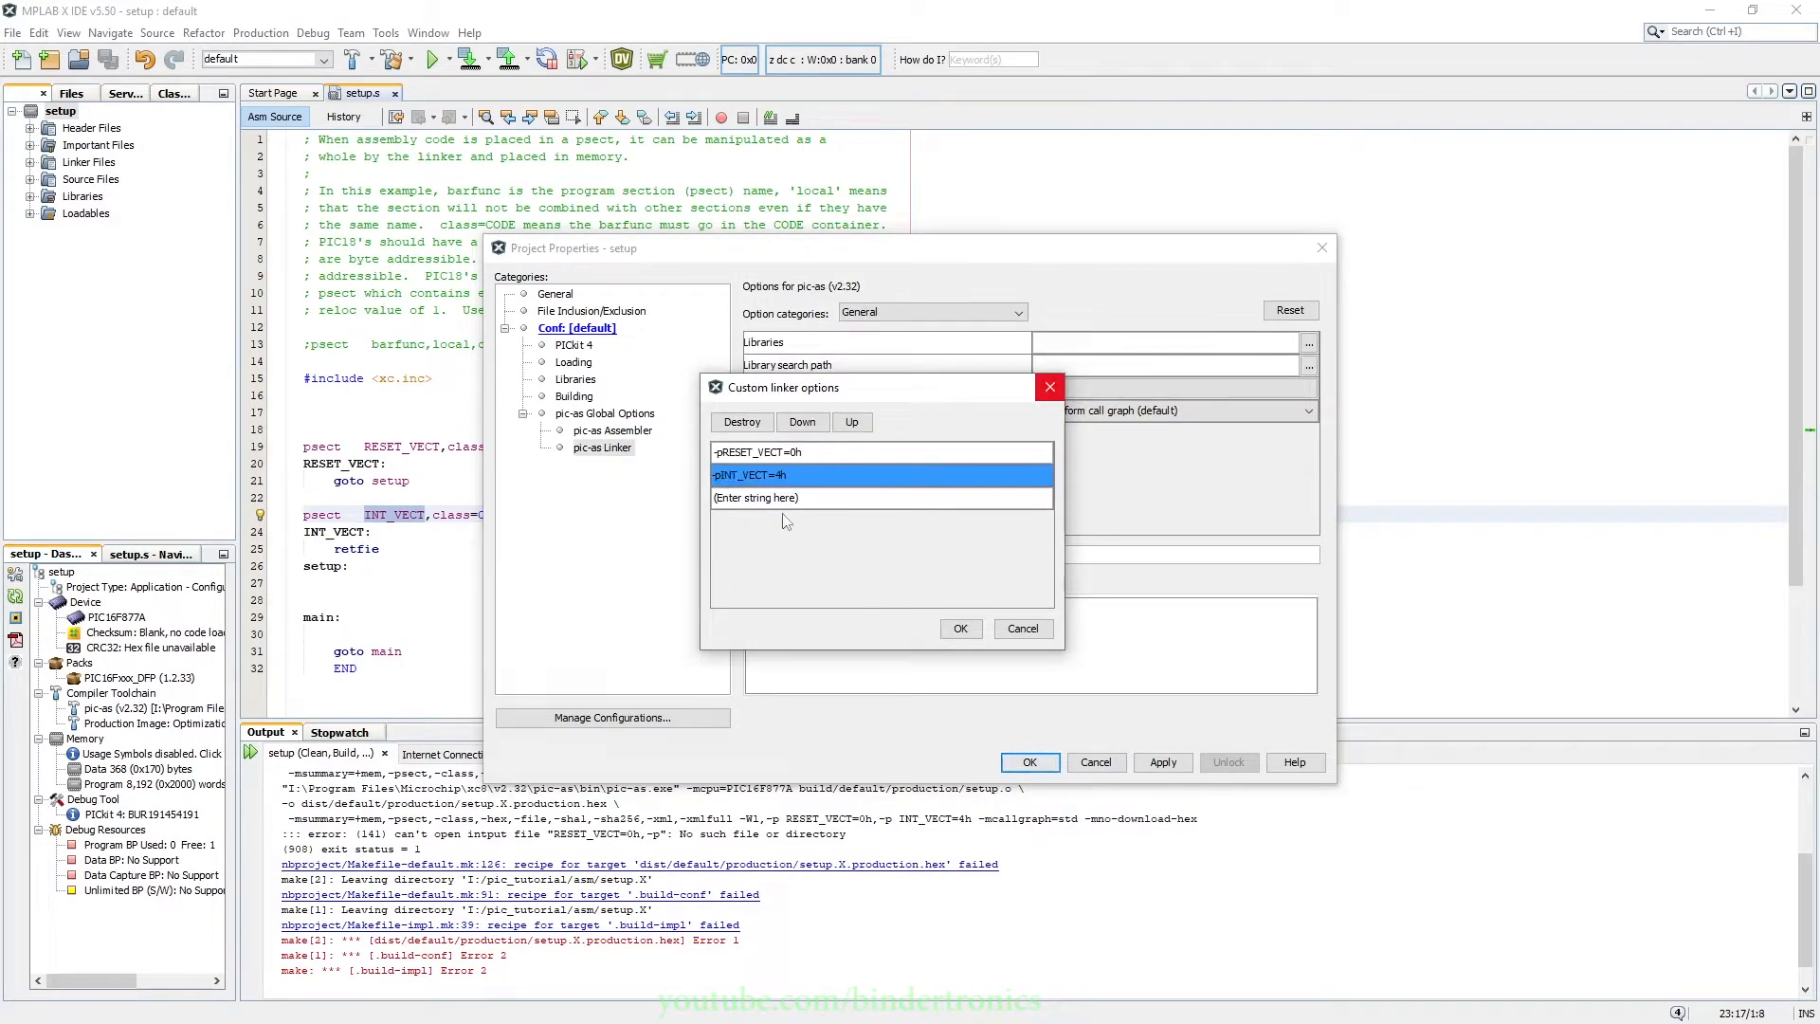
left_click(958, 628)
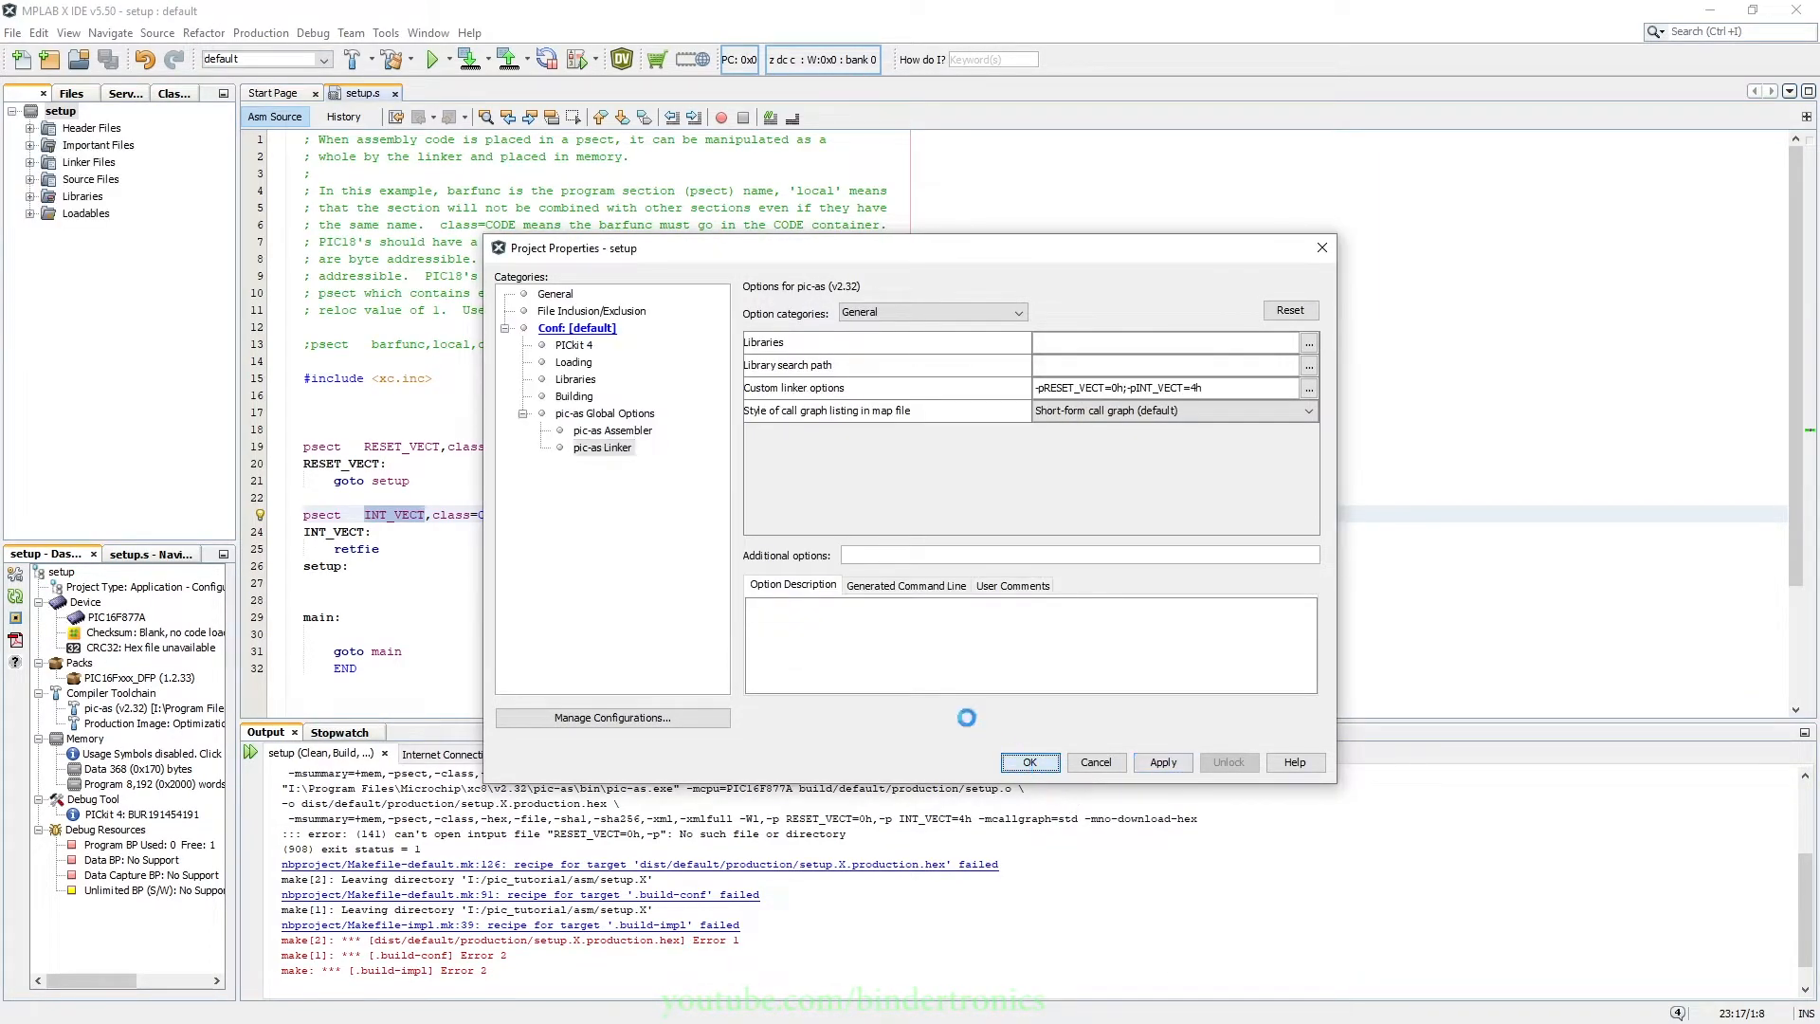
left_click(1026, 762)
type(" RESET_VECT")
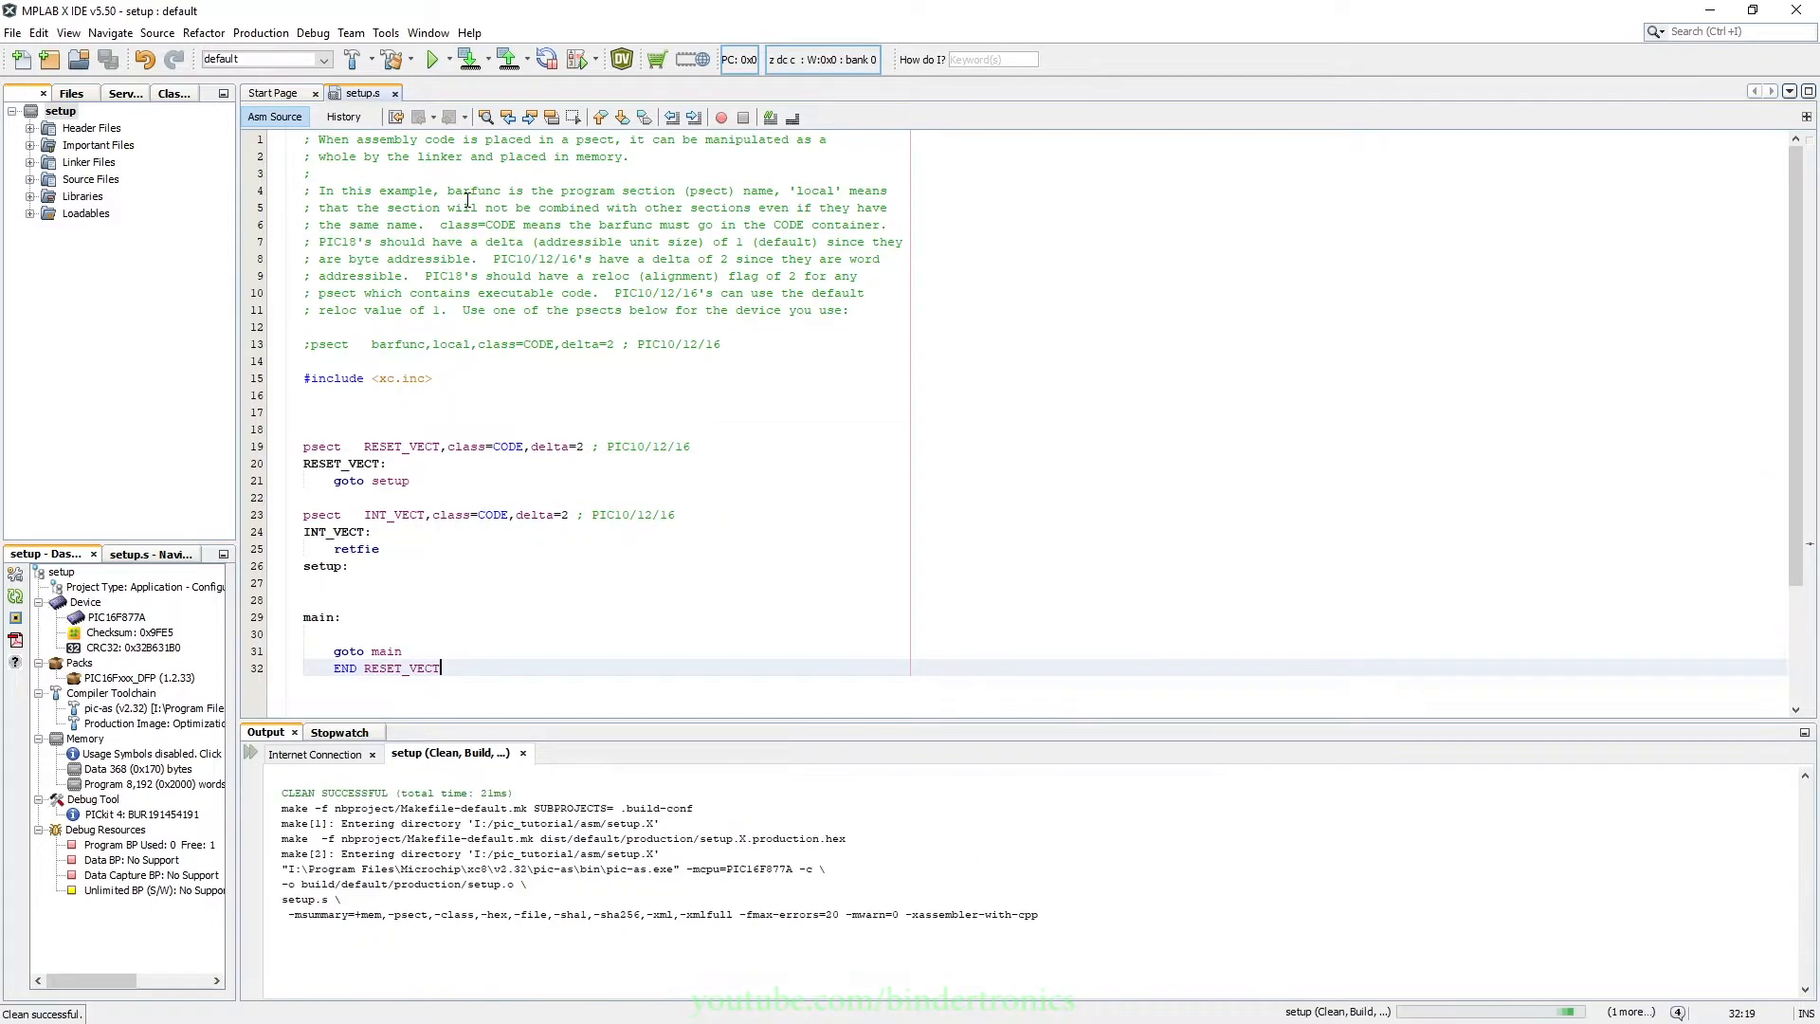
End the program with END RESET_VECT and clean-build the project successfully.
left_click(469, 59)
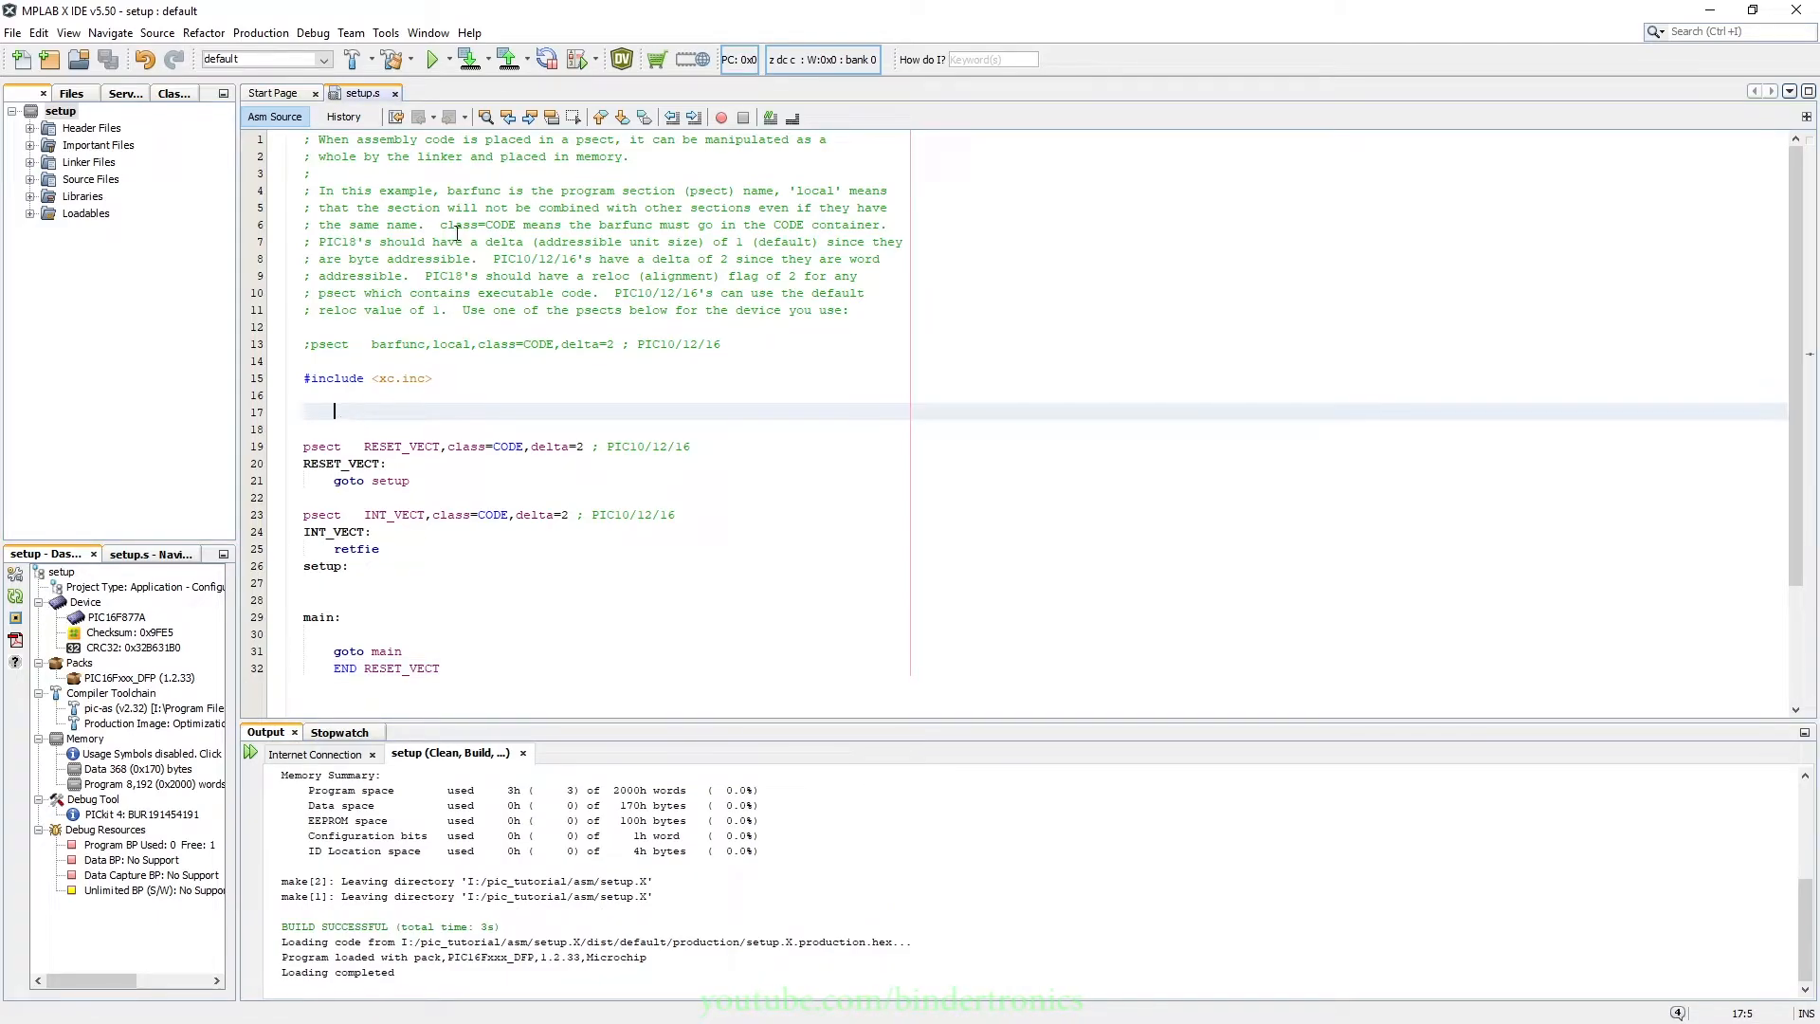
left_click(427, 32)
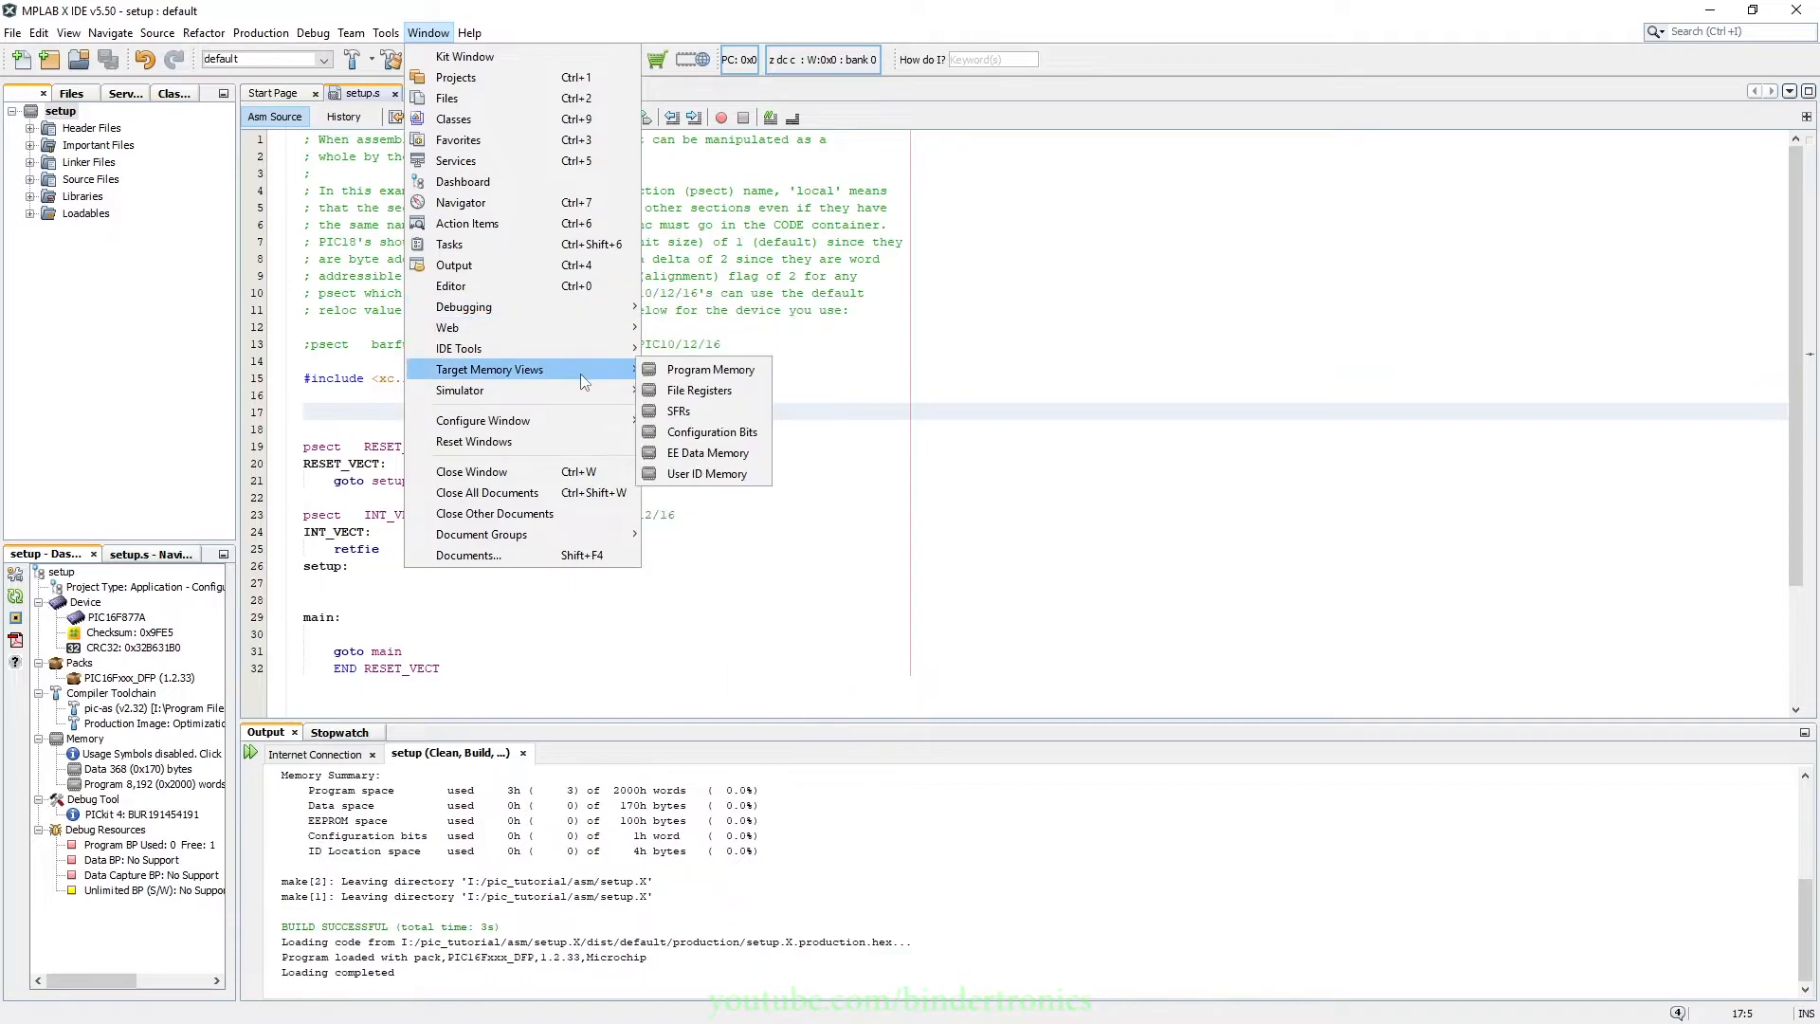
mouse_move(710, 432)
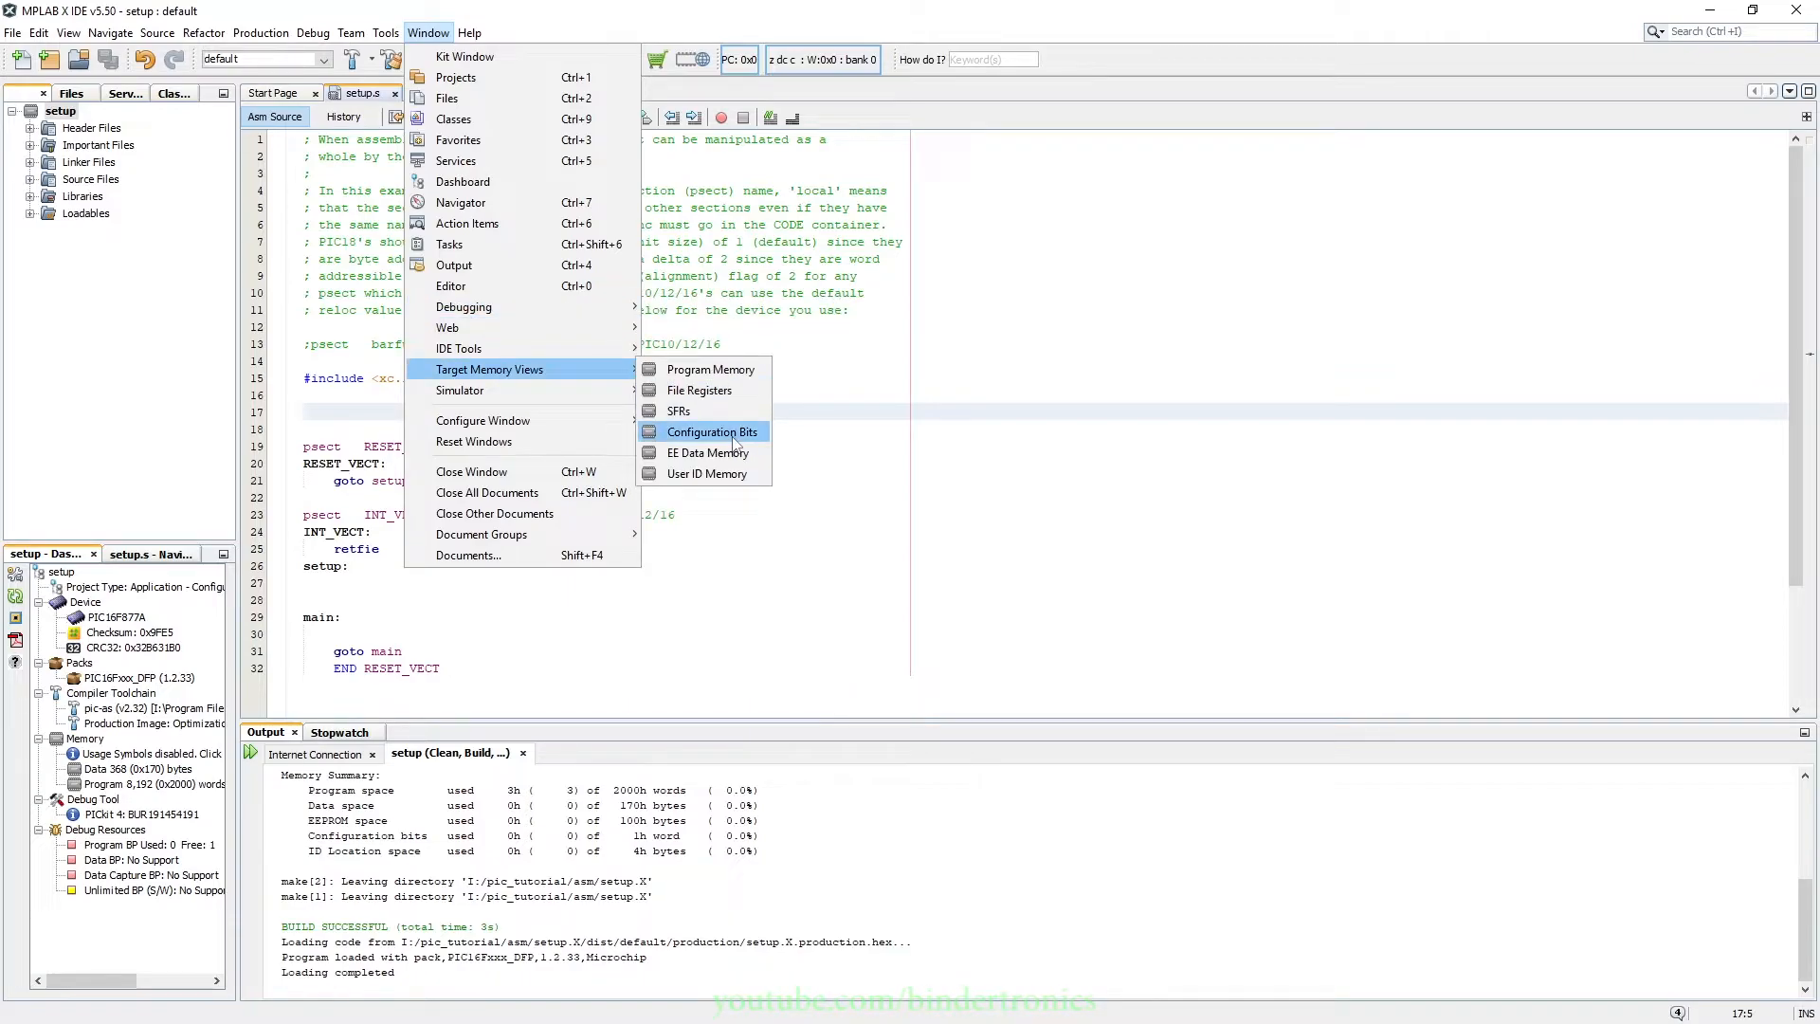
In Configuration Bits, set FOSC to HS and turn WDTE, BOREN and LVP OFF.
left_click(713, 430)
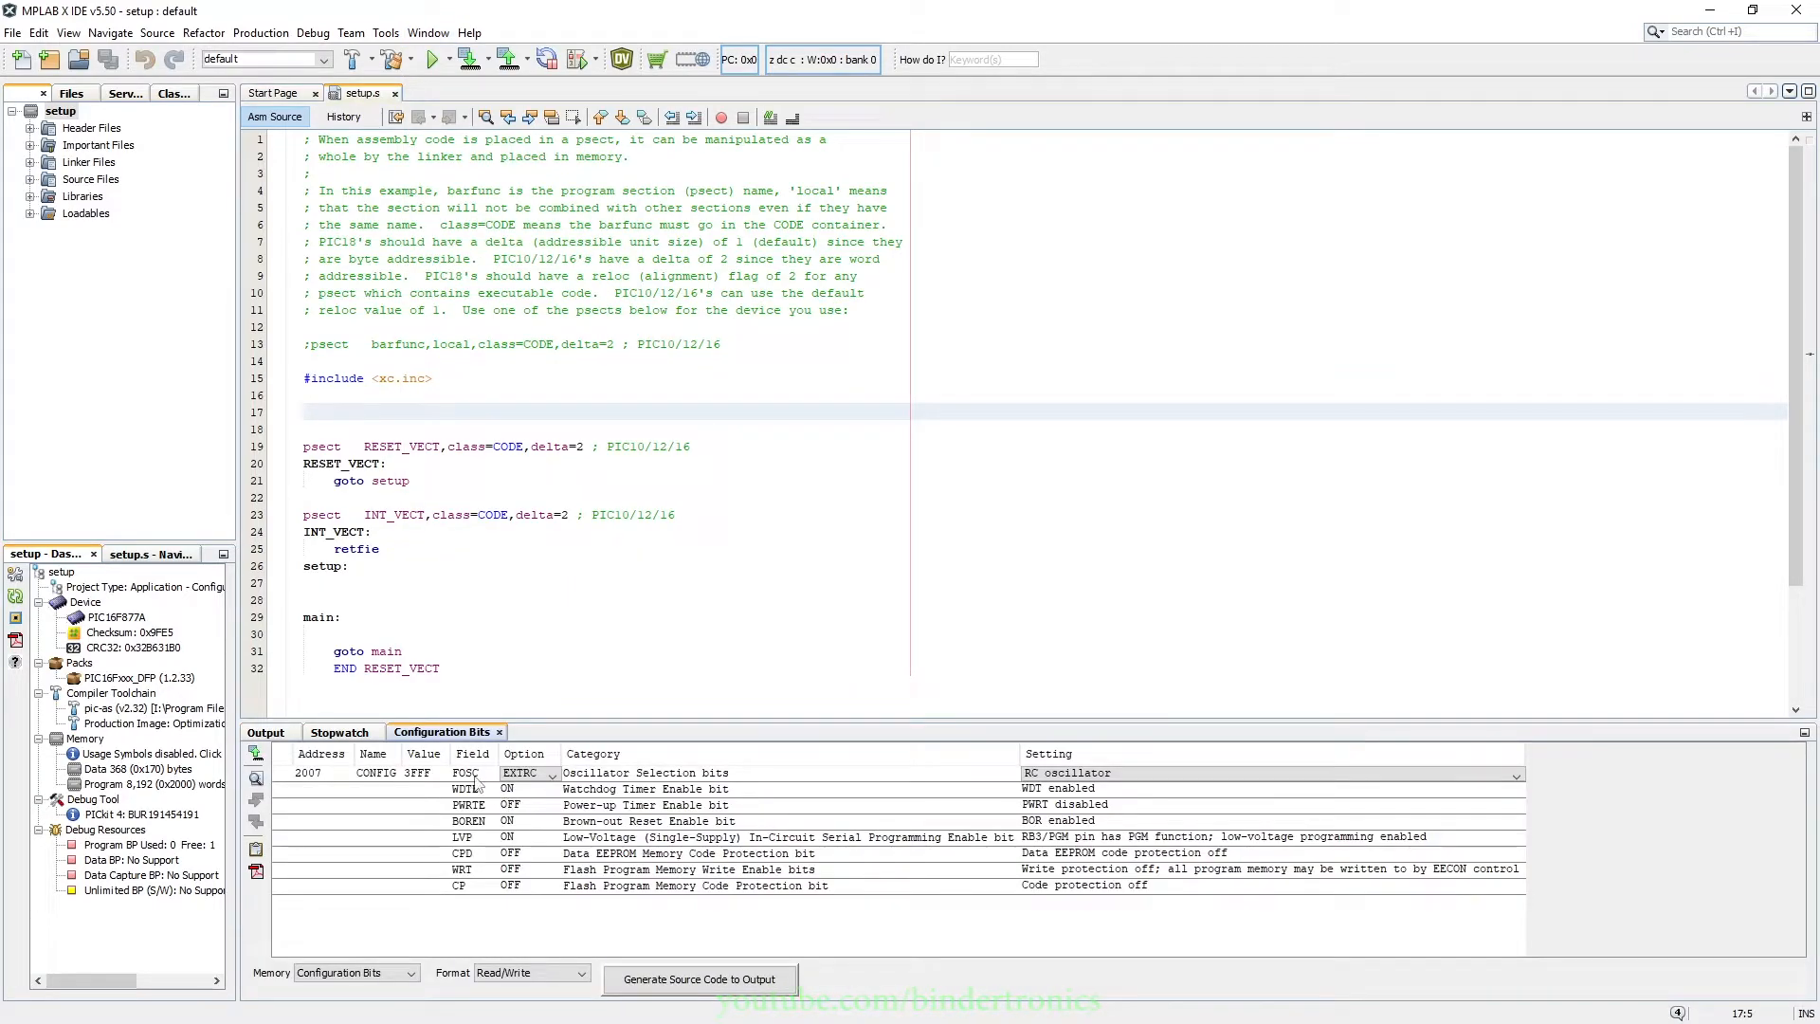
left_click(546, 773)
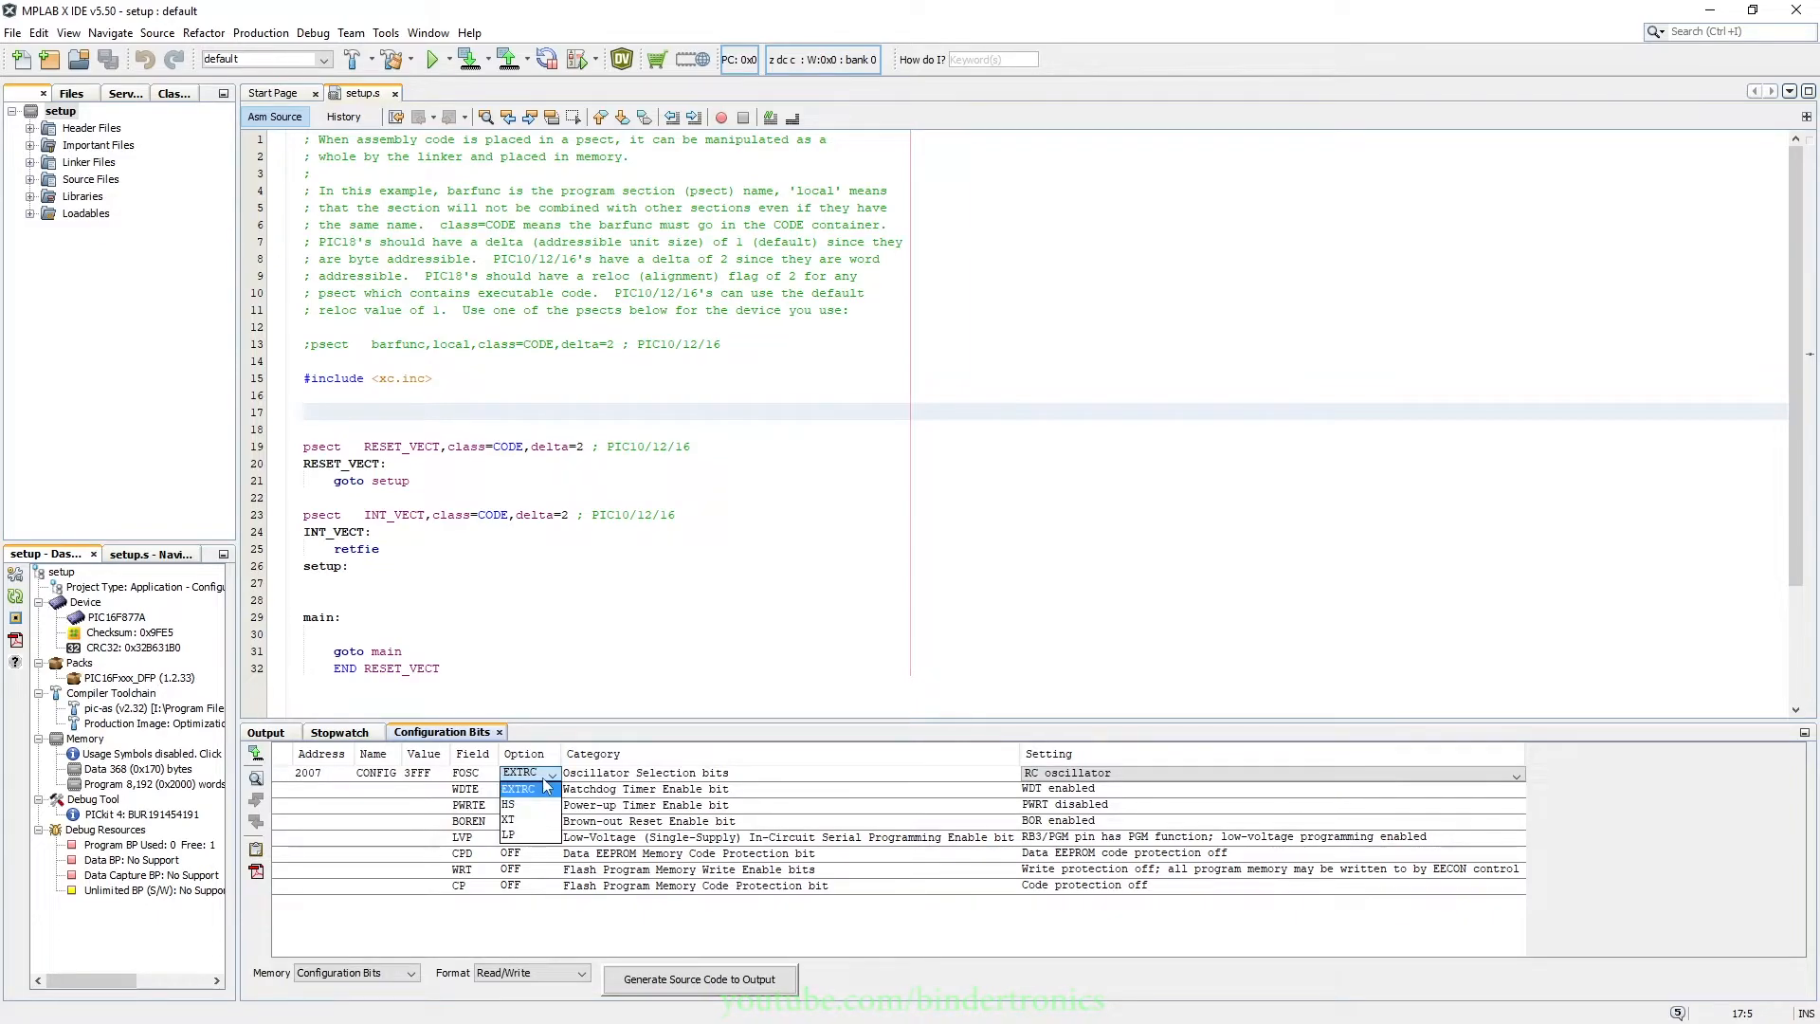
left_click(517, 805)
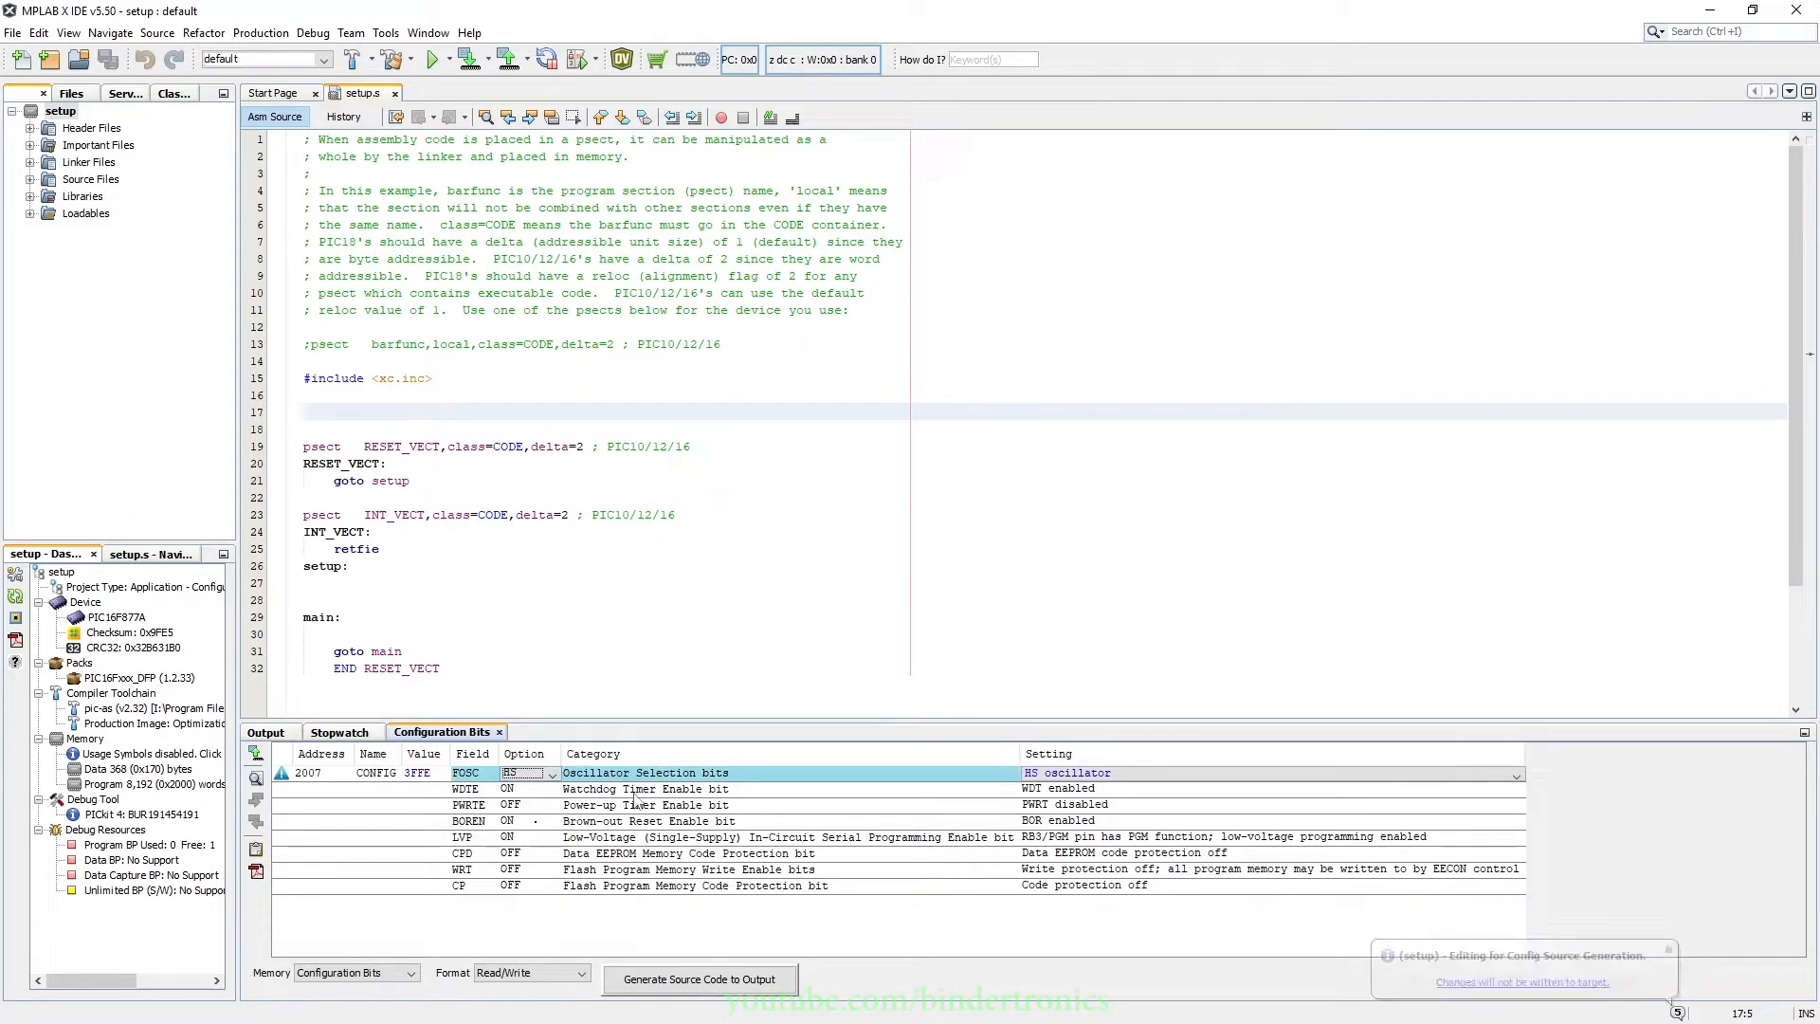
left_click(553, 790)
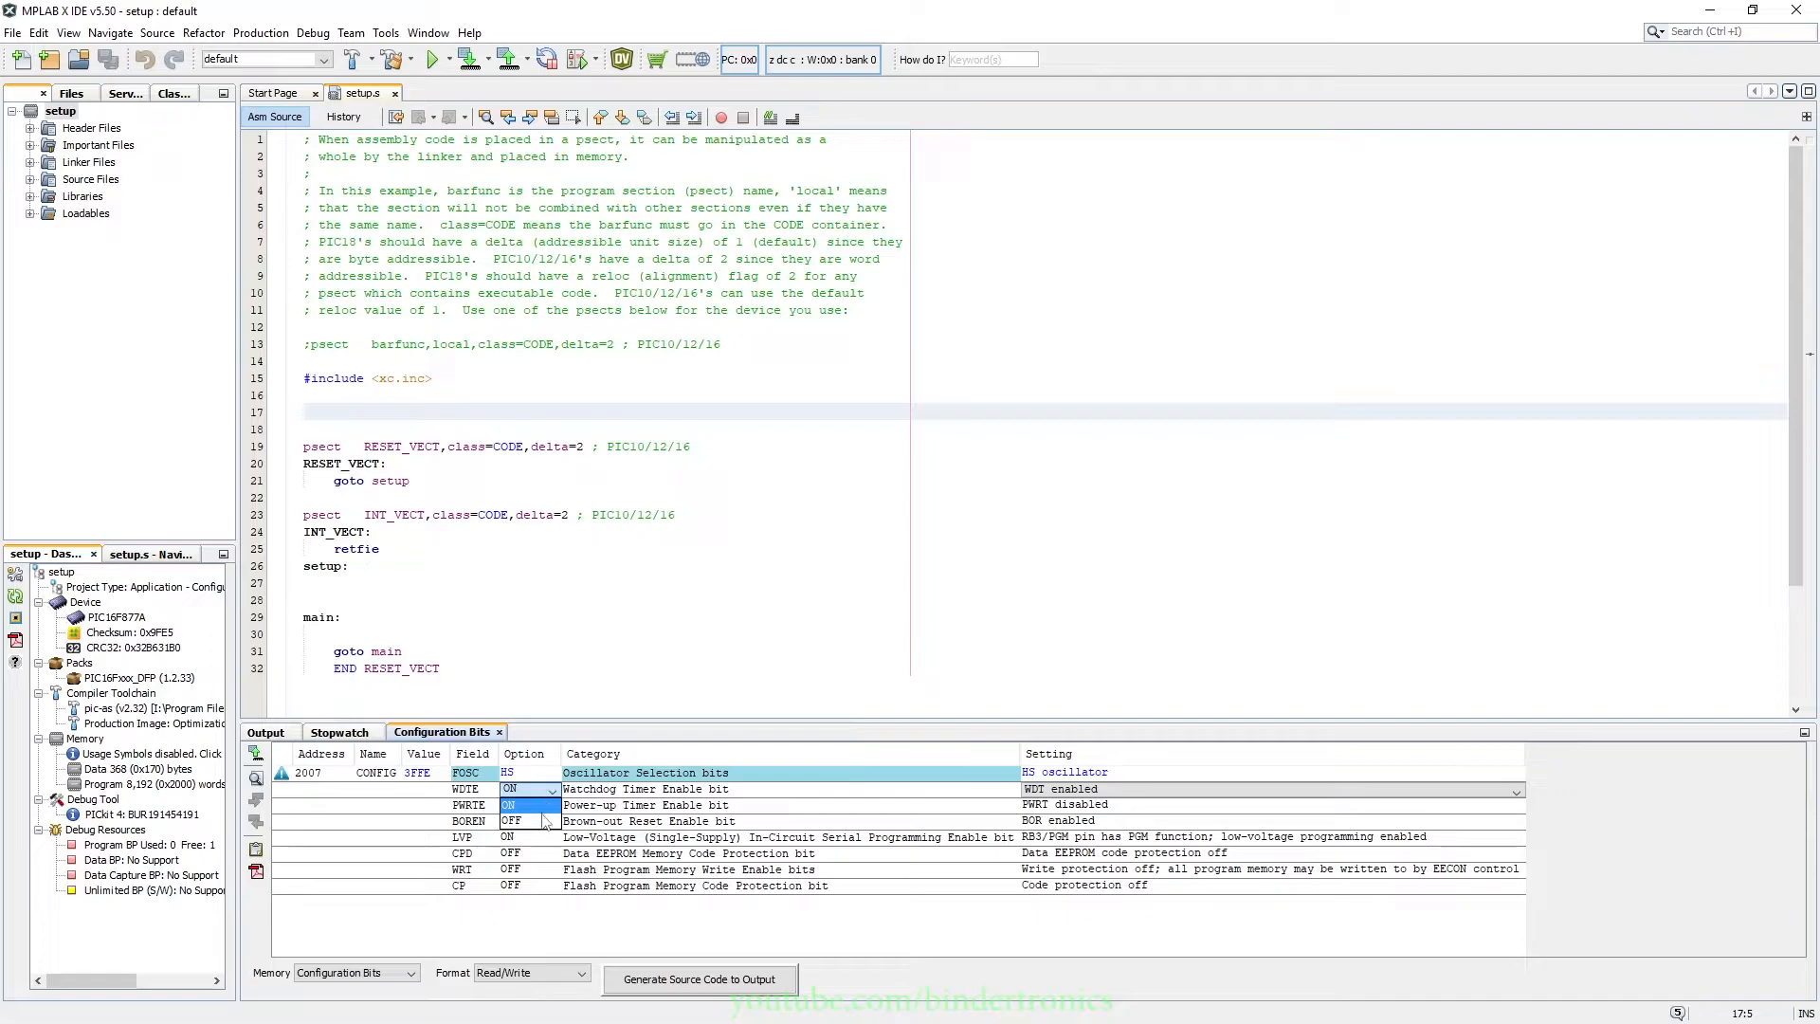
left_click(533, 790)
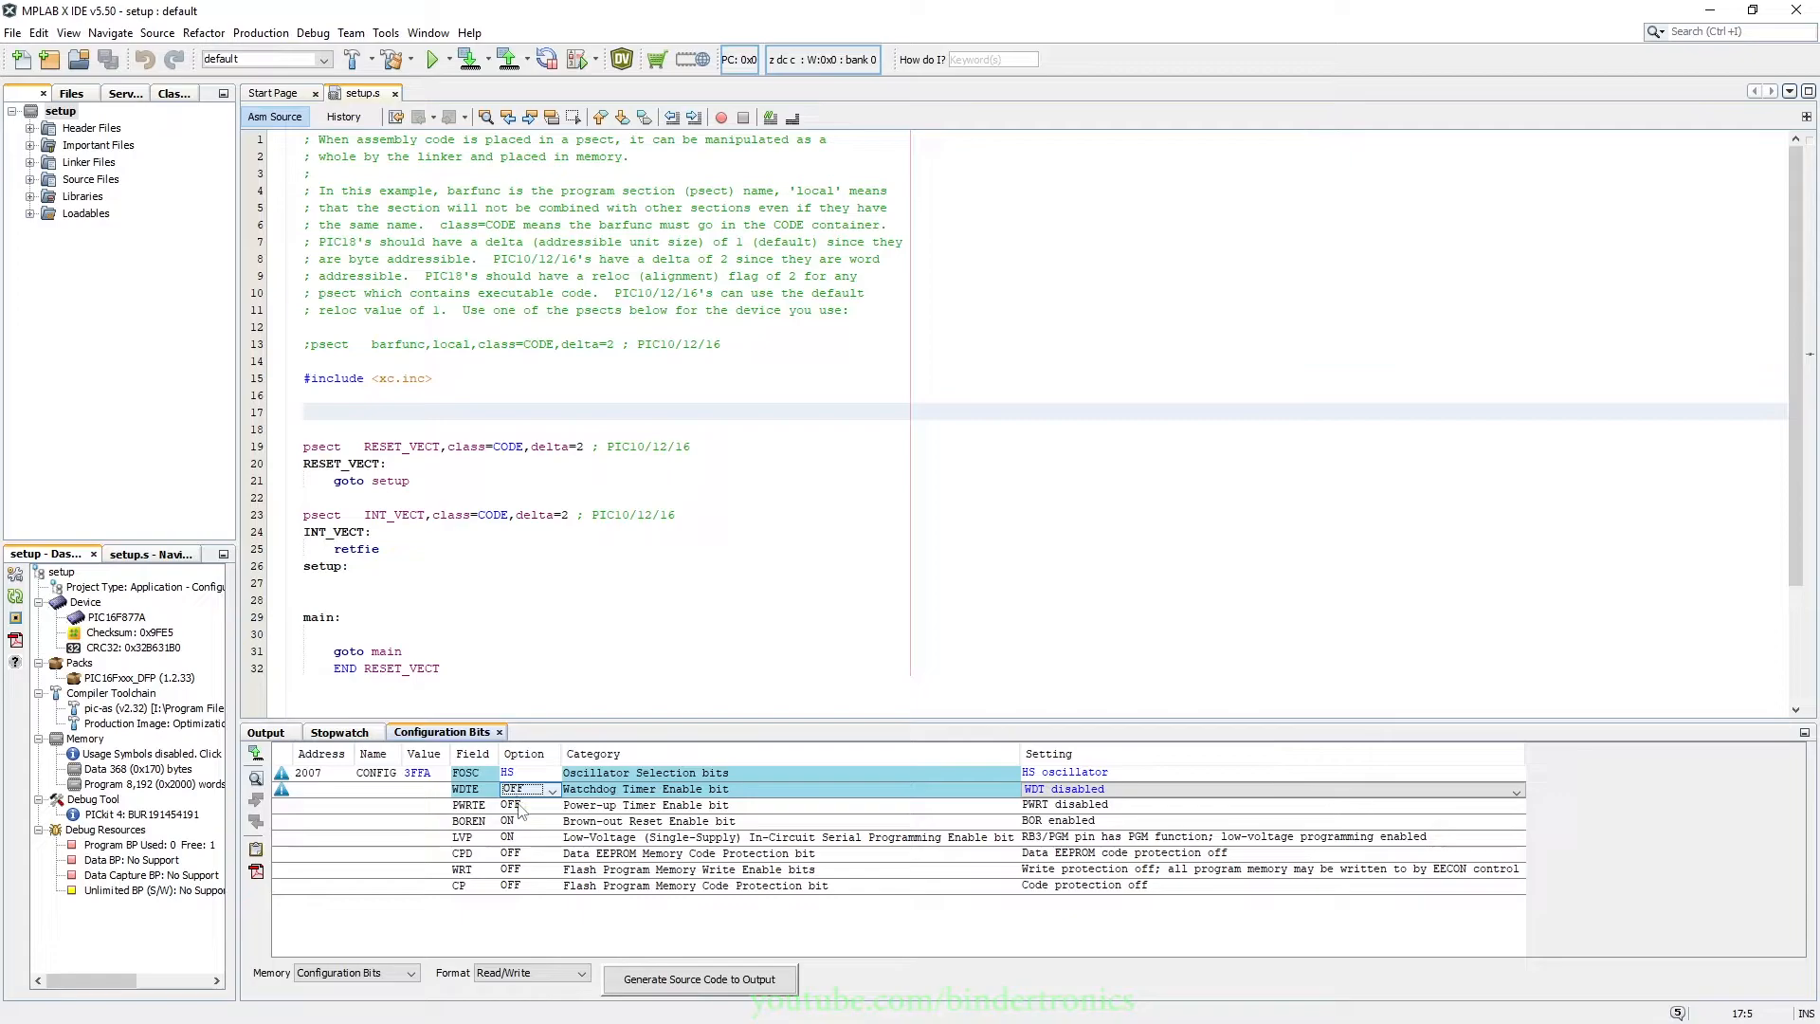
left_click(524, 821)
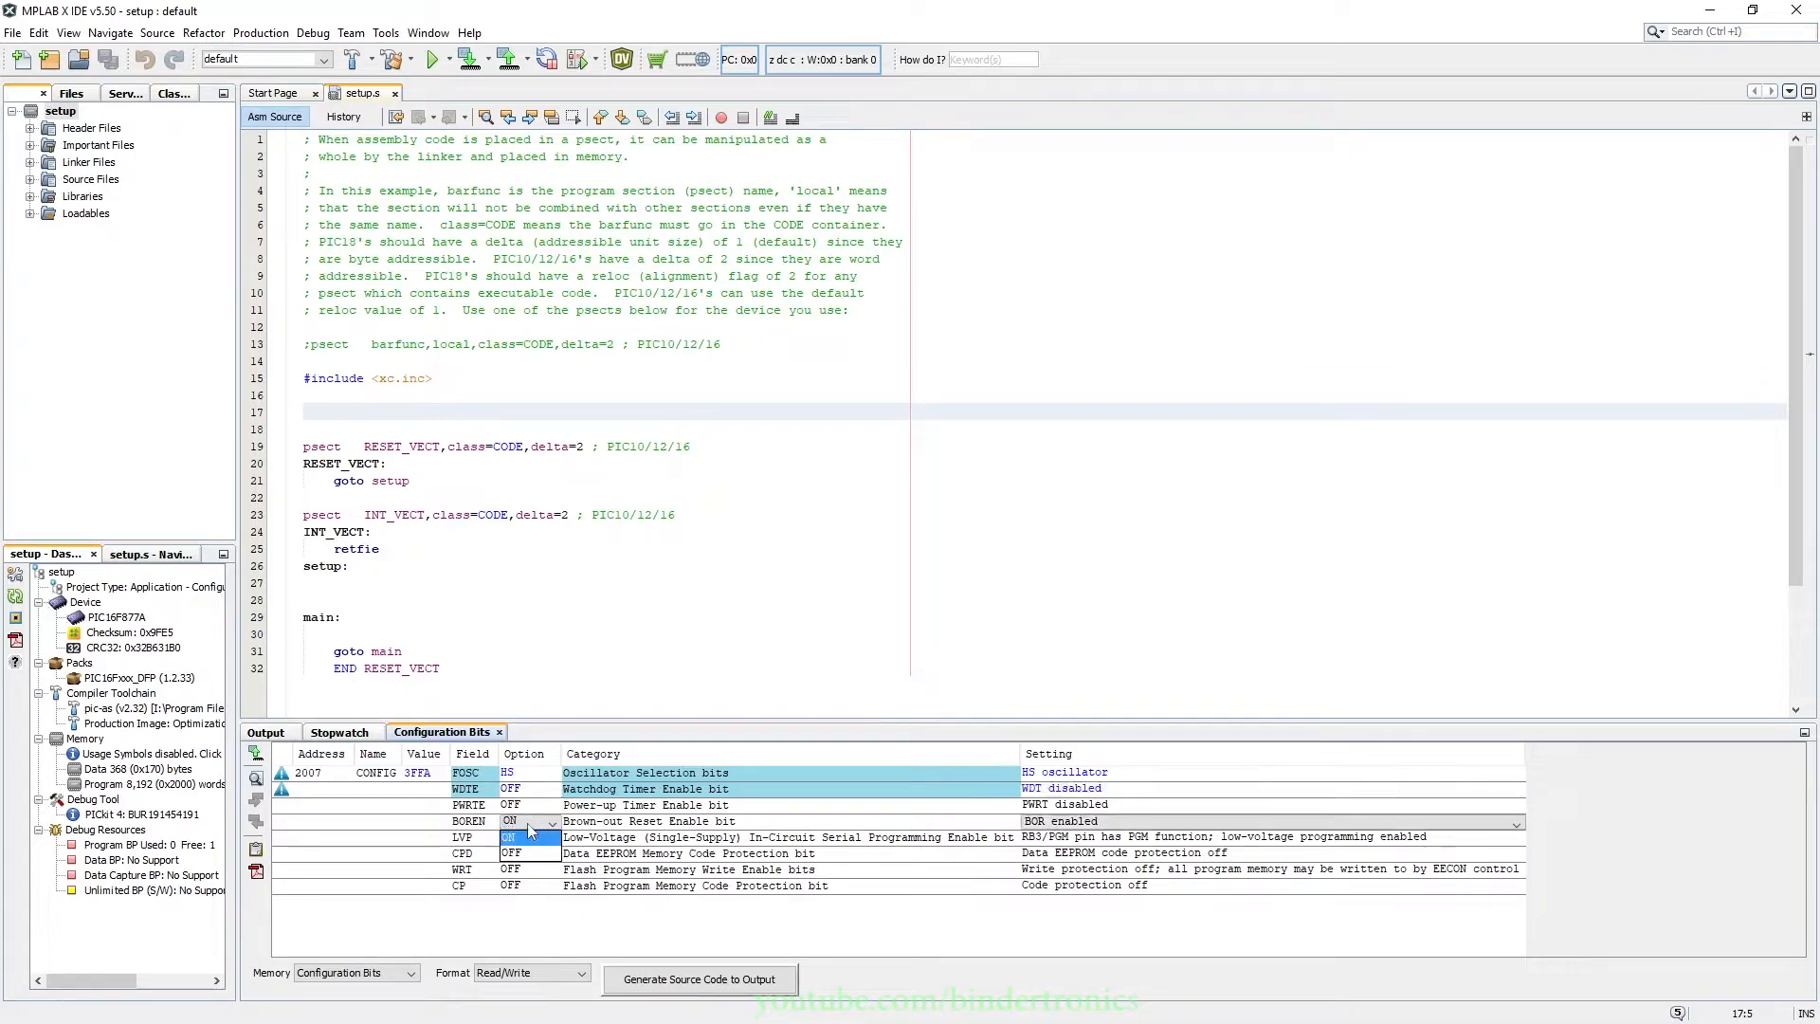
left_click(512, 837)
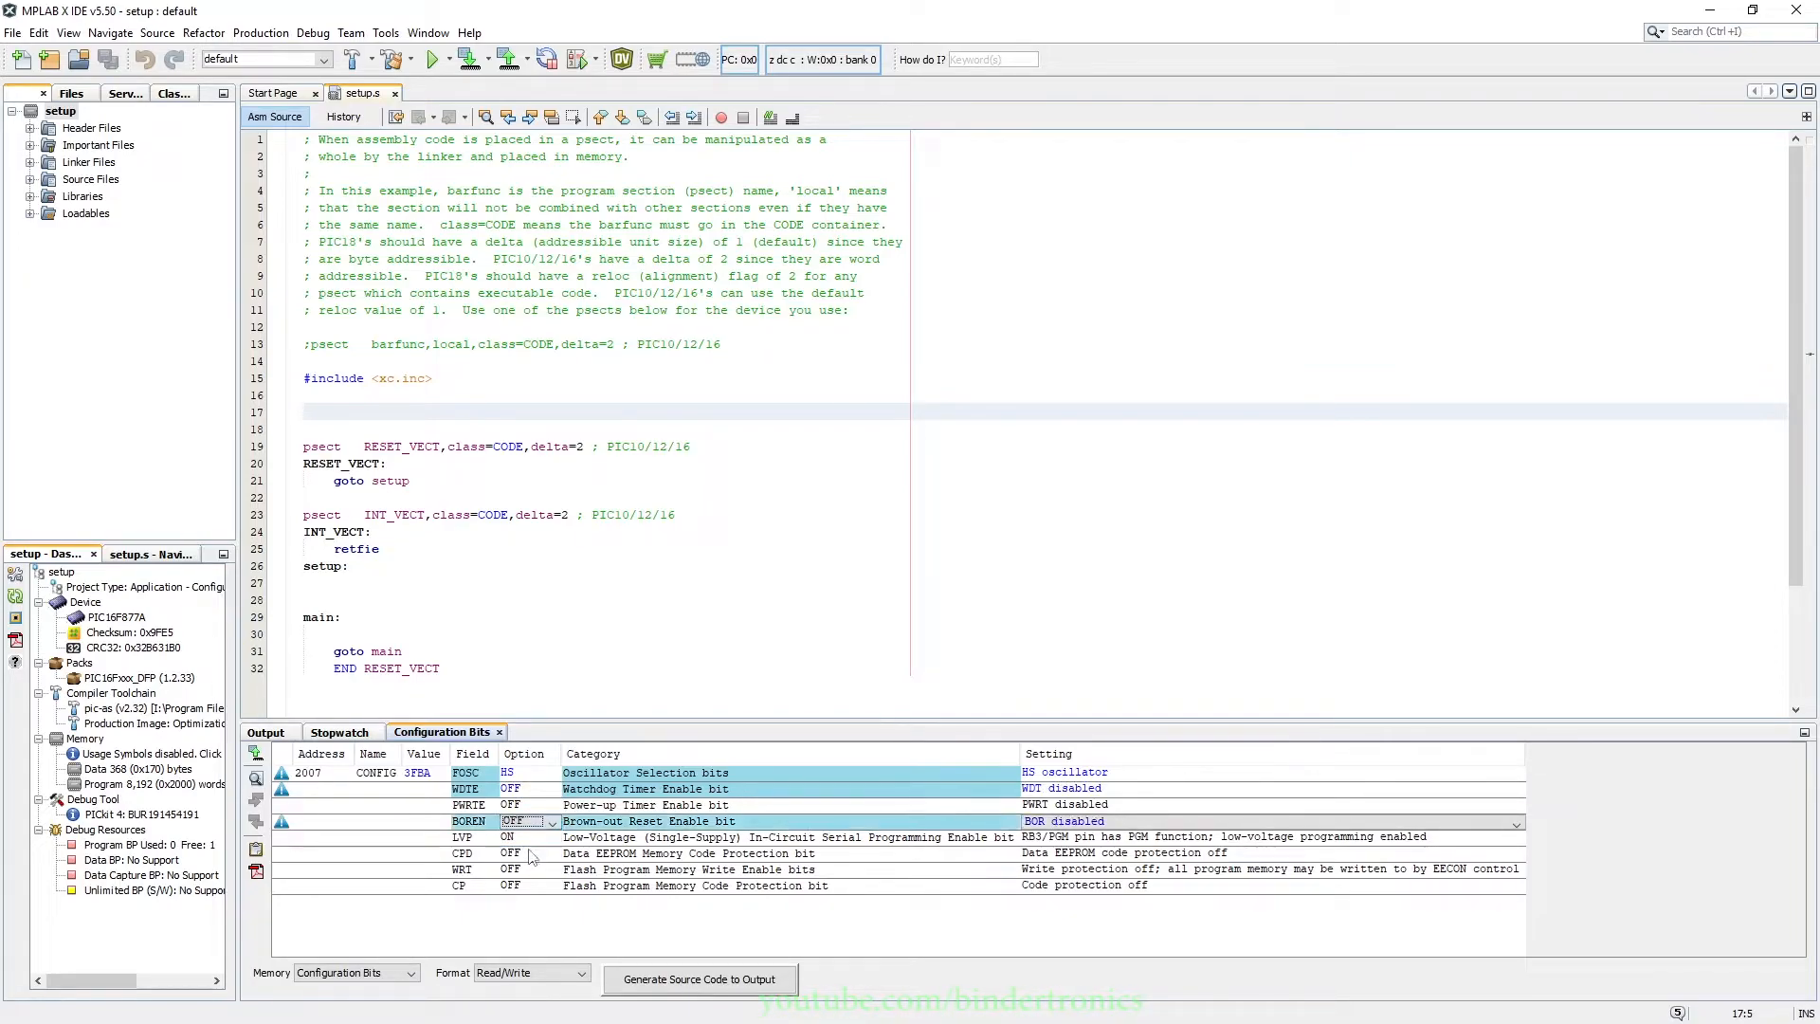
left_click(520, 869)
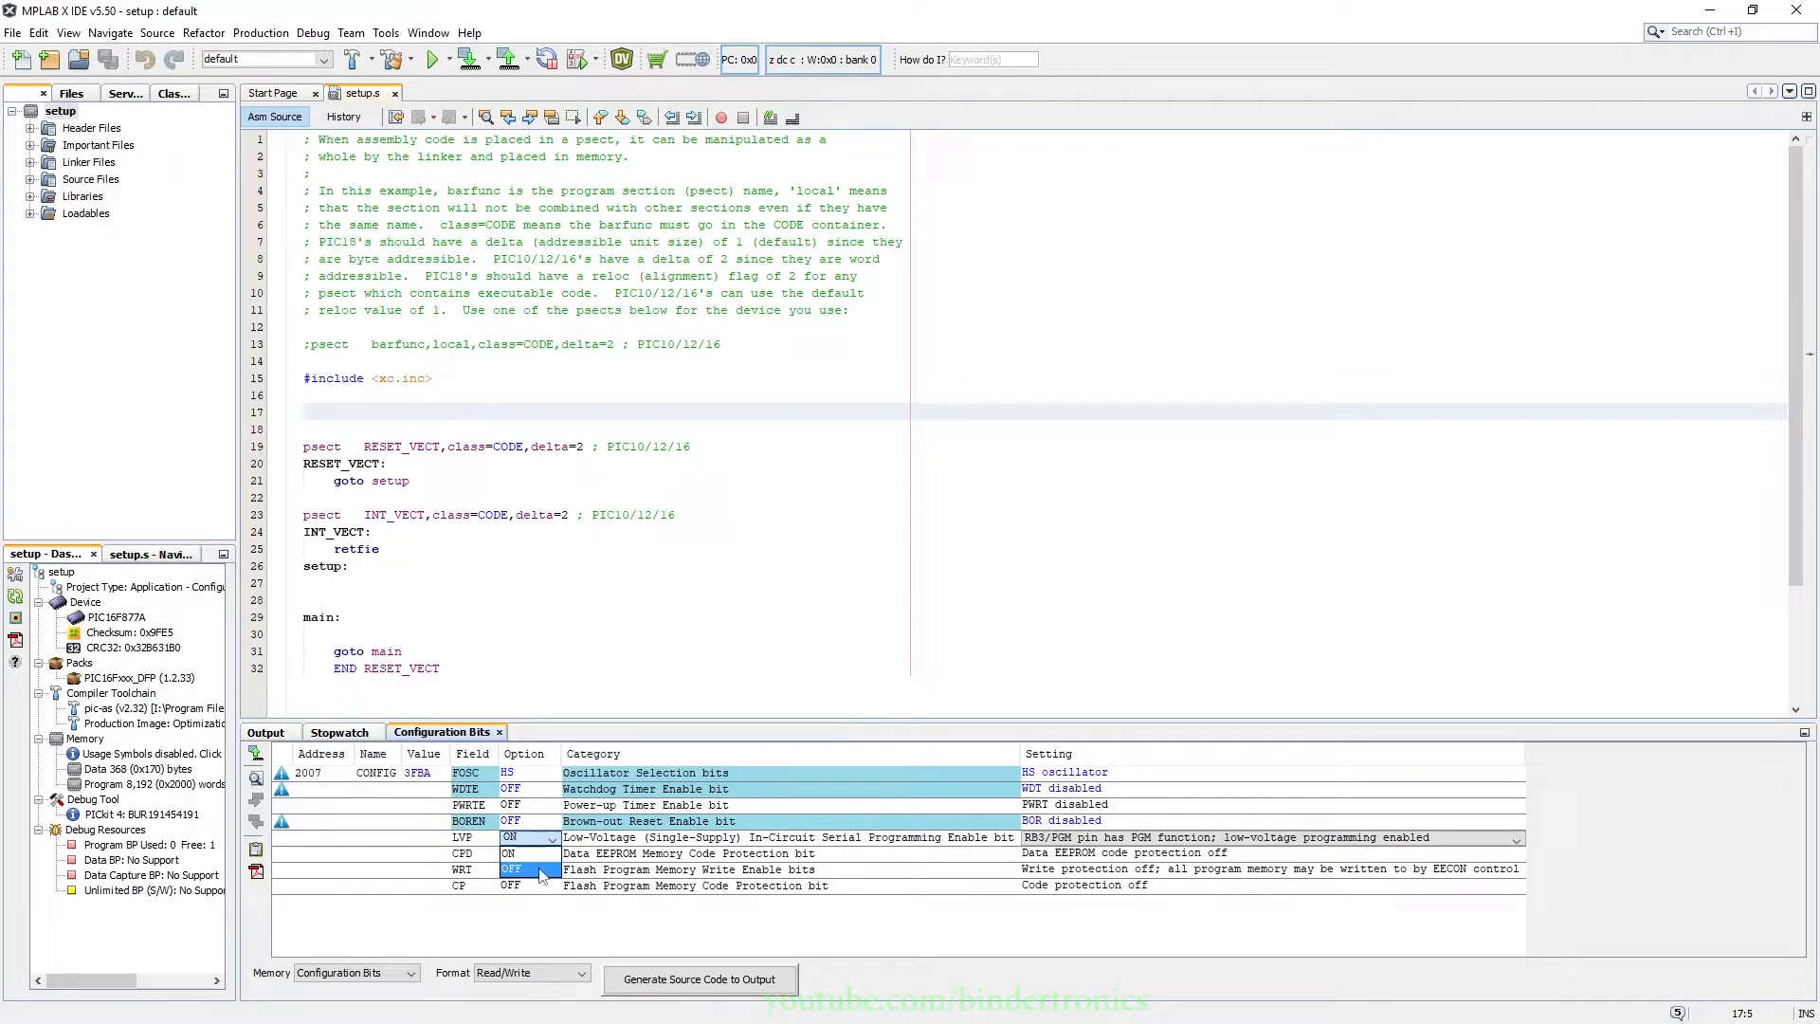
left_click(528, 837)
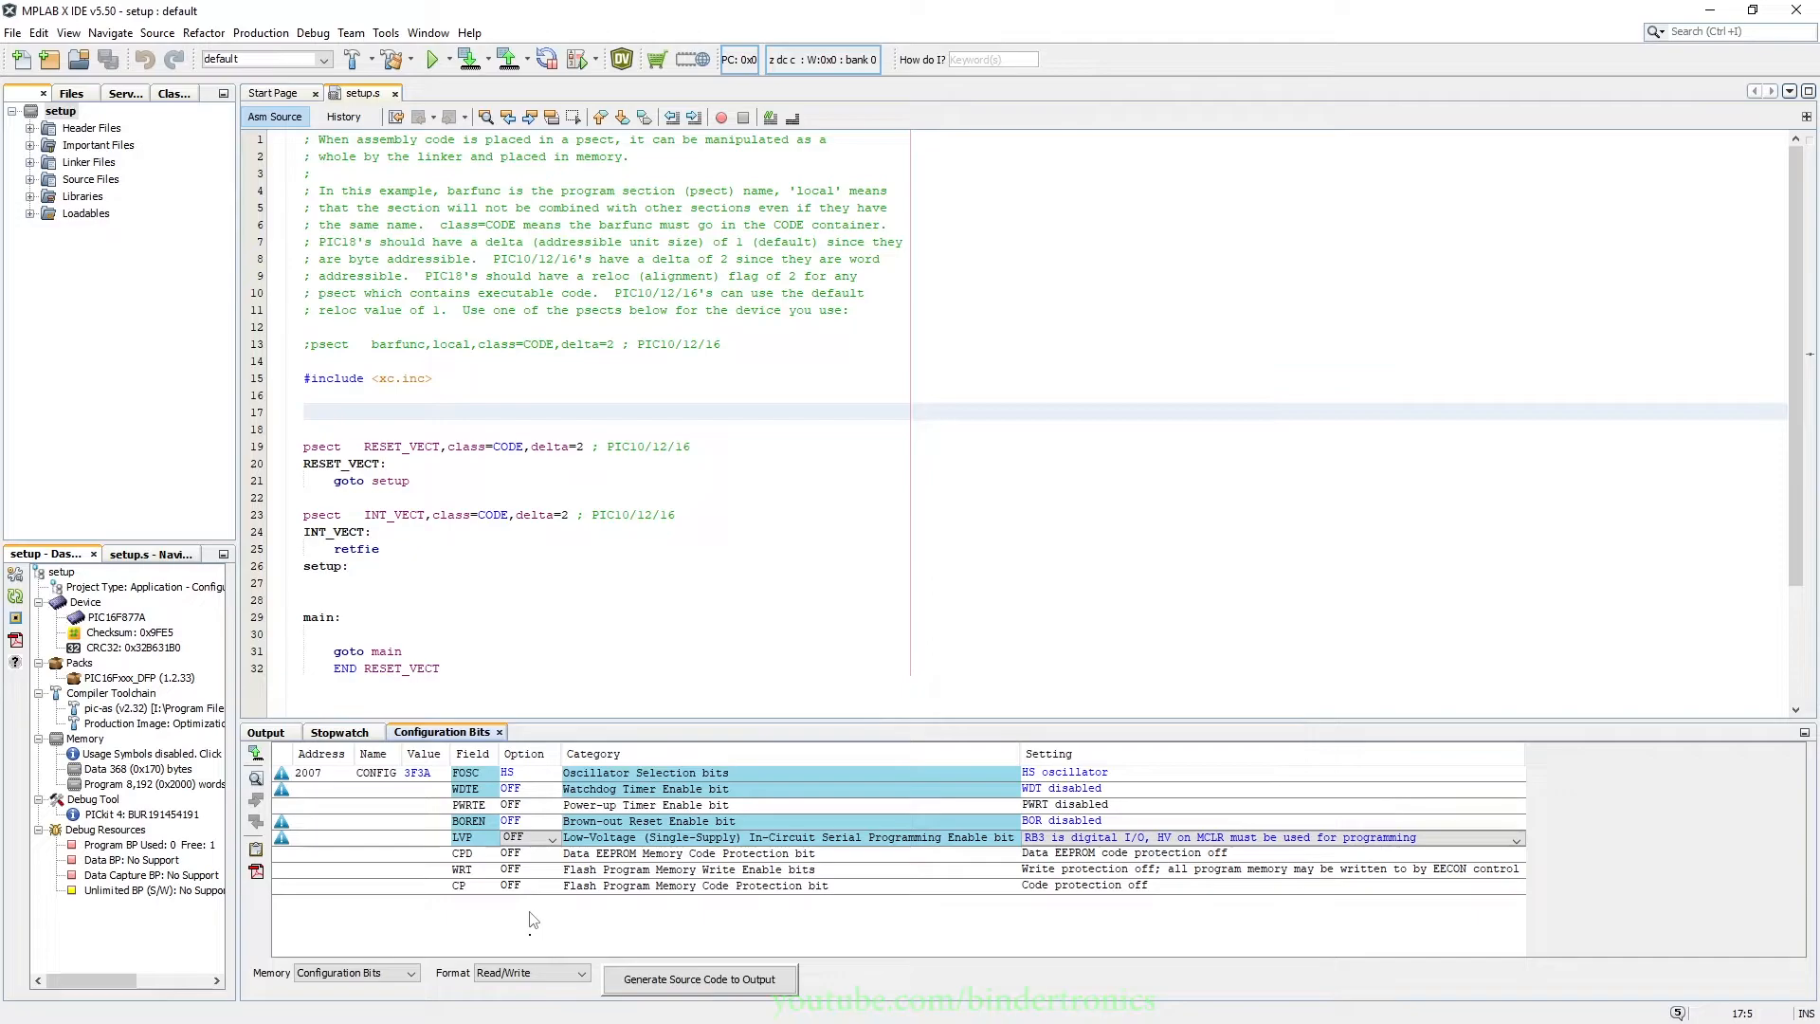
mouse_move(533, 910)
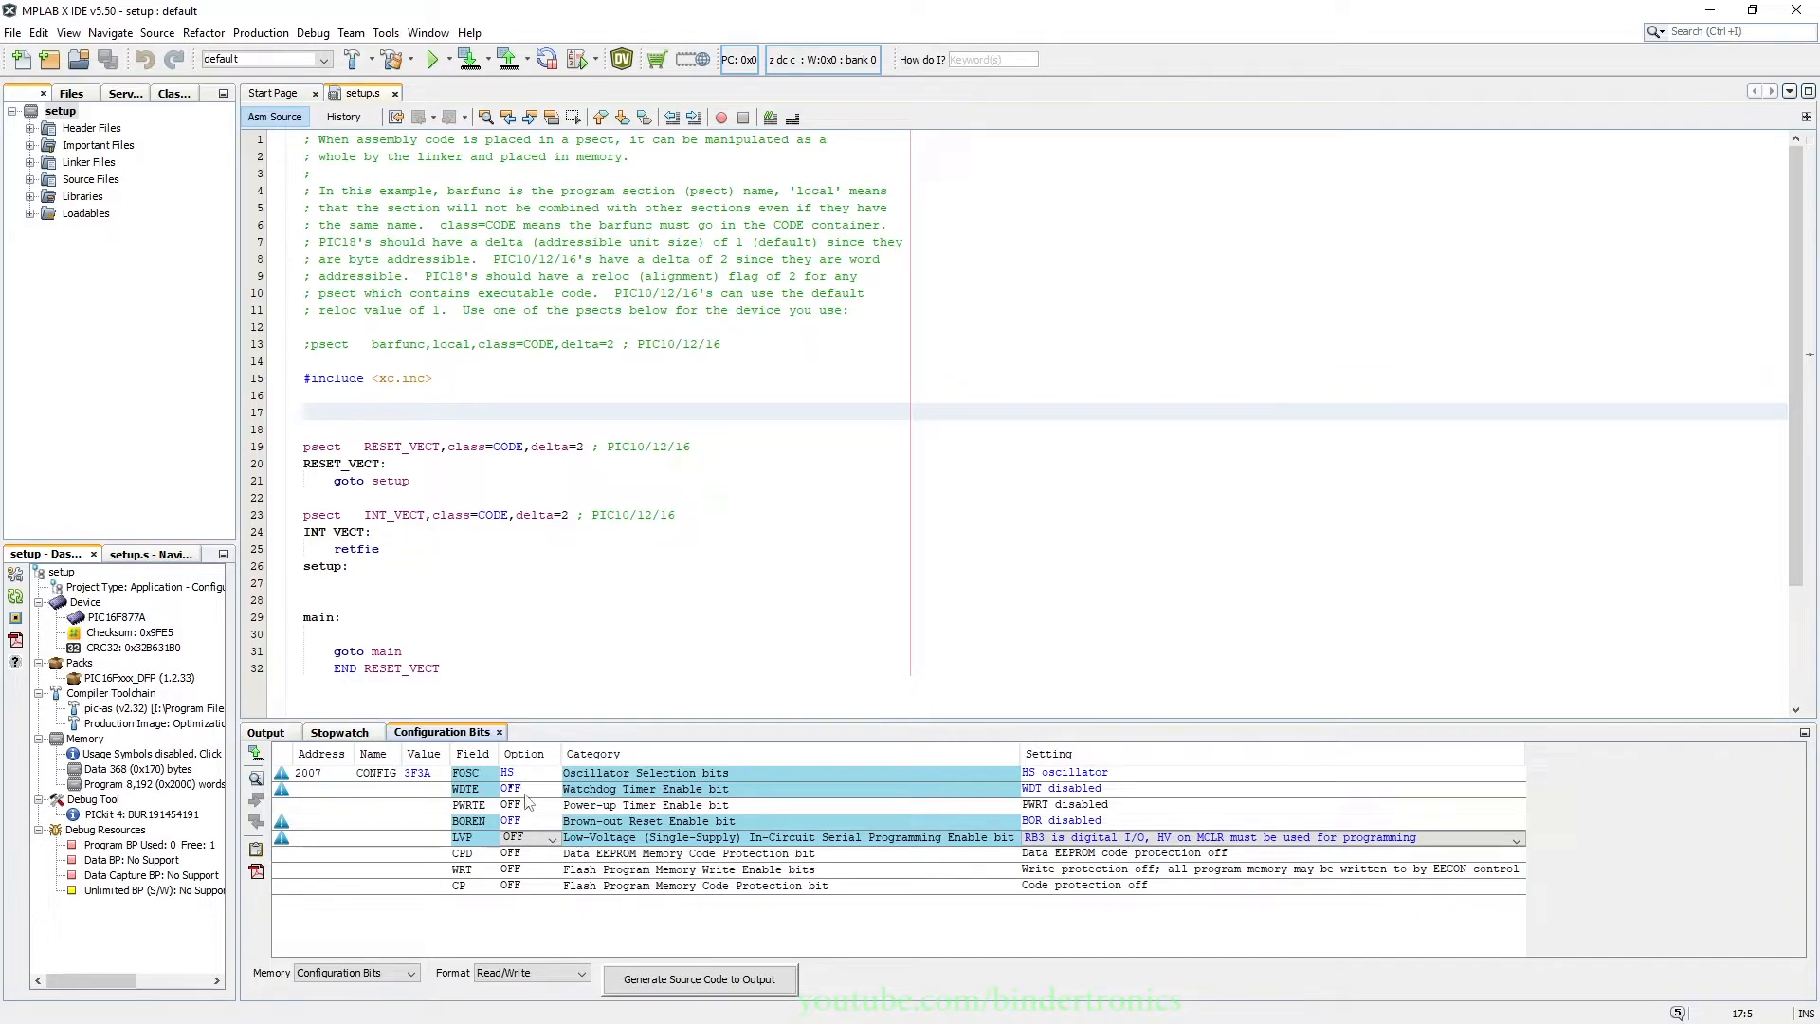
Generate CONFIG source code from the current configuration bit settings.
left_click(700, 980)
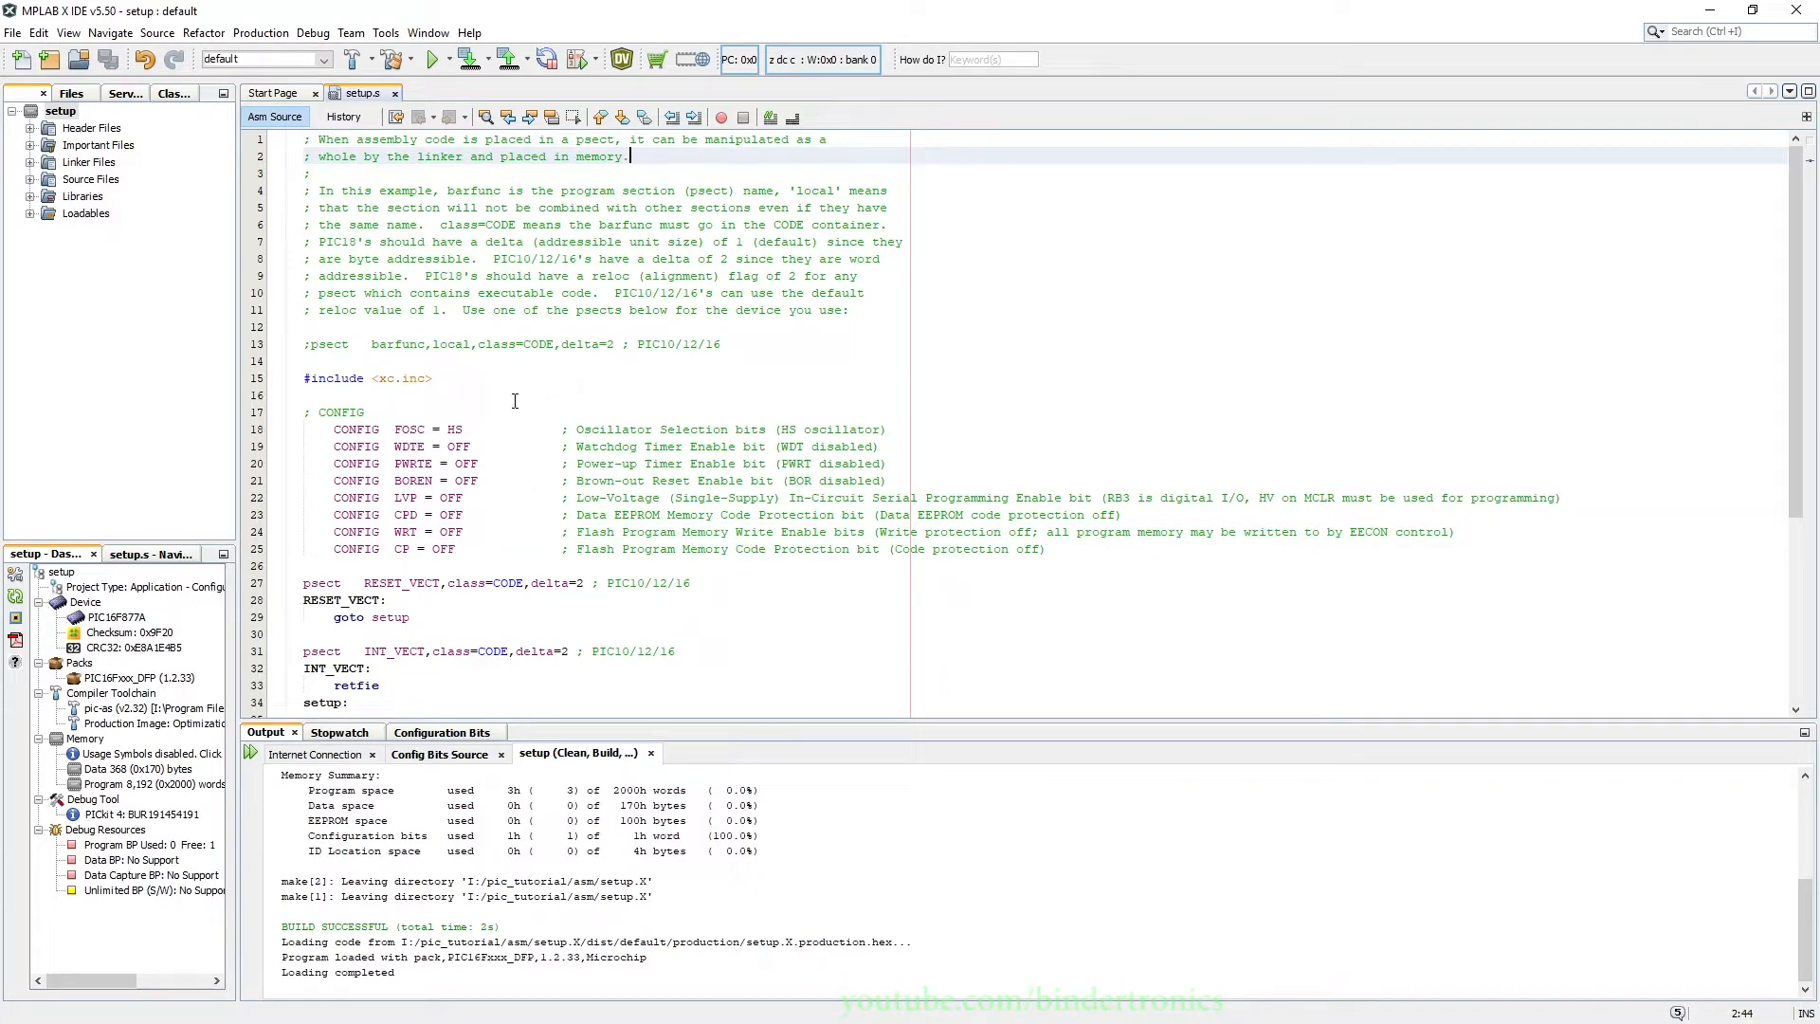
Select 'xc' in the #include line and open pic.inc from Header Files.
double_click(387, 377)
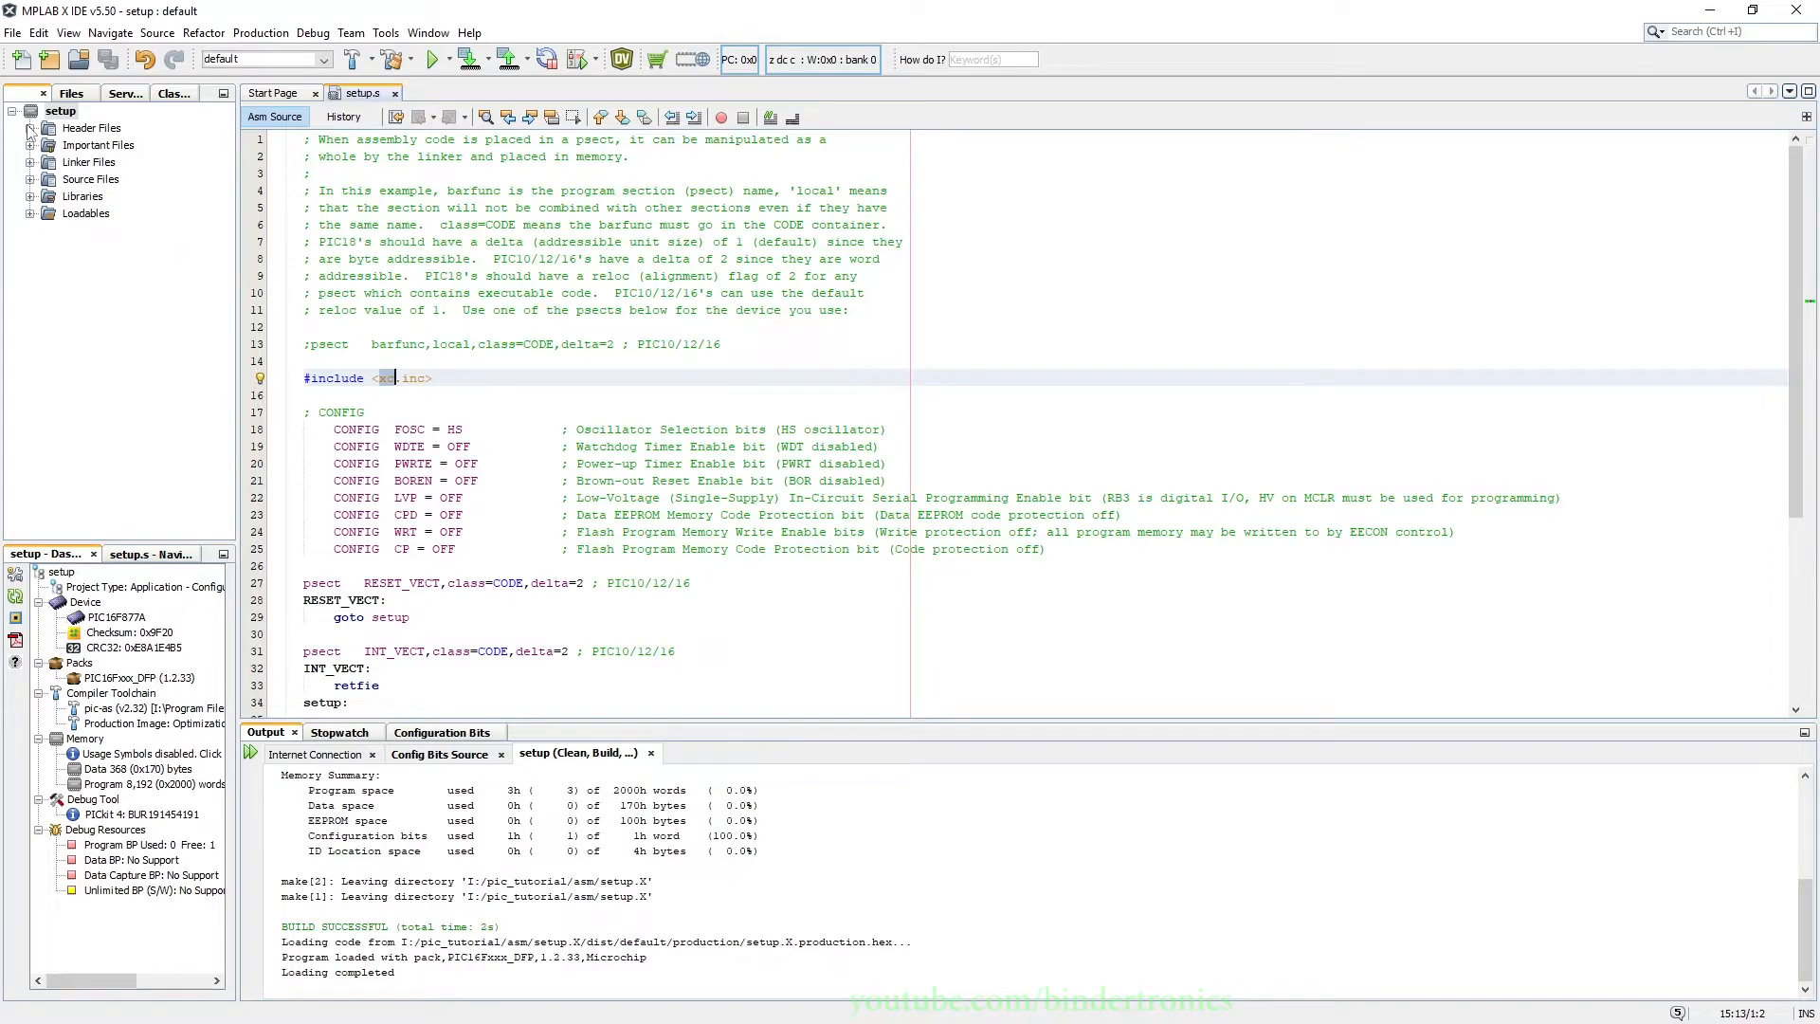
left_click(29, 128)
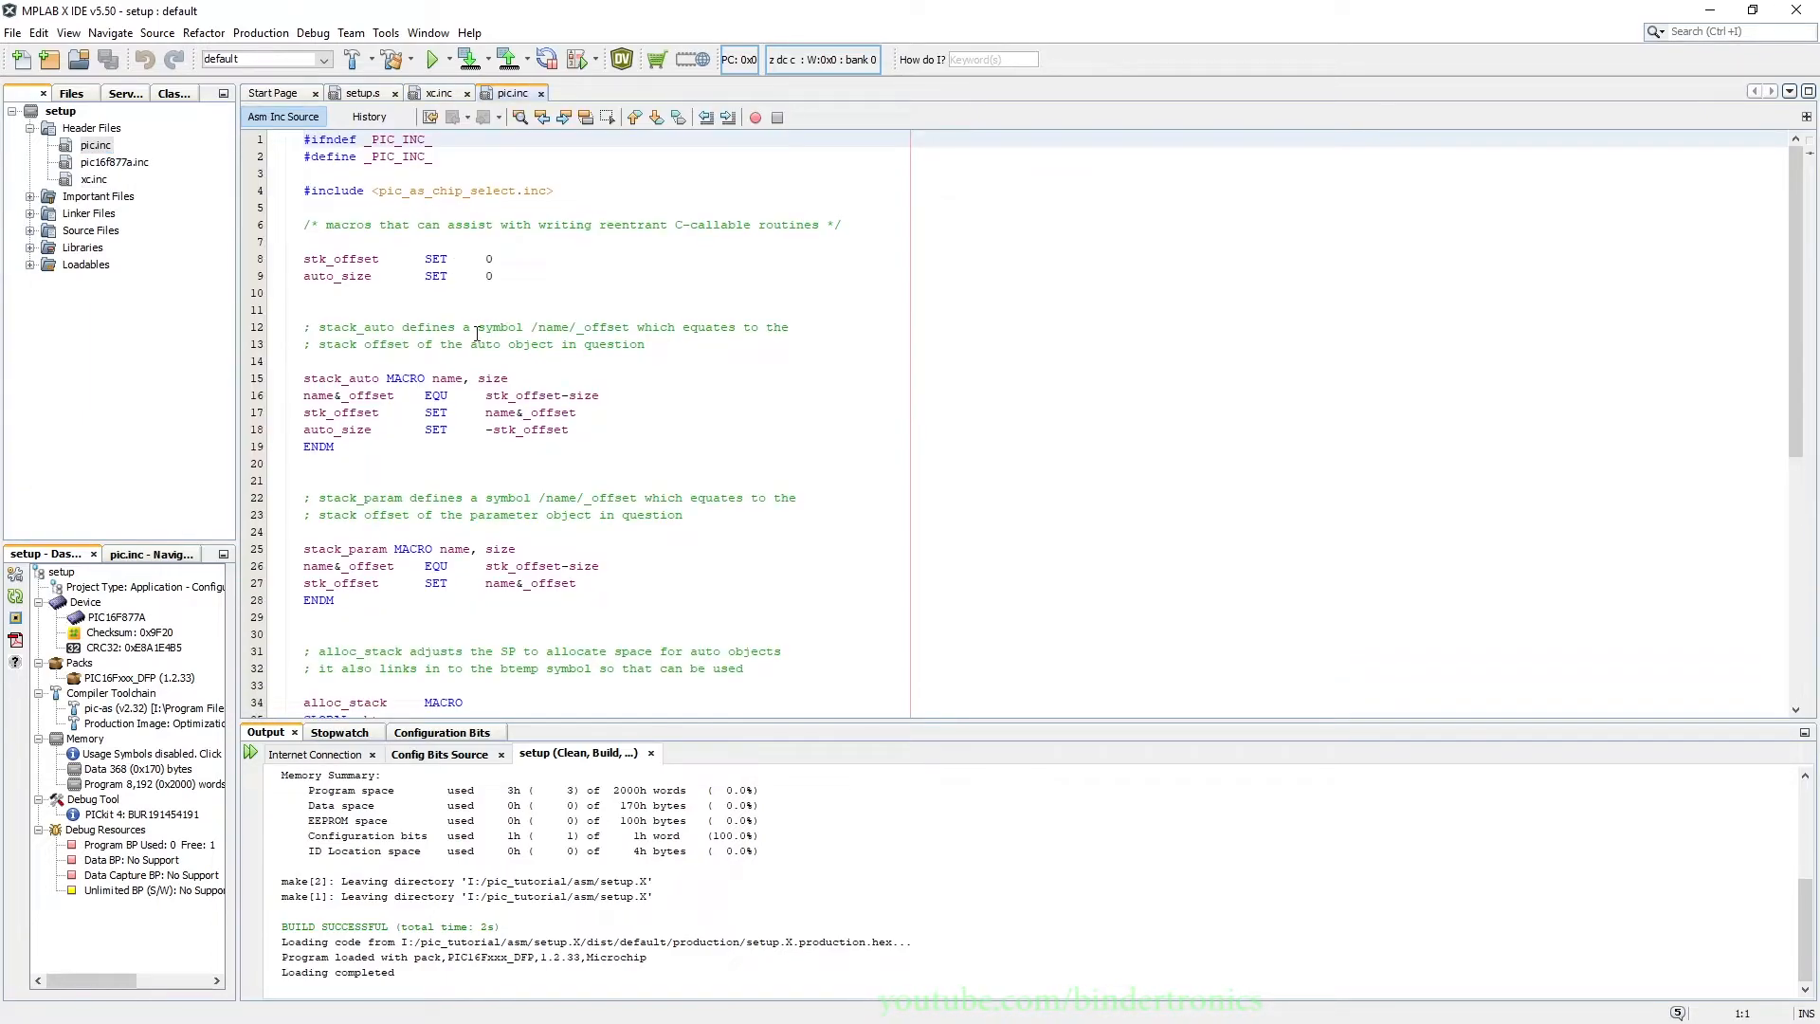
Open the pic16f877a.inc header and locate the STATUS register address 0003h.
scroll("down", 3)
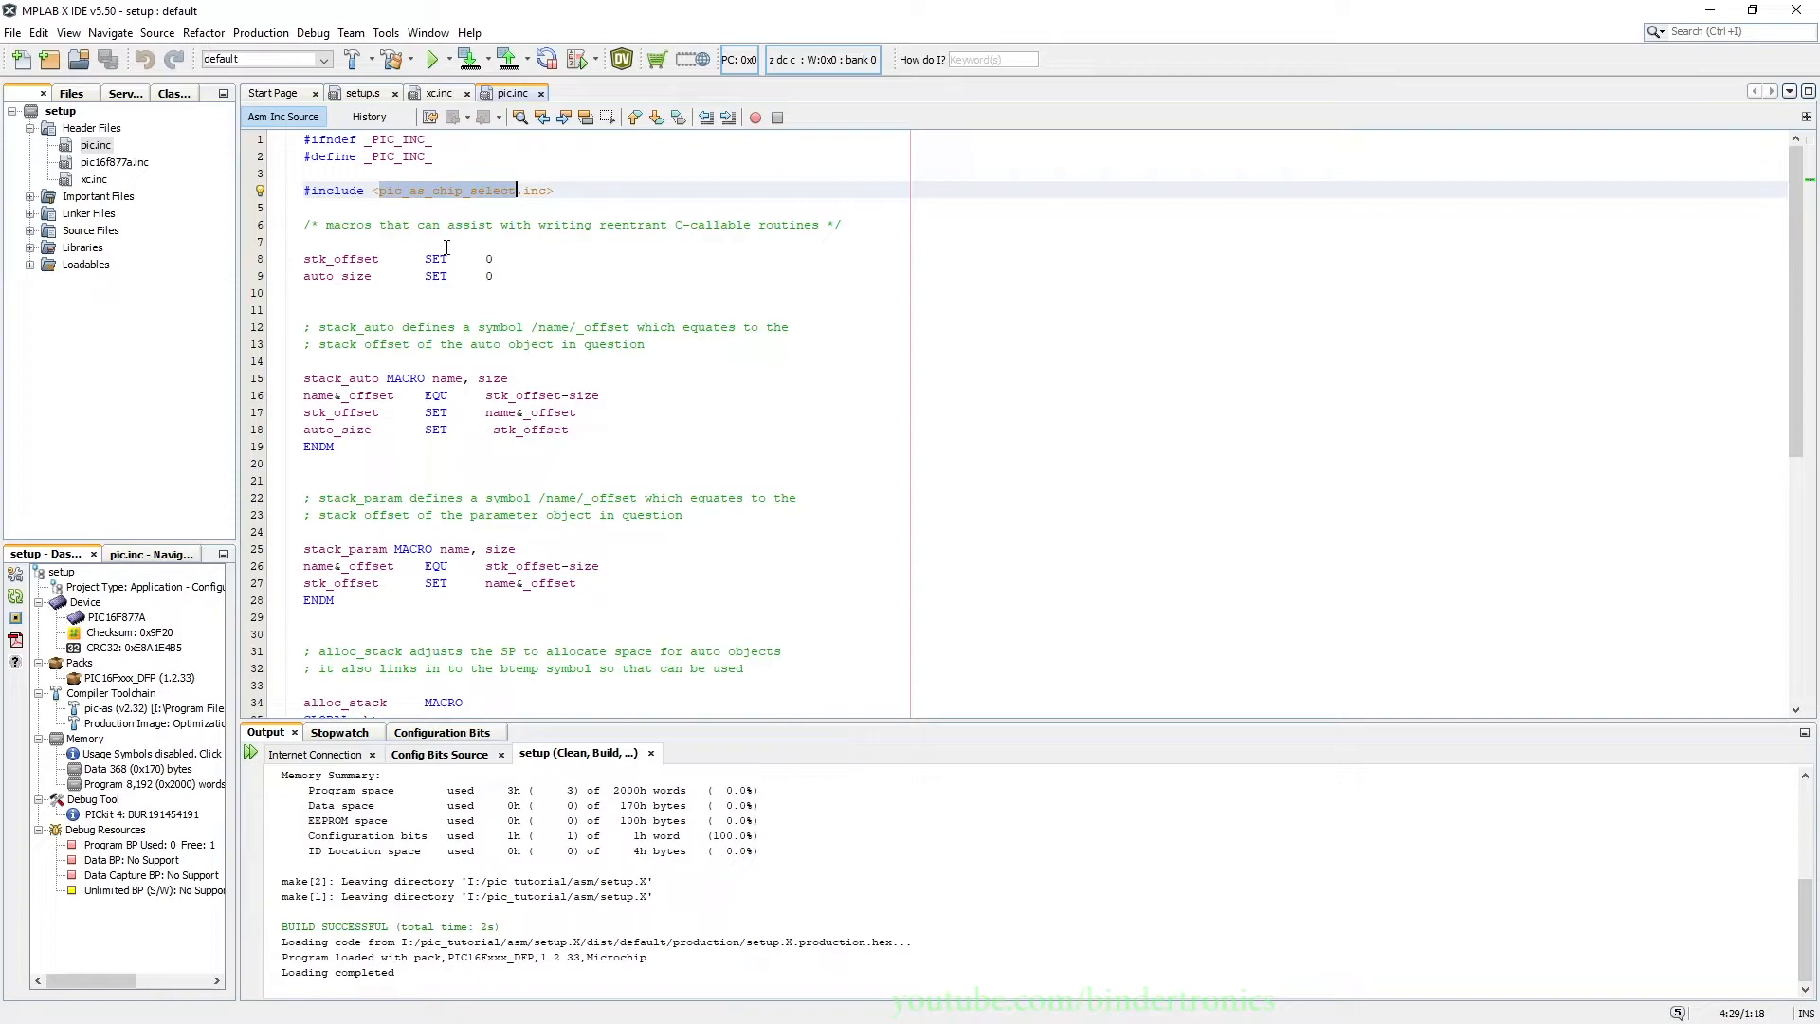
mouse_move(110, 174)
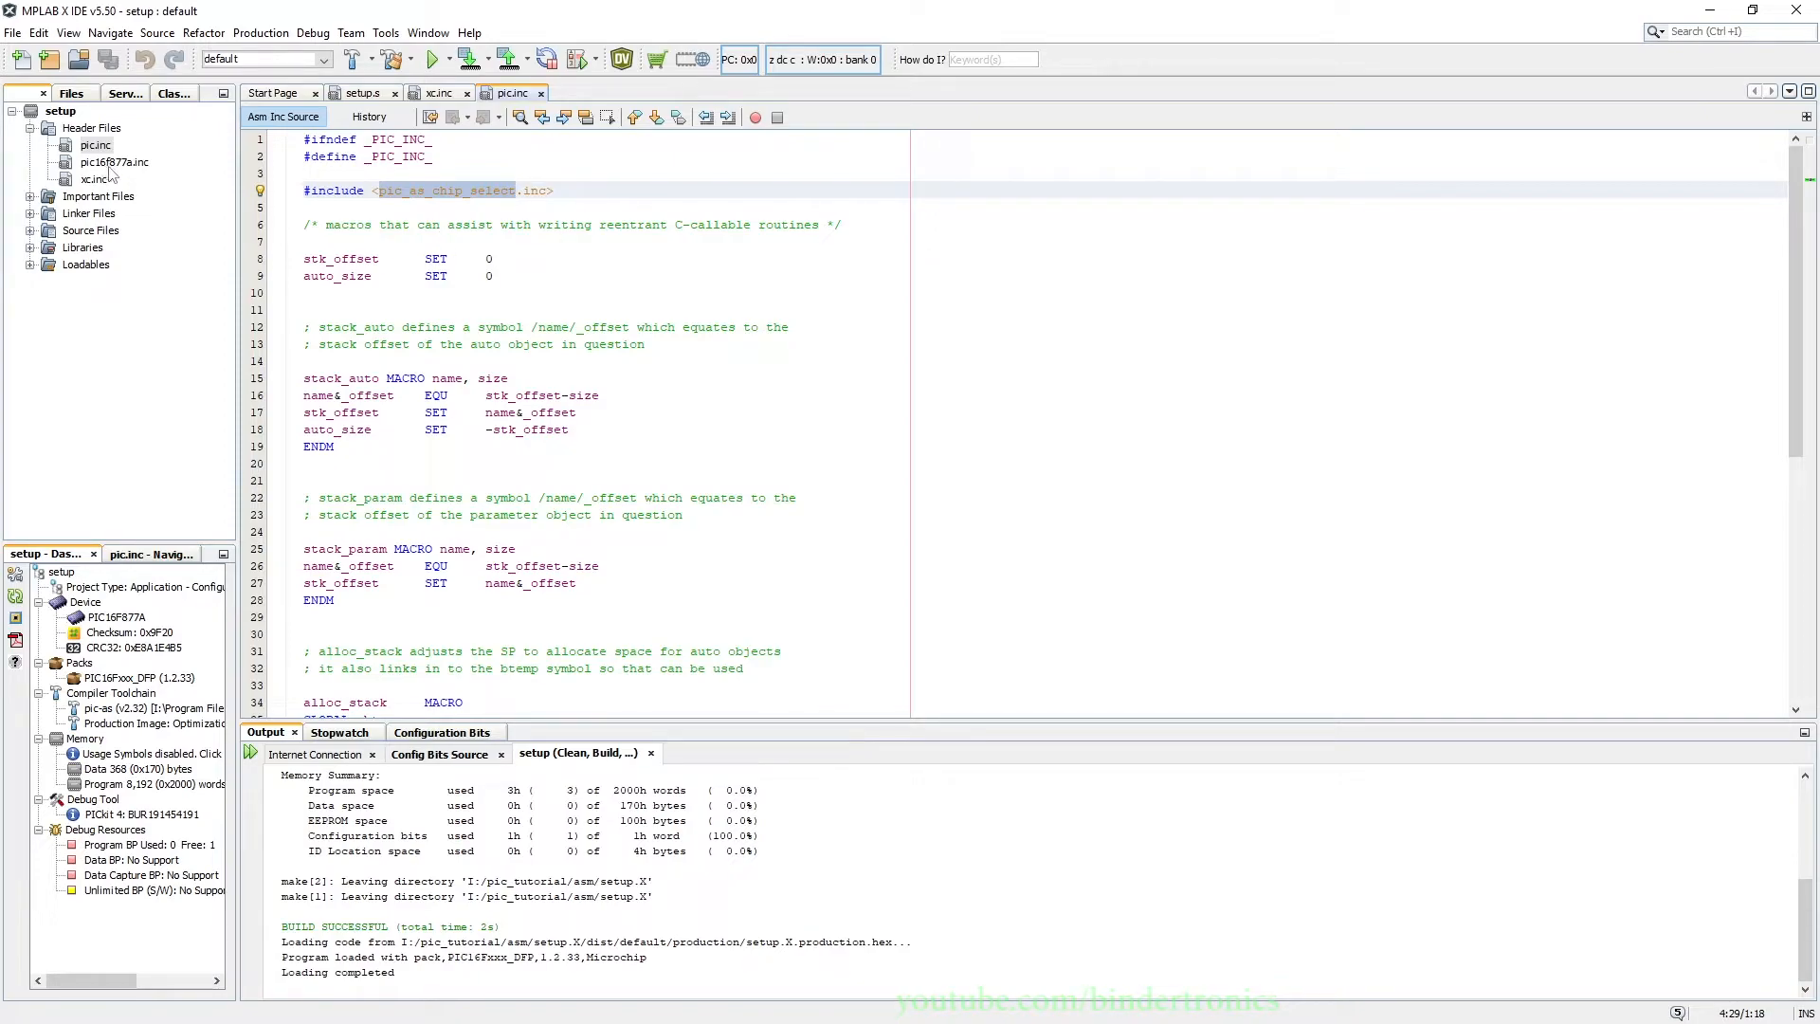
double_click(115, 161)
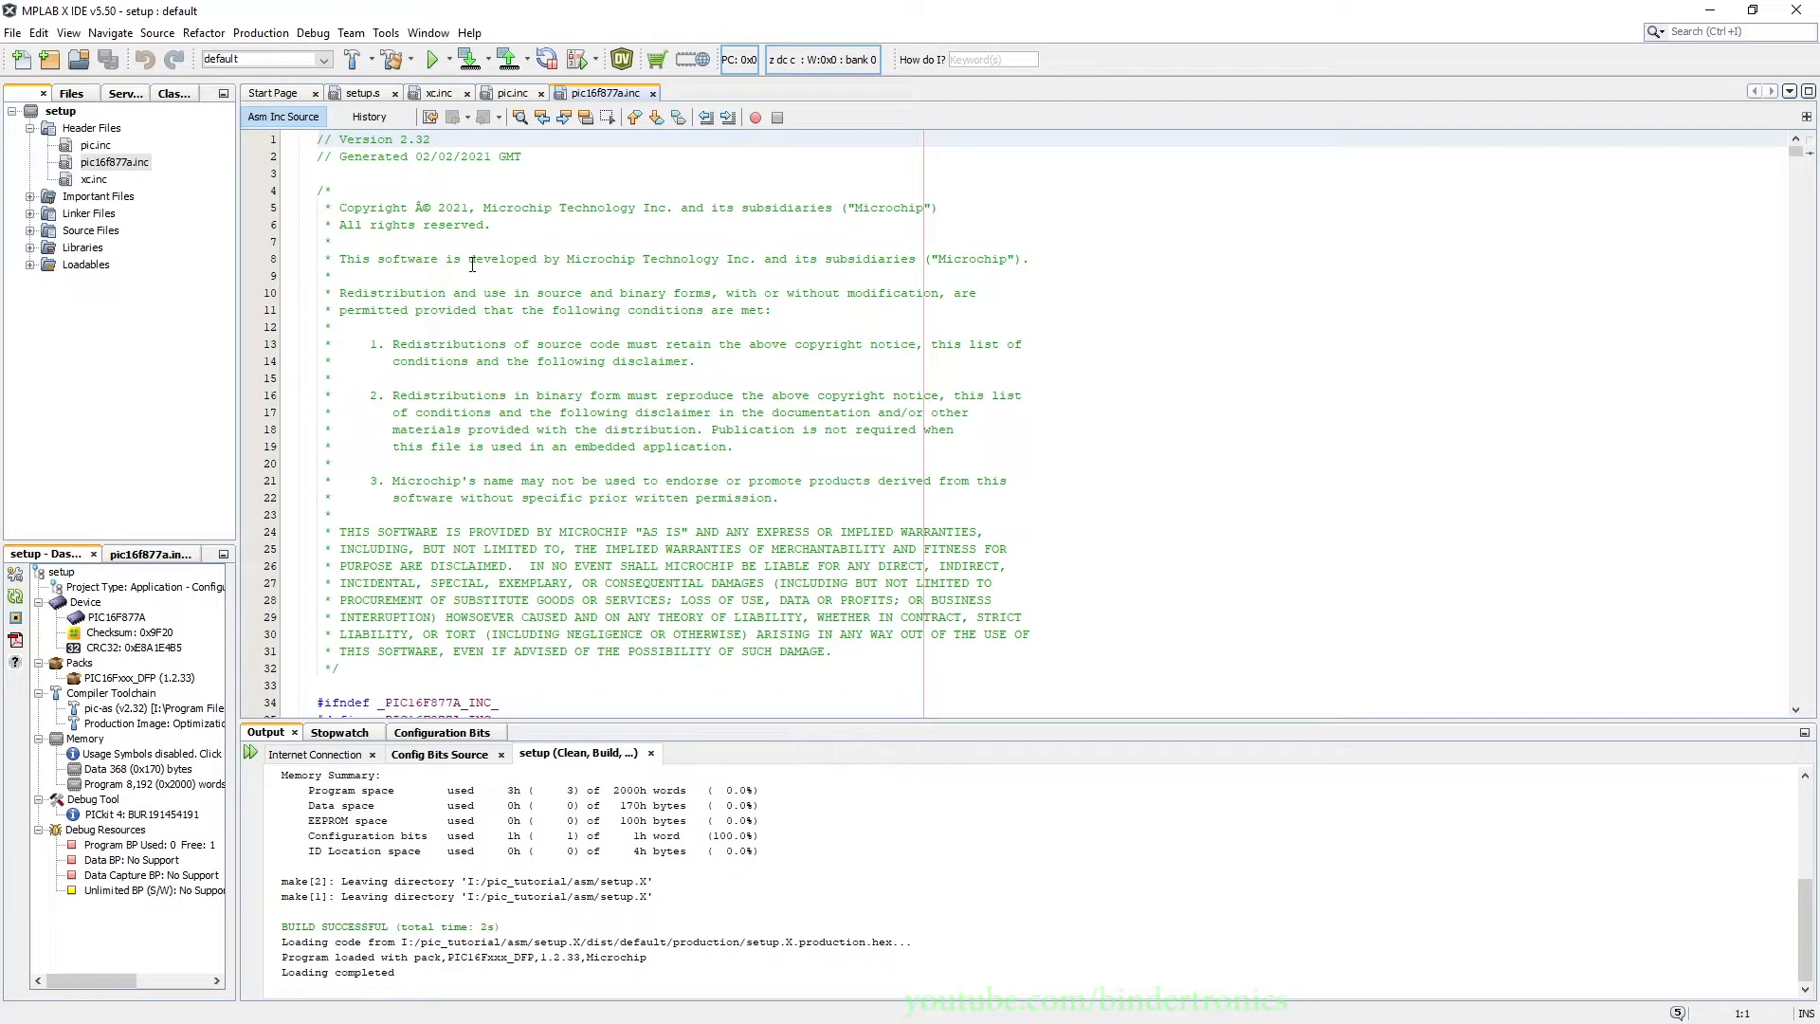
scroll("down", 3)
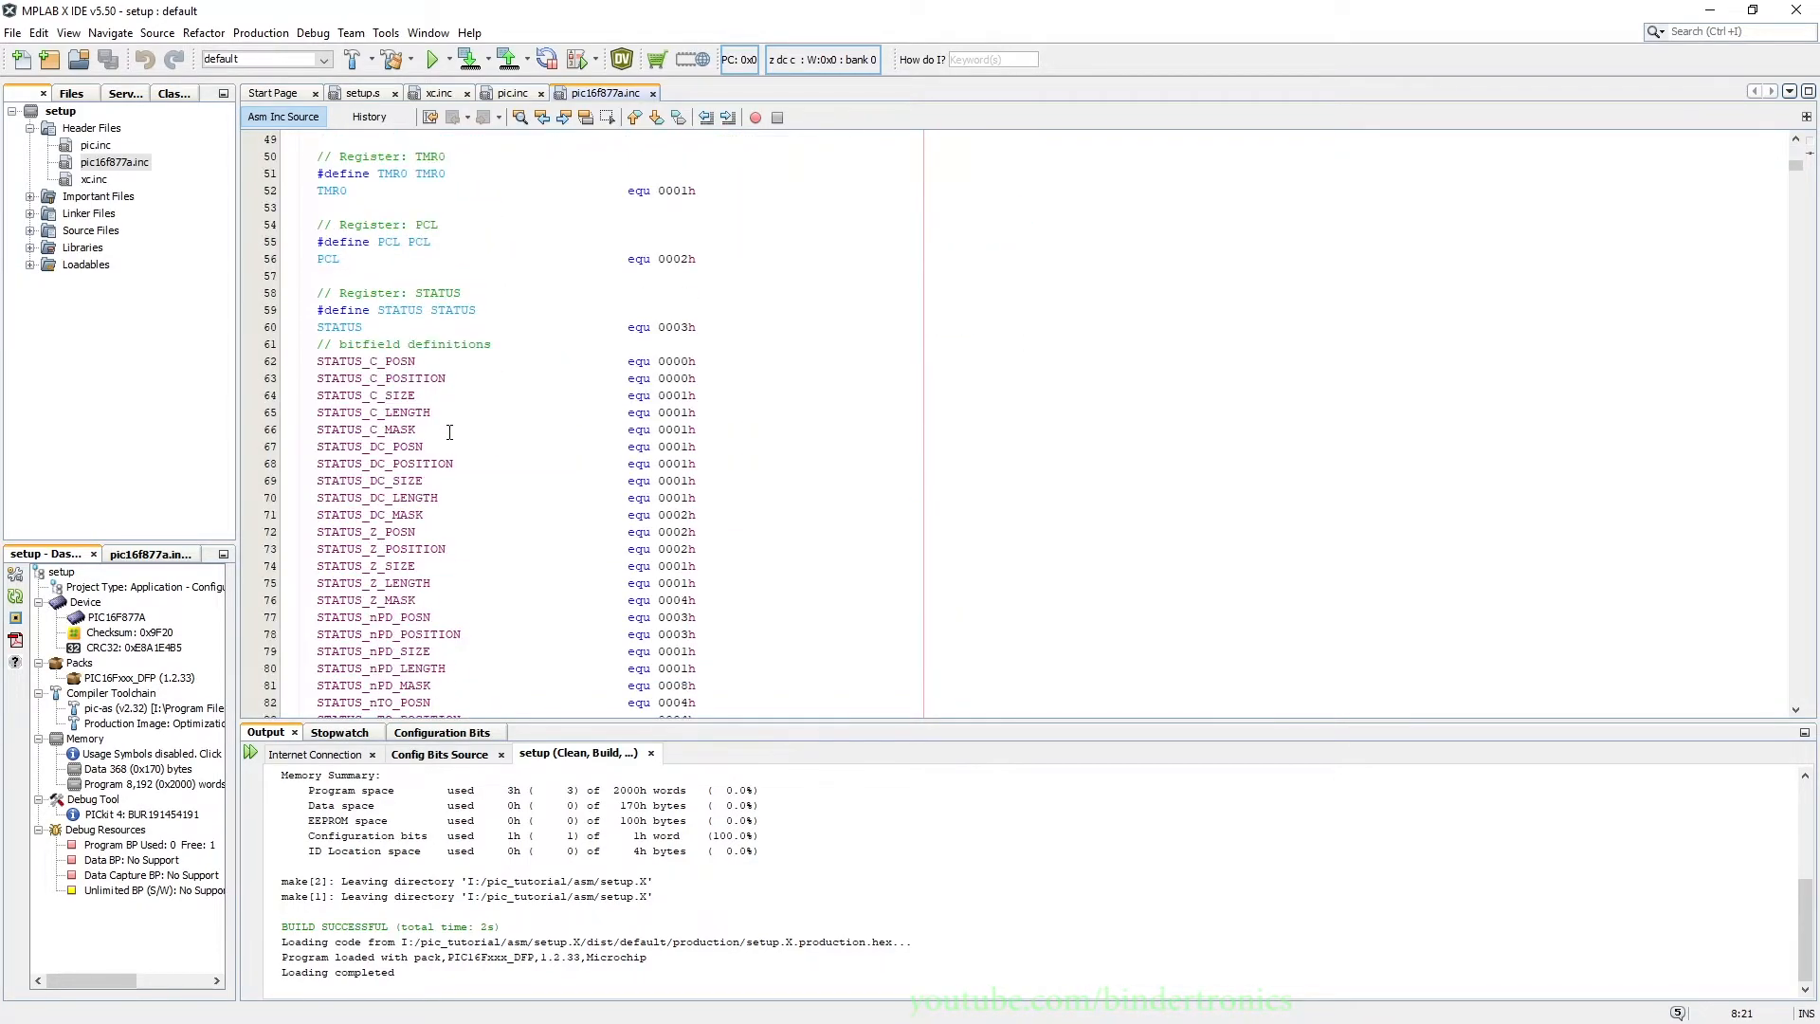
scroll("down", 3)
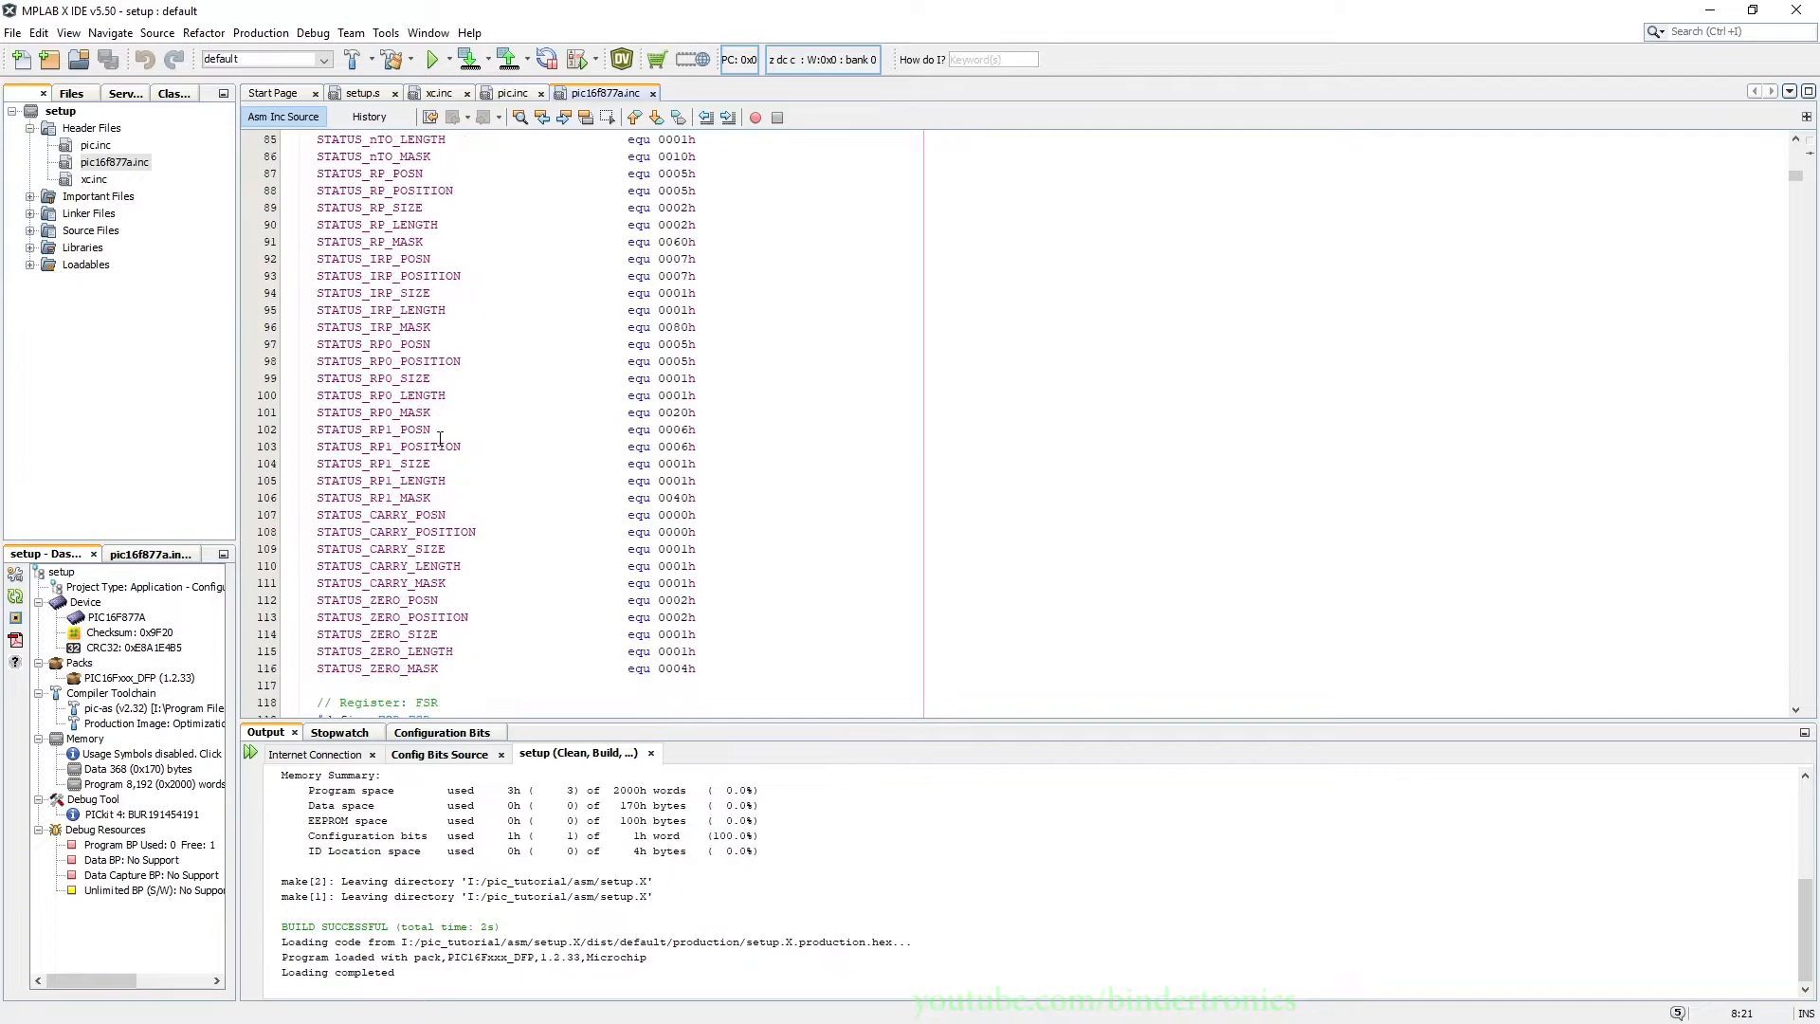
scroll("up", 3)
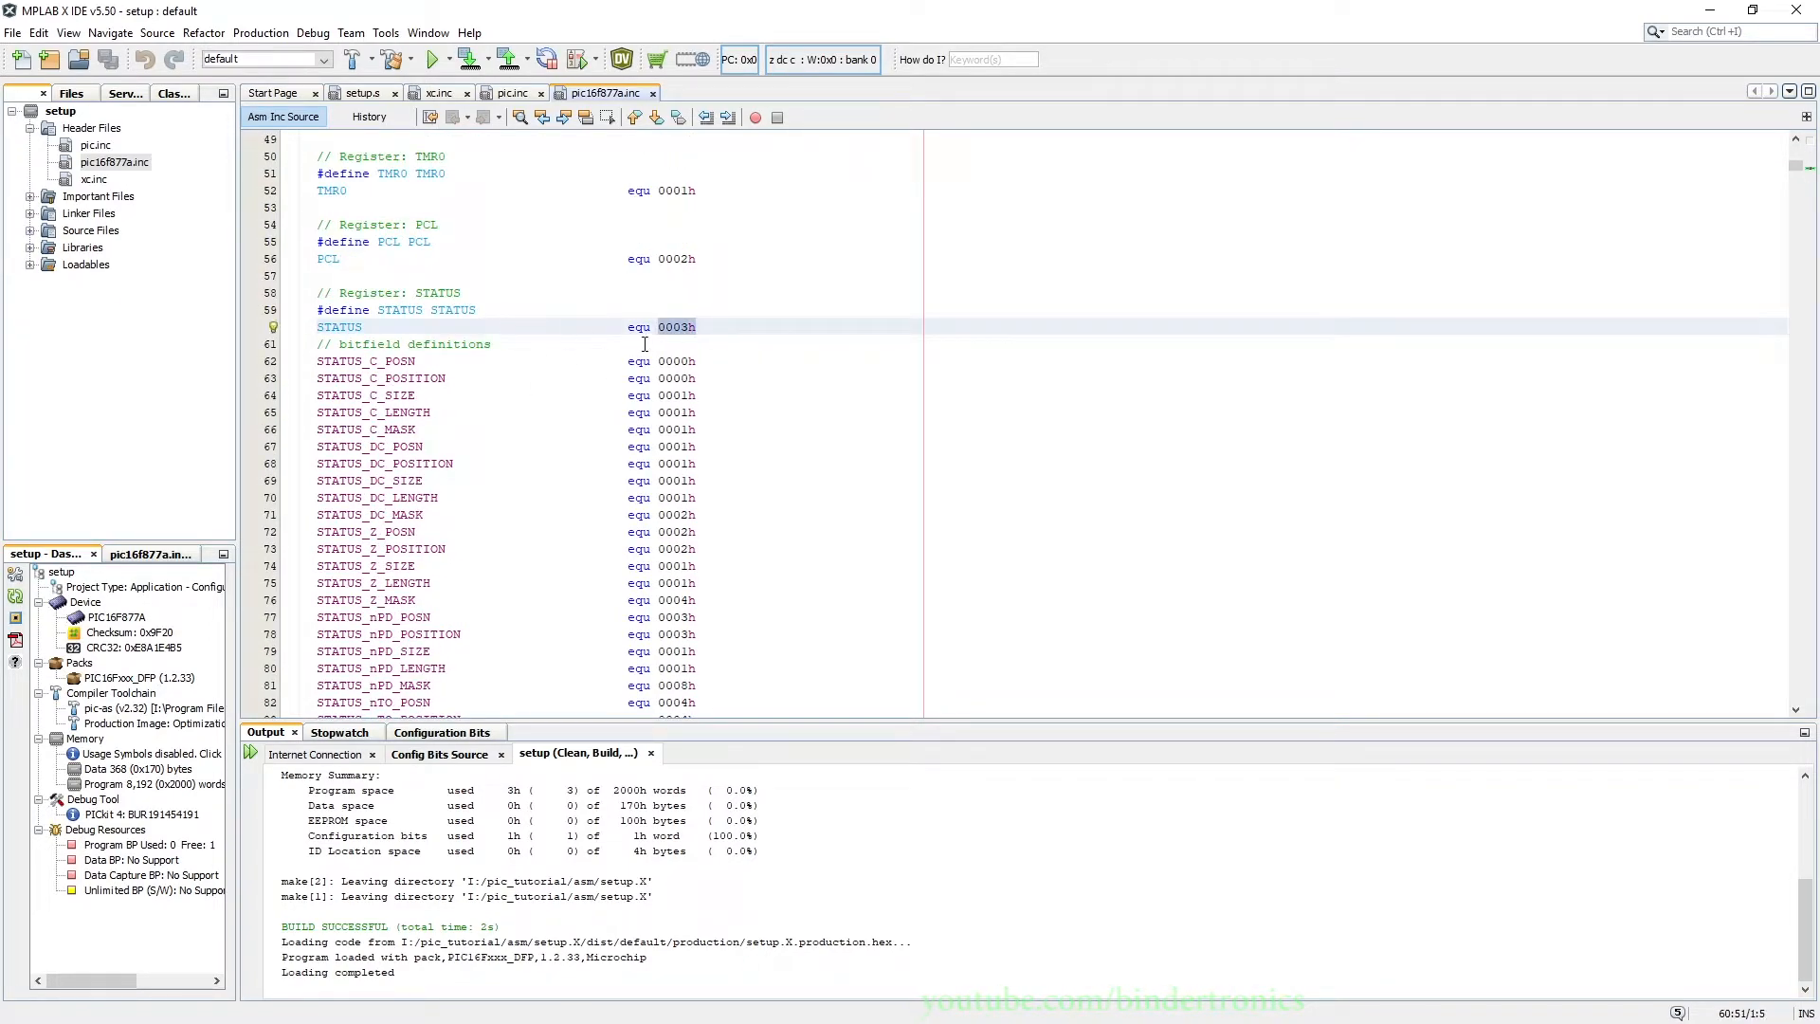
double_click(337, 326)
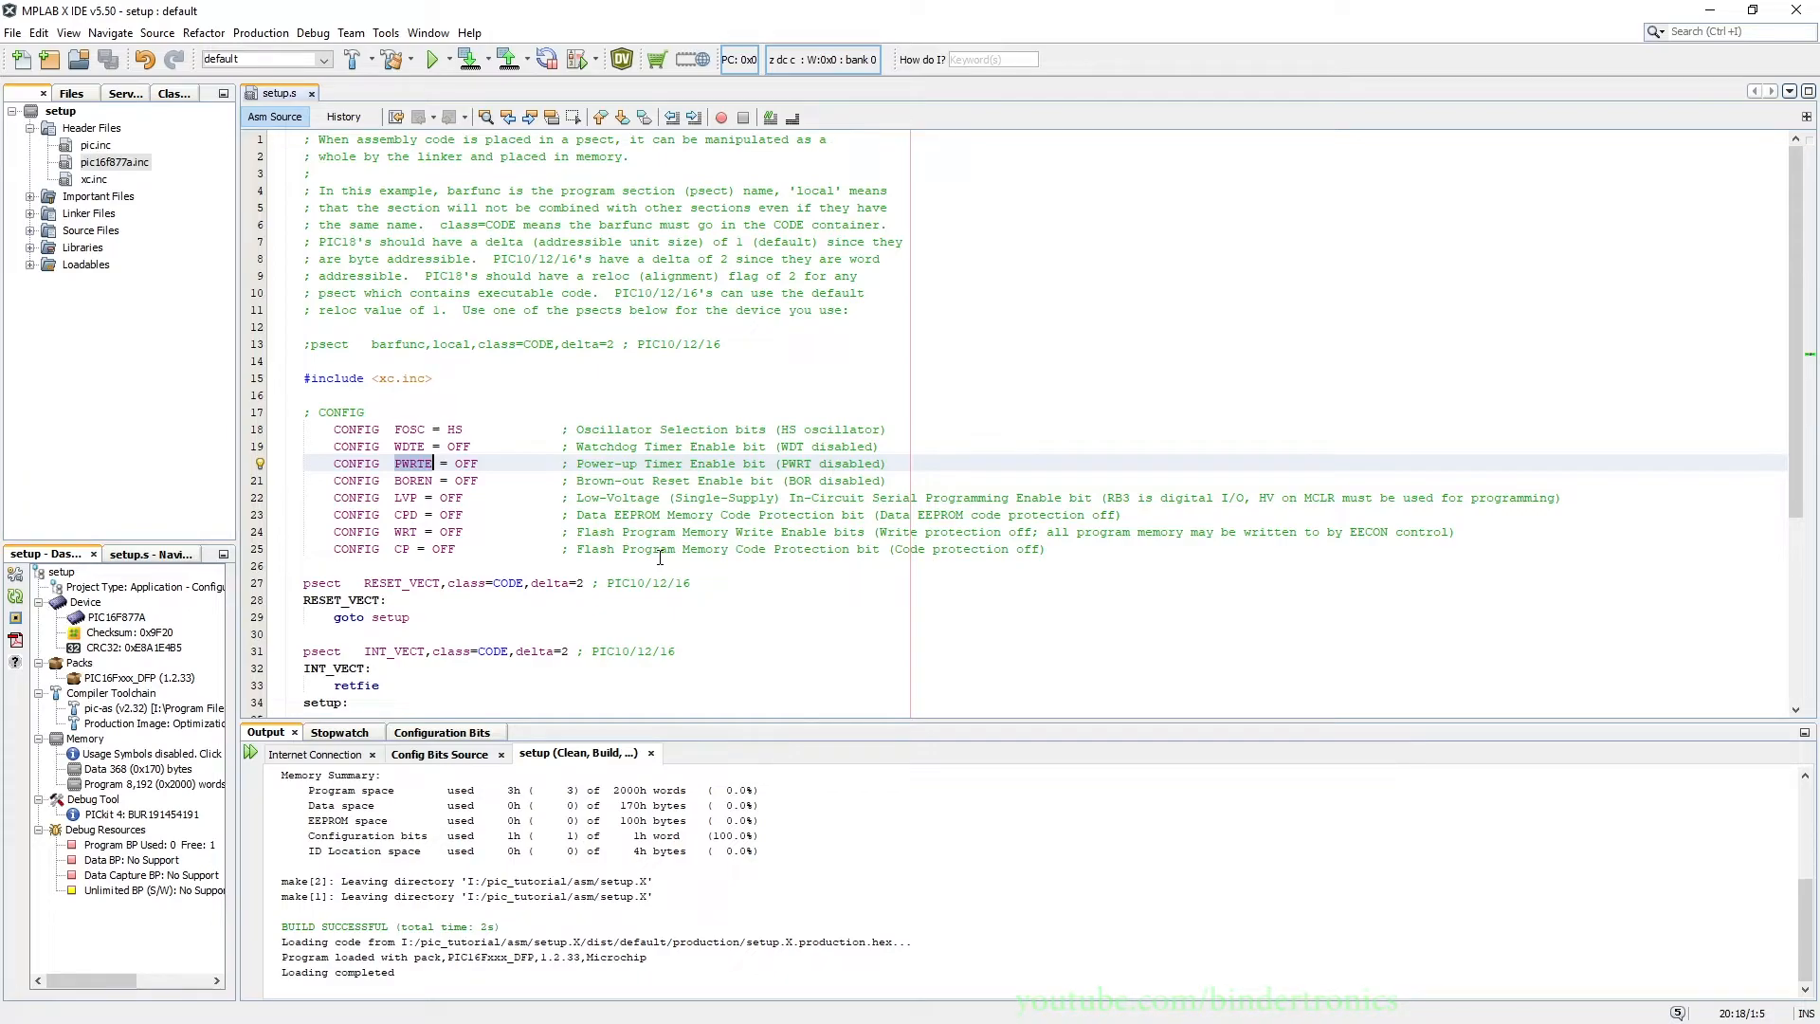
left_click(412, 497)
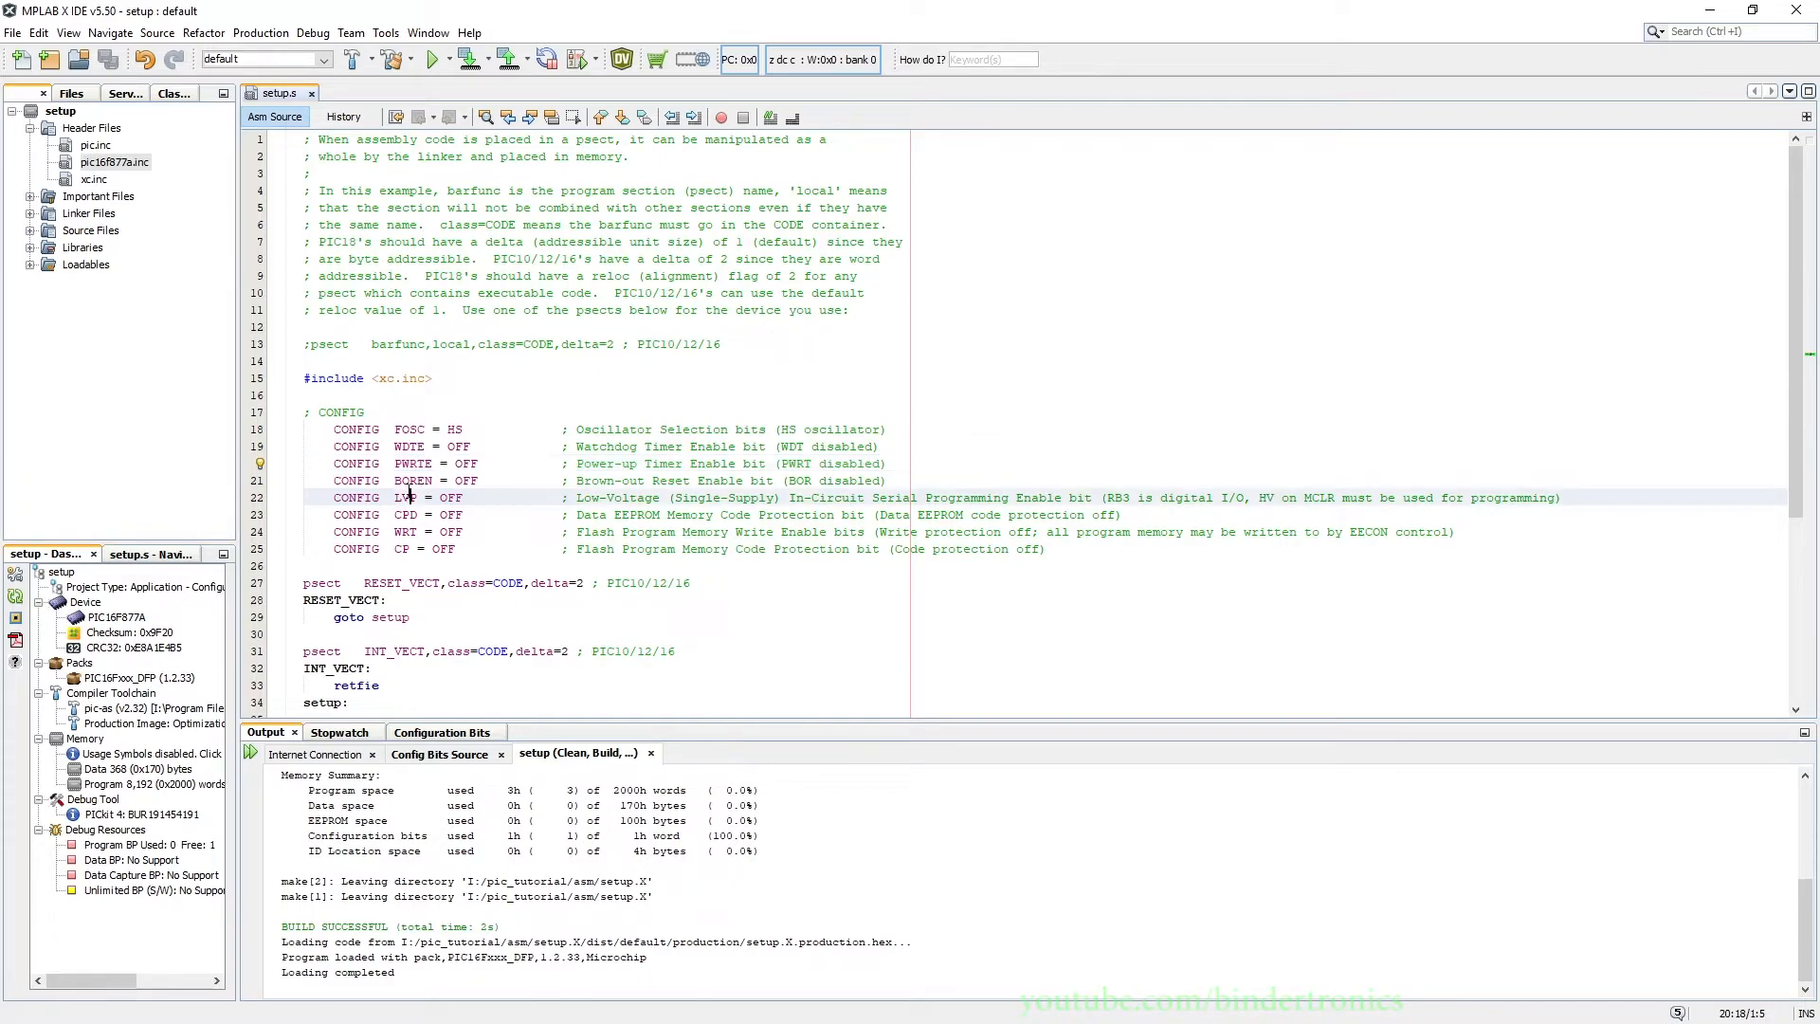
double_click(413, 481)
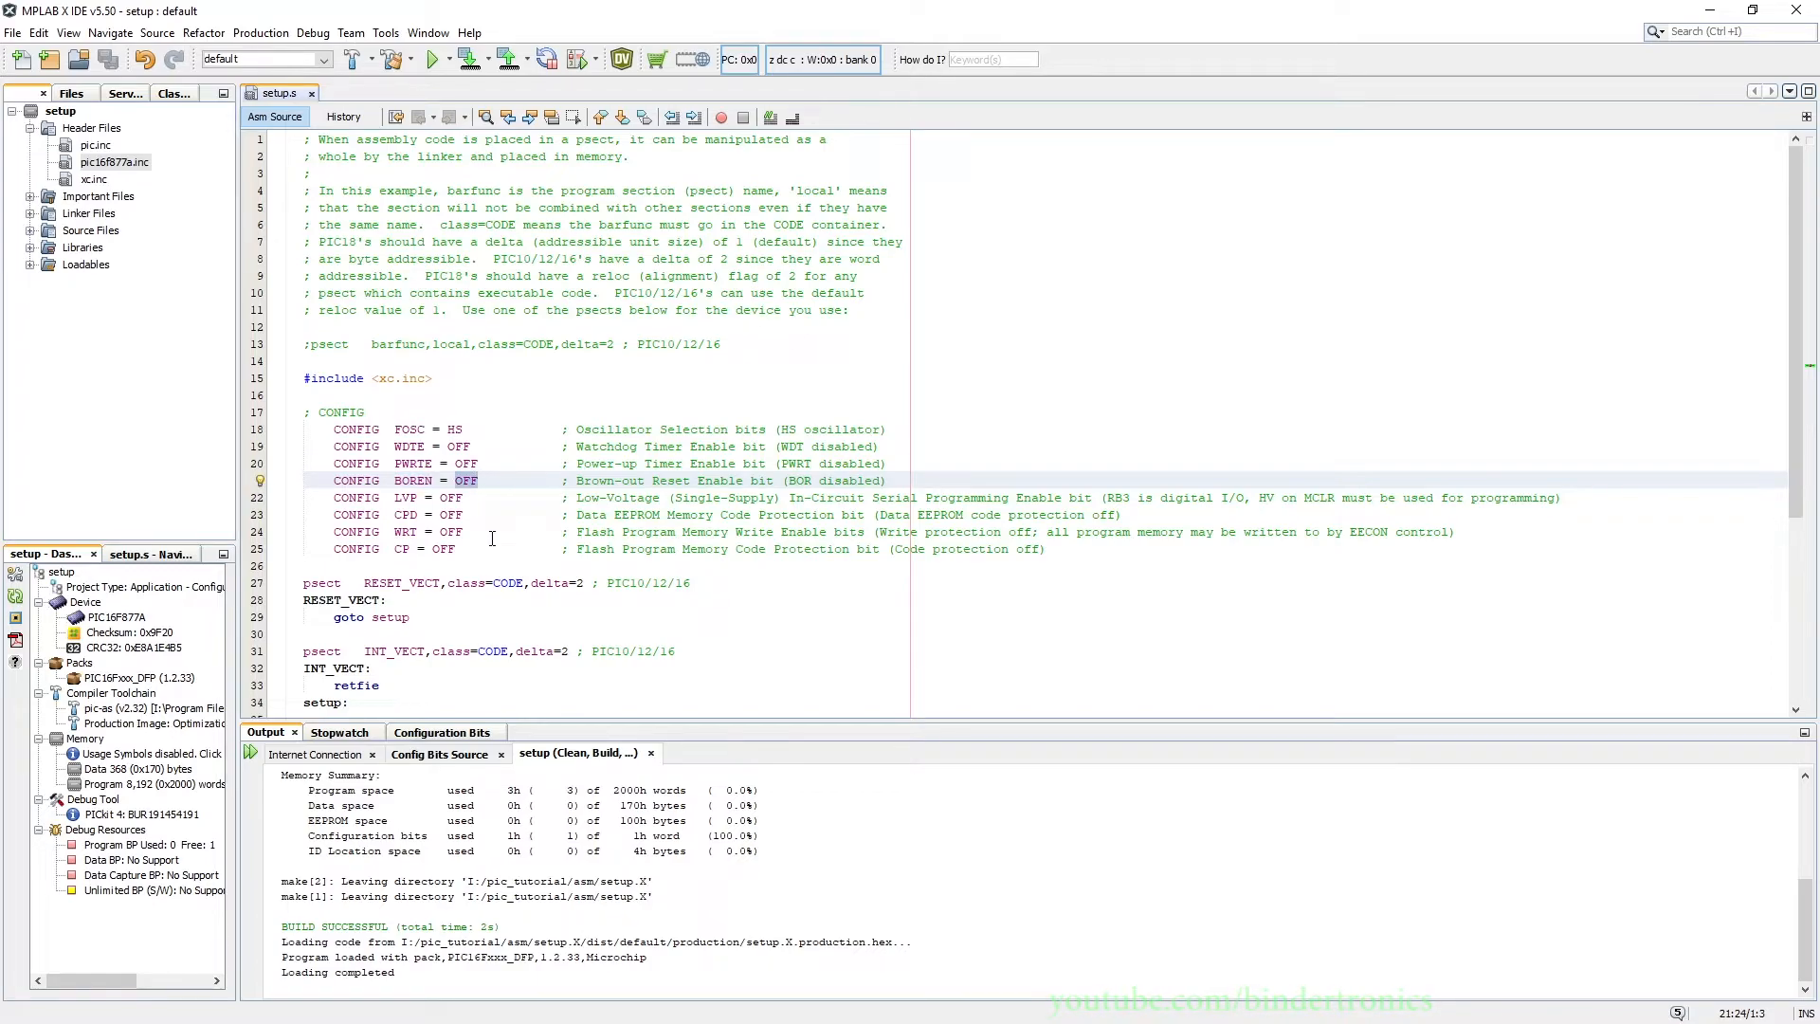
left_click(406, 497)
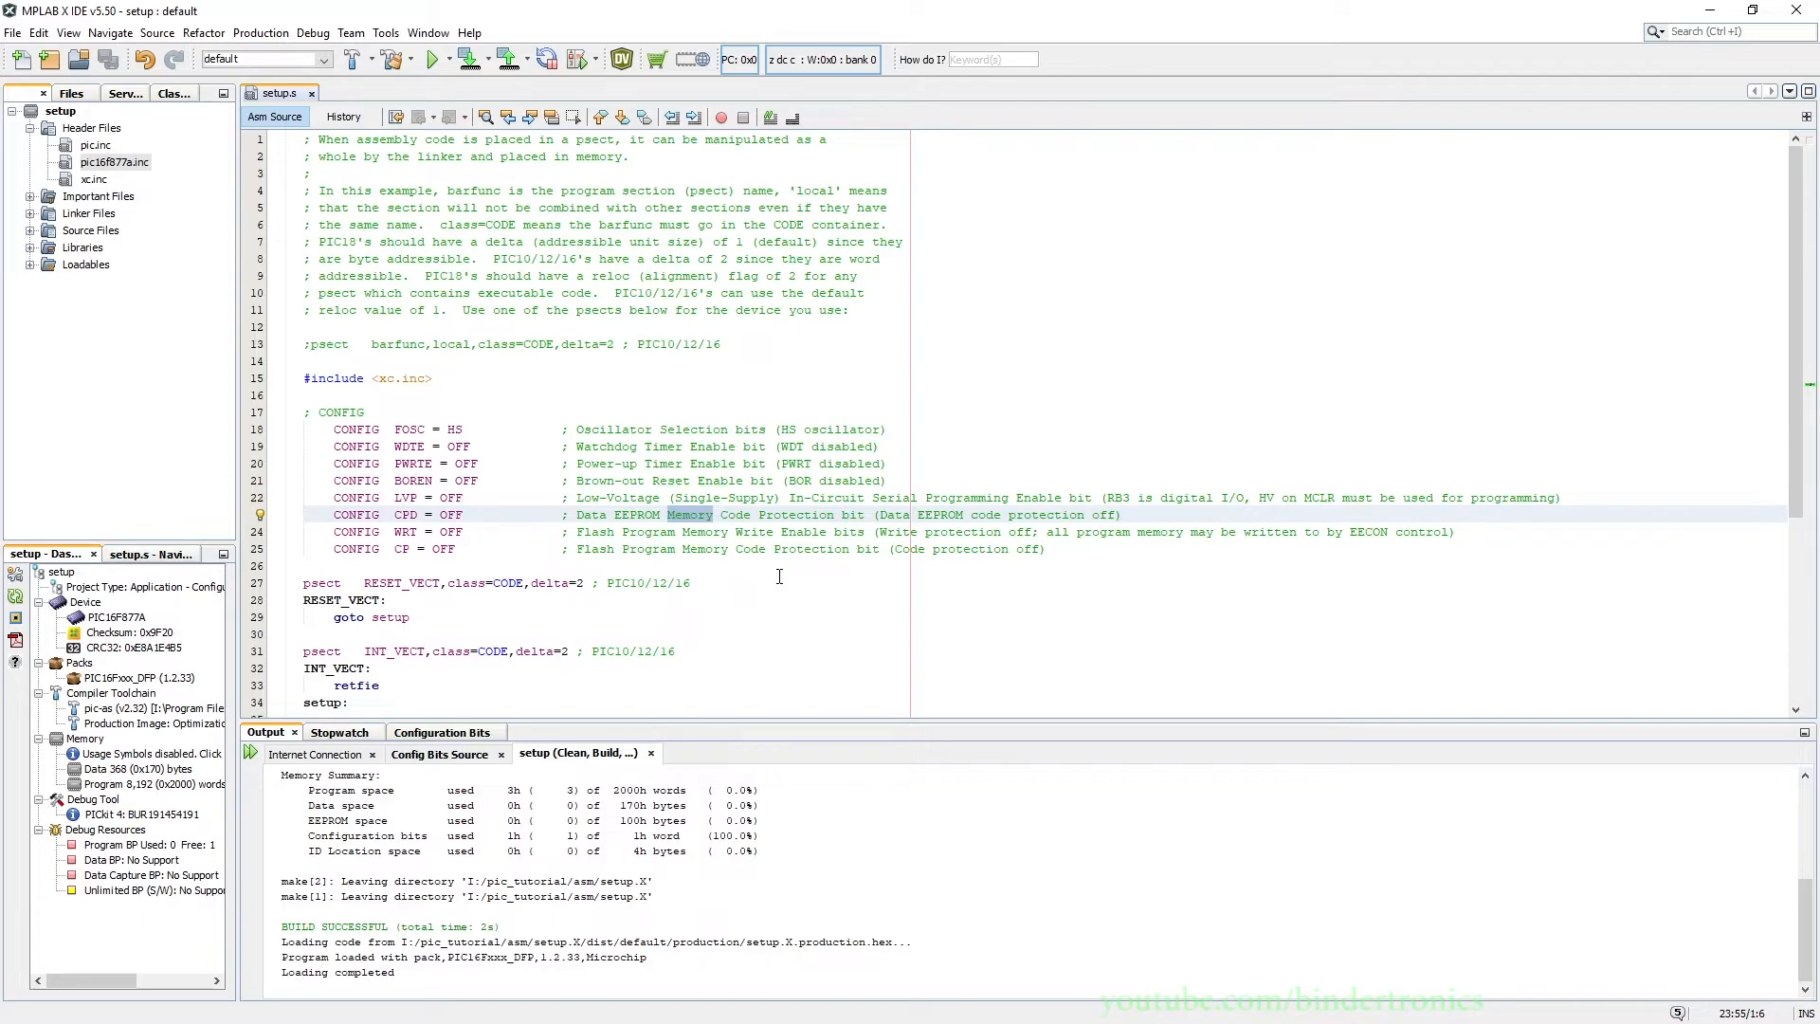
mouse_move(779, 577)
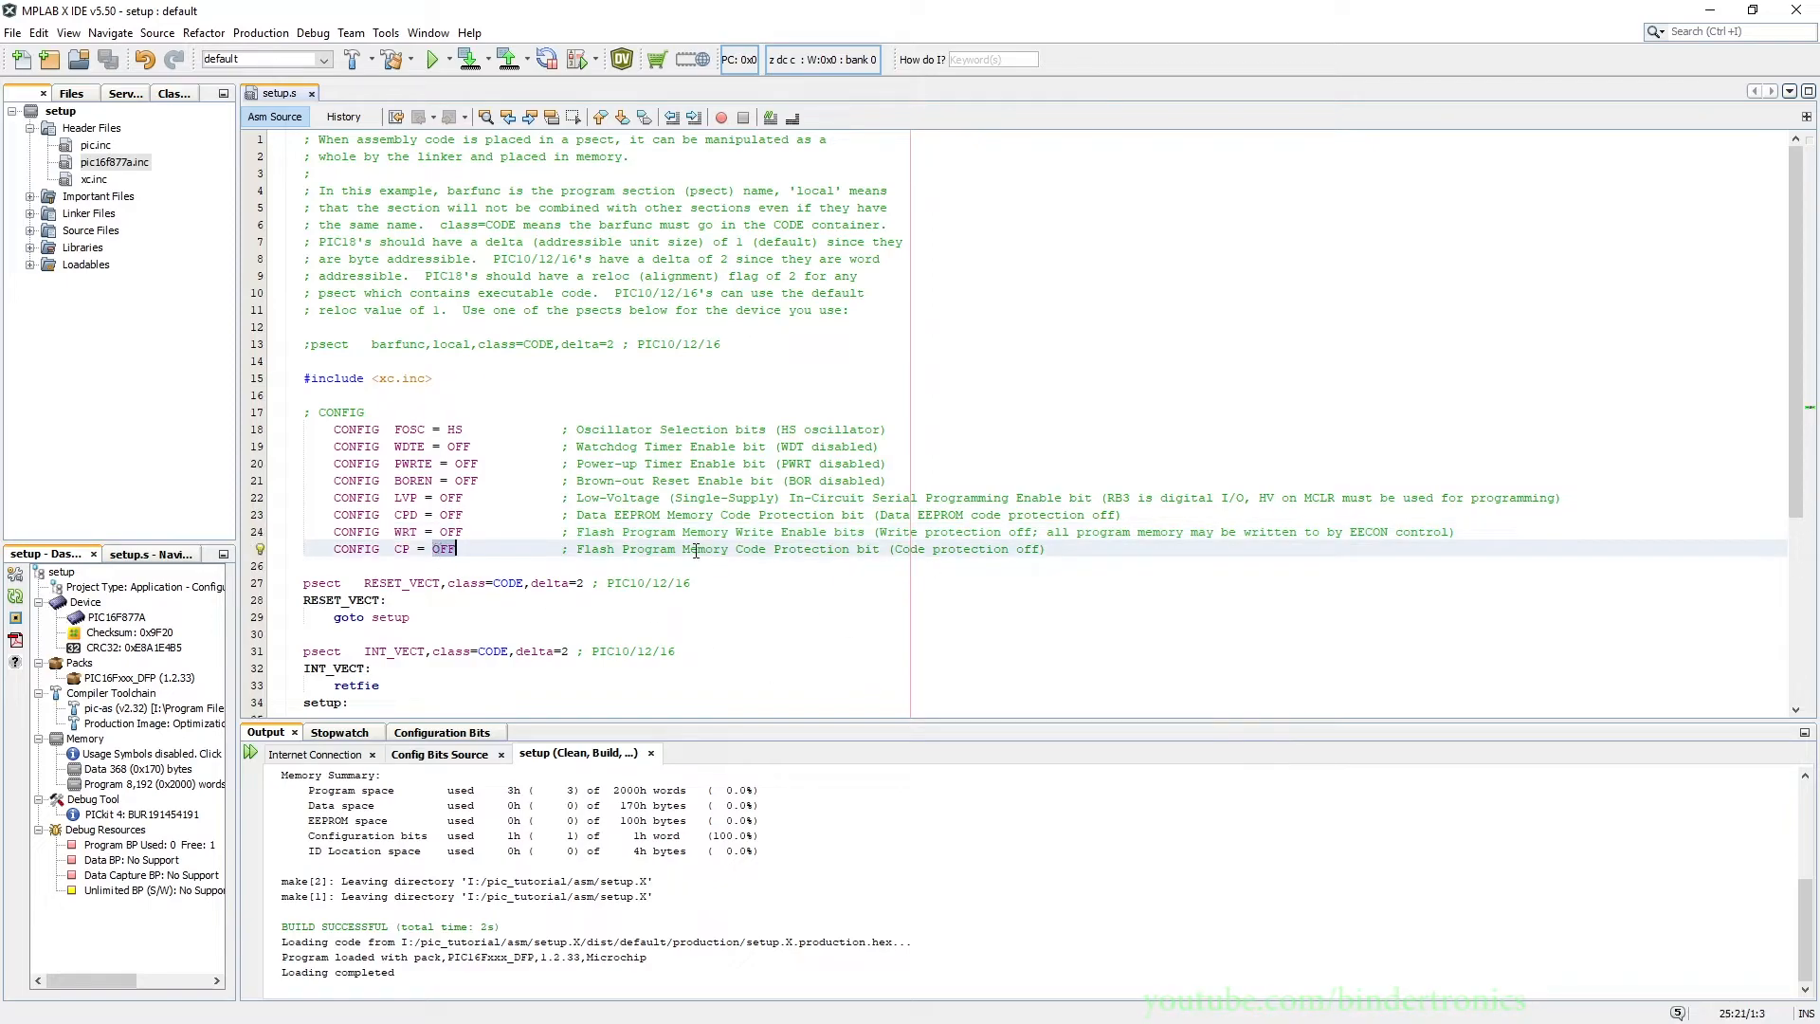
mouse_move(694, 549)
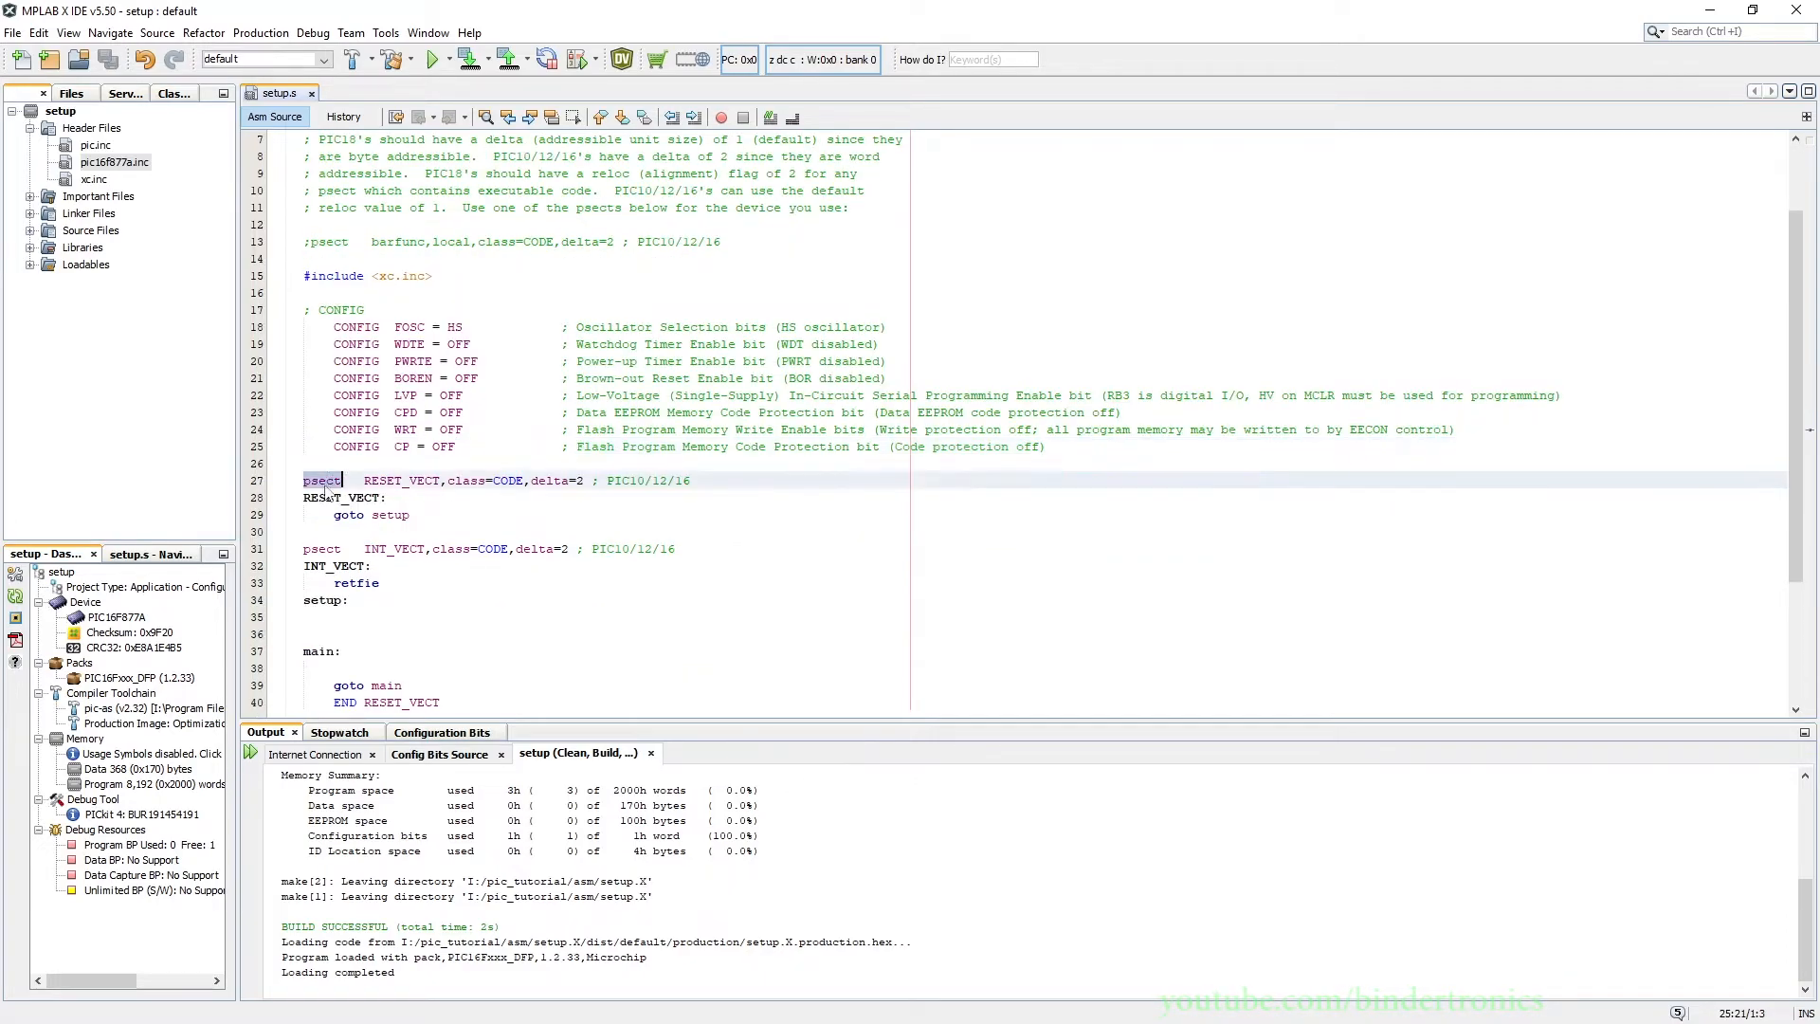
left_click(361, 463)
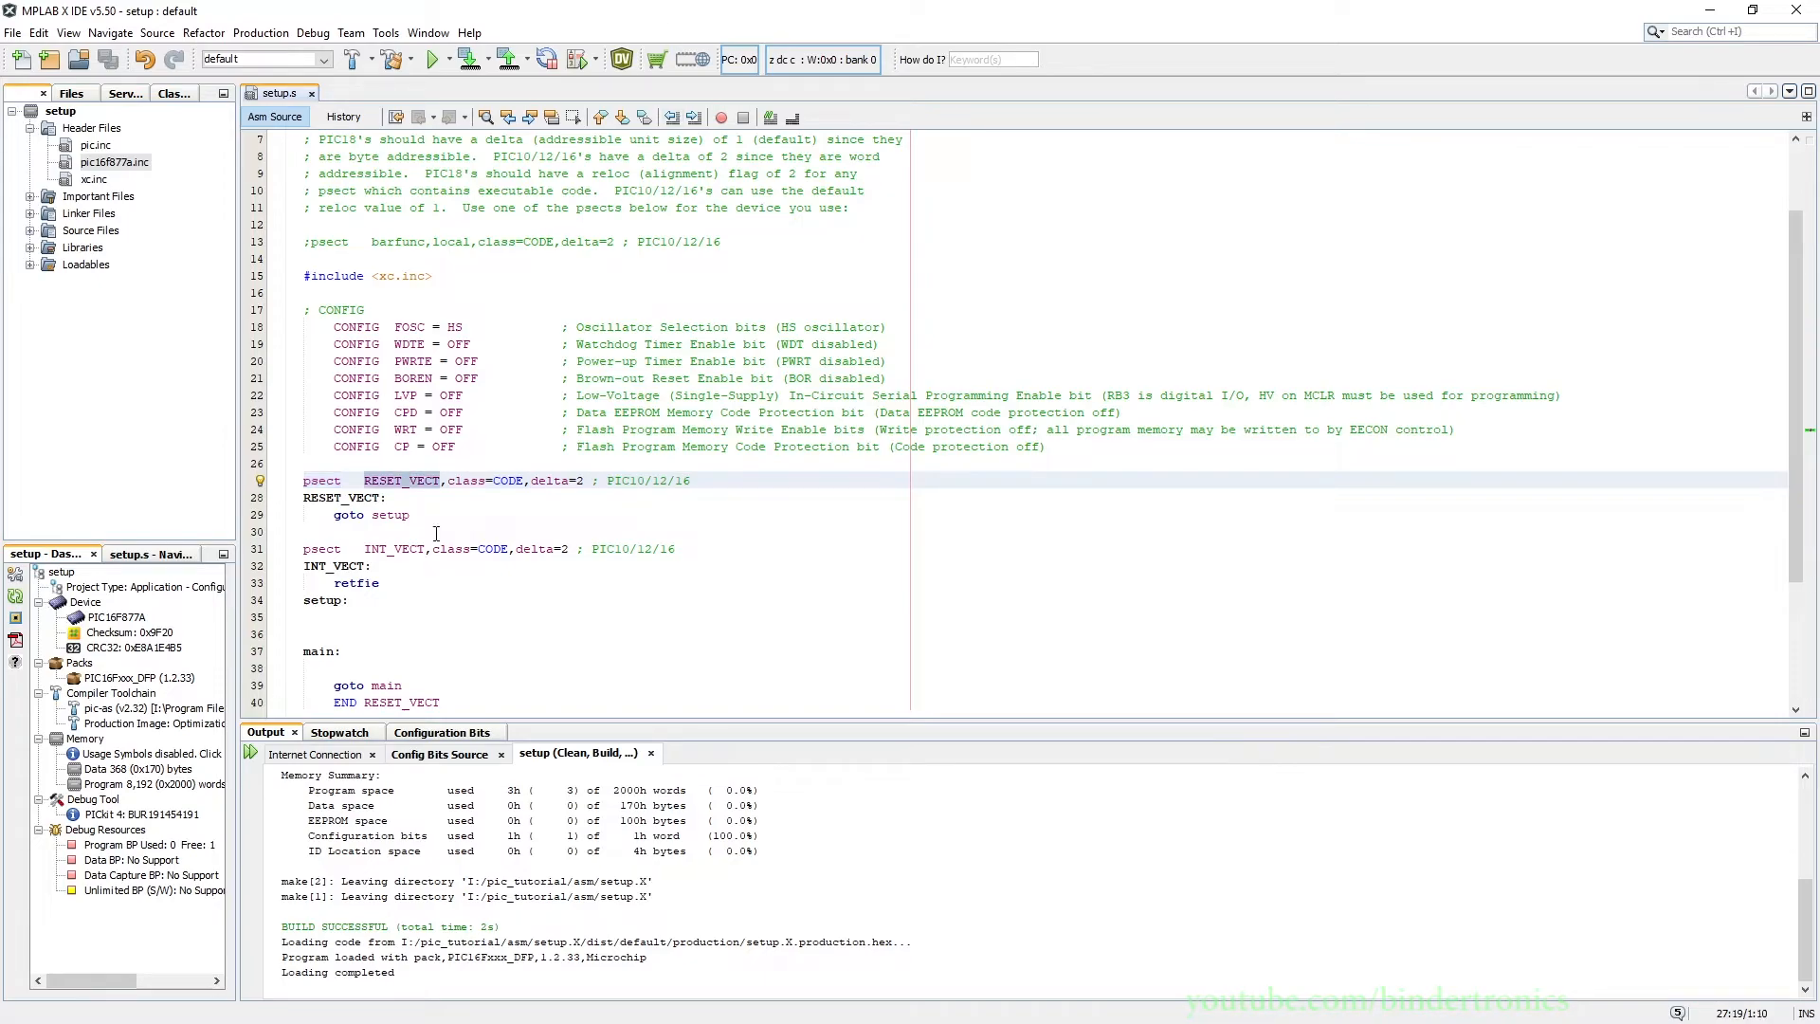
mouse_move(480, 593)
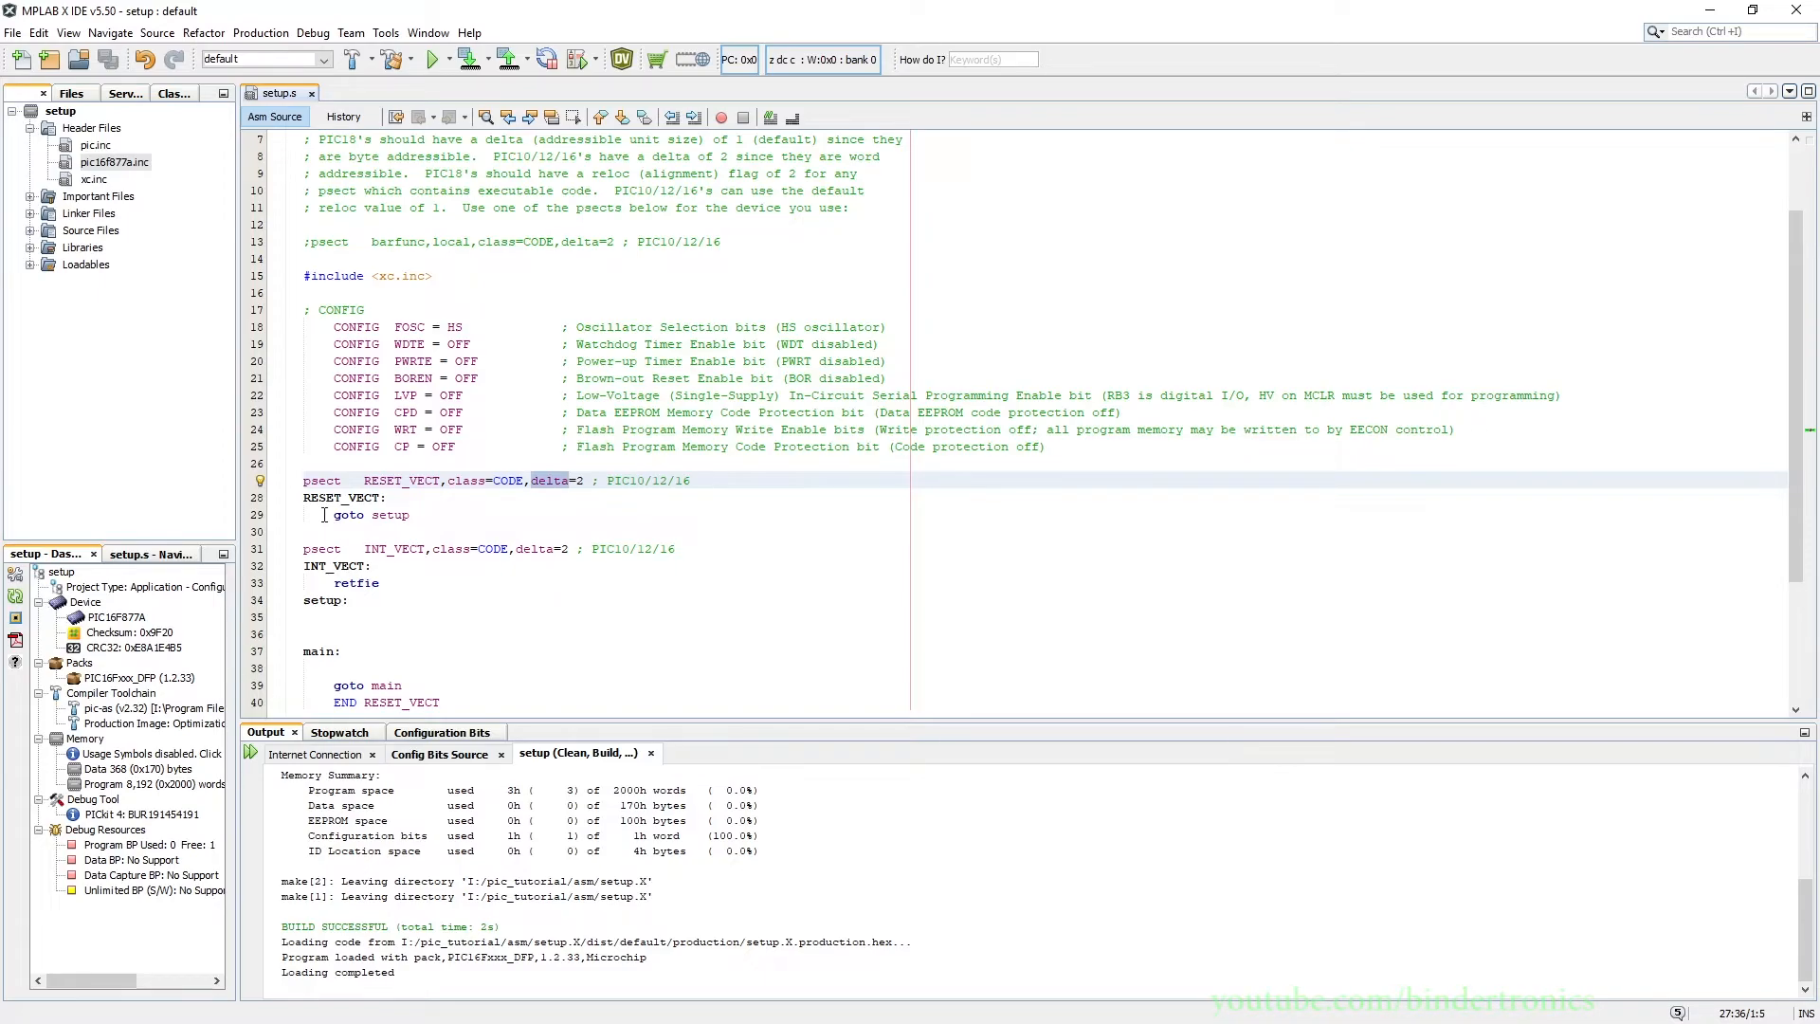
double_click(342, 496)
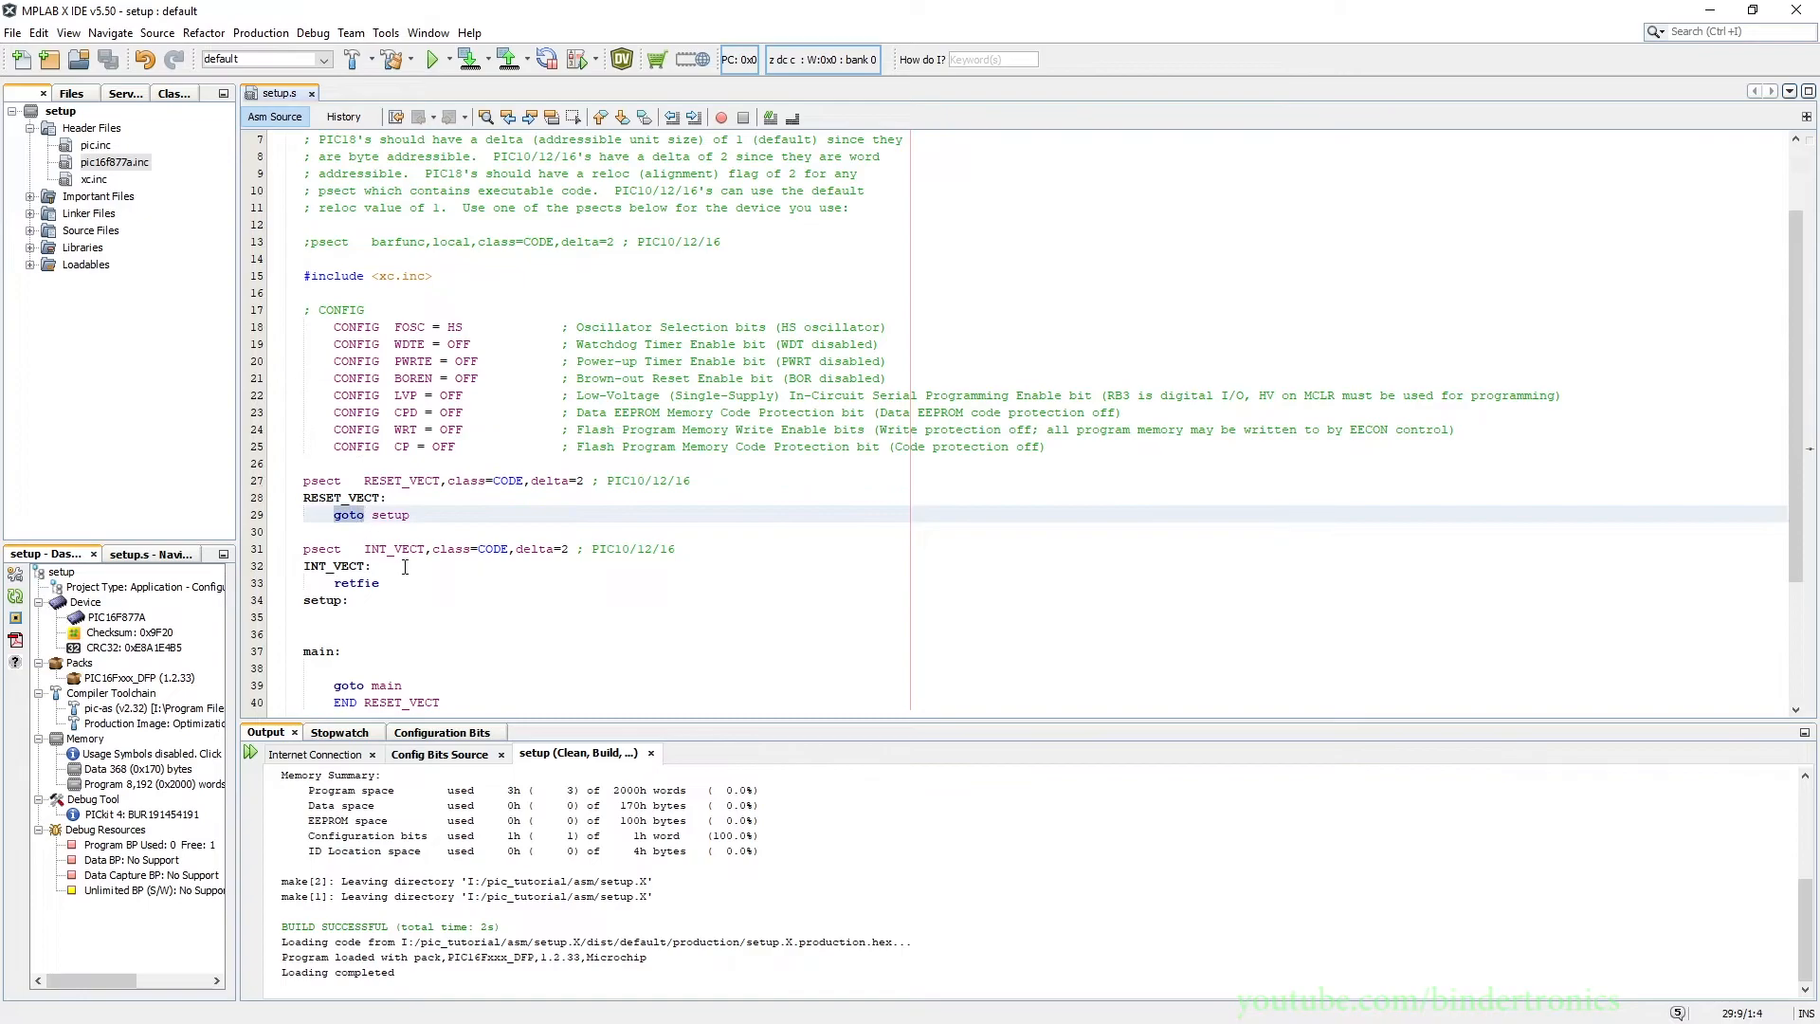
double_click(391, 514)
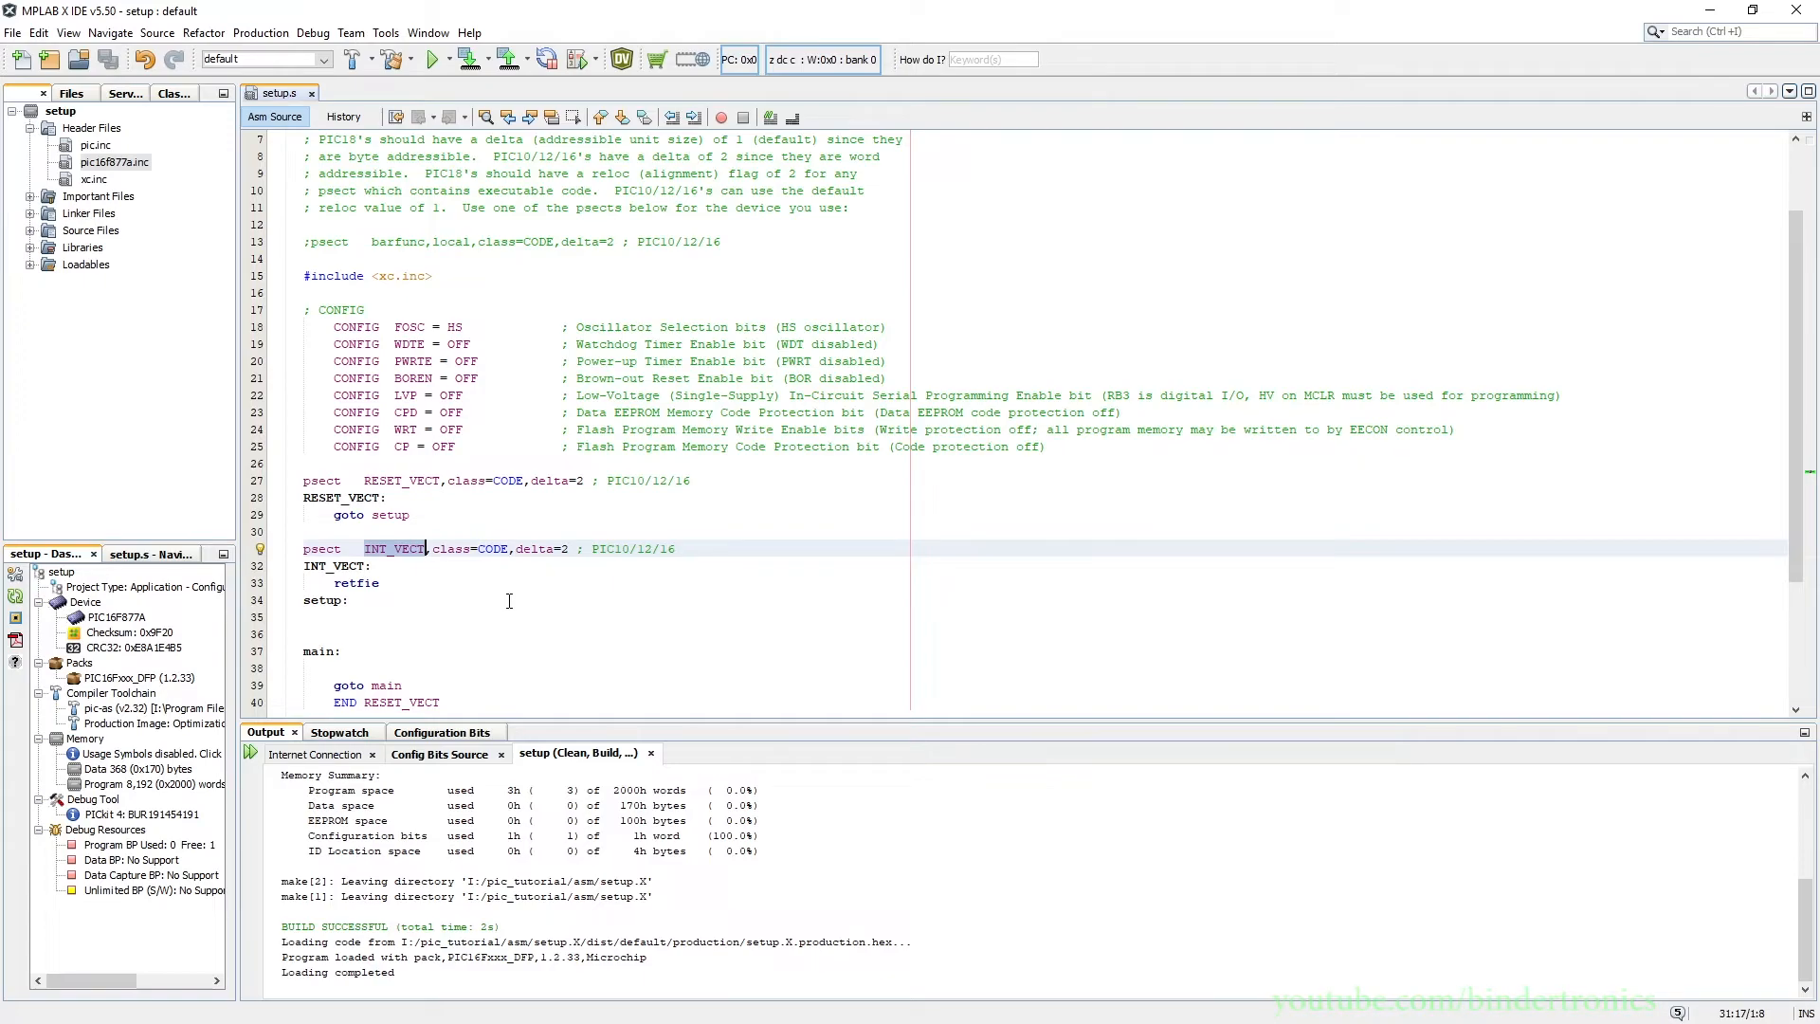
left_click(383, 565)
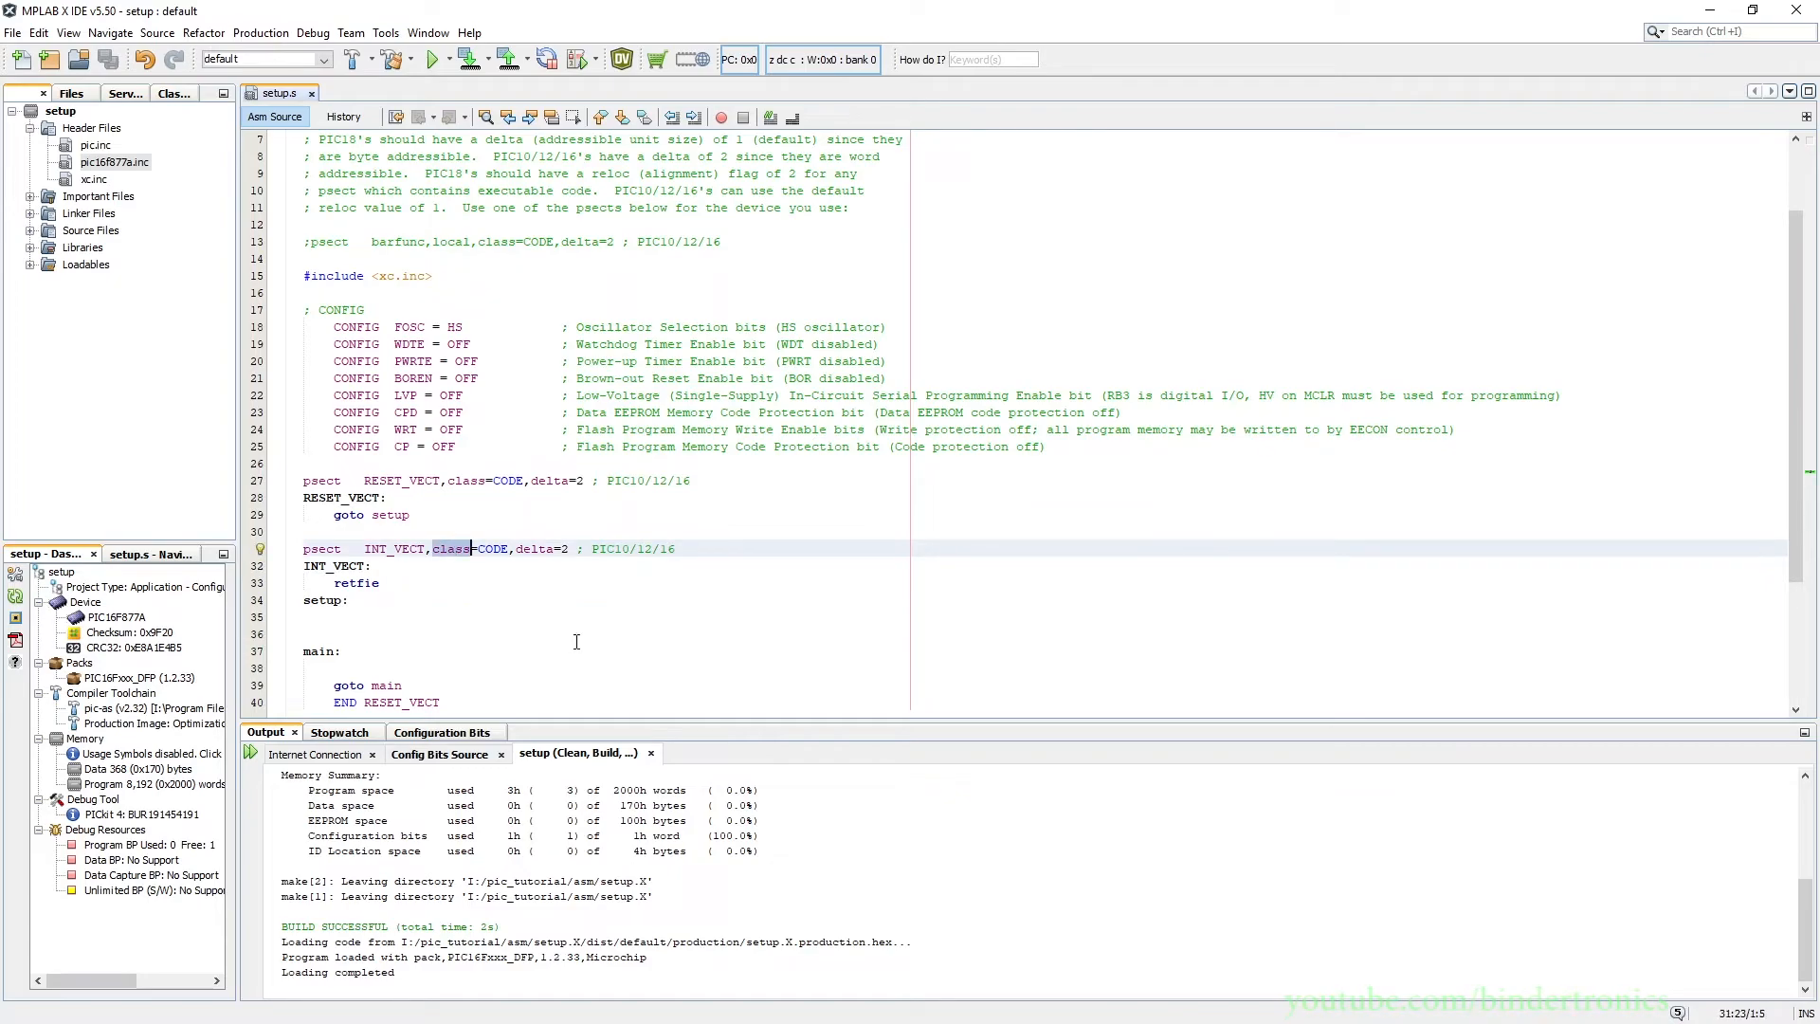
mouse_move(528, 547)
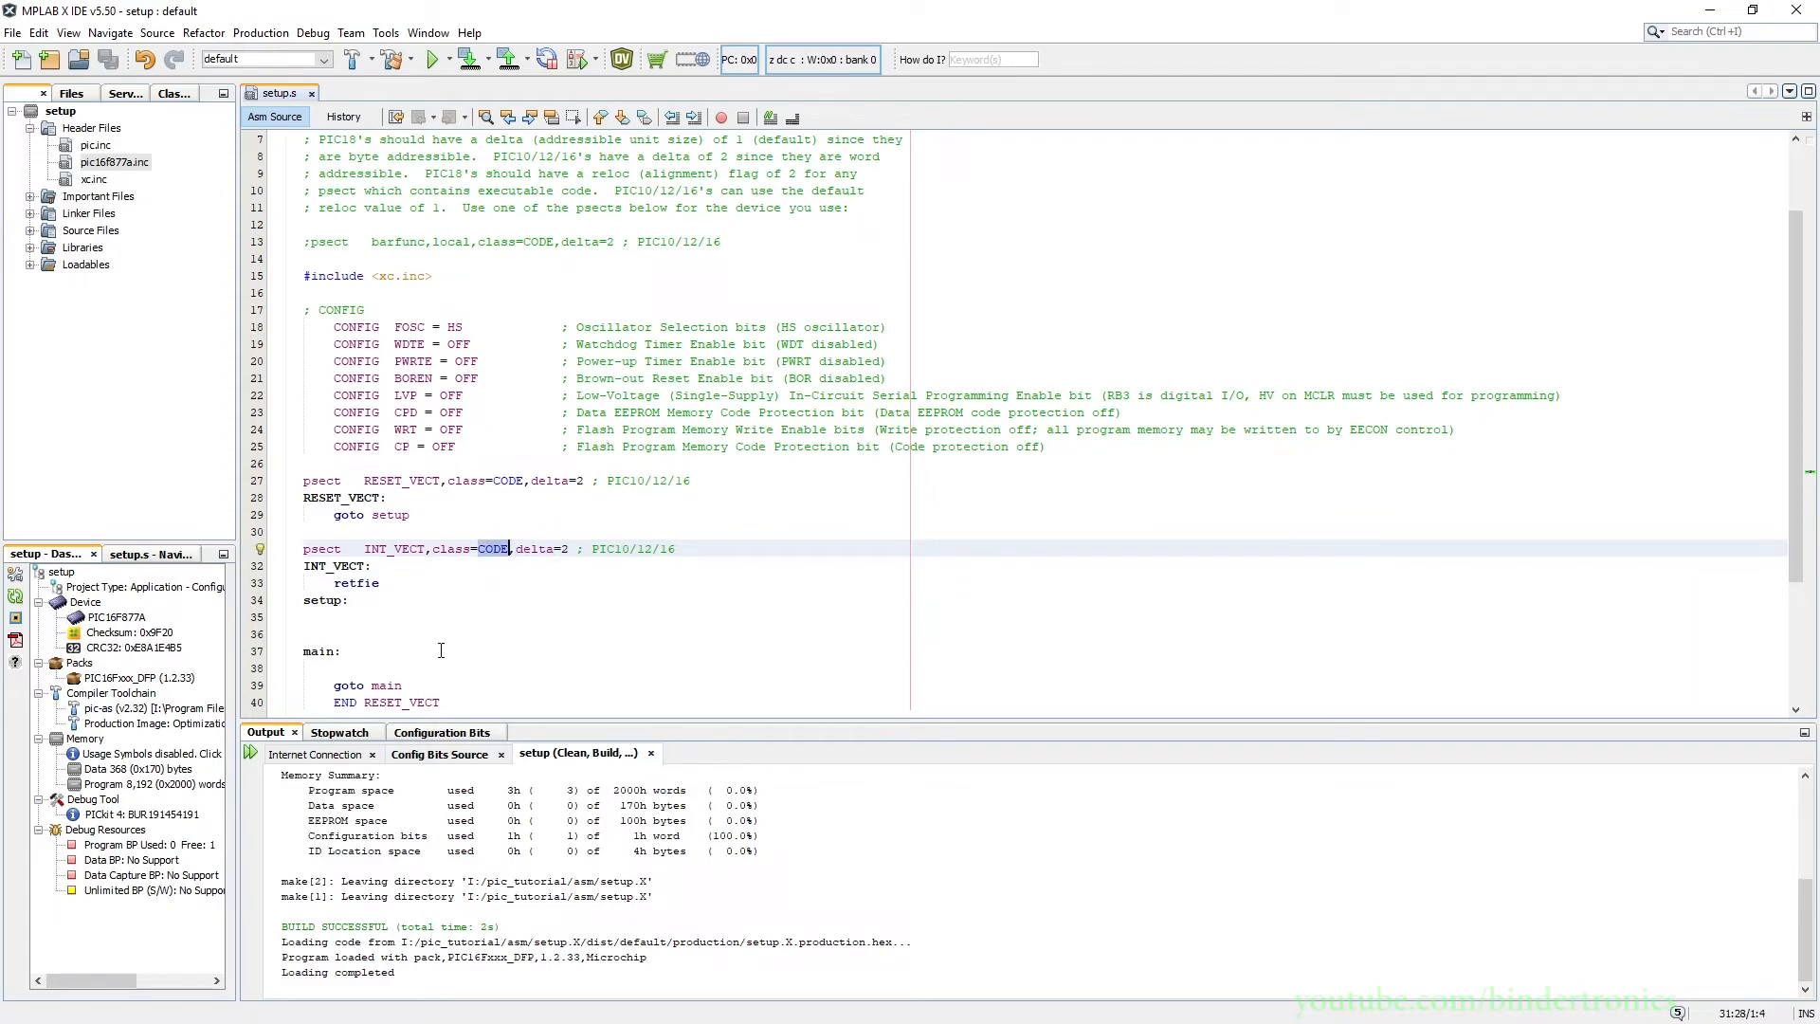
mouse_move(419, 611)
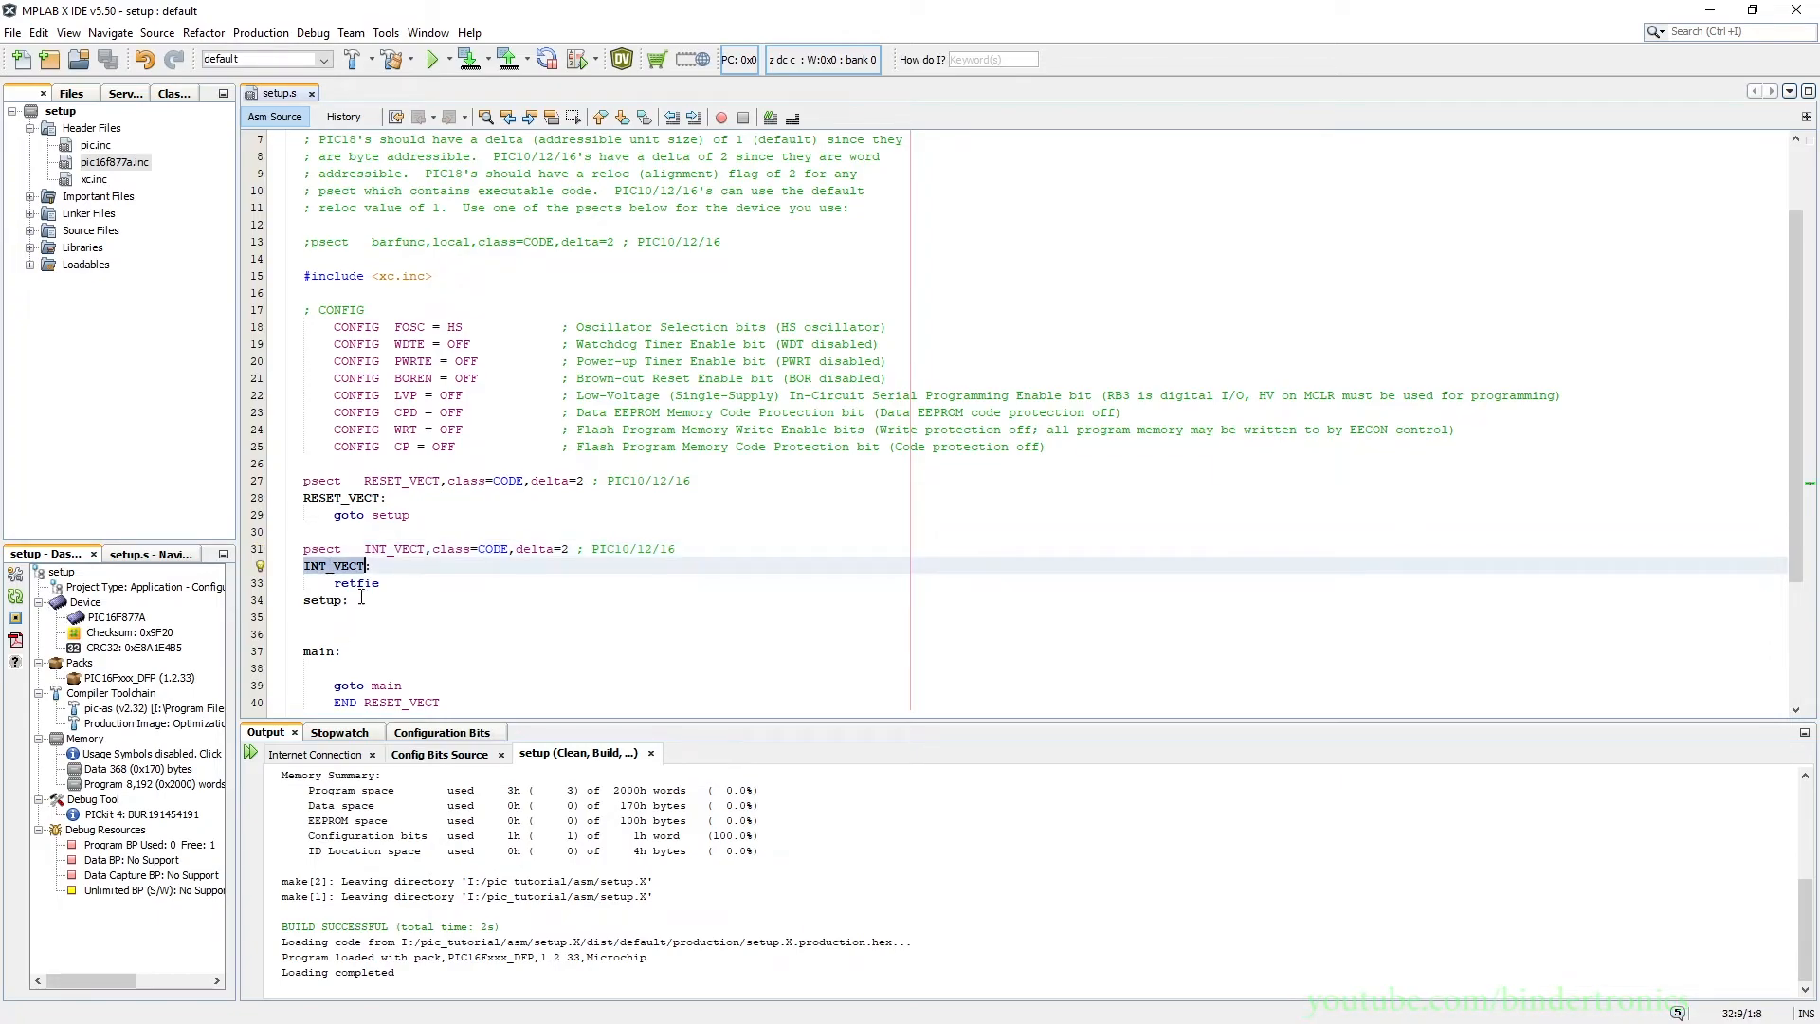
left_click(356, 581)
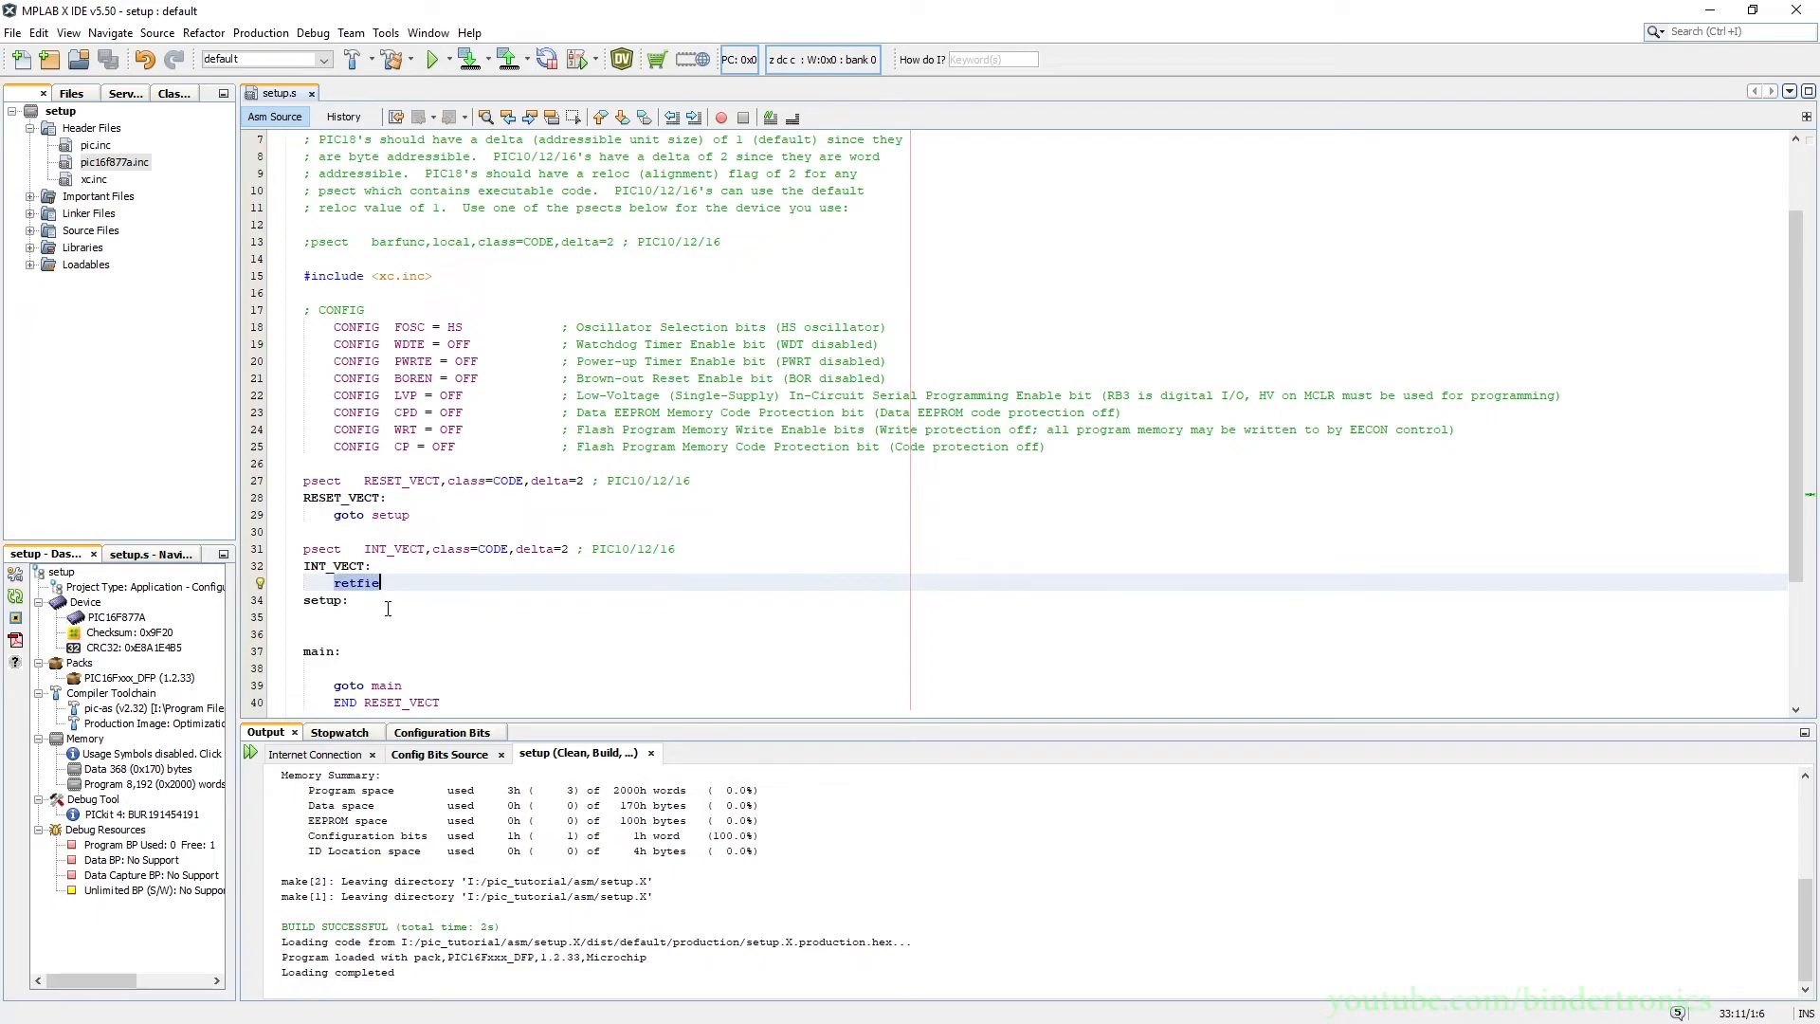
left_click(394, 514)
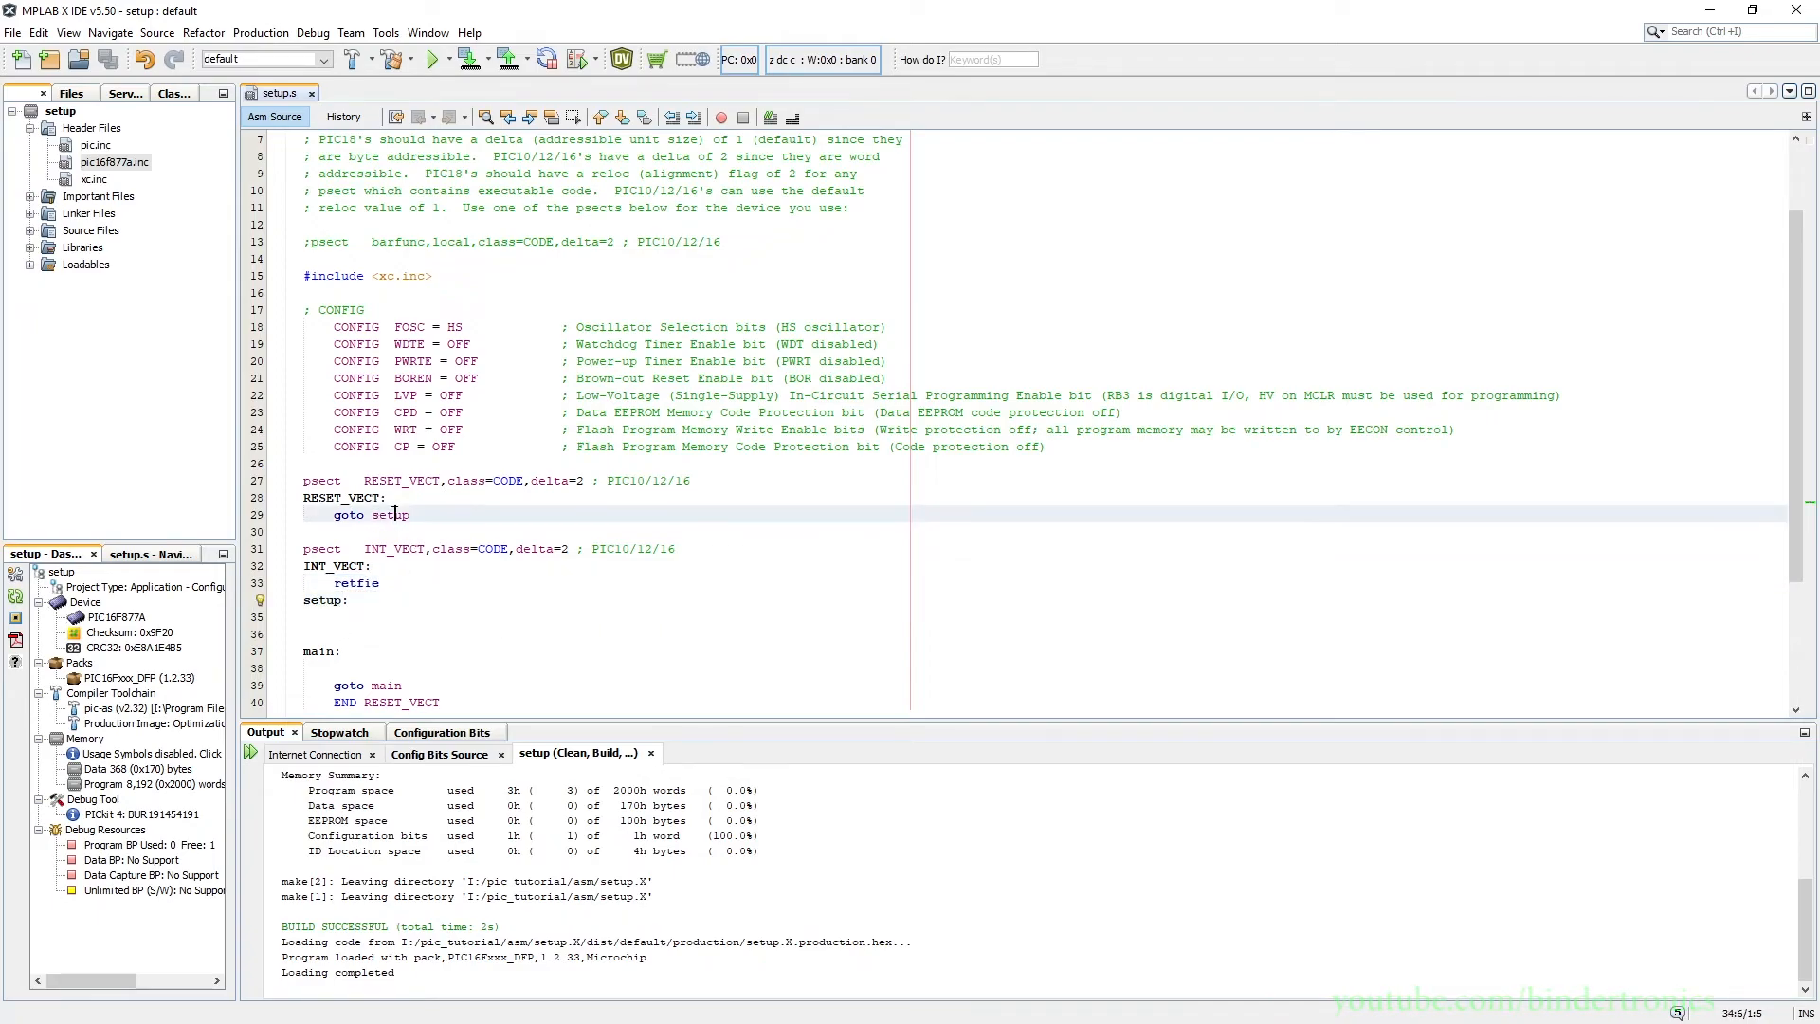
left_click(337, 532)
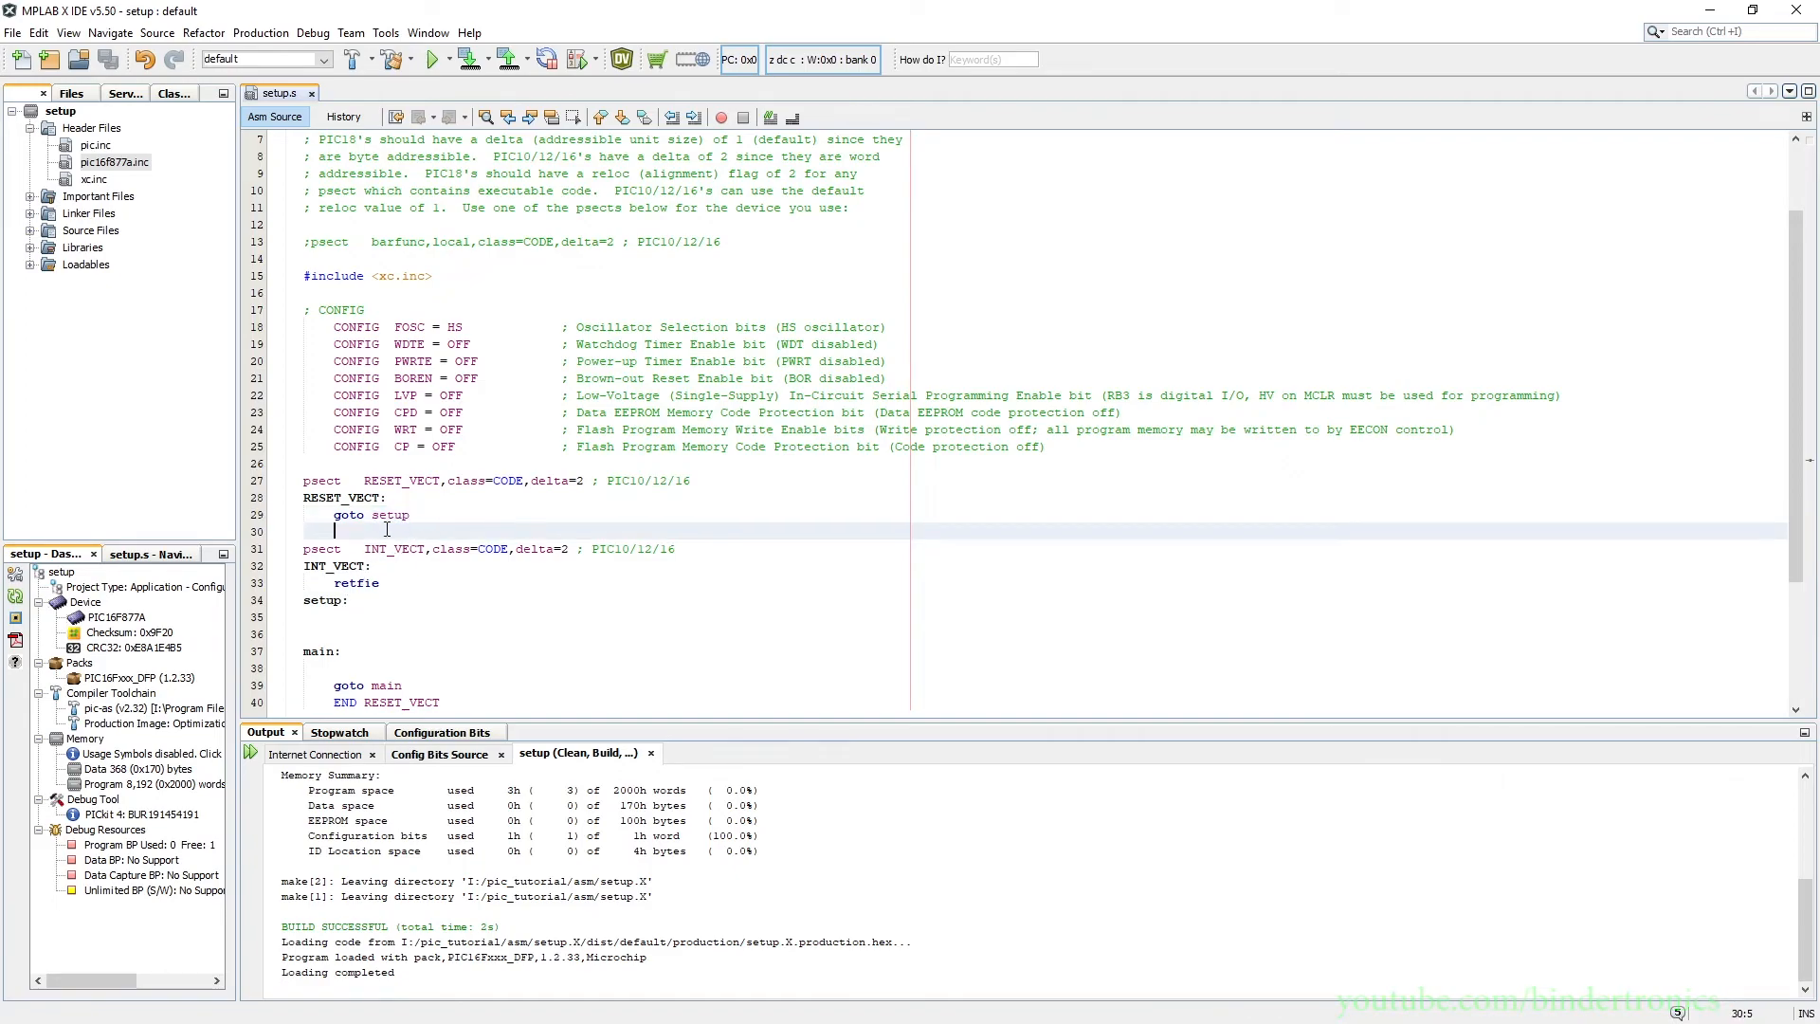
mouse_move(392, 516)
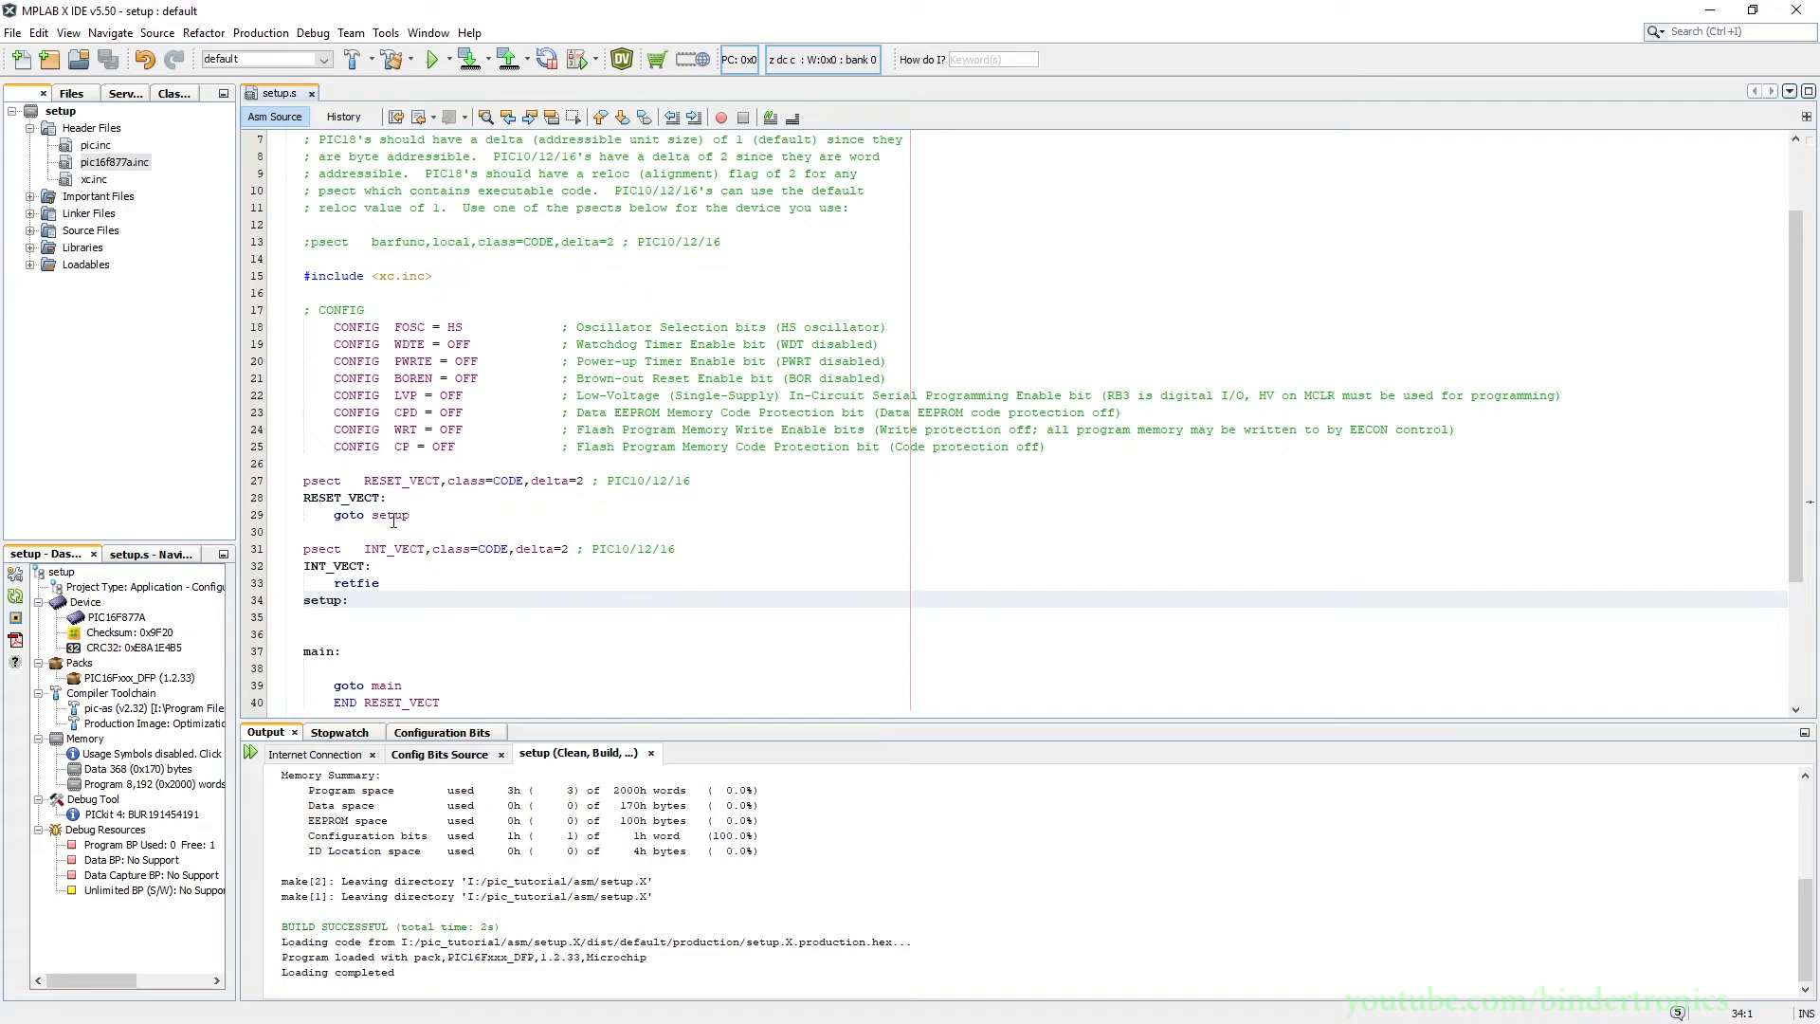
scroll("down", 3)
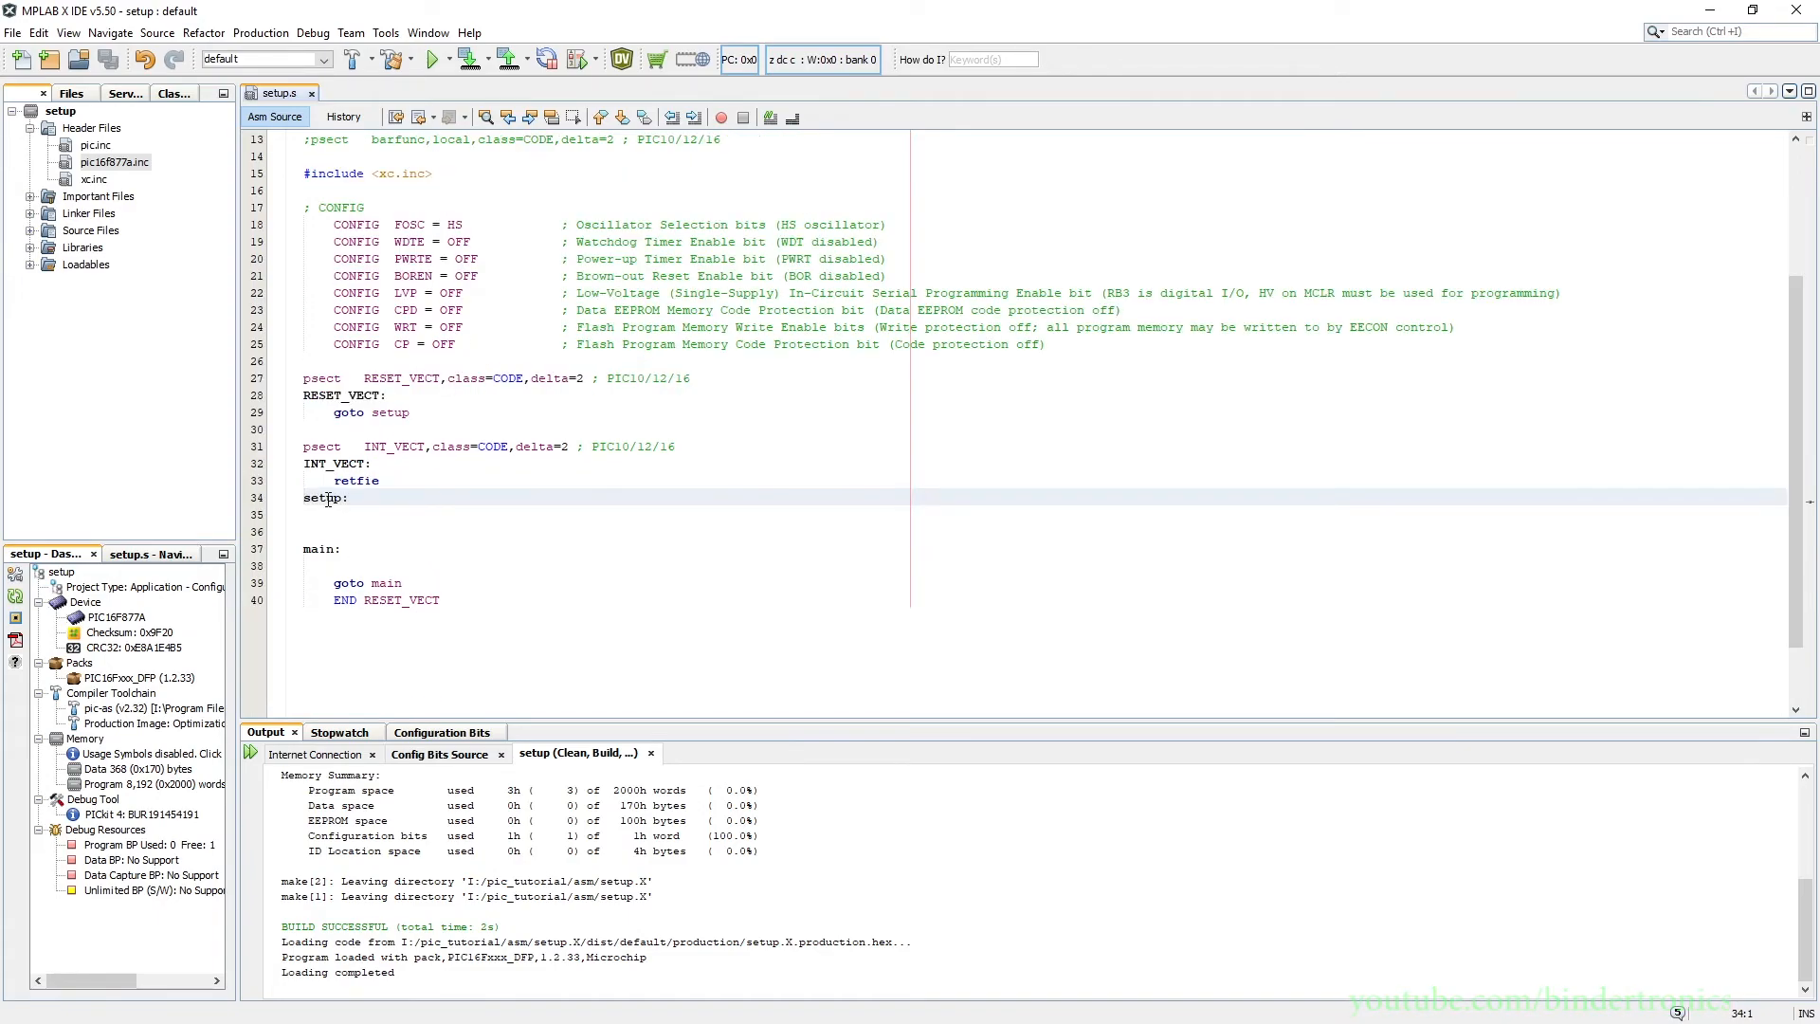
left_click(319, 548)
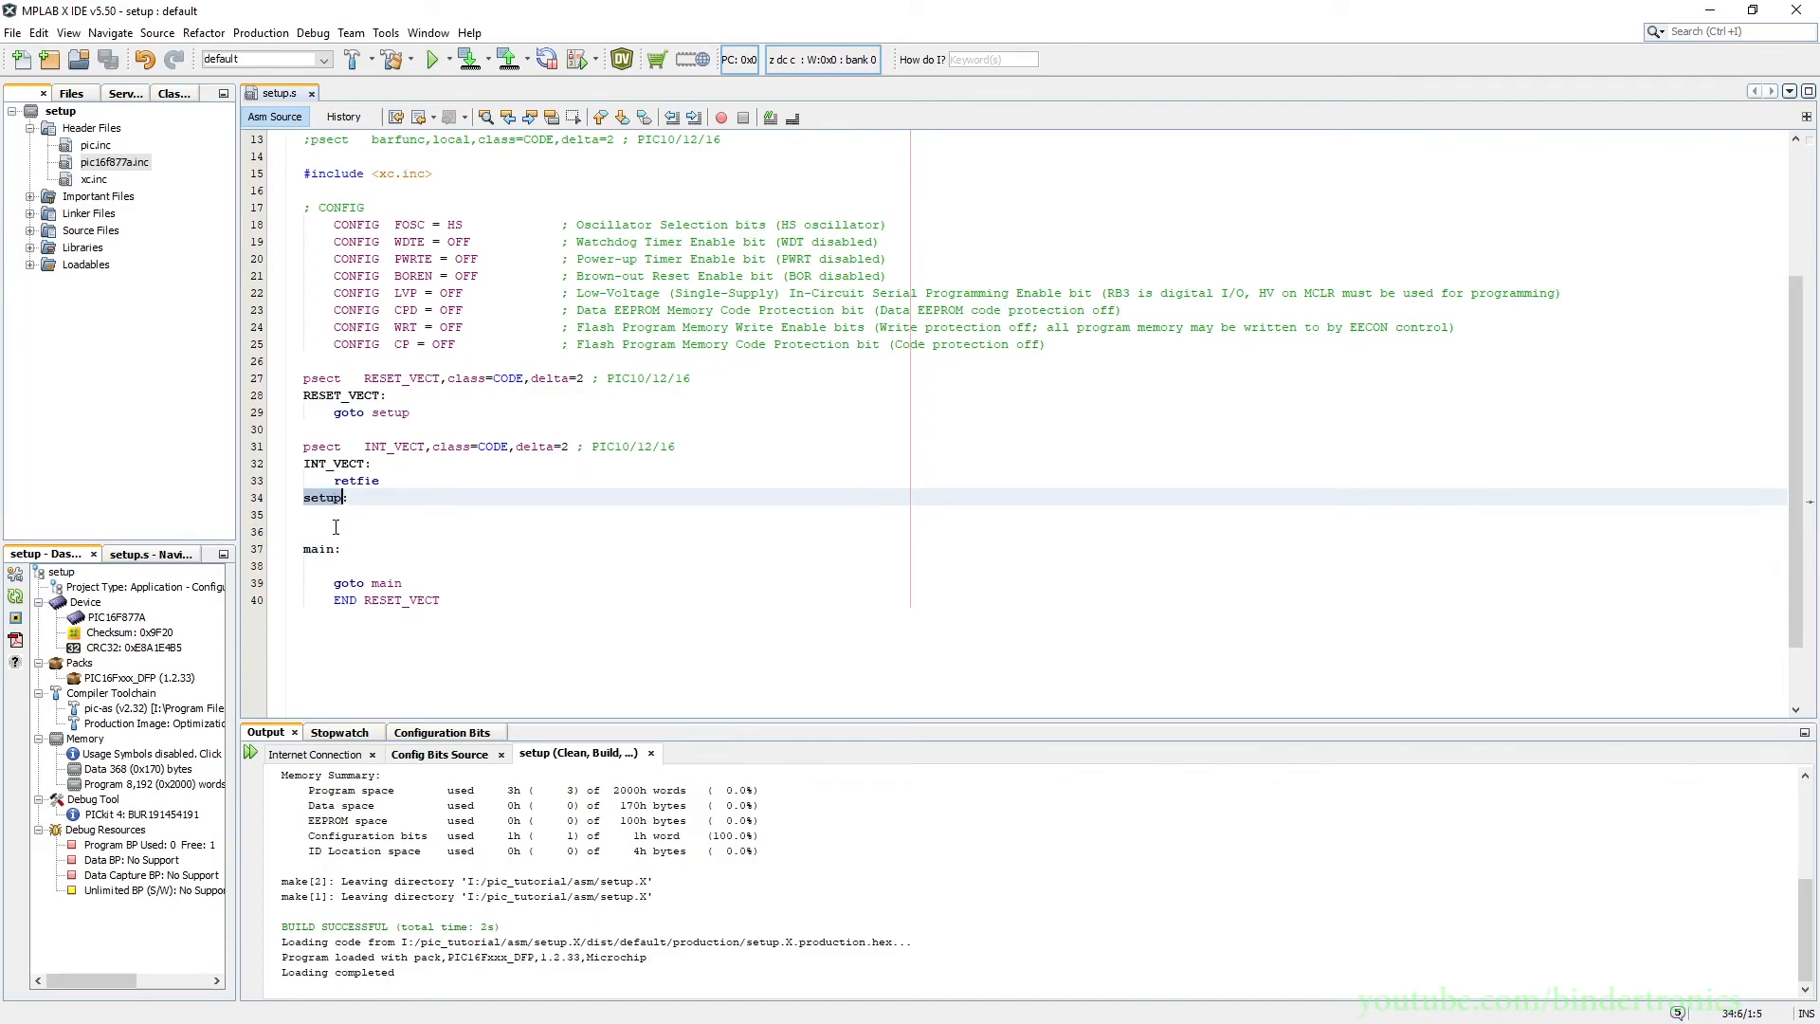
left_click(321, 548)
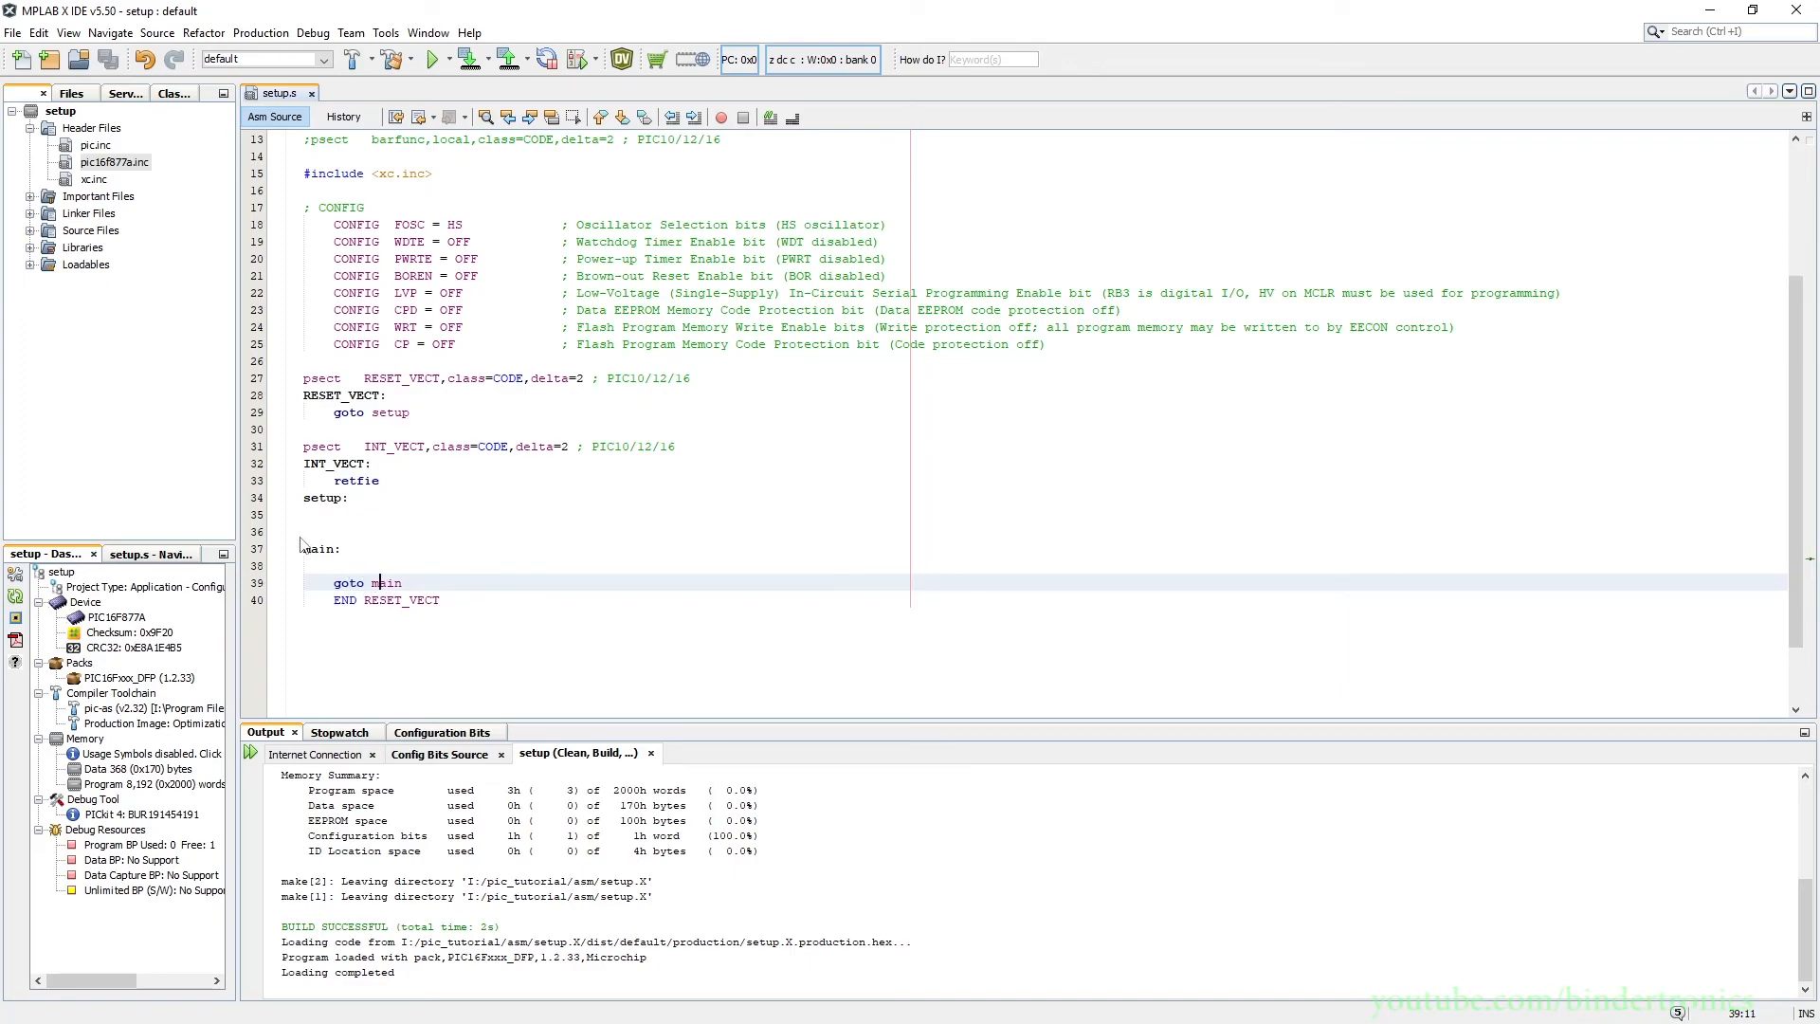
left_click(343, 600)
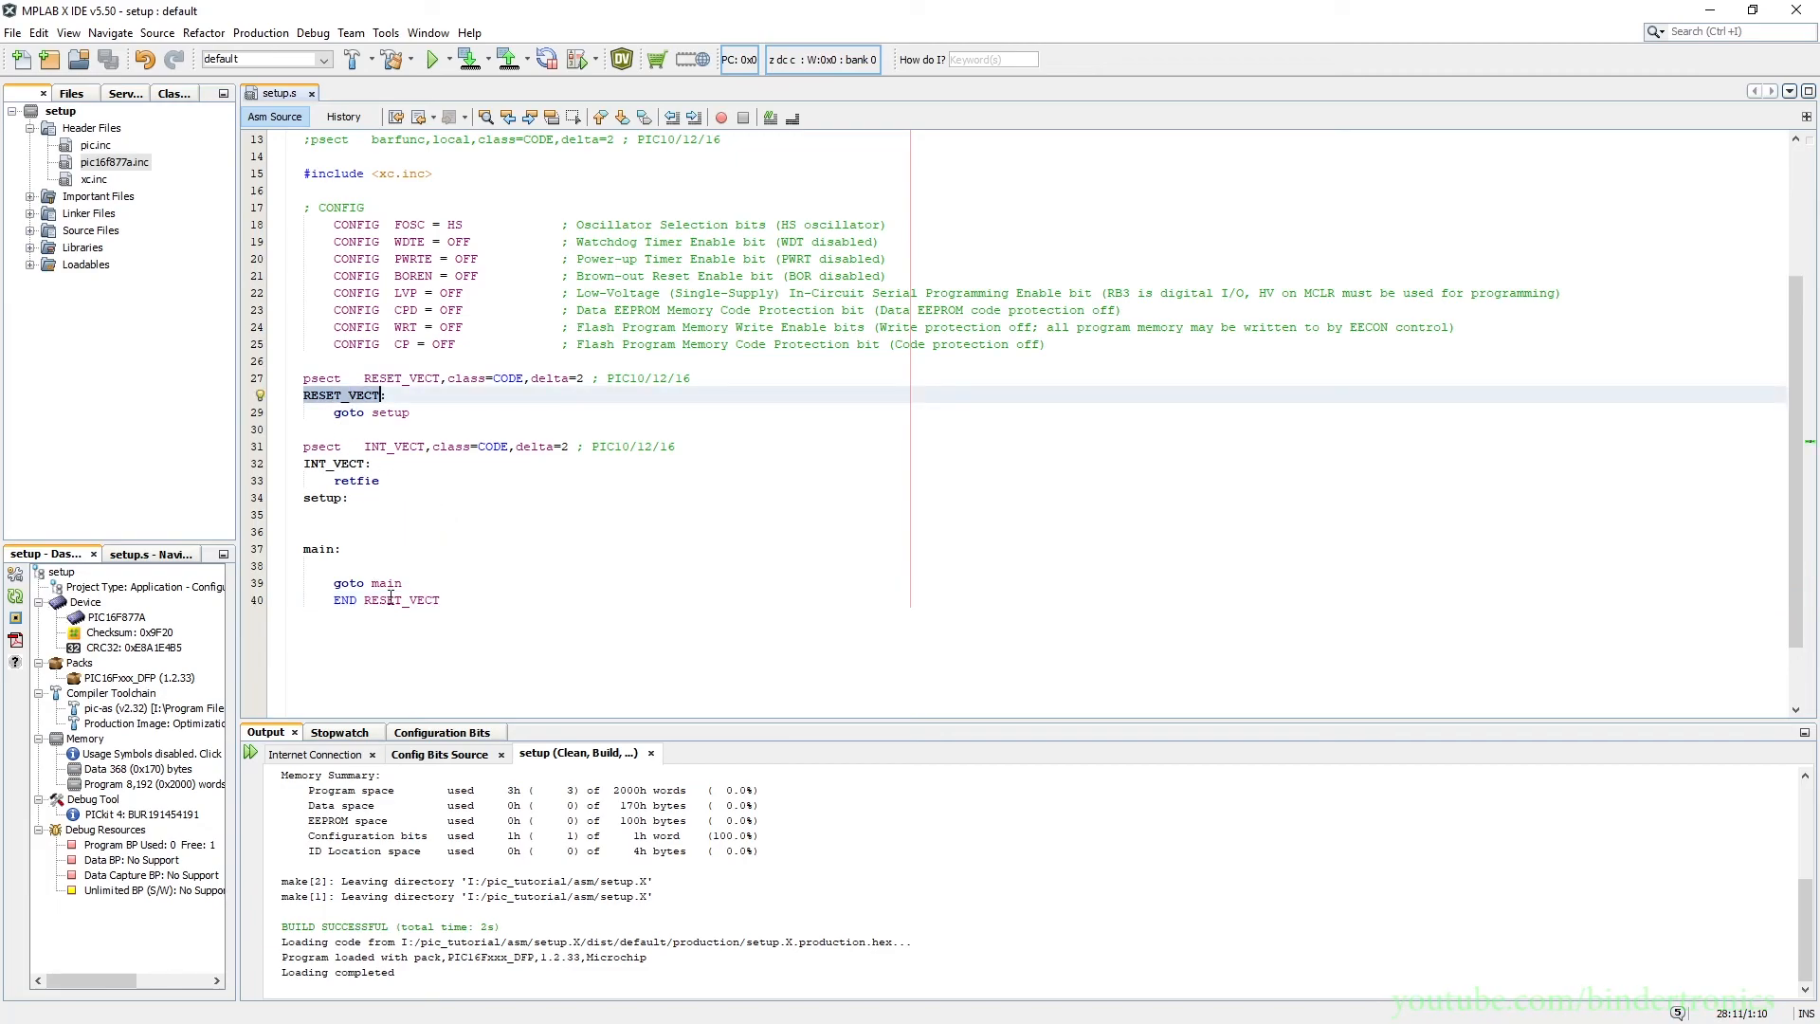
left_click(381, 394)
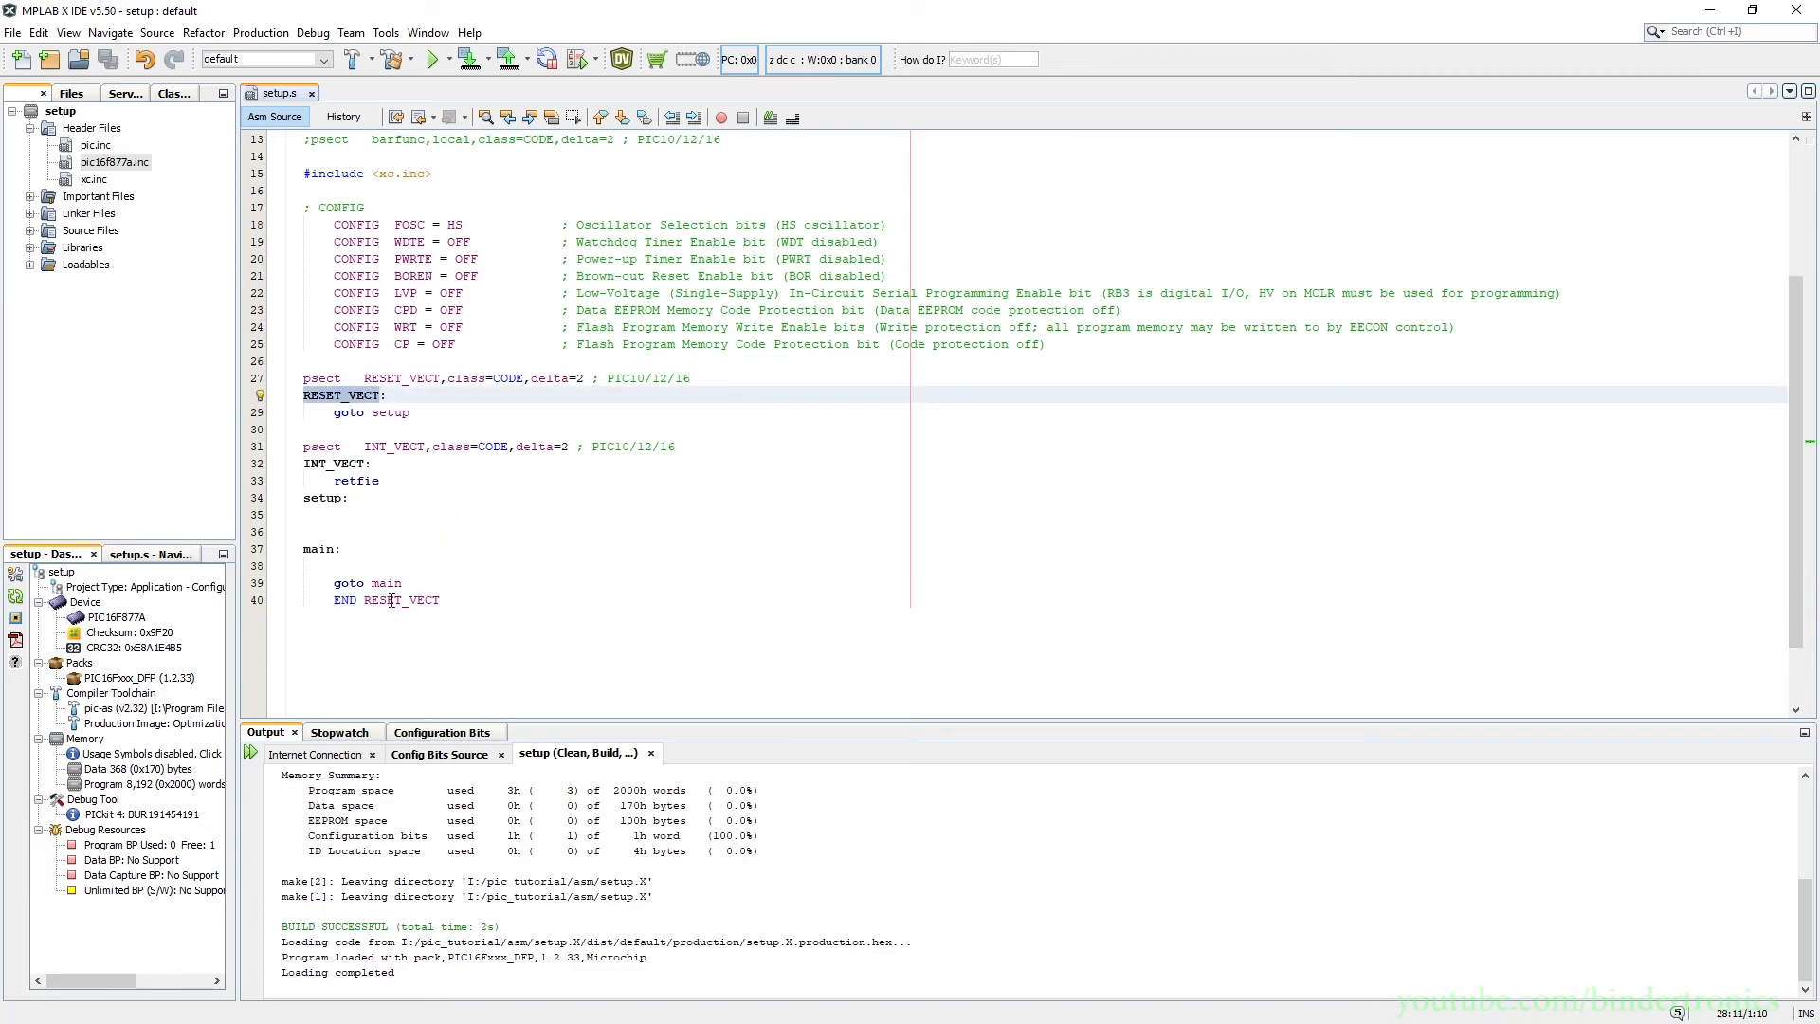